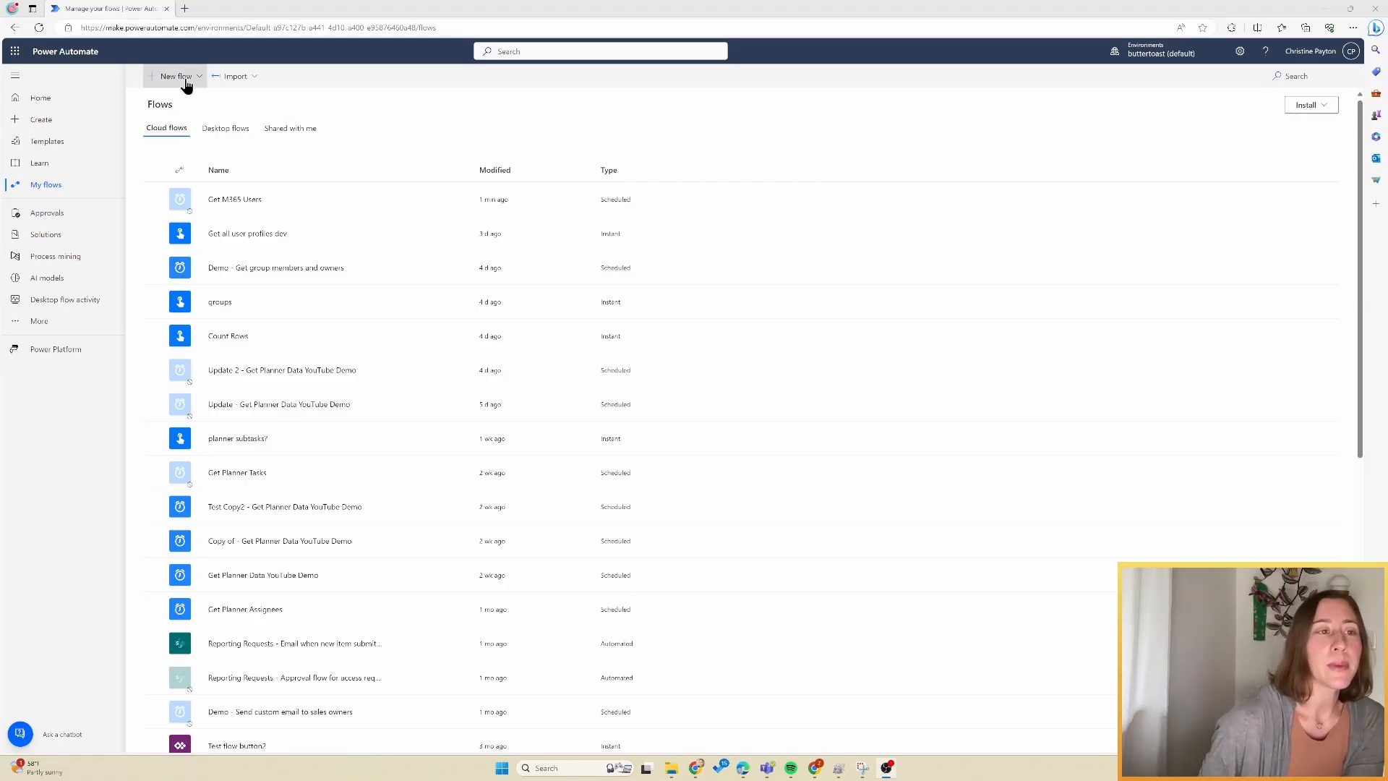
Create the scheduled cloud flow 'Get M365 User Profiles (demo)' repeating every 1 Day
{"action": "left_click", "coordinate": [175, 75]}
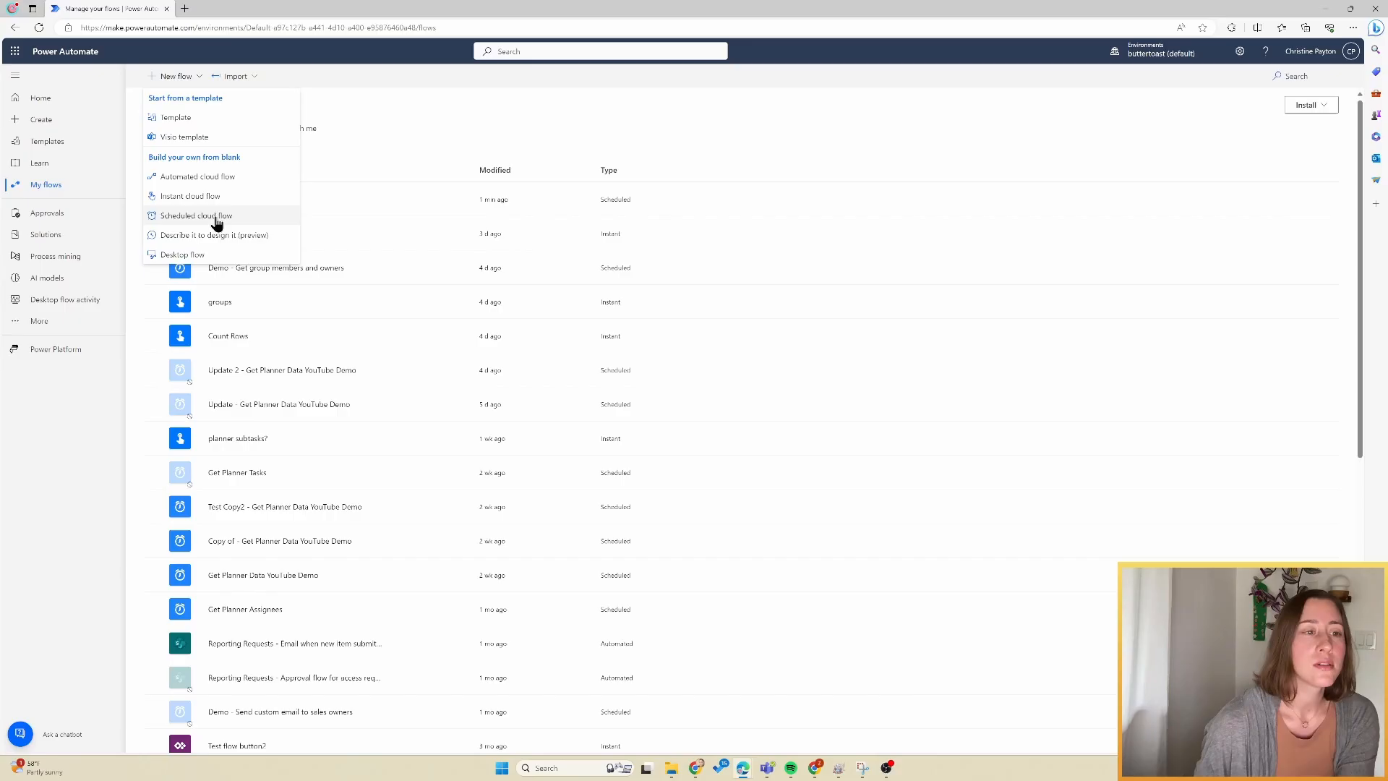
{"action": "left_click", "coordinate": [196, 216]}
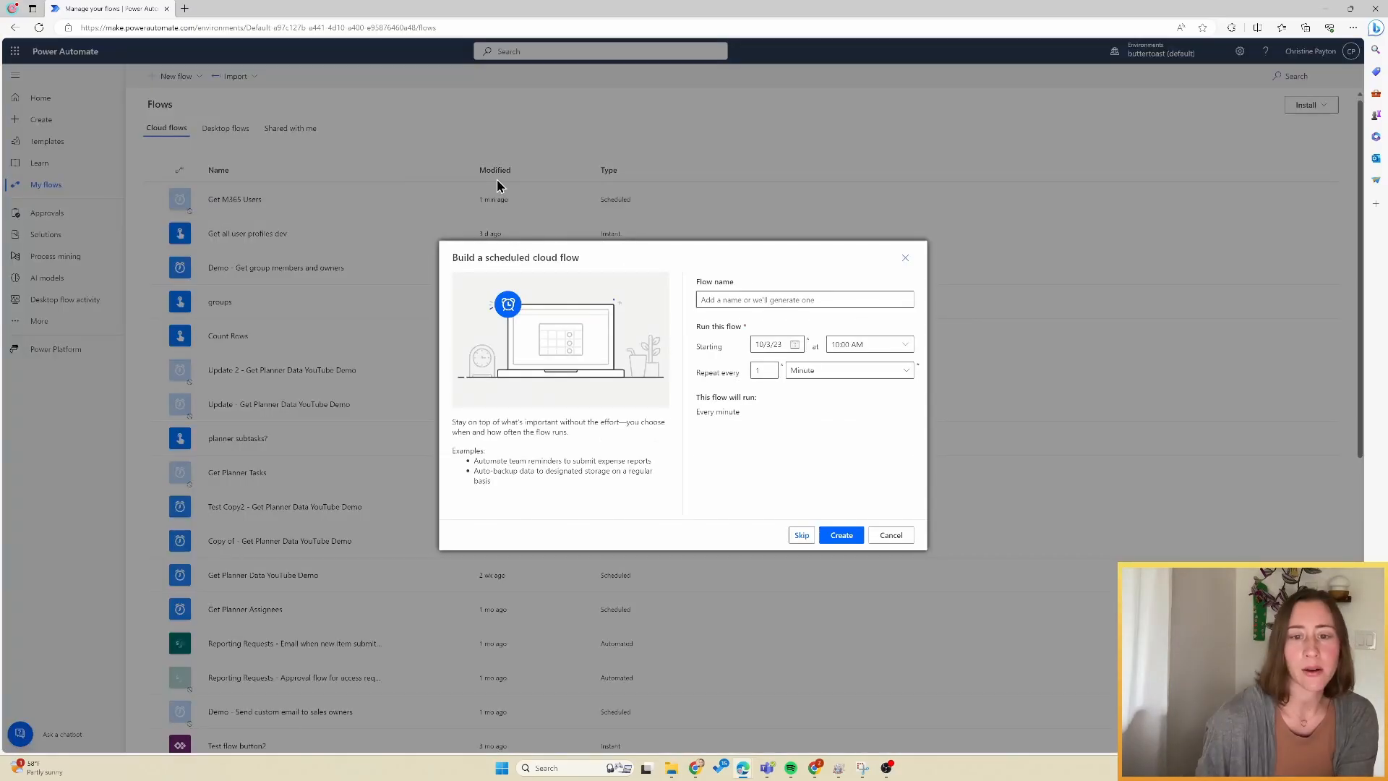
{"action": "type", "text": "Get M365 User Profiles (demo)"}
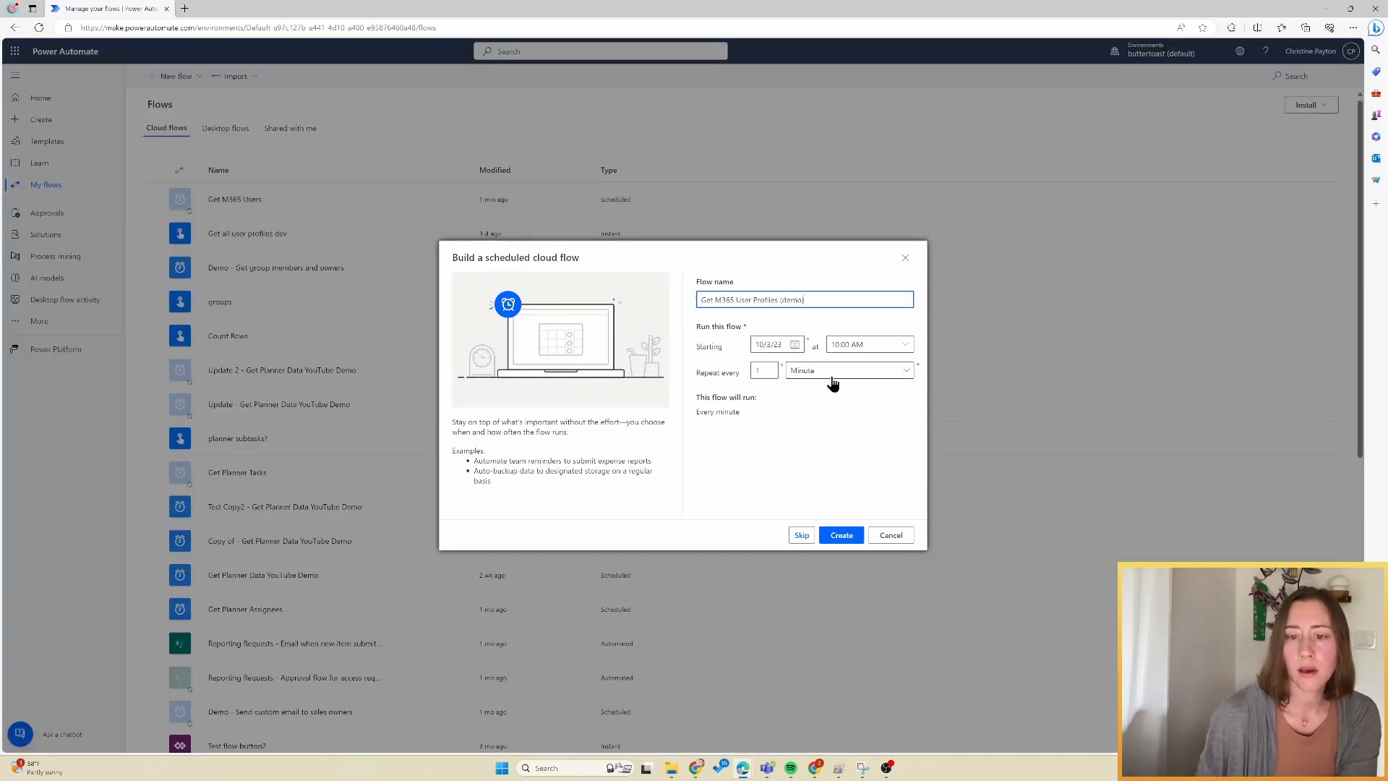
{"action": "left_click", "coordinate": [848, 370]}
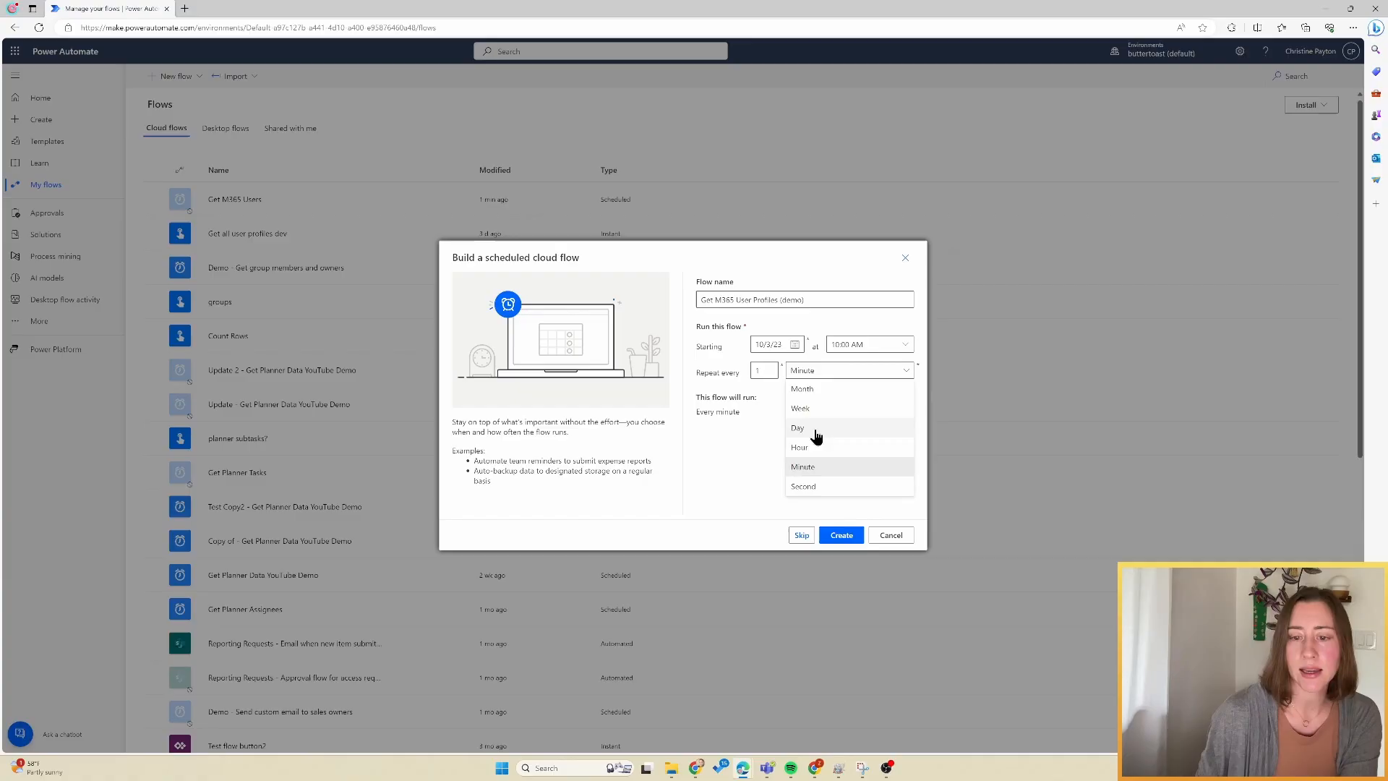
{"action": "left_click", "coordinate": [798, 426]}
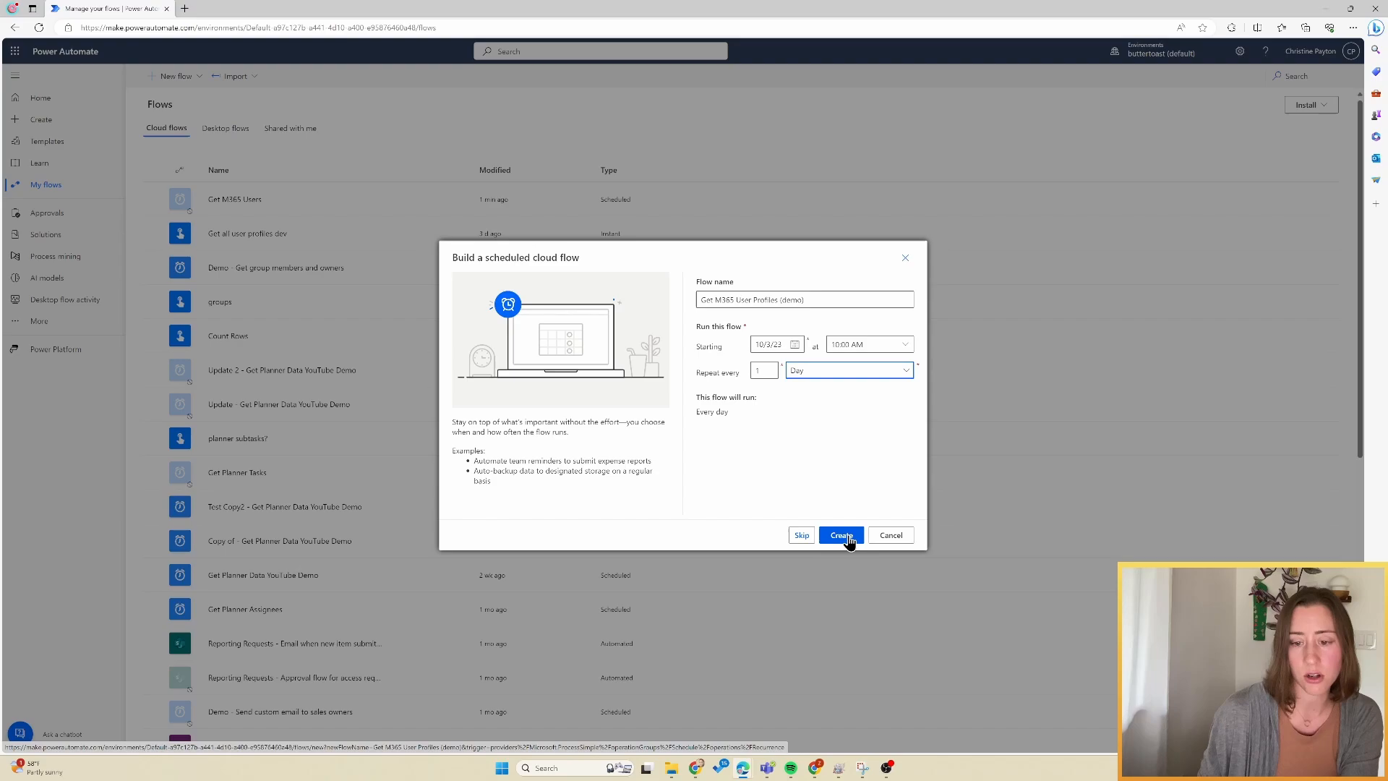
{"action": "left_click", "coordinate": [841, 535]}
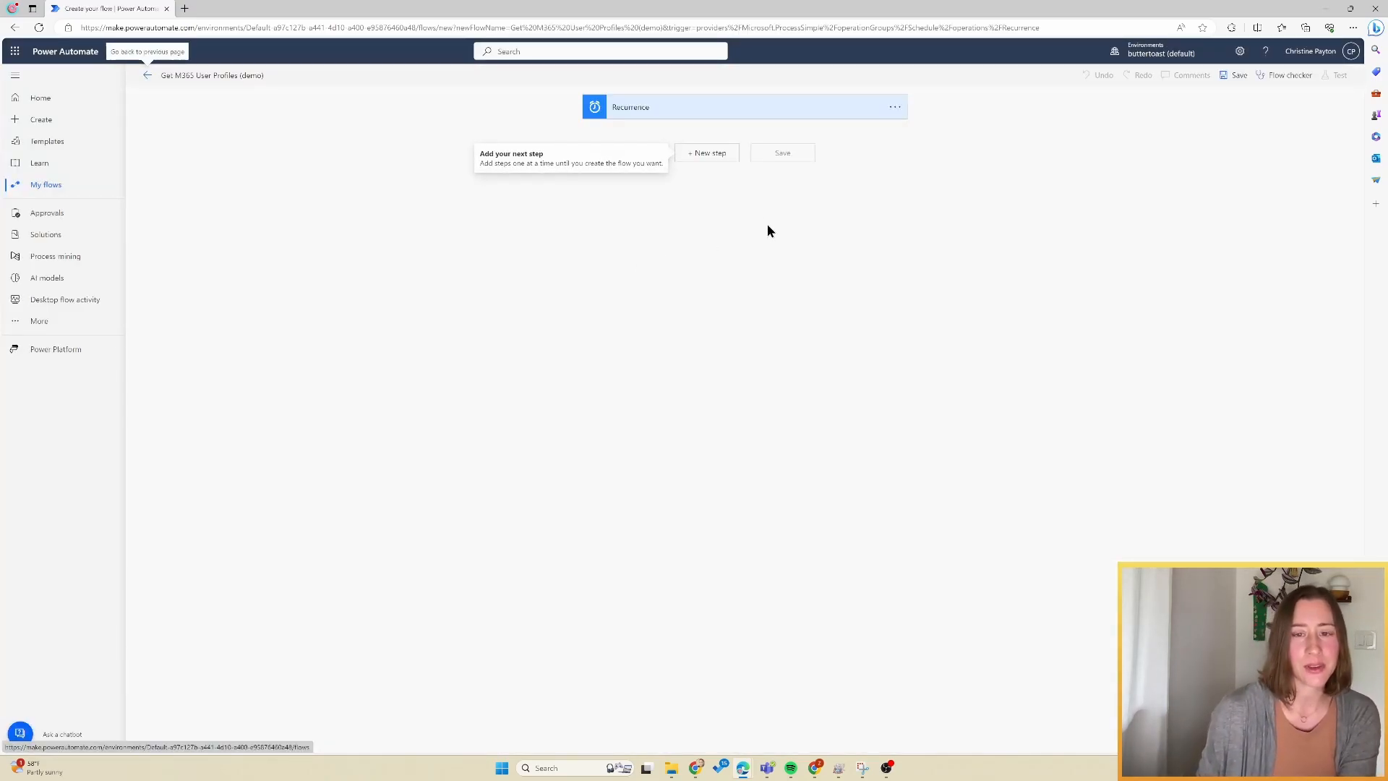
Add an Initialize variable step named users of type Array after the Recurrence trigger
{"action": "left_click", "coordinate": [707, 151]}
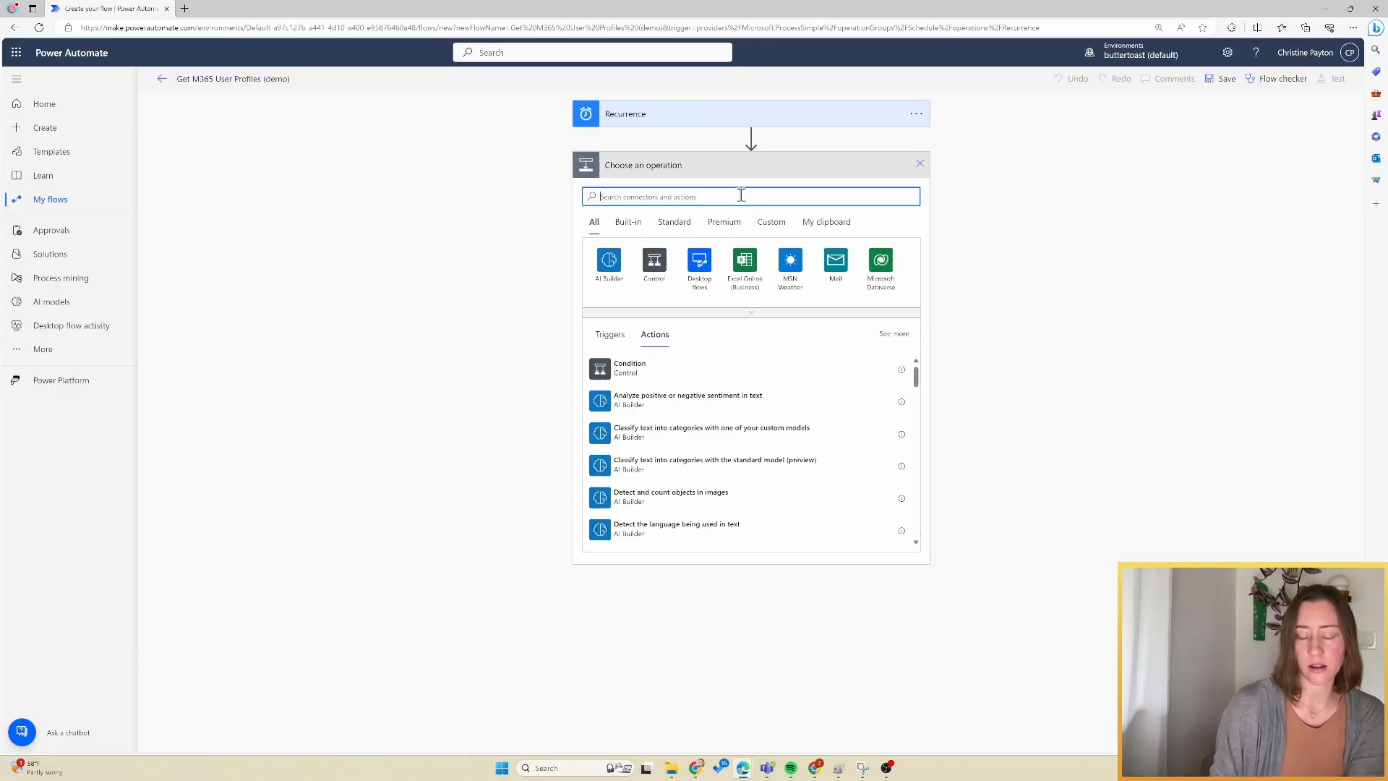
{"action": "type", "text": "init"}
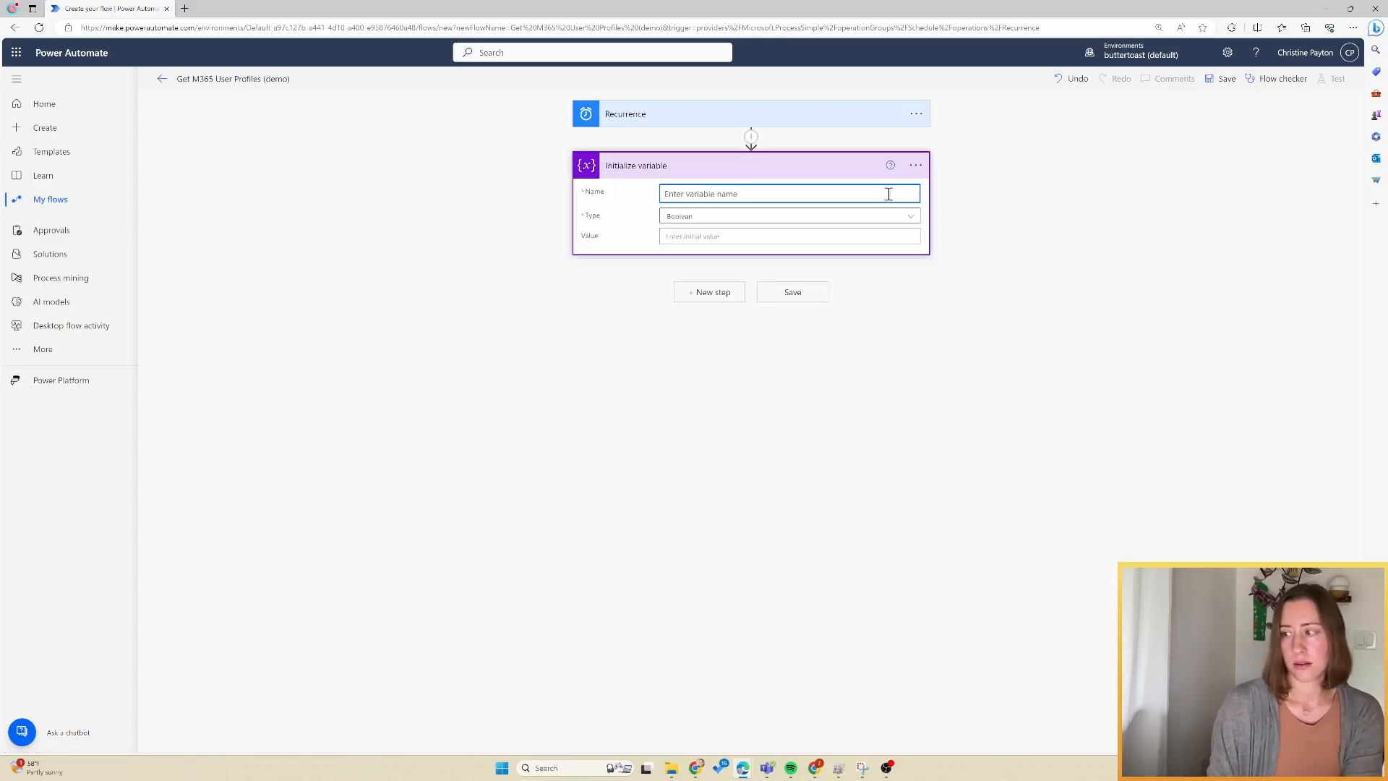
{"action": "type", "text": "users"}
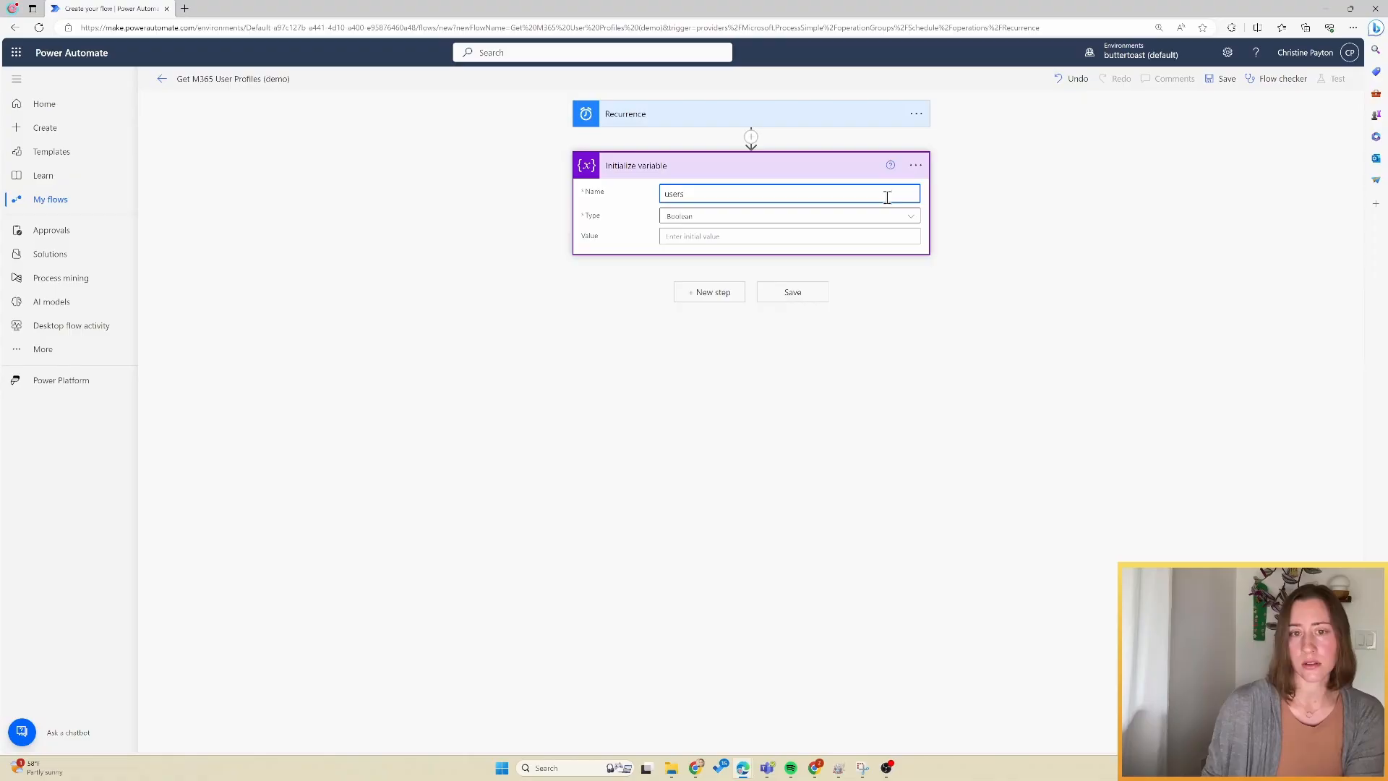
{"action": "left_click", "coordinate": [790, 215]}
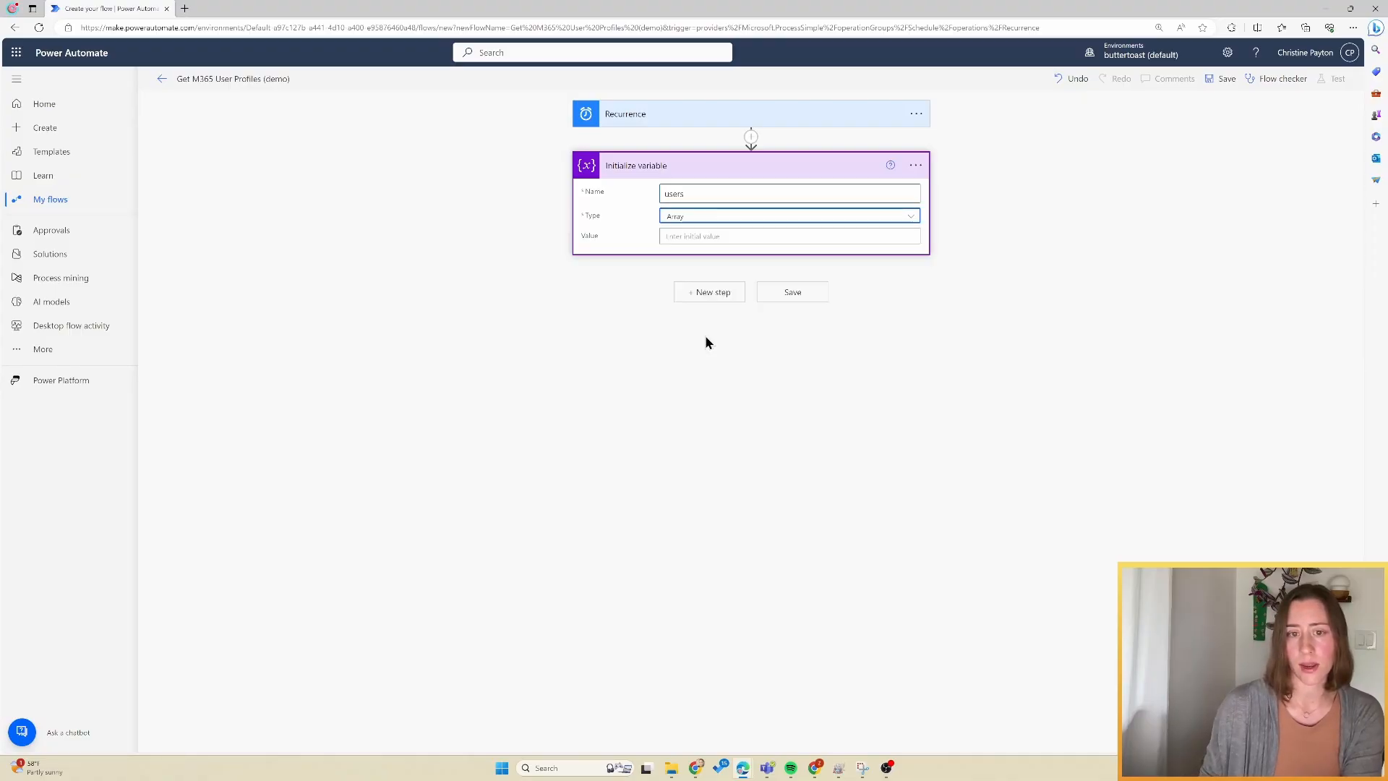
{"action": "left_click", "coordinate": [708, 292]}
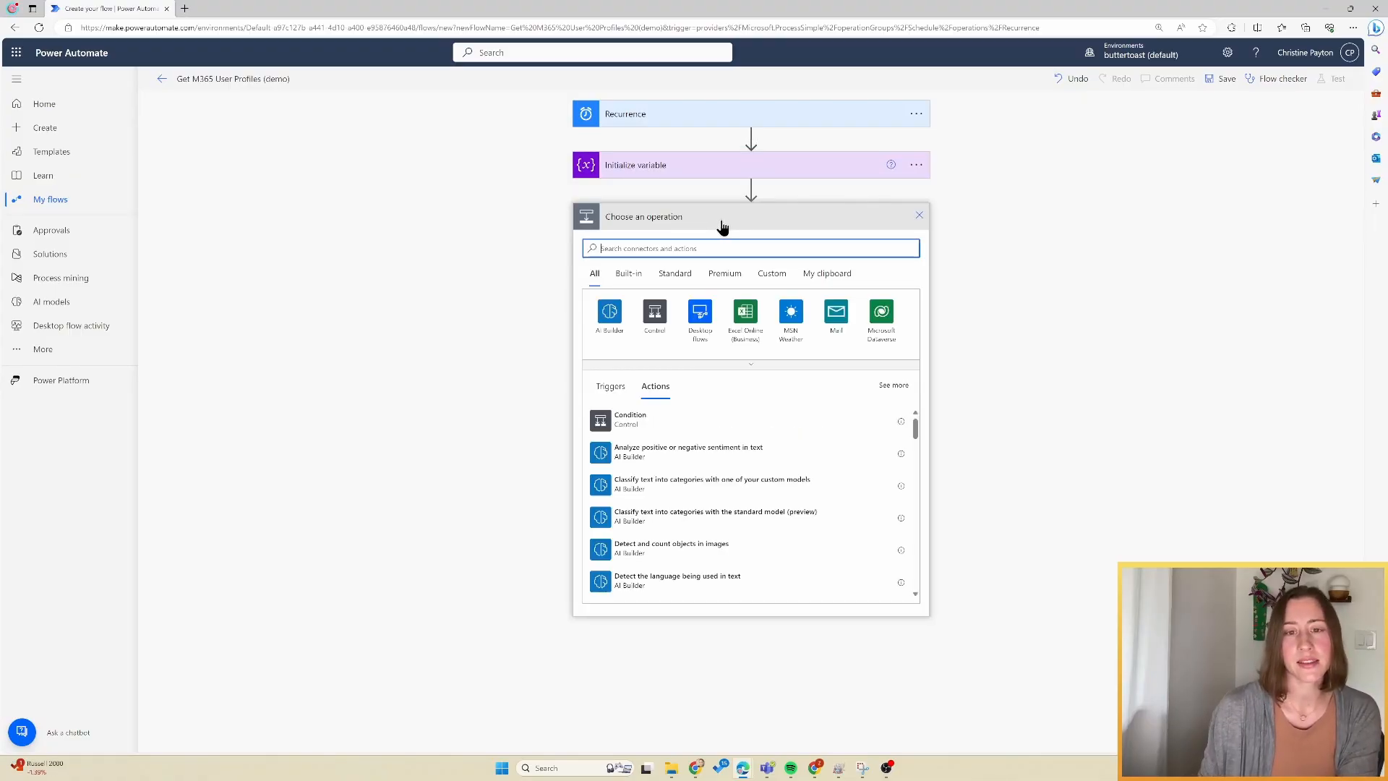
Add the Office 365 Users 'Search for users (V2)' action with advanced options shown
{"action": "type", "text": "t"}
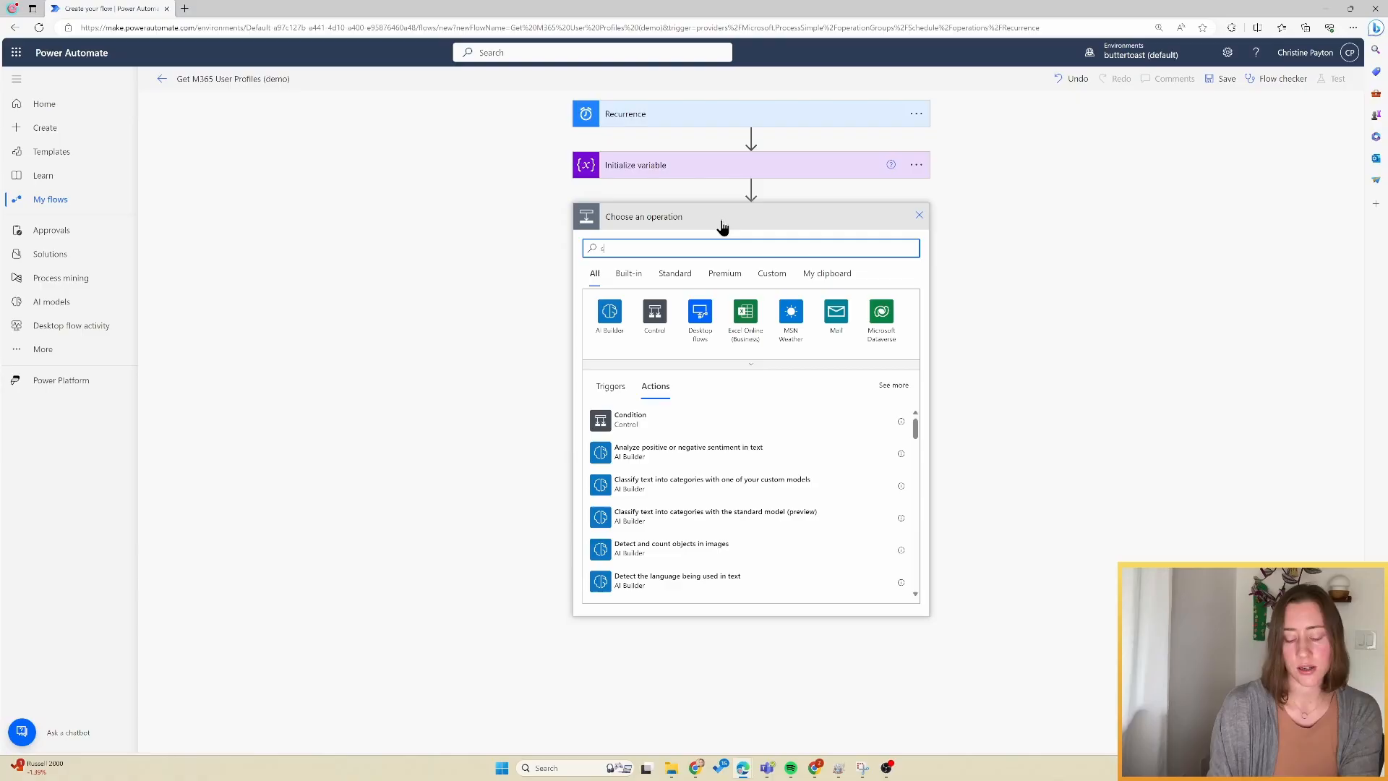
{"action": "type", "text": "search"}
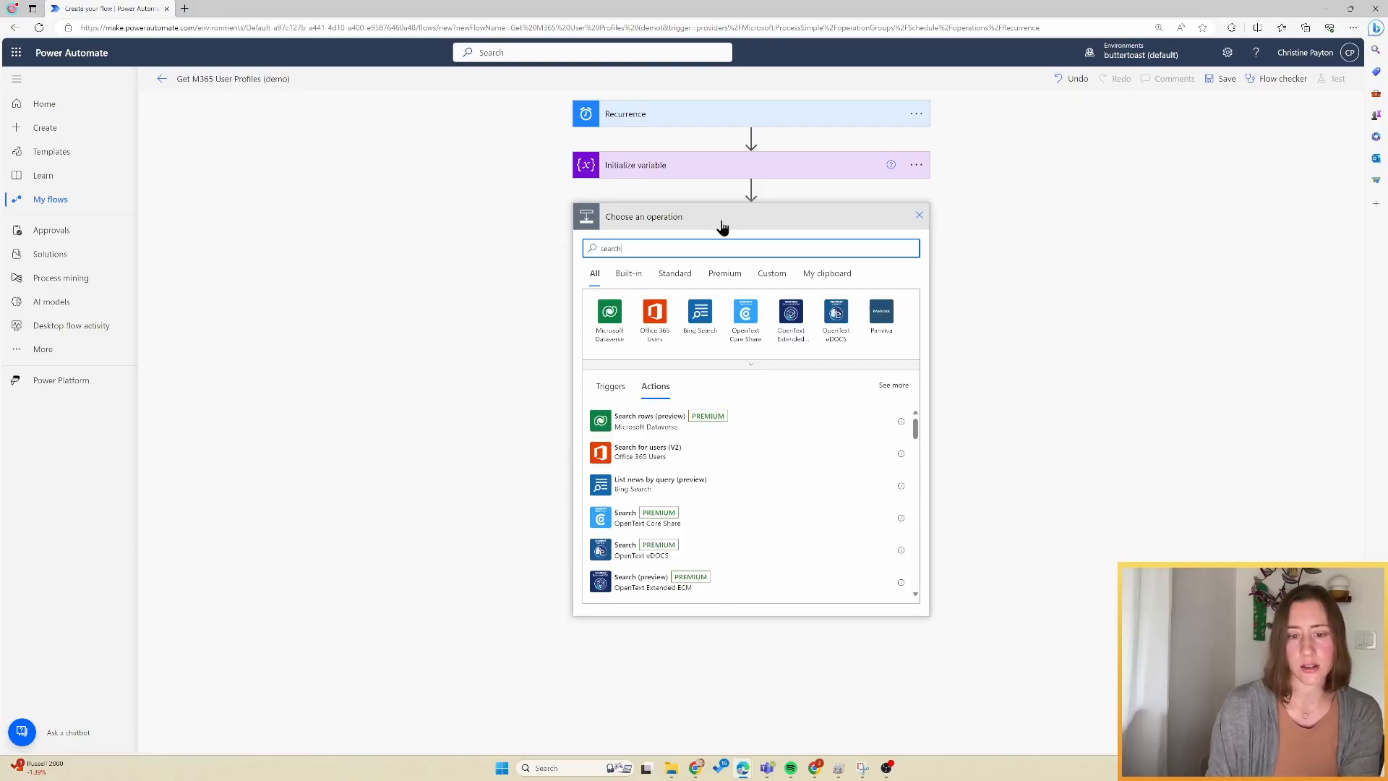
{"action": "mouse_move", "coordinate": [691, 454]}
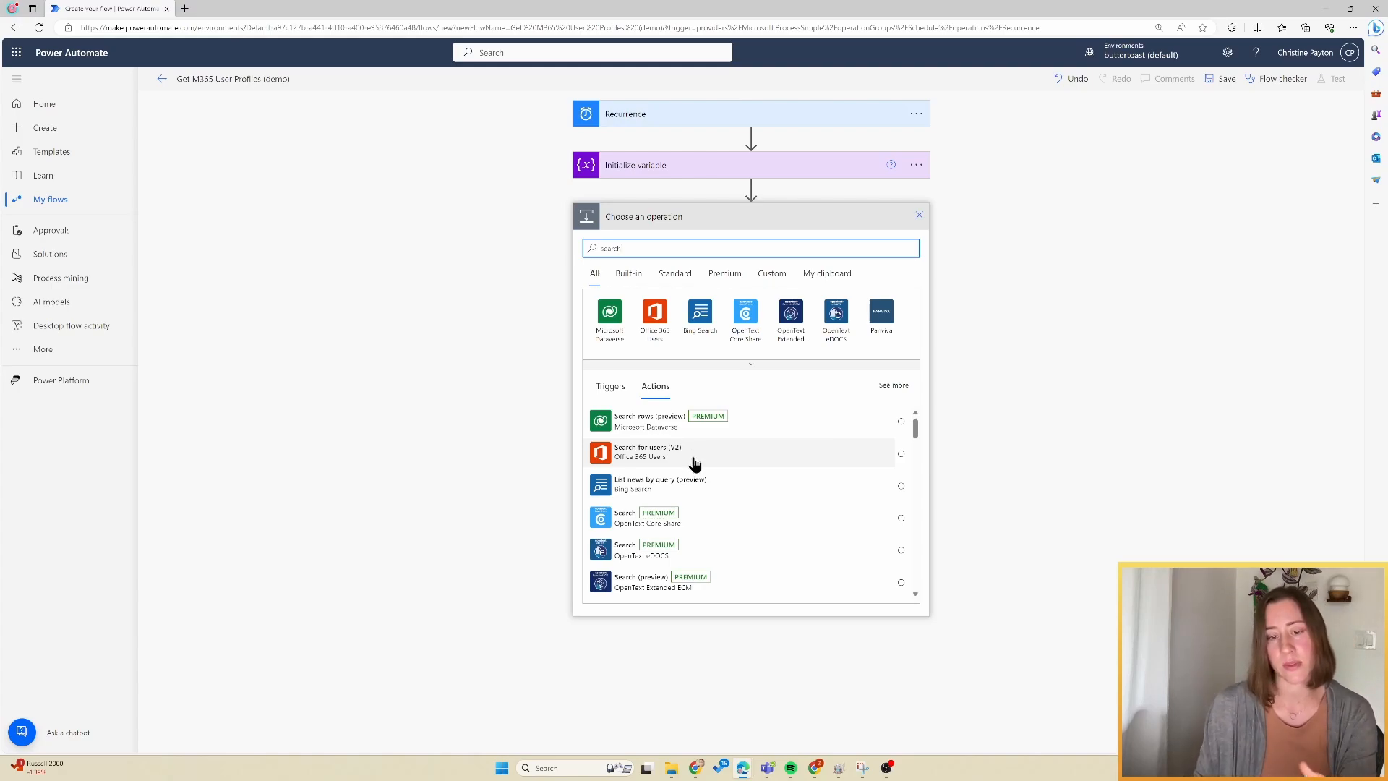
{"action": "mouse_move", "coordinate": [725, 453]}
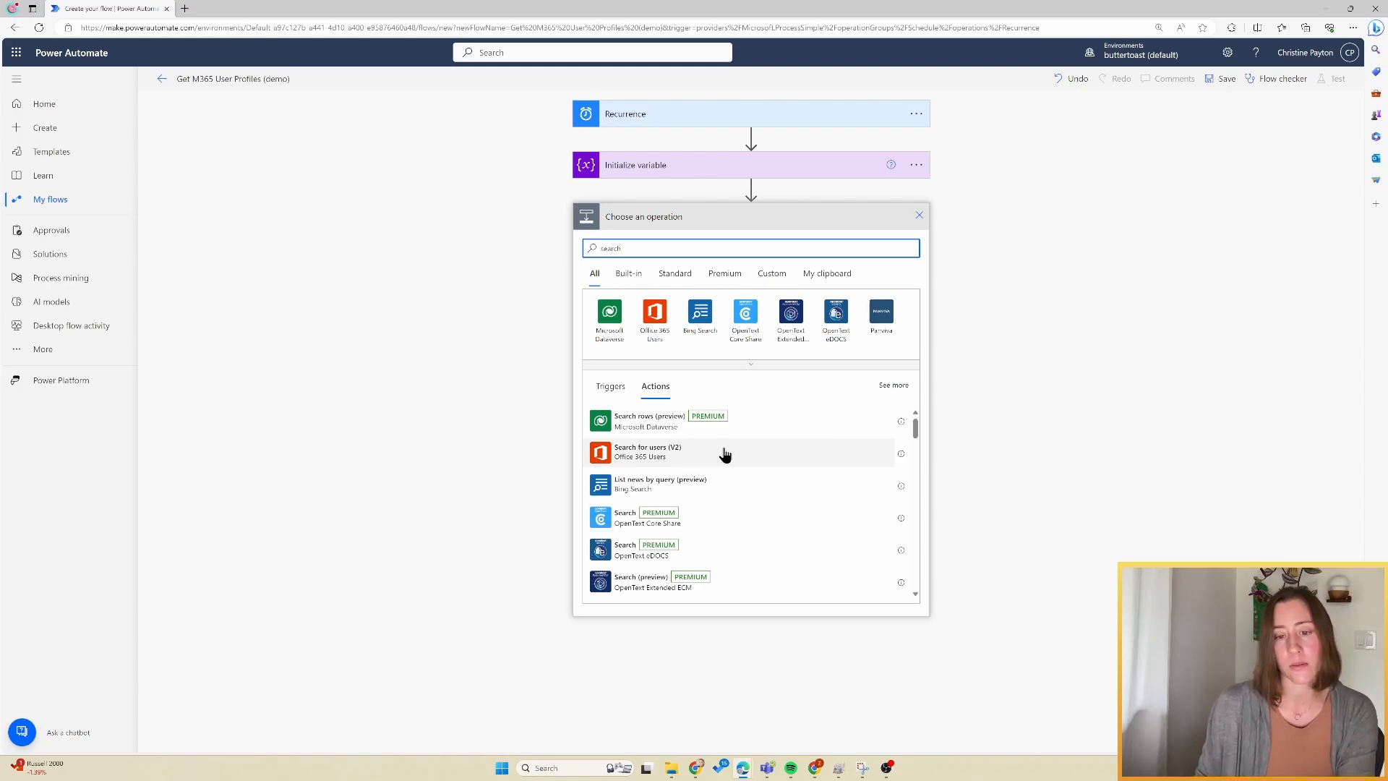
{"action": "left_click", "coordinate": [648, 451]}
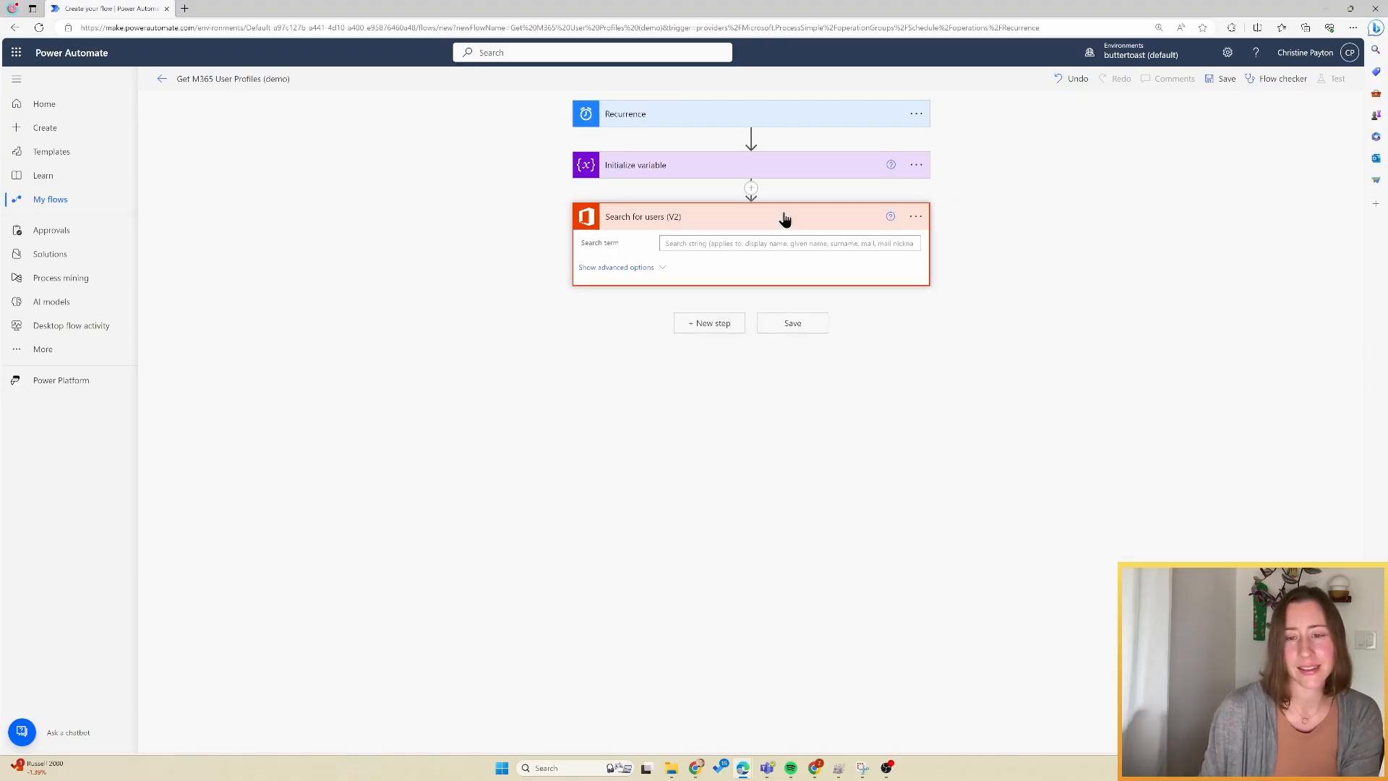
{"action": "mouse_move", "coordinate": [699, 217]}
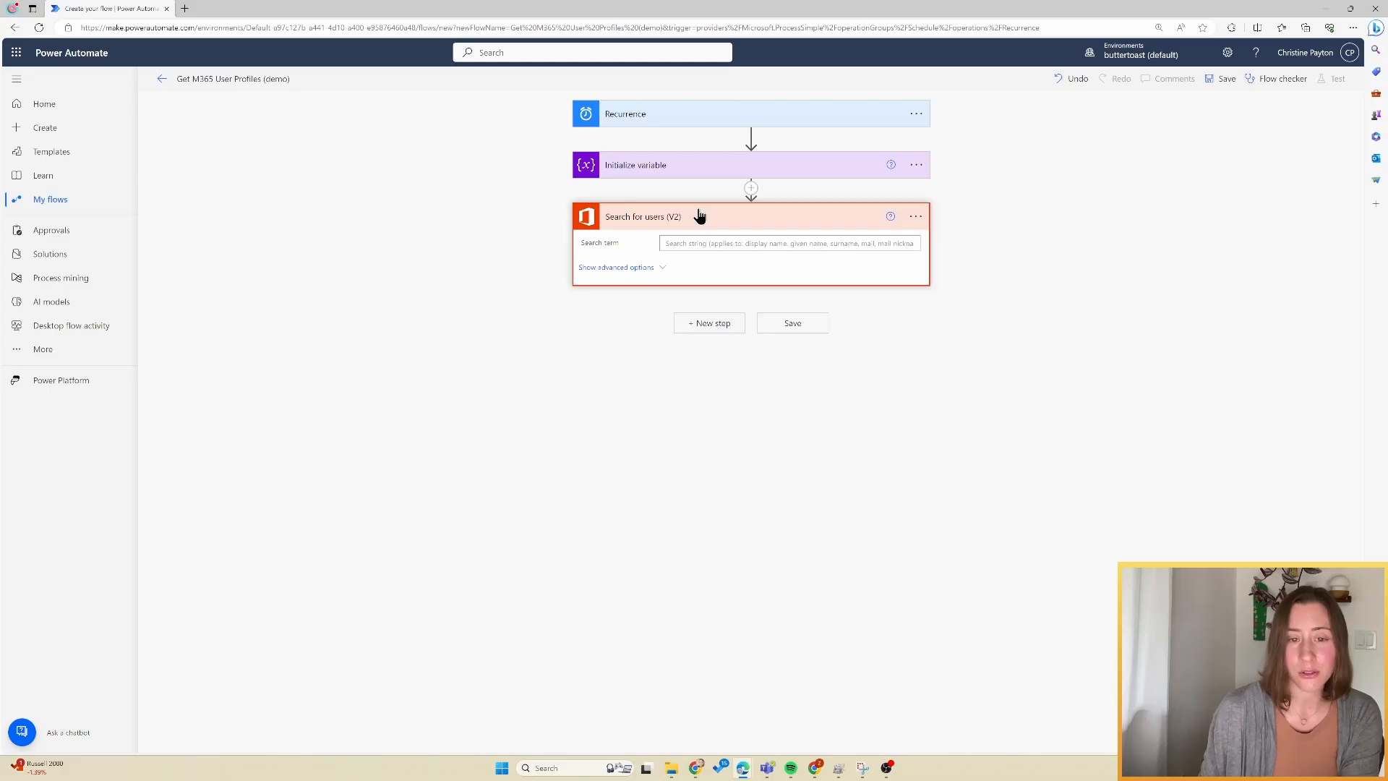
{"action": "left_click", "coordinate": [616, 266]}
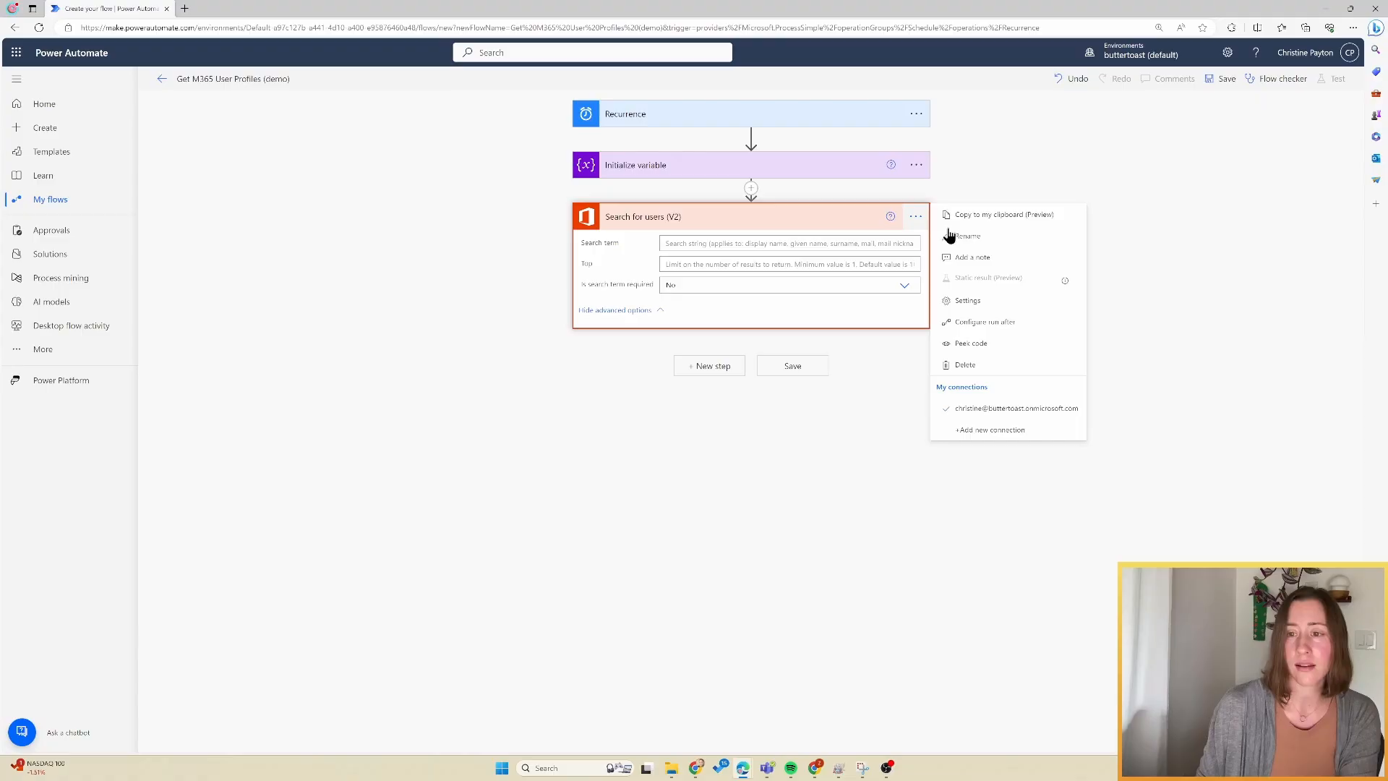
Turn on pagination for Search for users (V2) with a threshold of 1000
{"action": "left_click", "coordinate": [965, 301]}
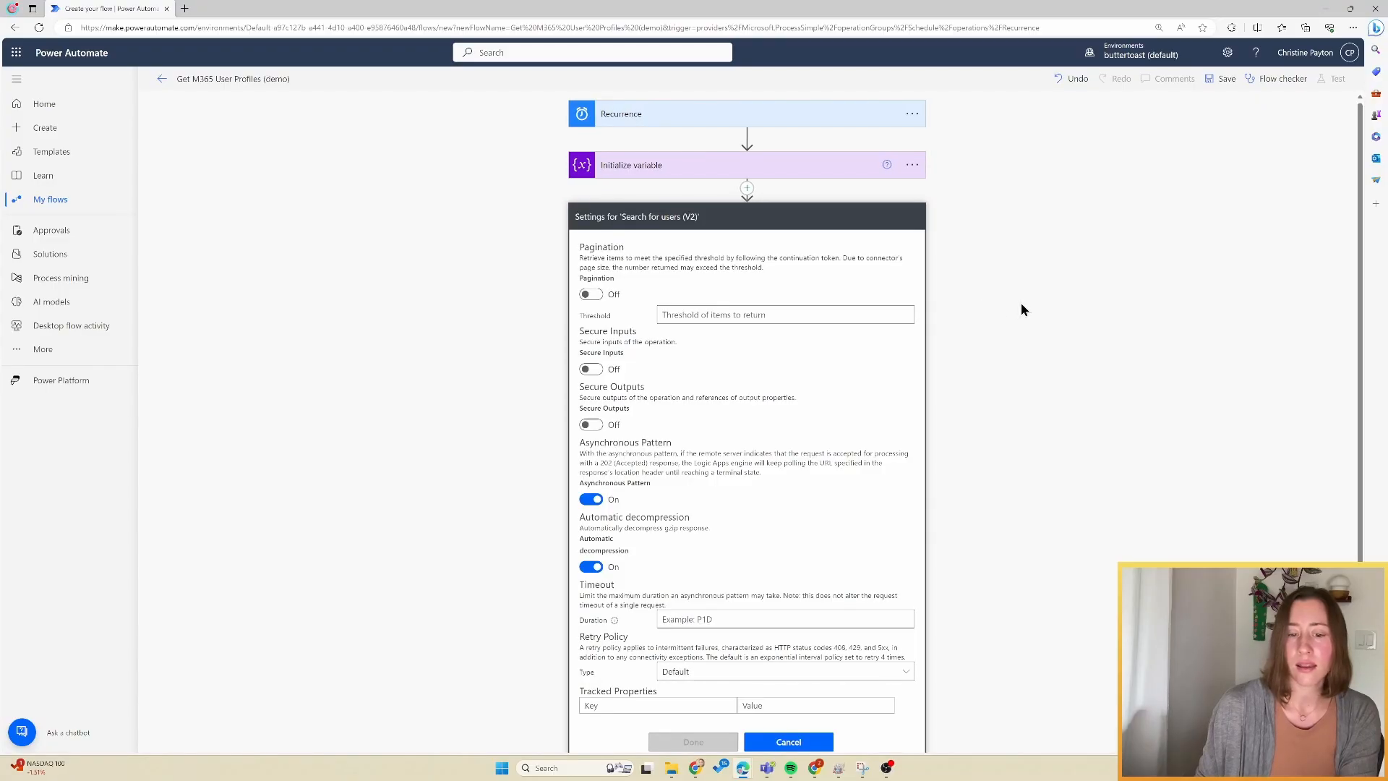
{"action": "mouse_move", "coordinate": [833, 284]}
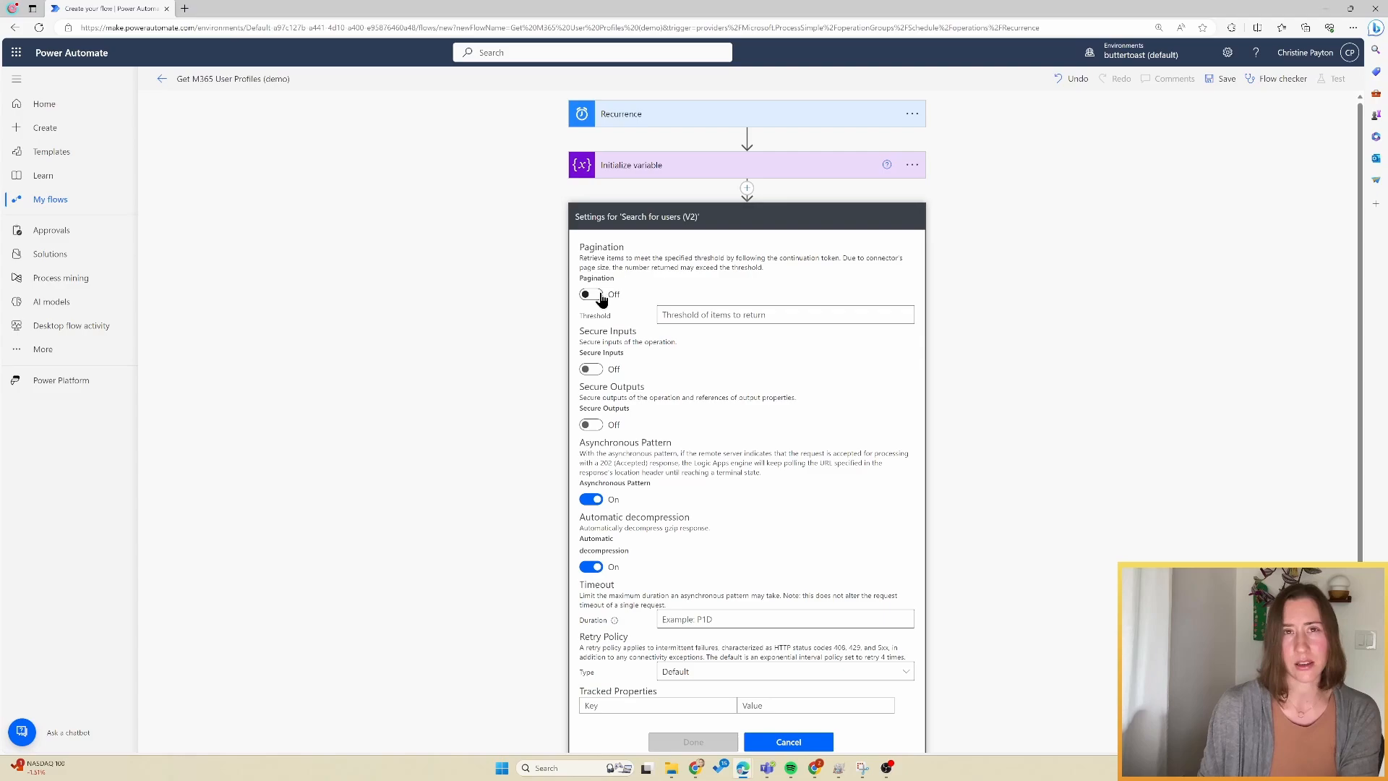
{"action": "left_click", "coordinate": [590, 295]}
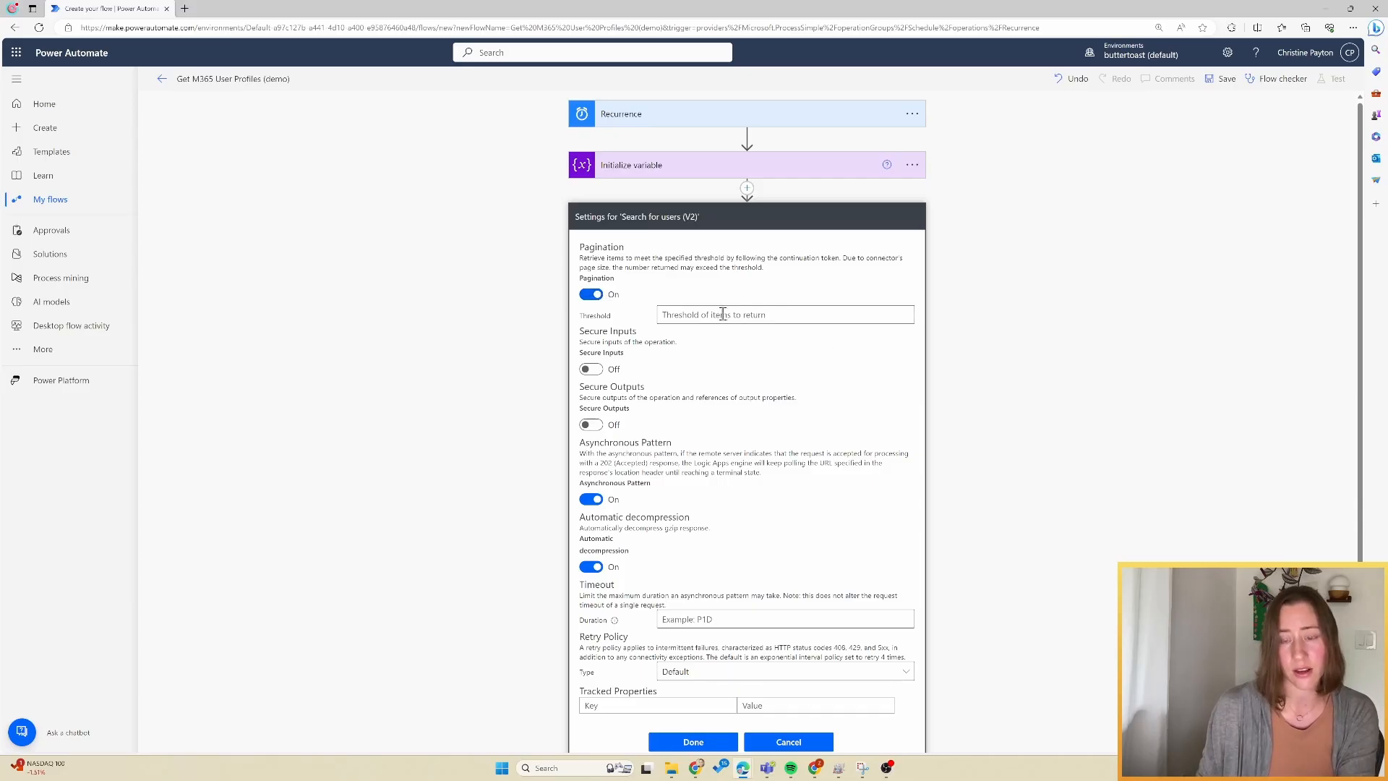
{"action": "left_click", "coordinate": [785, 316]}
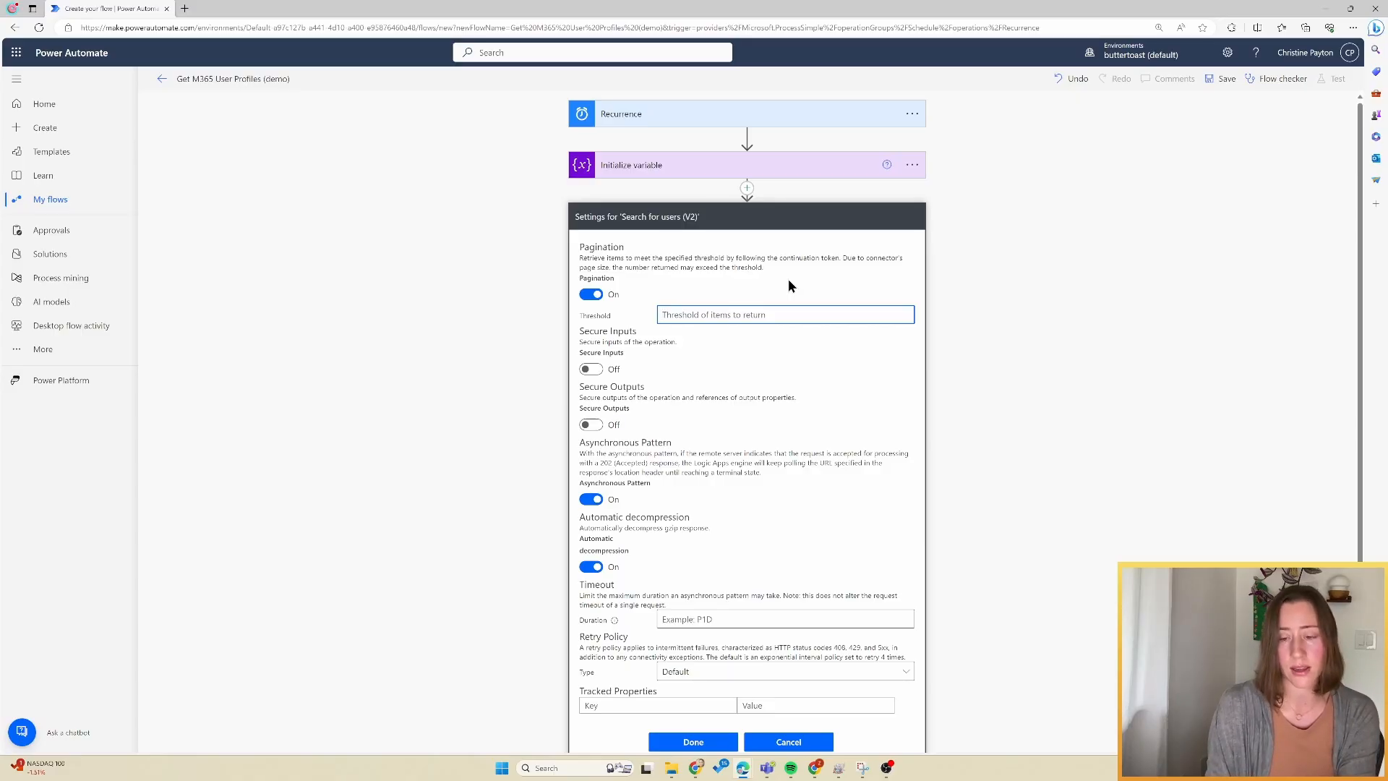
{"action": "type", "text": "1"}
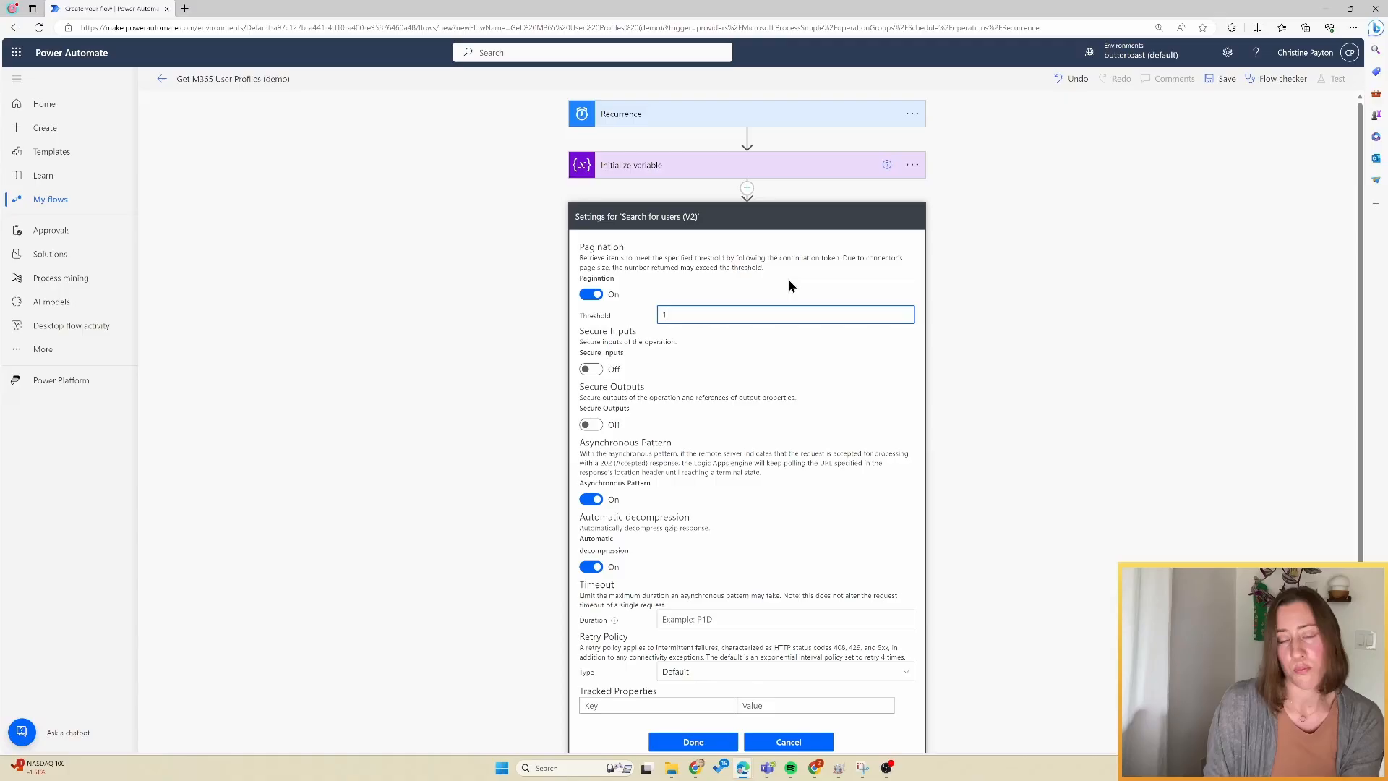
{"action": "type", "text": "000"}
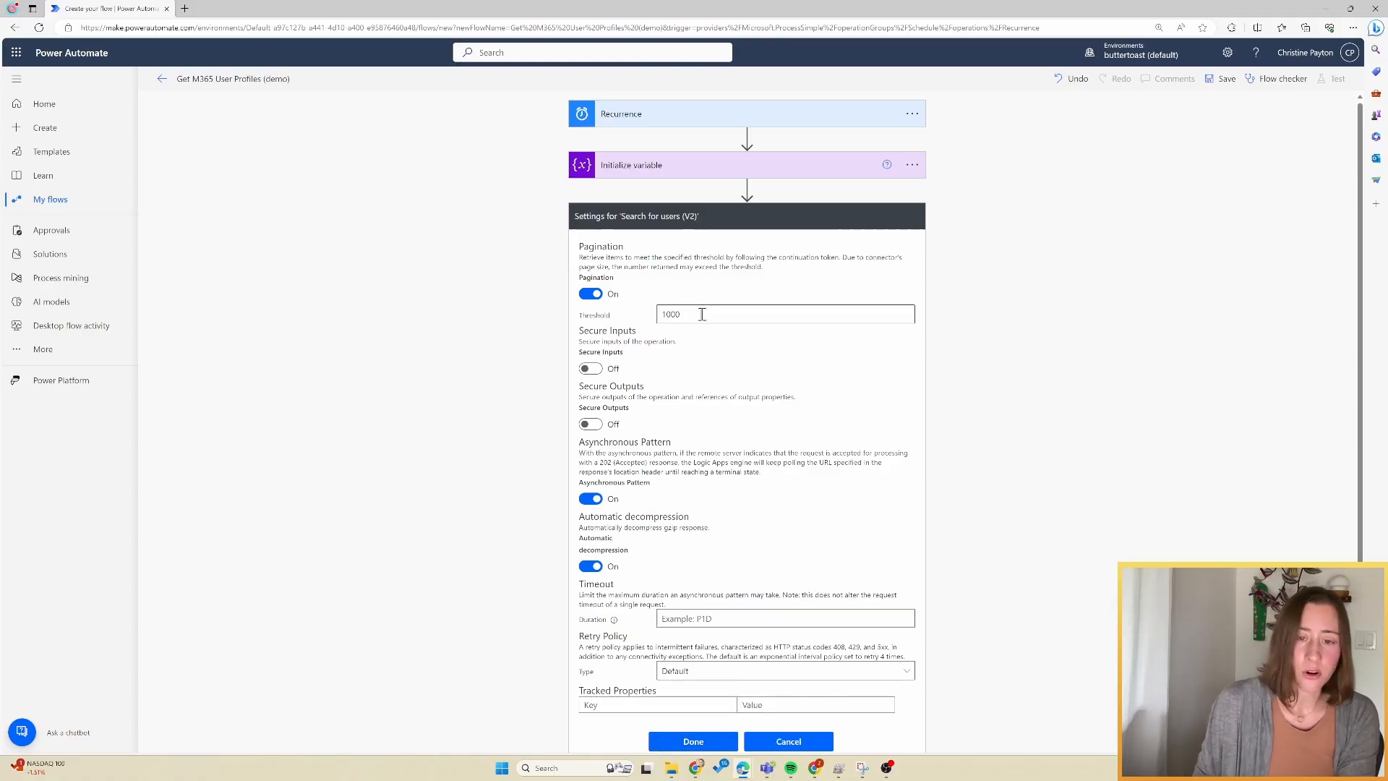
{"action": "mouse_move", "coordinate": [701, 332]}
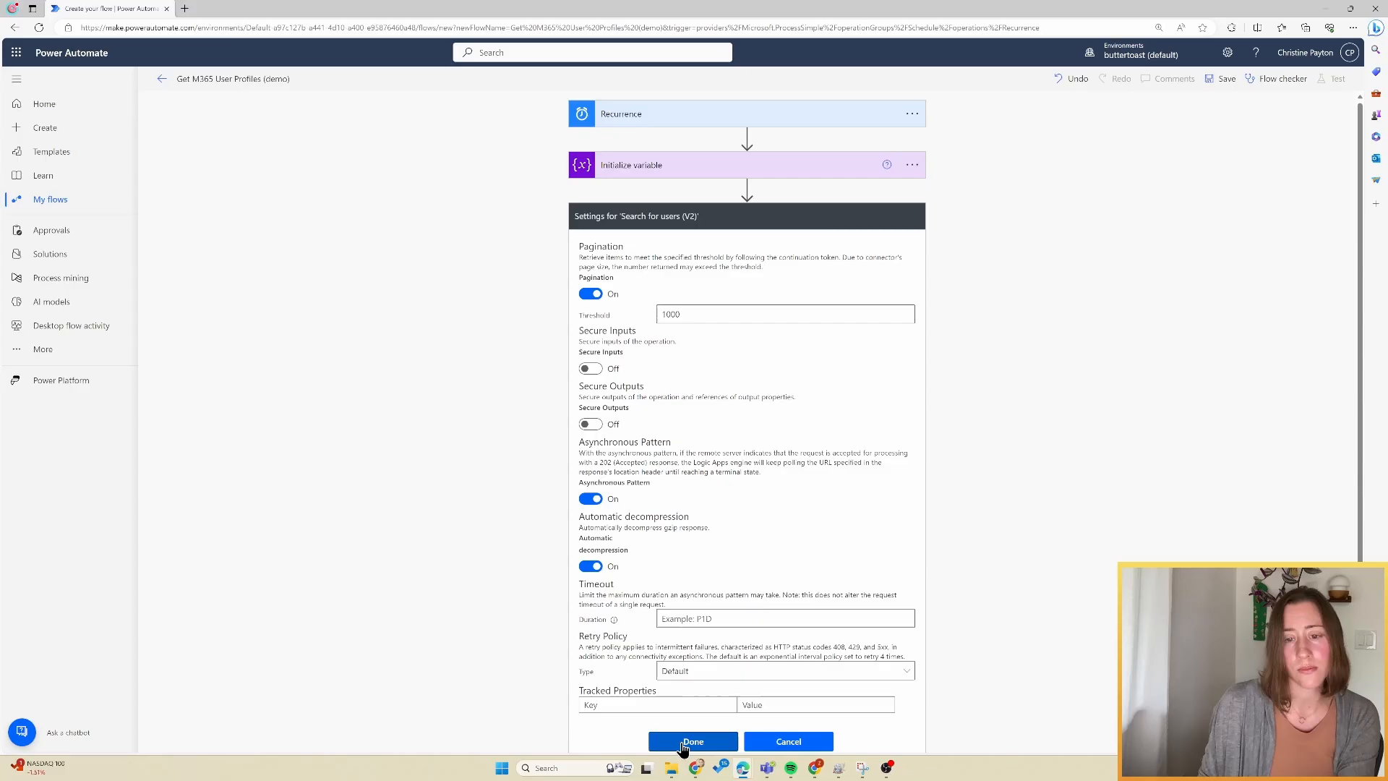
{"action": "left_click", "coordinate": [693, 740]}
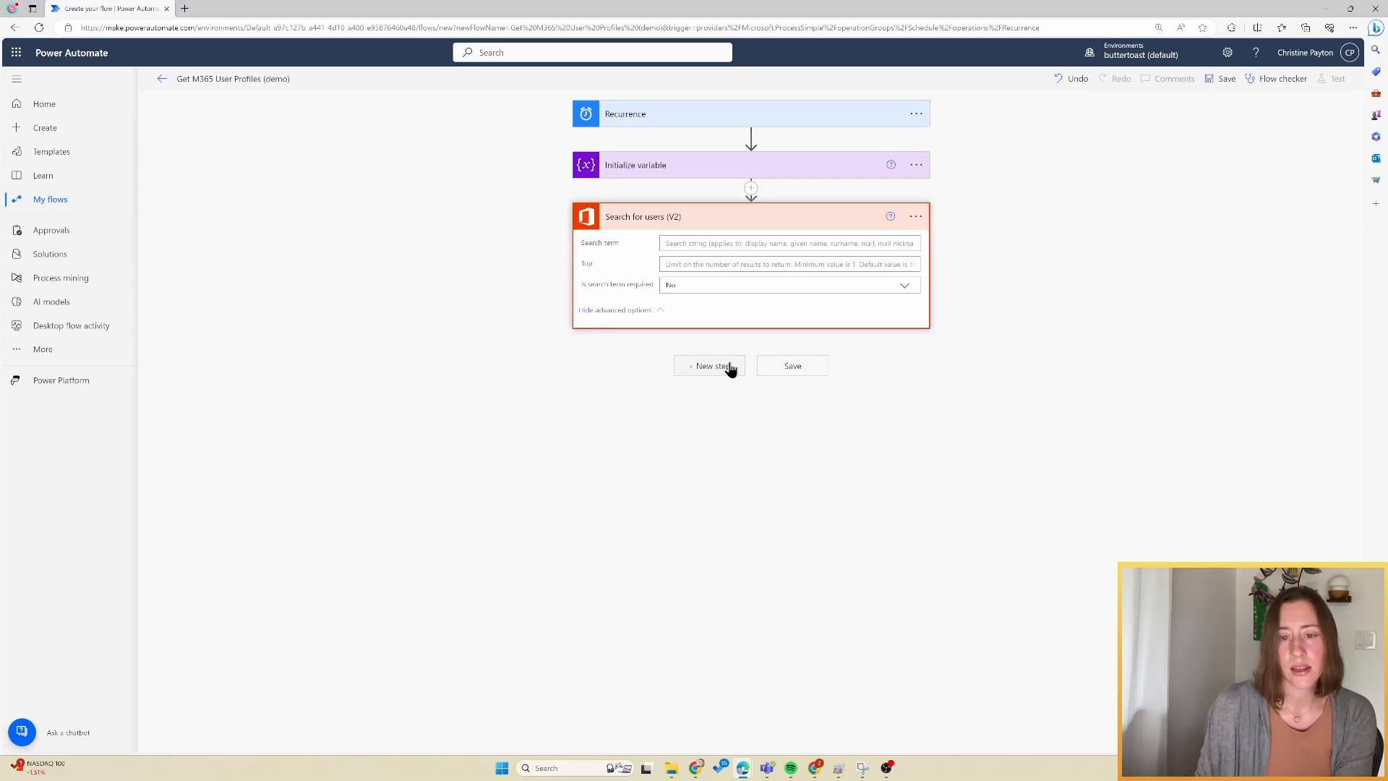
{"action": "mouse_move", "coordinate": [714, 371]}
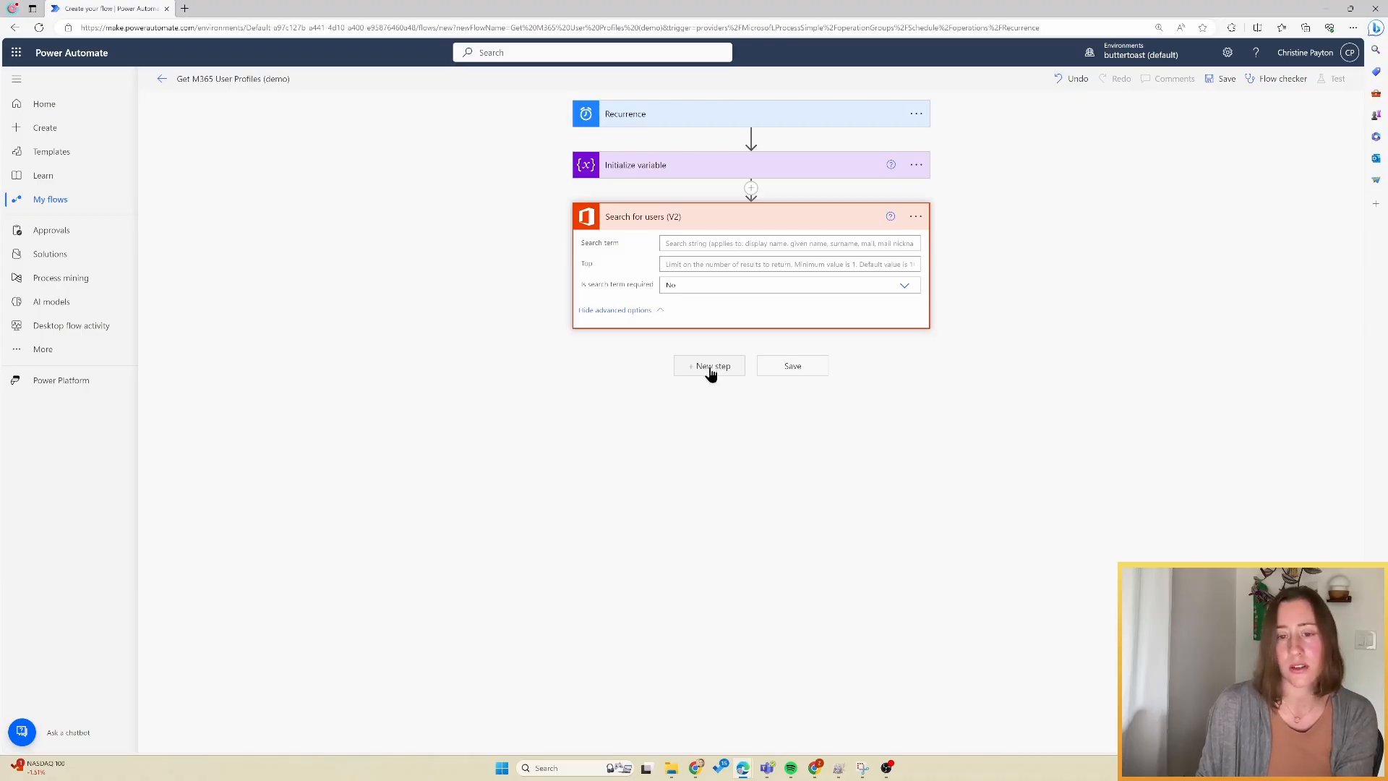
Add an Apply to each loop iterating over the user search's value output
{"action": "left_click", "coordinate": [708, 366]}
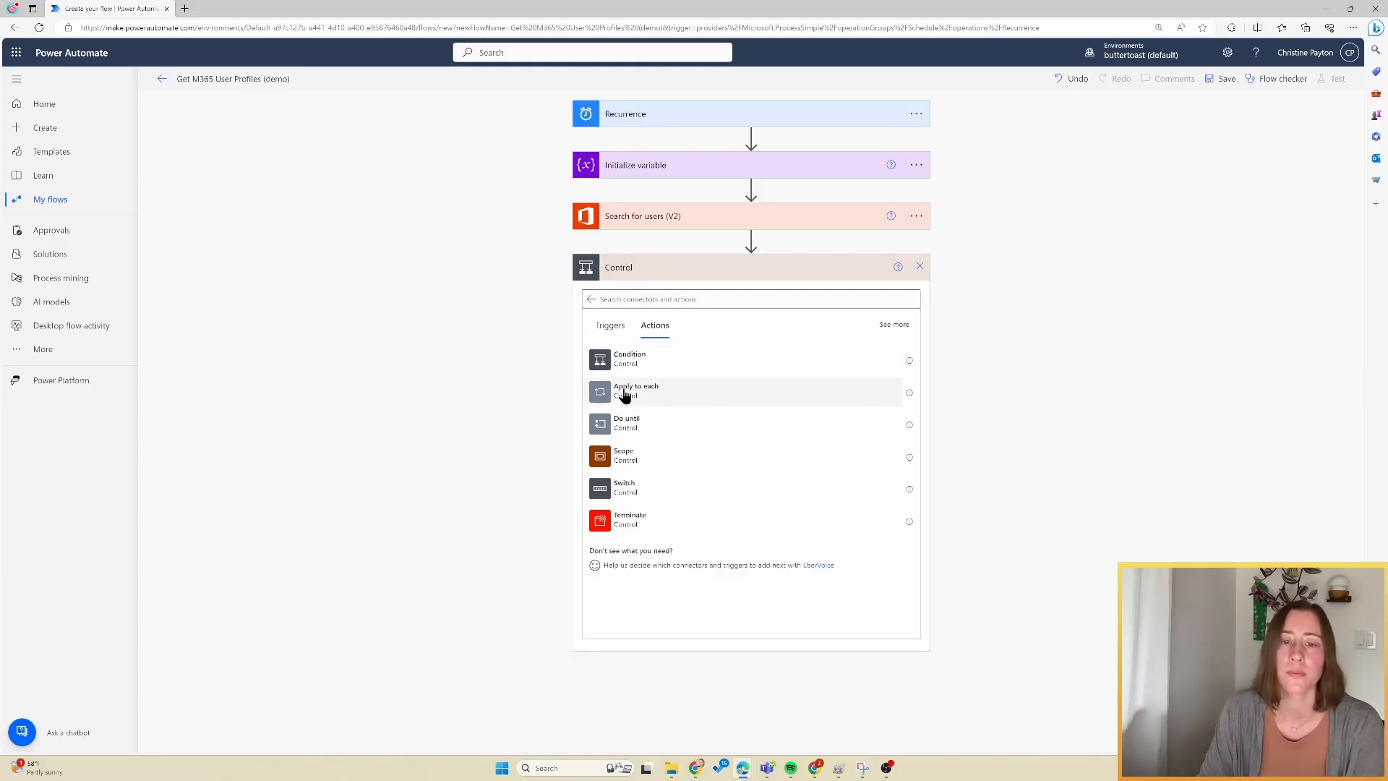
{"action": "left_click", "coordinate": [636, 391]}
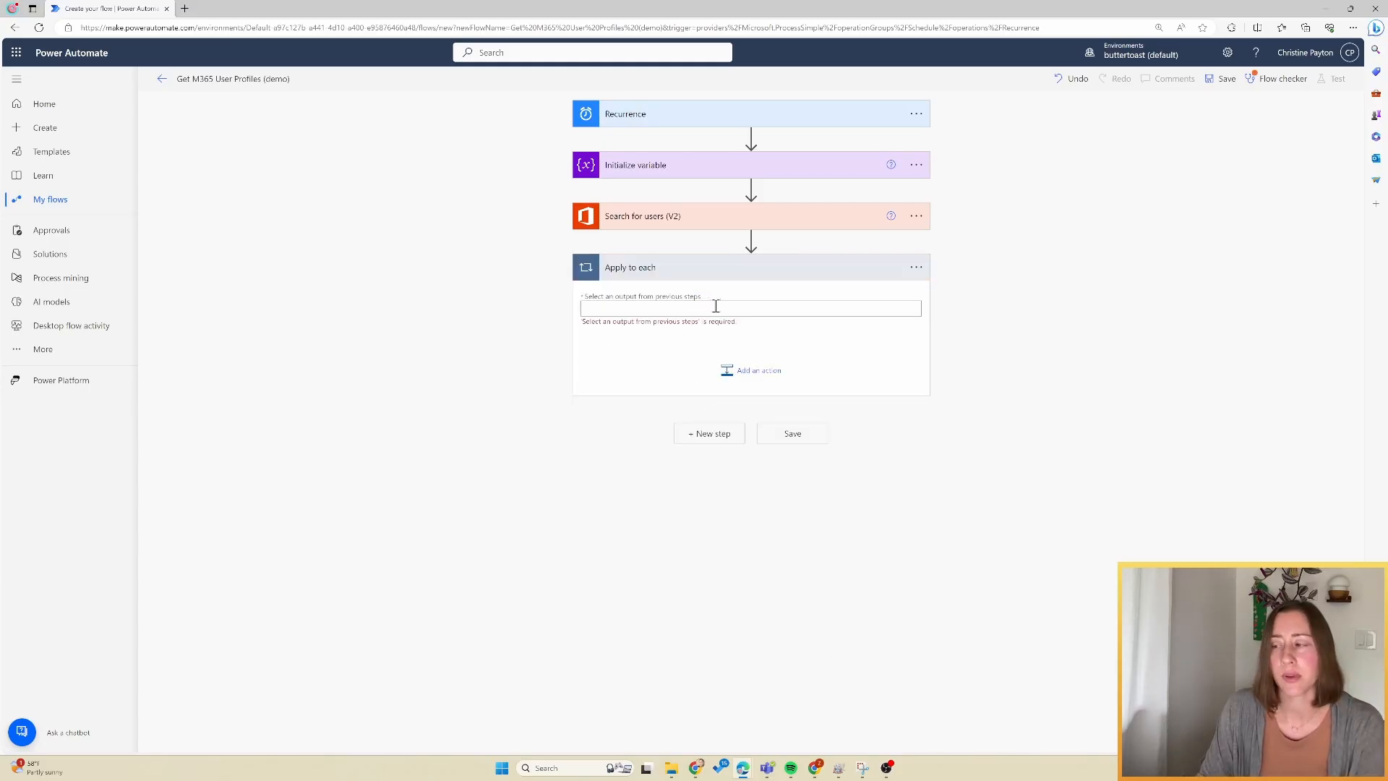
{"action": "left_click", "coordinate": [751, 307]}
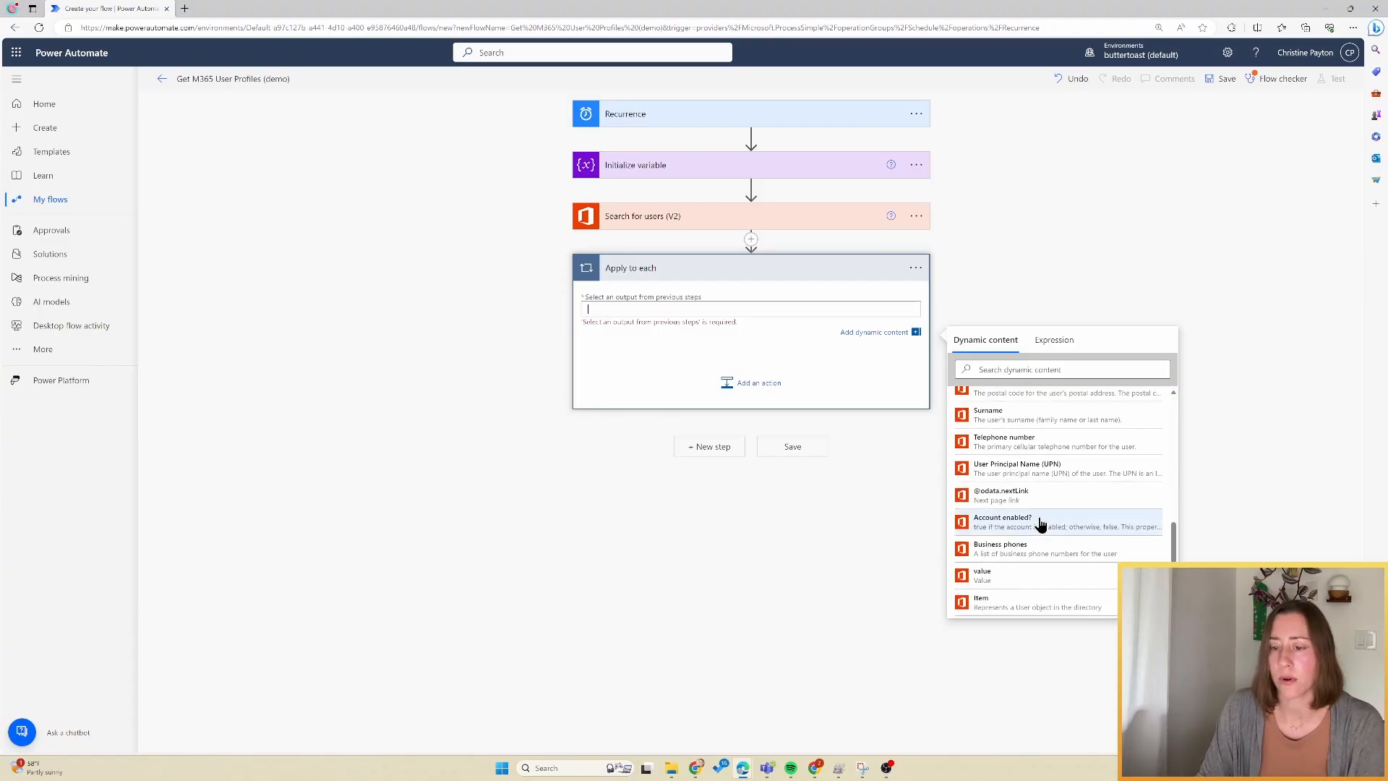
{"action": "left_click", "coordinate": [982, 576]}
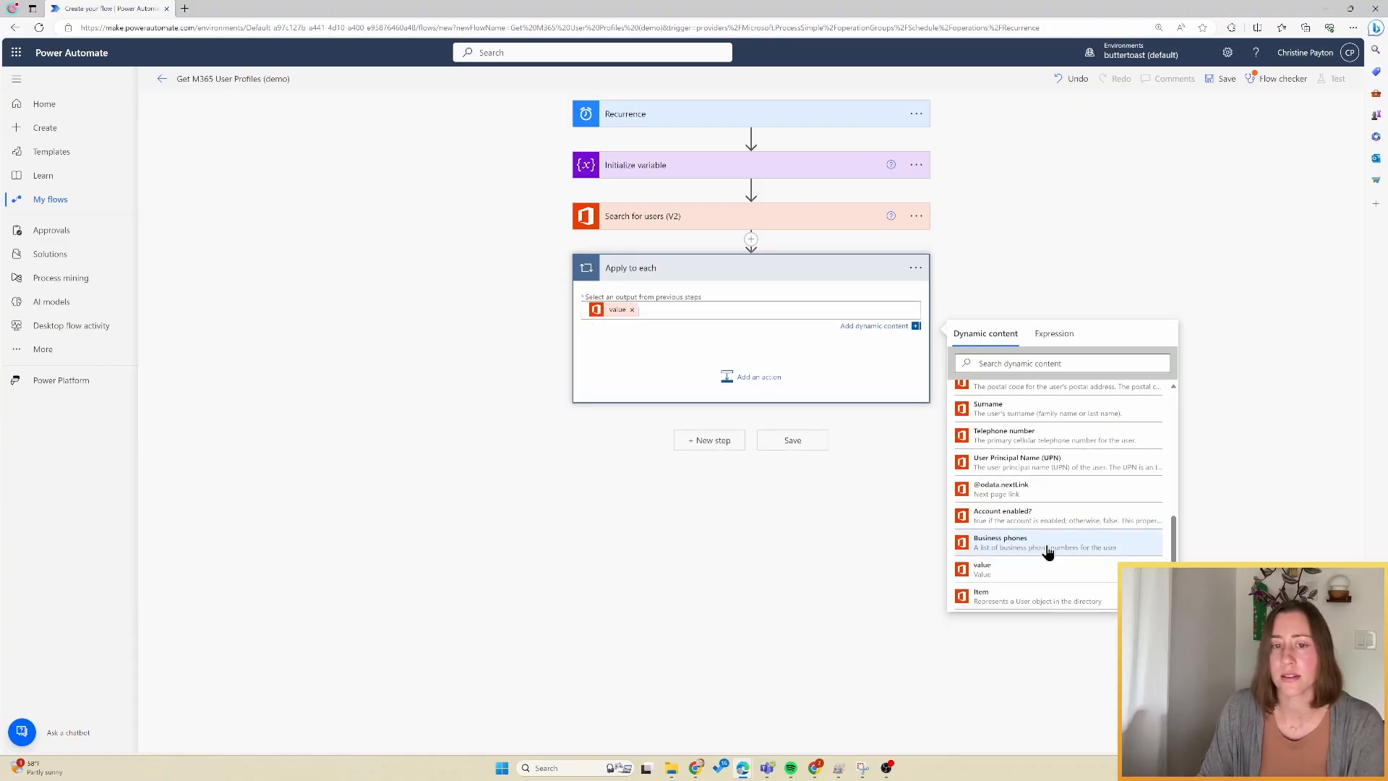
{"action": "mouse_move", "coordinate": [844, 380]}
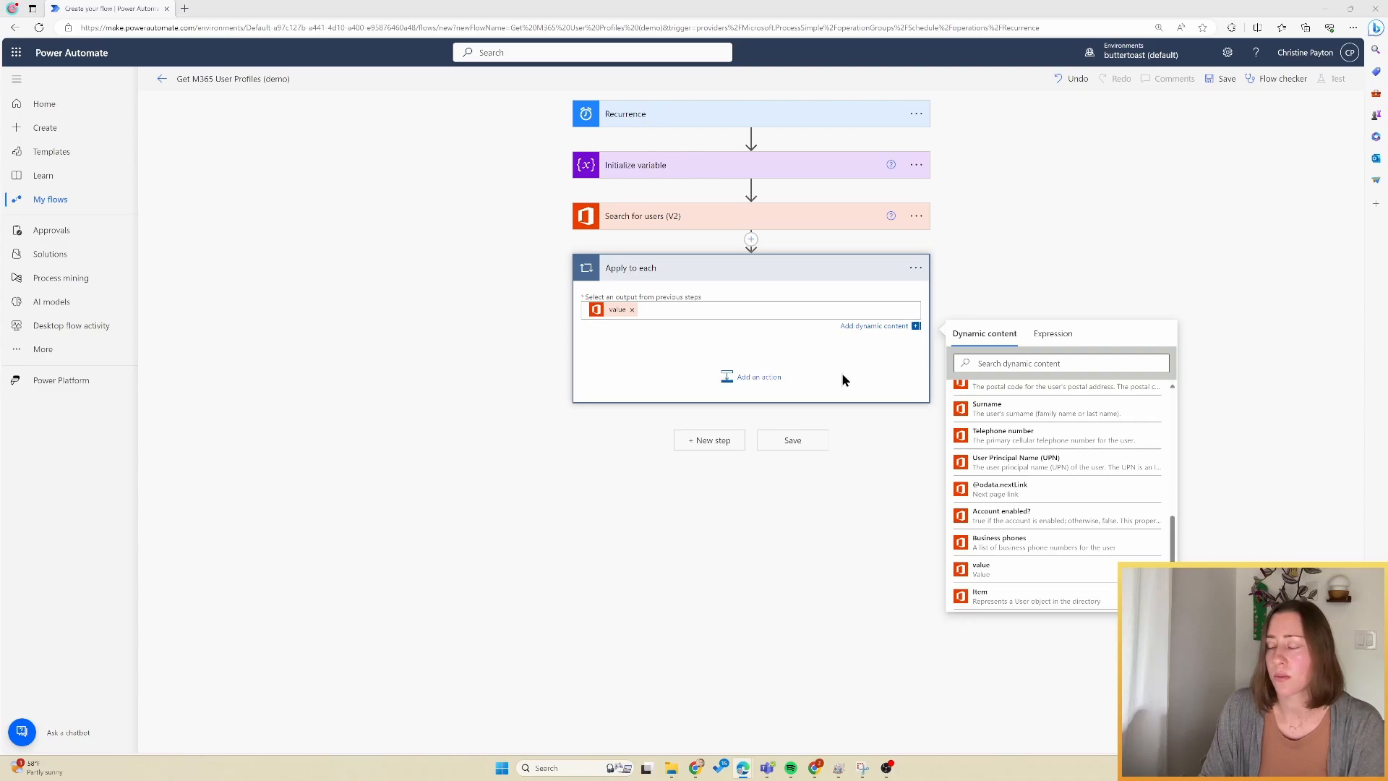
Add a Get manager (V2) action inside the loop for each user
{"action": "left_click", "coordinate": [758, 376]}
{"action": "type", "text": "get mana"}
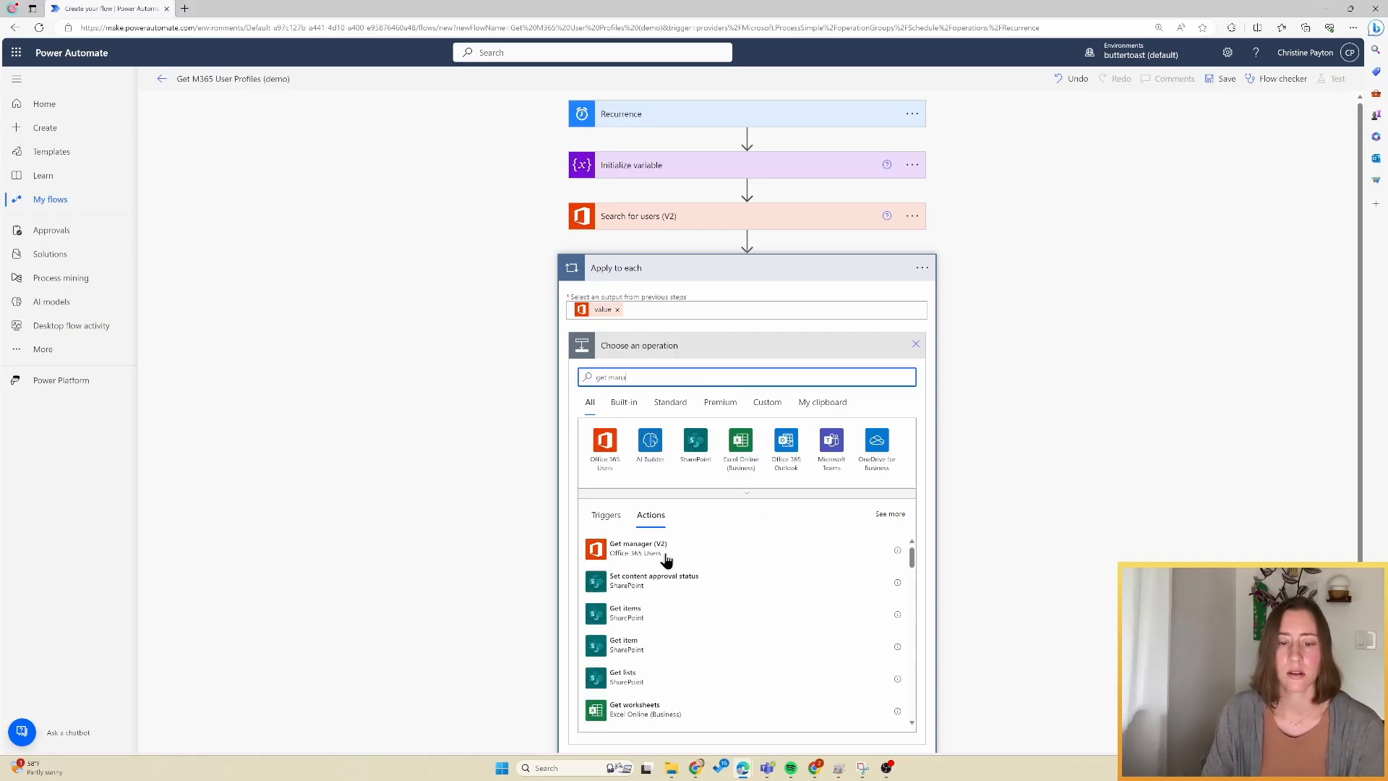
{"action": "left_click", "coordinate": [630, 545]}
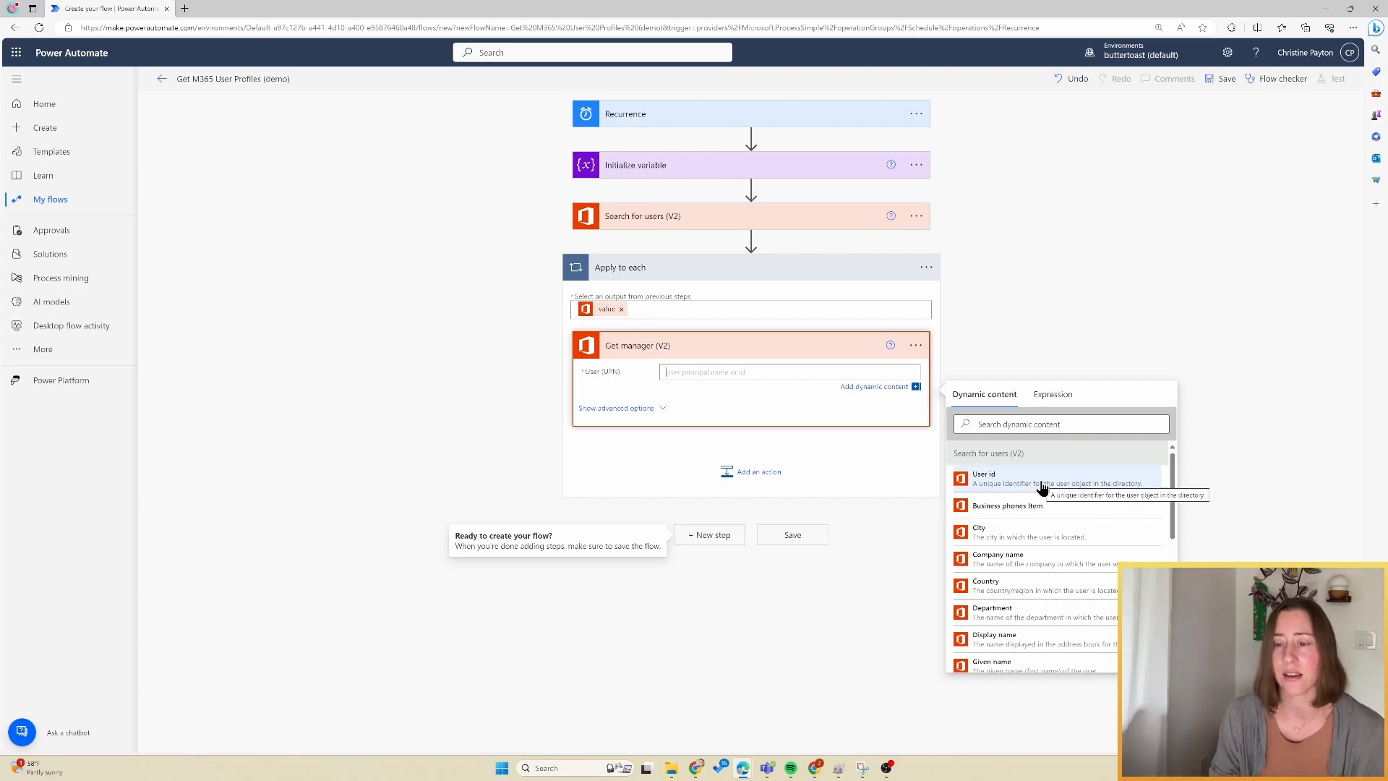
{"action": "mouse_move", "coordinate": [1087, 472]}
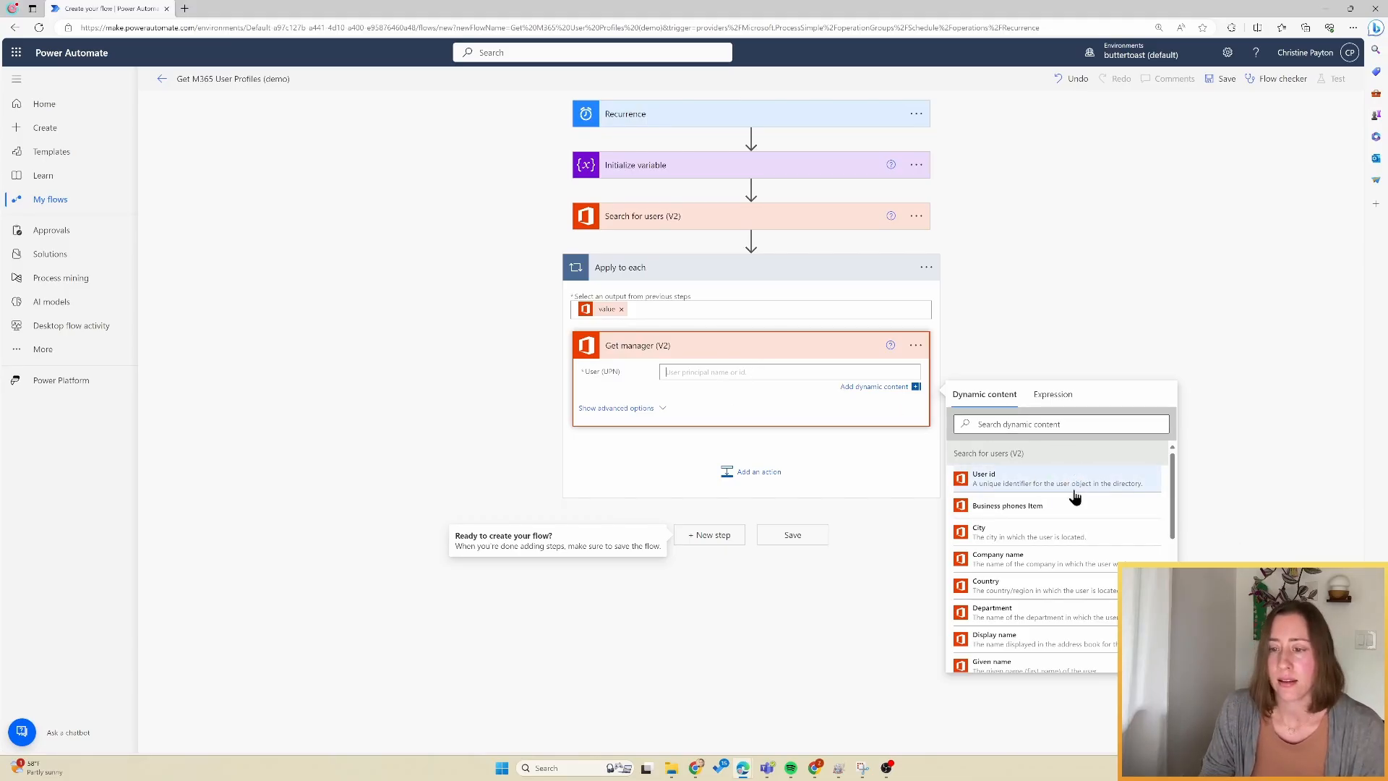
{"action": "scroll", "scroll_direction": "down", "scroll_amount": 3}
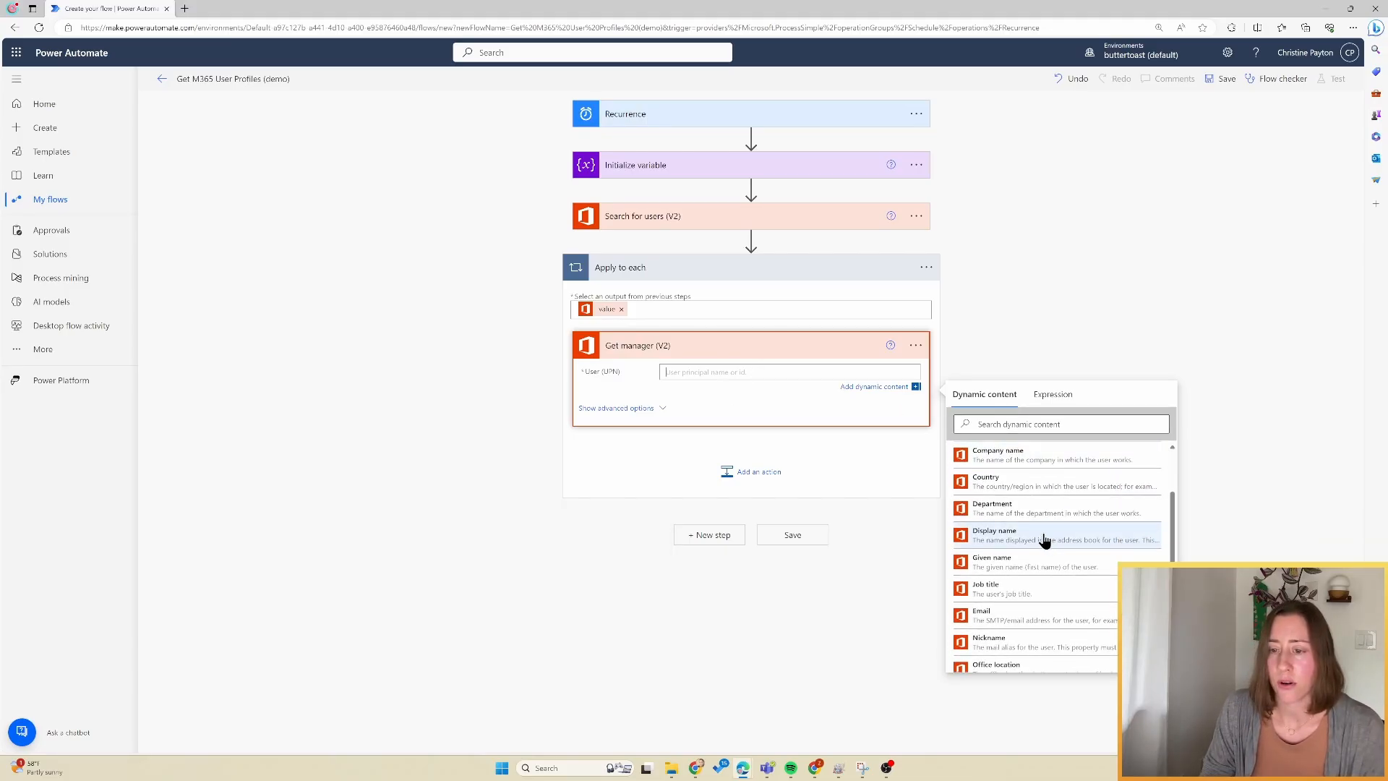
{"action": "scroll", "scroll_direction": "down", "scroll_amount": 3}
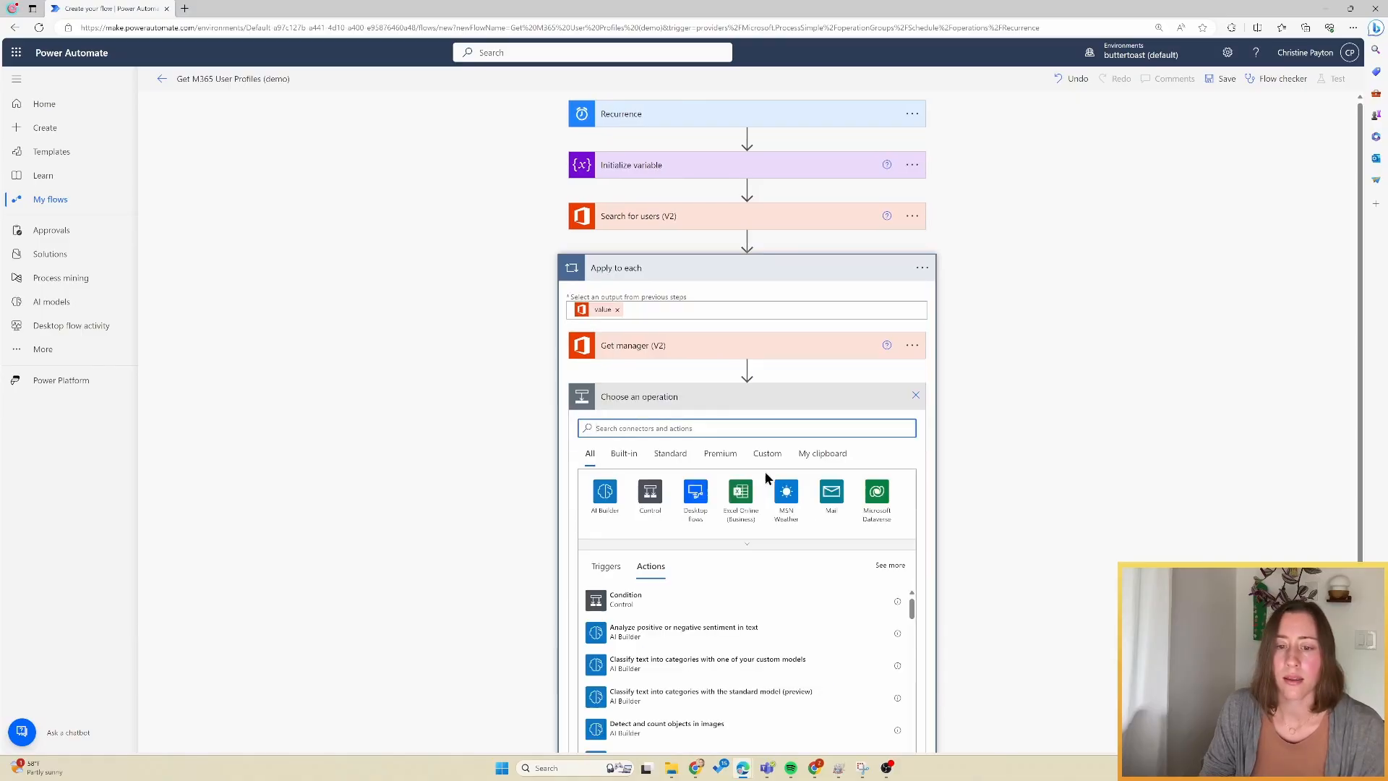
{"action": "mouse_move", "coordinate": [1035, 603]}
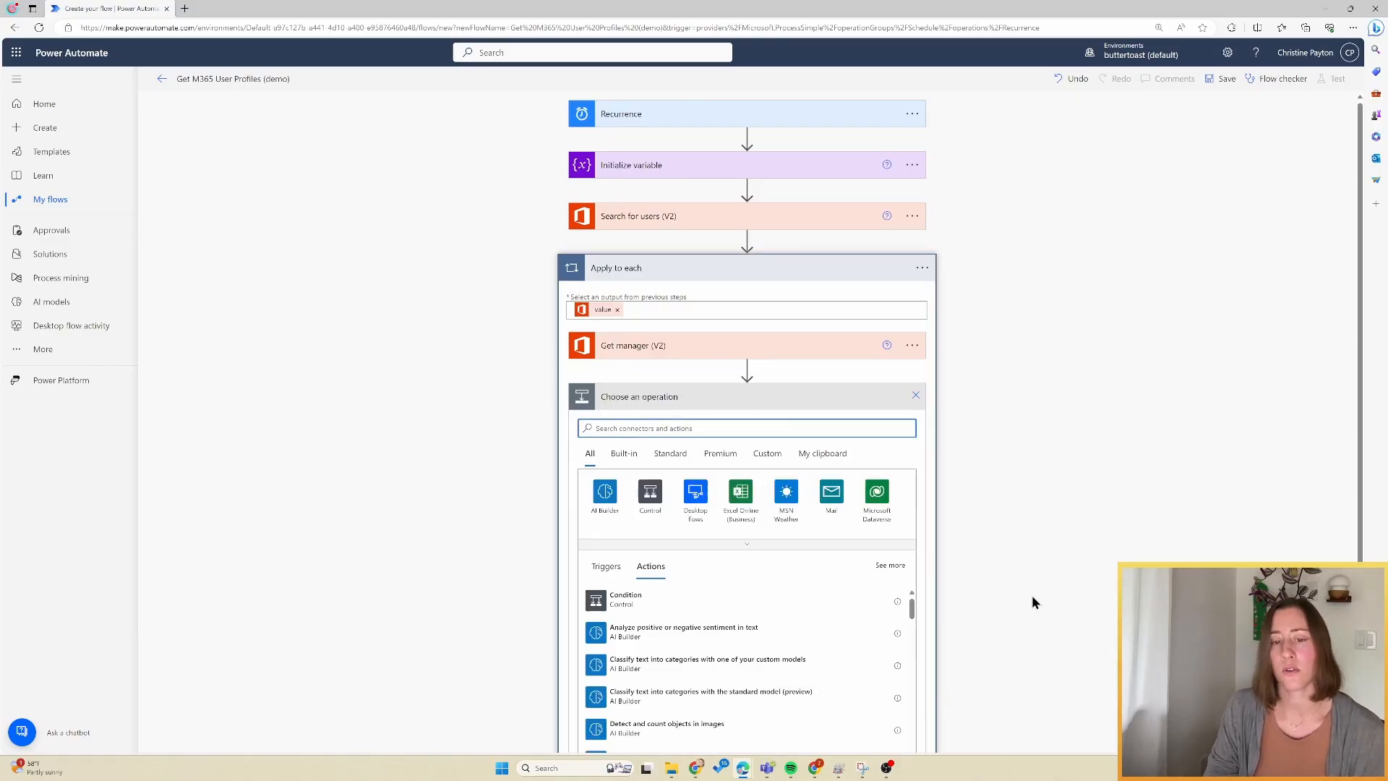
{"action": "mouse_move", "coordinate": [718, 364]}
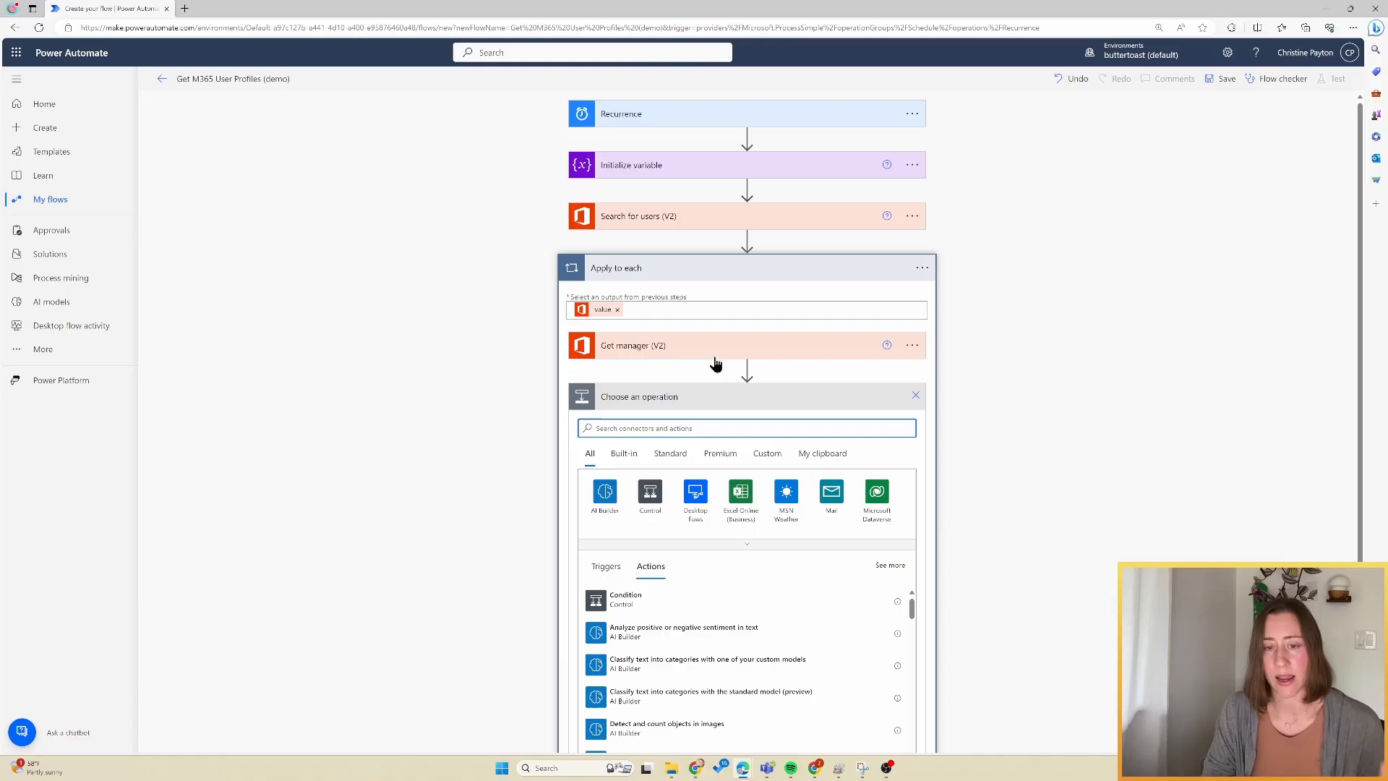
{"action": "mouse_move", "coordinate": [873, 469]}
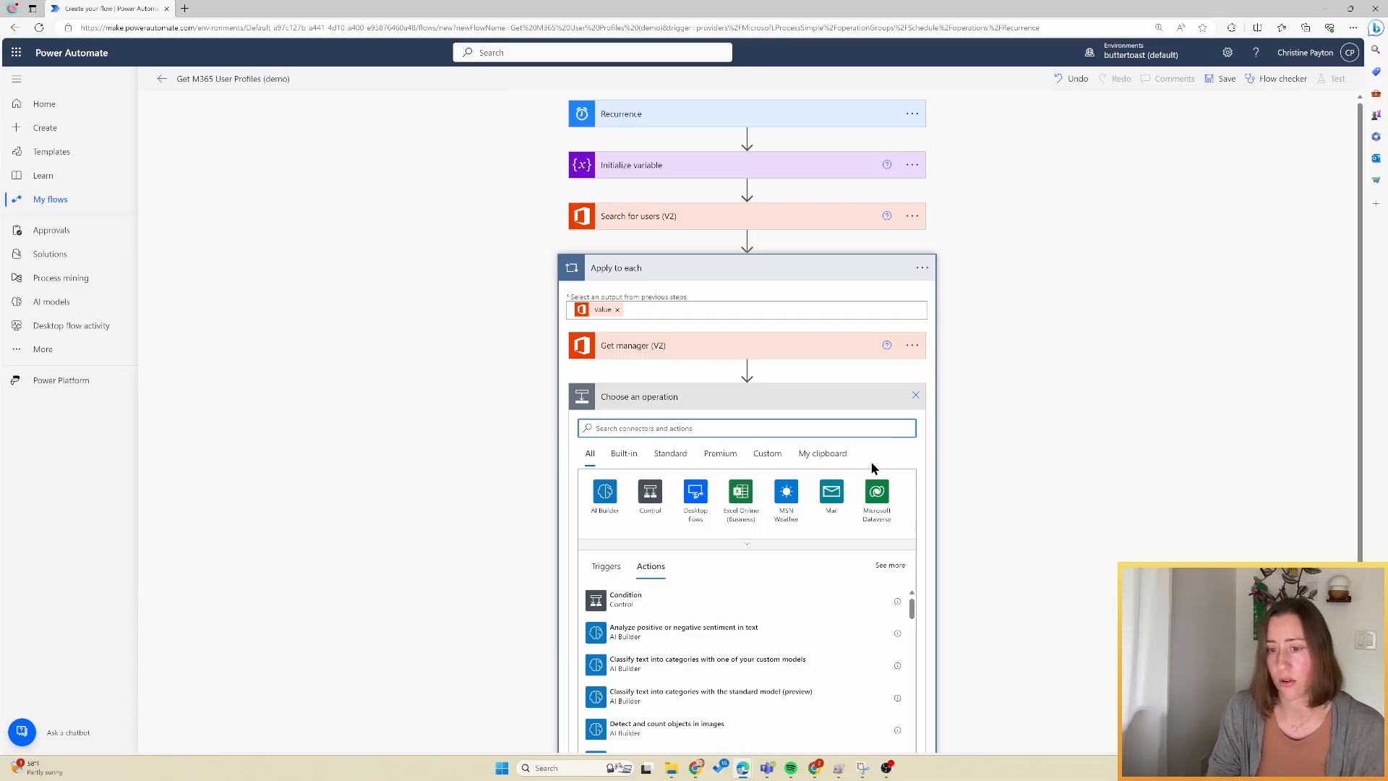
Add an Append to array variable step and start its JSON value with the user's id
{"action": "type", "text": "aopend"}
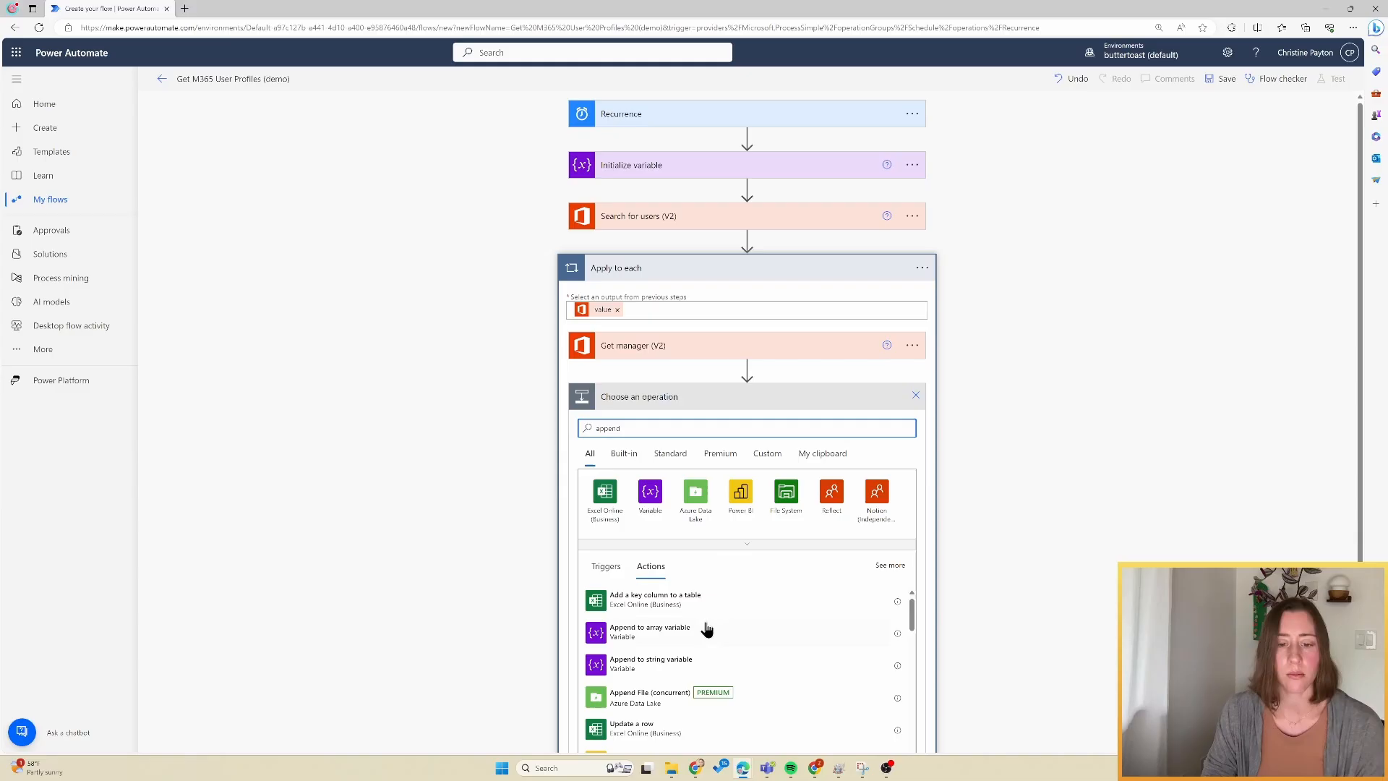
{"action": "left_click", "coordinate": [651, 632]}
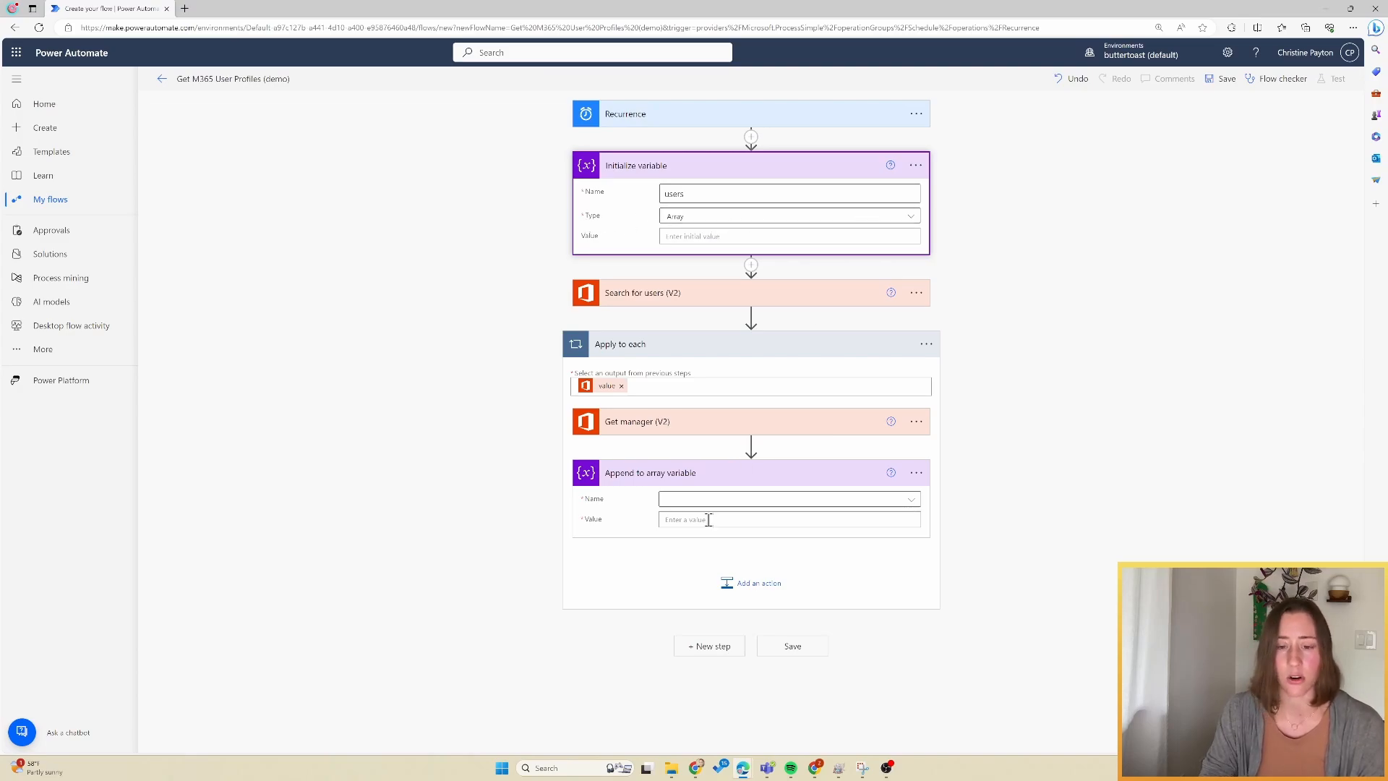
{"action": "left_click", "coordinate": [789, 497]}
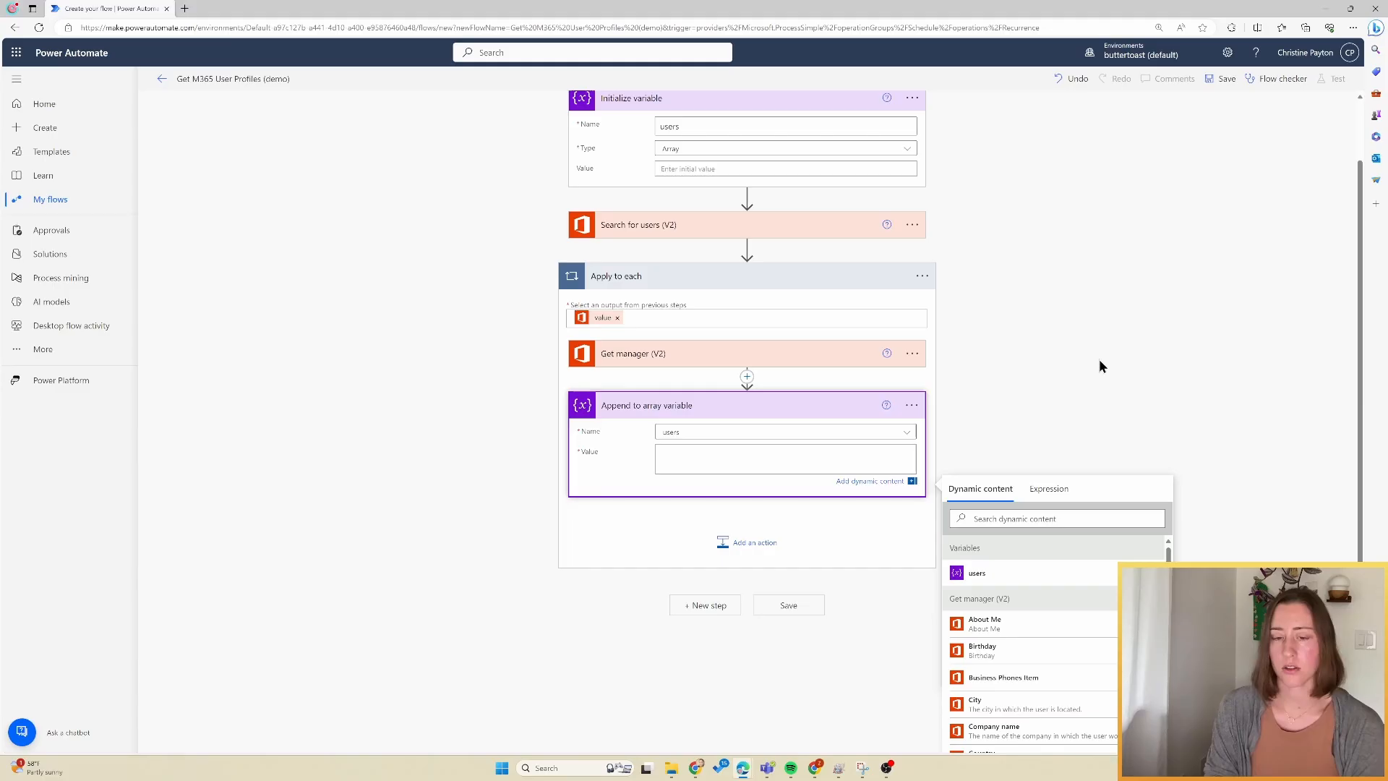
{"action": "type", "text": "{"}
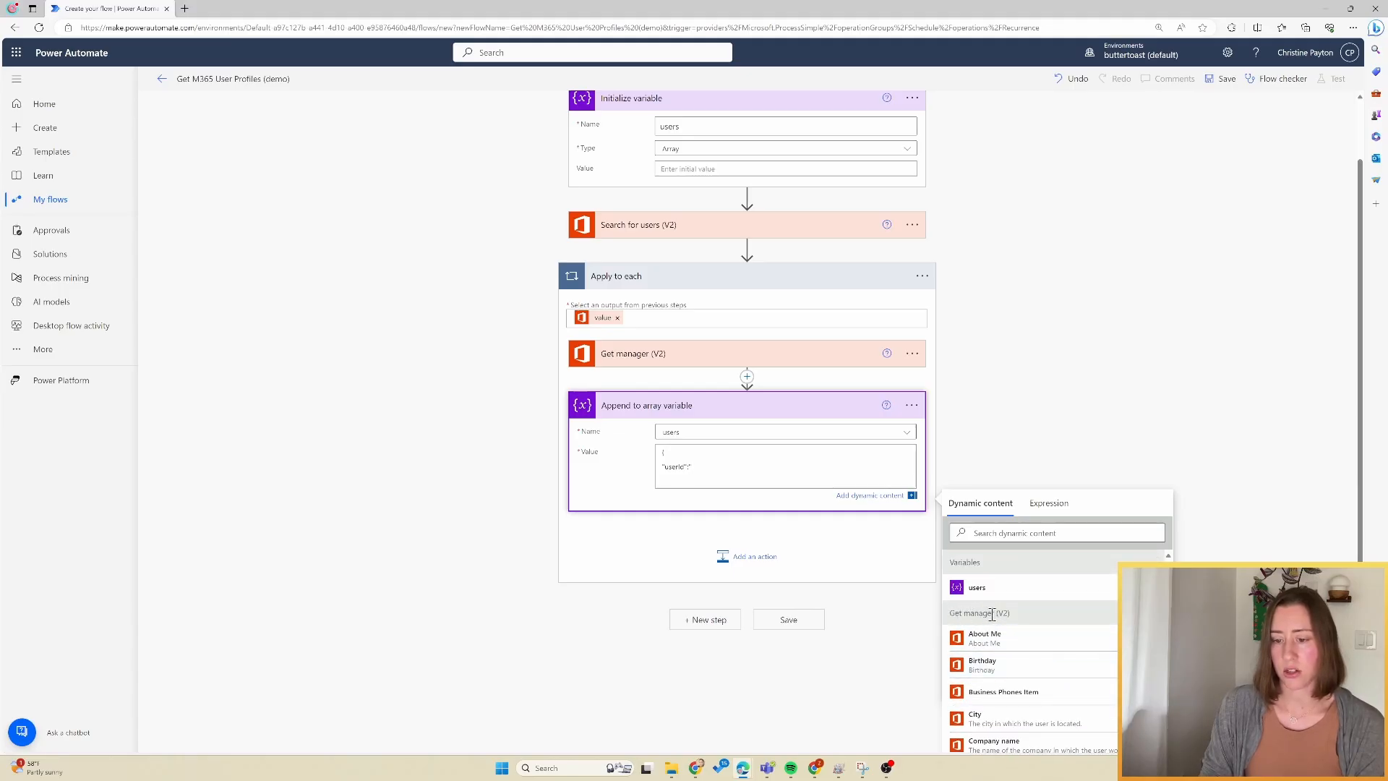
{"action": "mouse_move", "coordinate": [990, 613]}
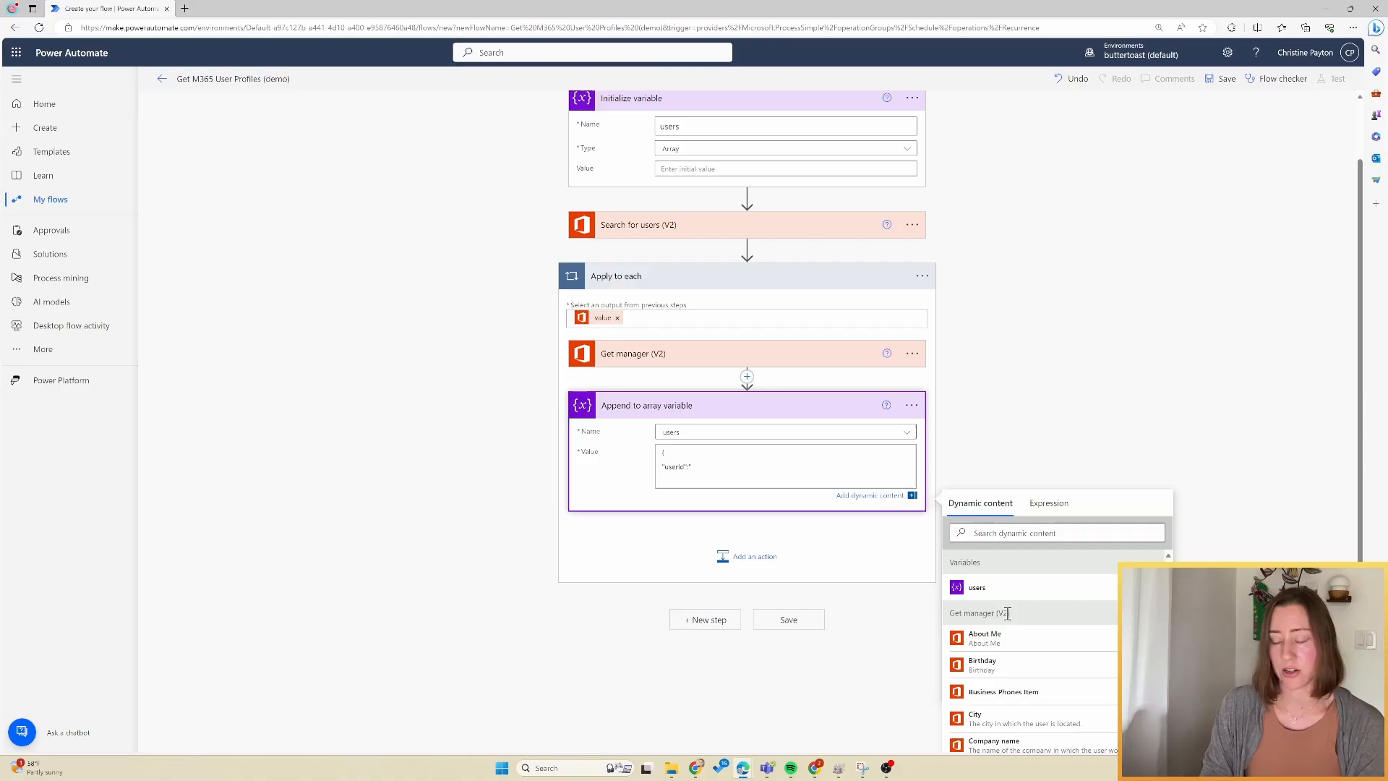
{"action": "scroll", "scroll_direction": "down", "scroll_amount": 3}
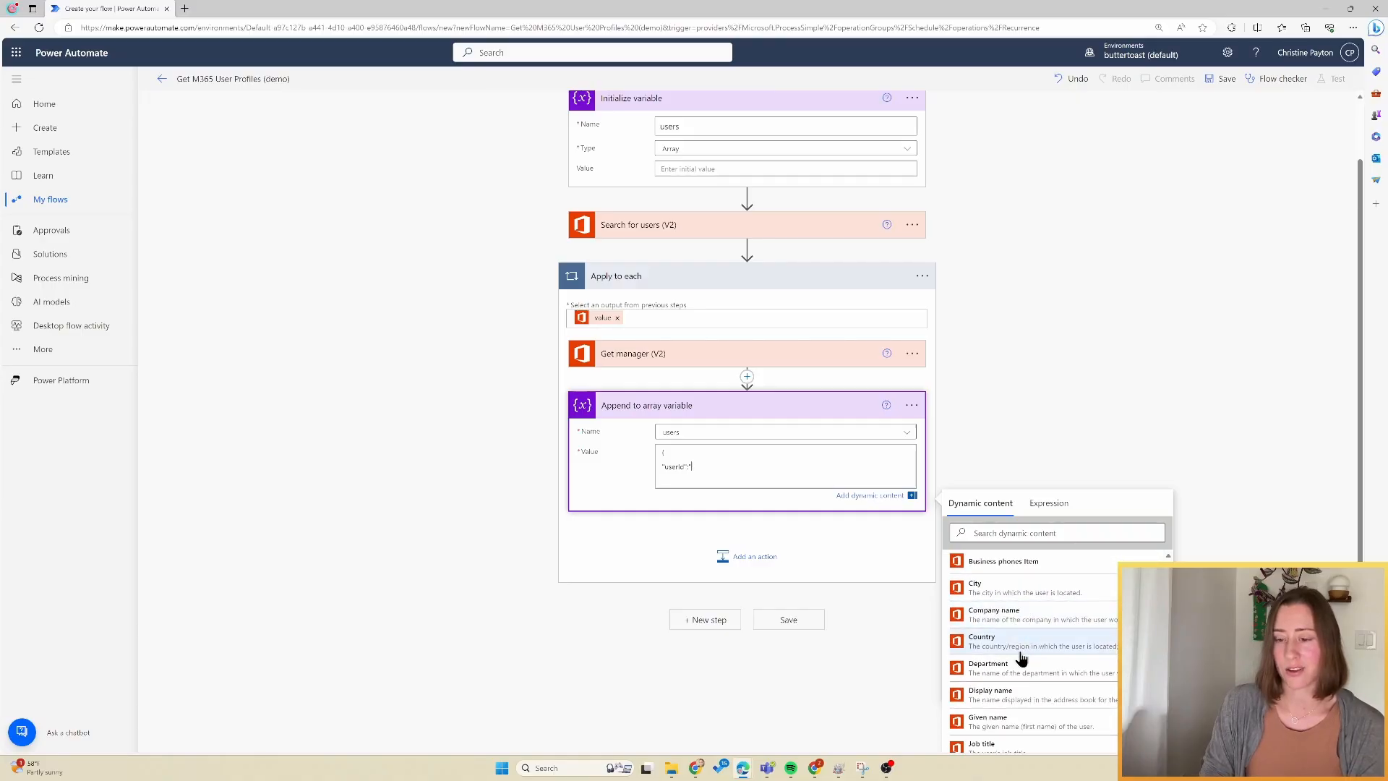
{"action": "scroll", "scroll_direction": "down", "scroll_amount": 3}
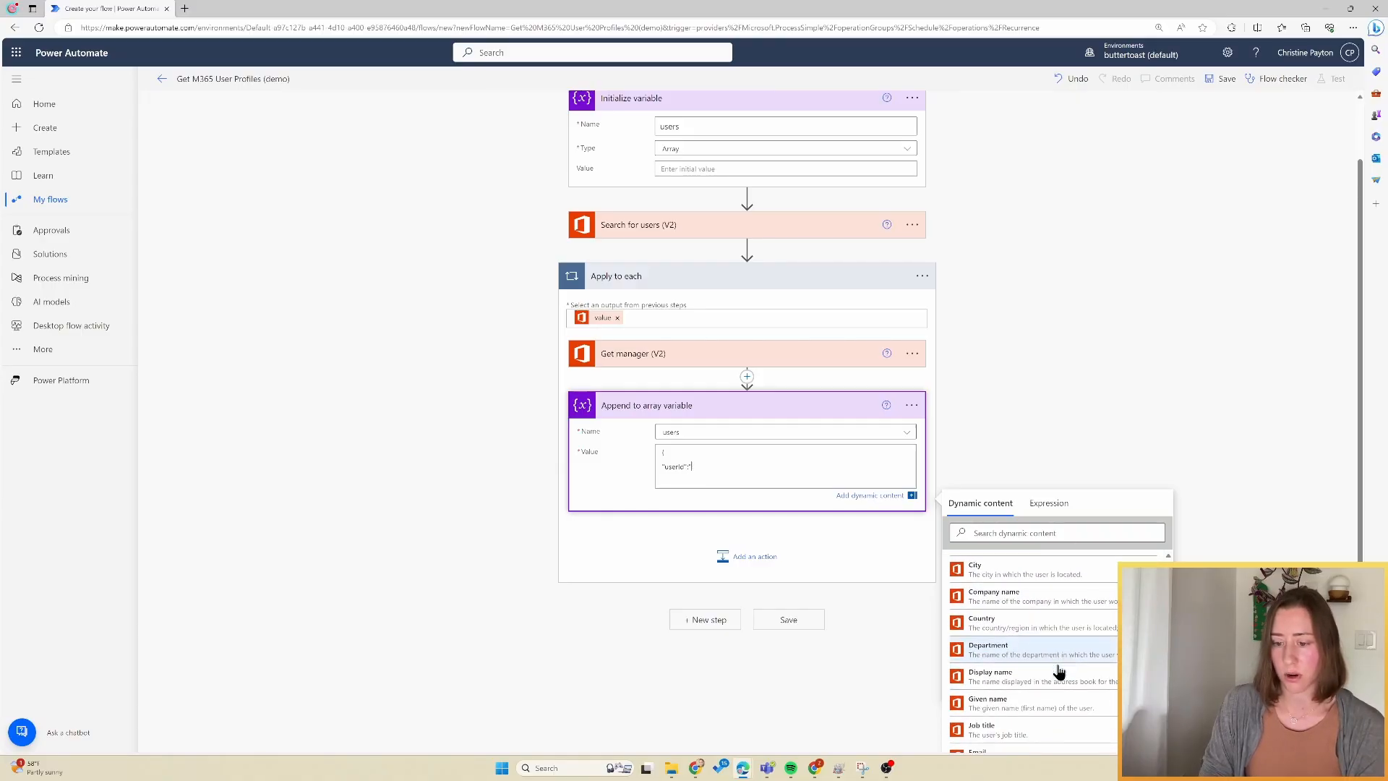
{"action": "left_click", "coordinate": [980, 570]}
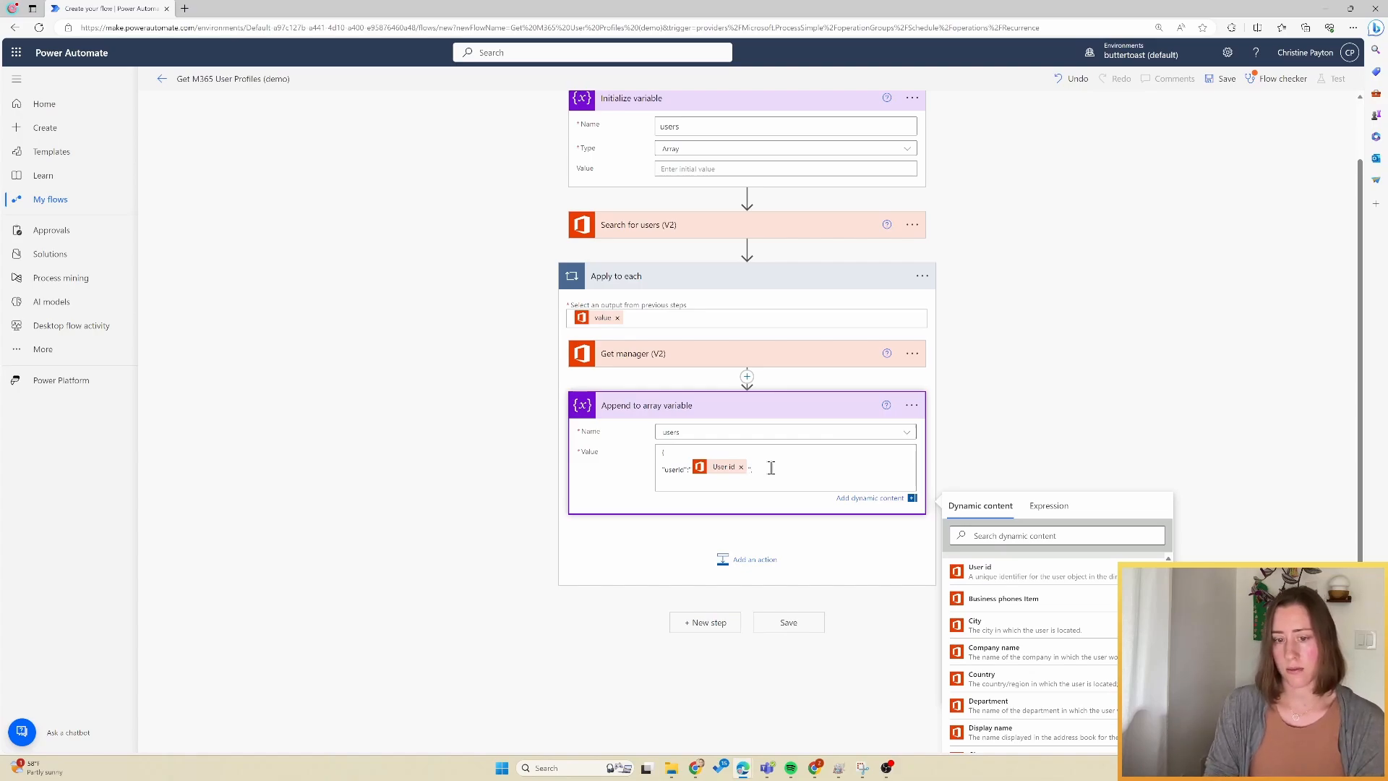
Complete the JSON with upn, display name, department and the manager's User Principal Name as managerUpn
{"action": "type", "text": "\"upn\":\"User Principal ..."}
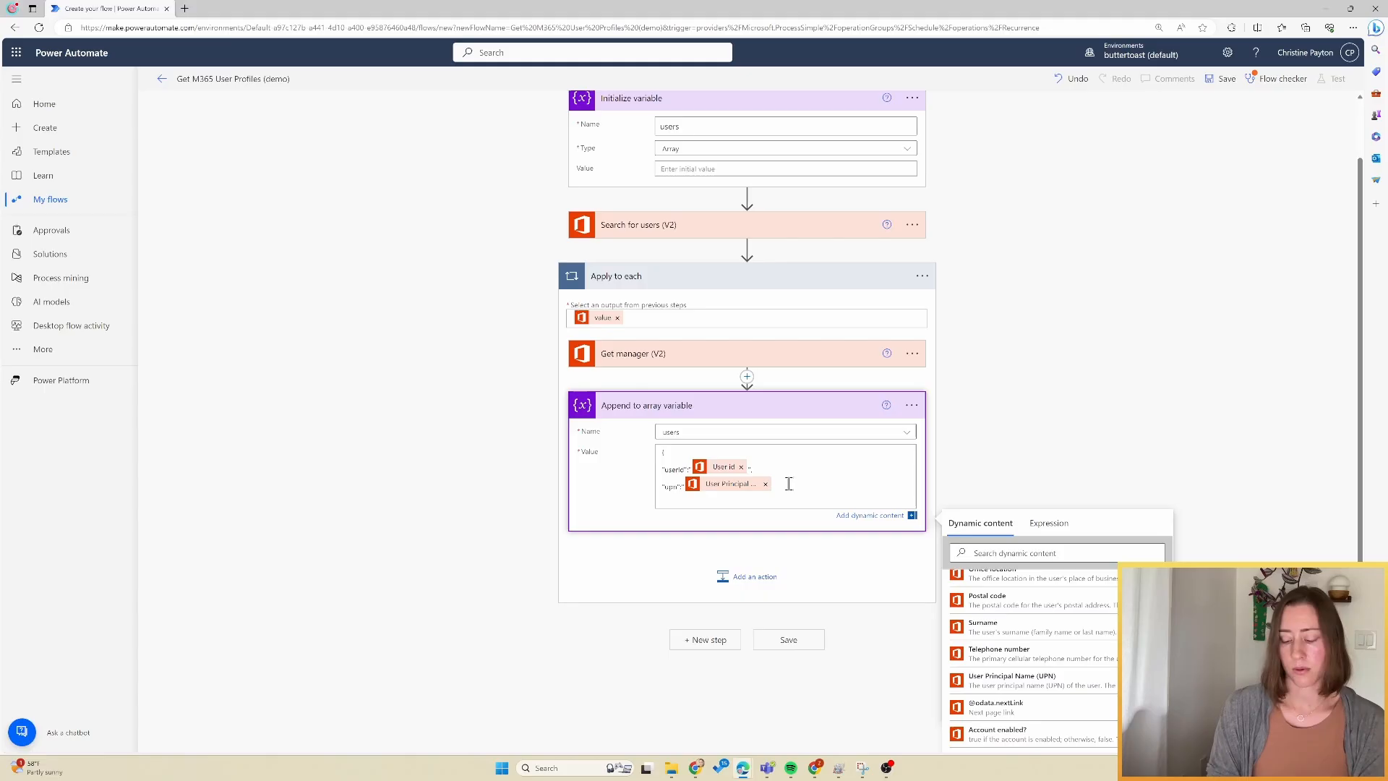
{"action": "type", "text": "\"display\""}
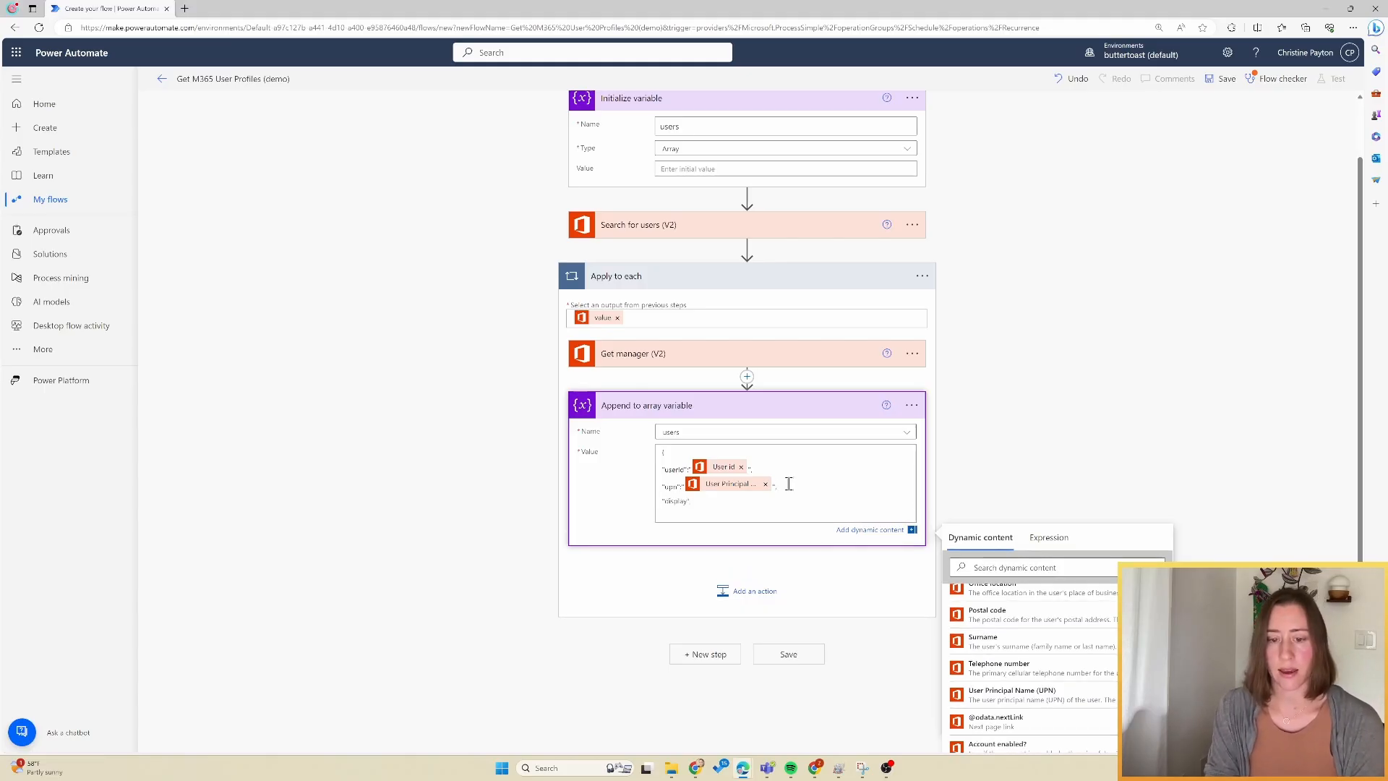
{"action": "left_click", "coordinate": [990, 640]}
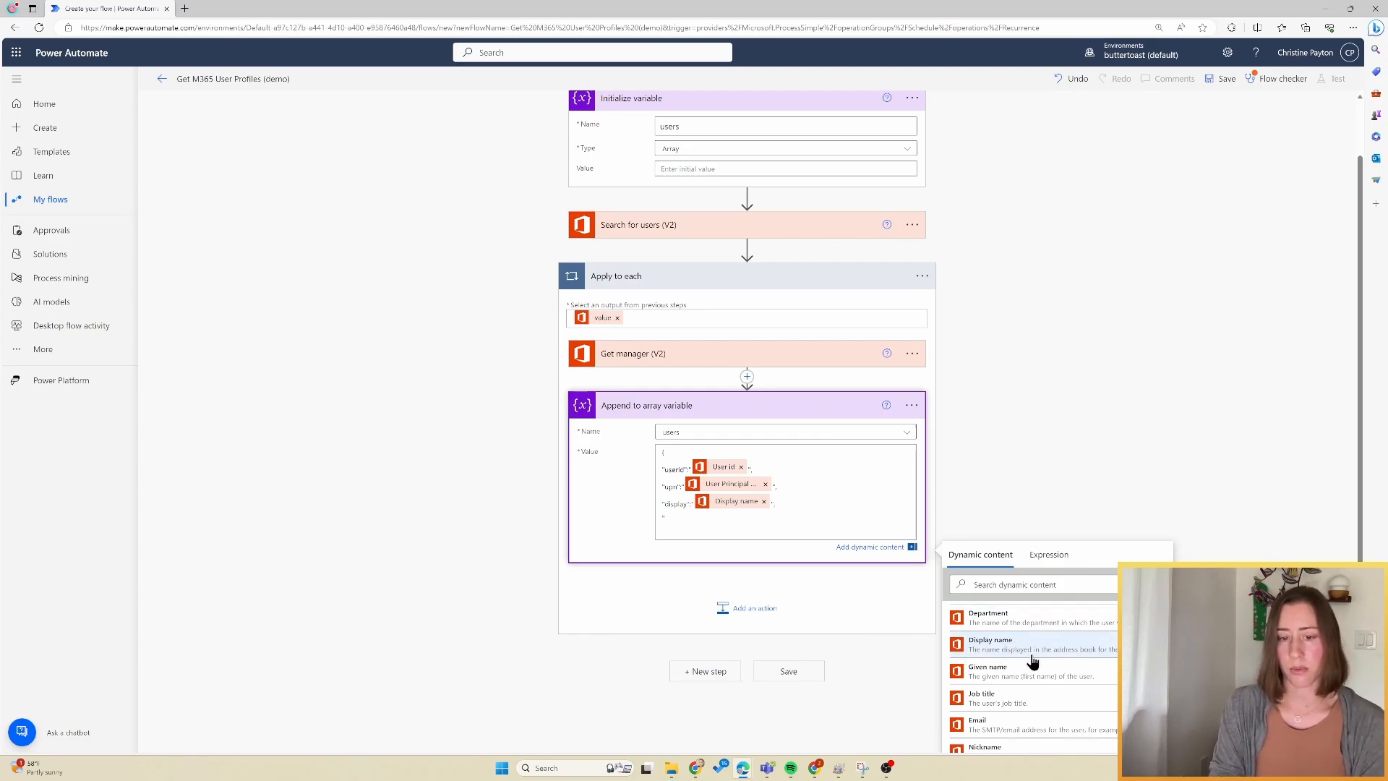
{"action": "left_click", "coordinate": [987, 616]}
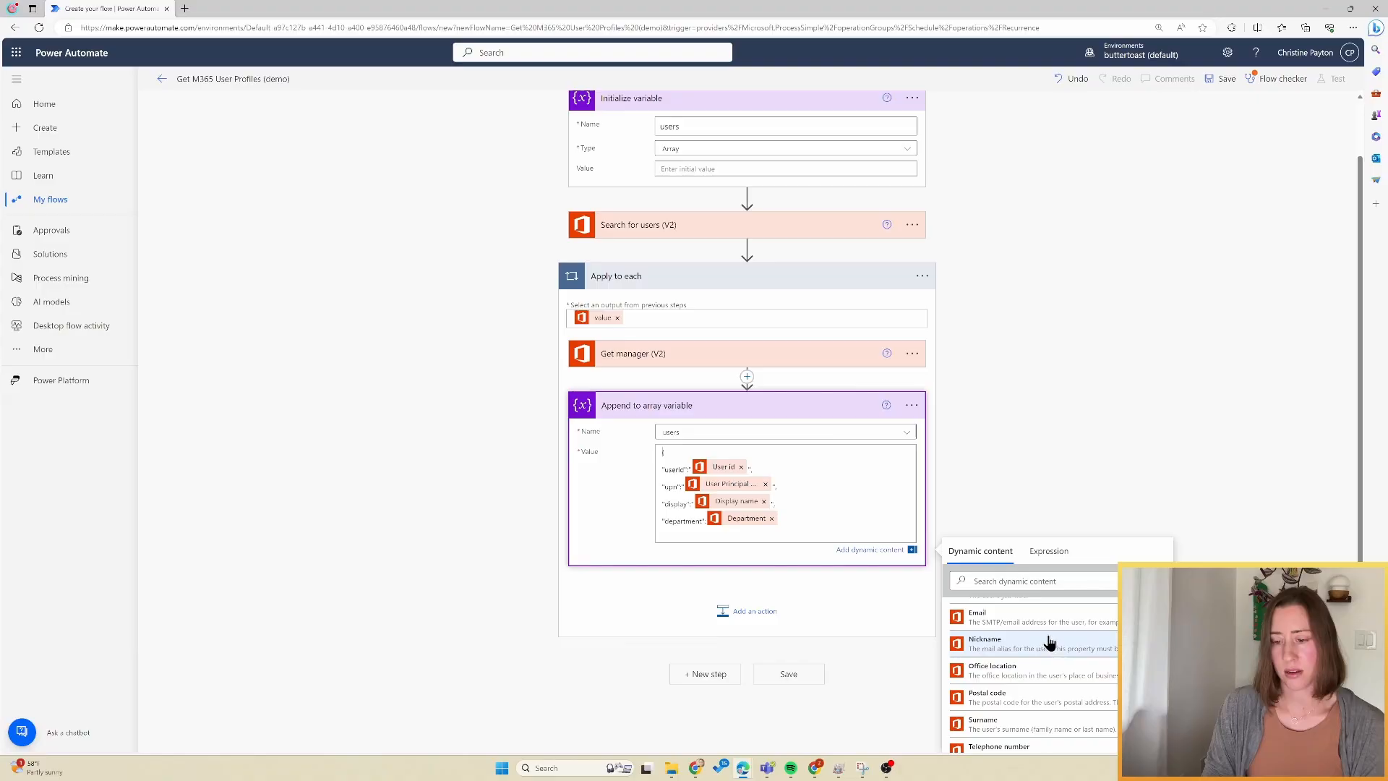
{"action": "scroll", "scroll_direction": "down", "scroll_amount": 3}
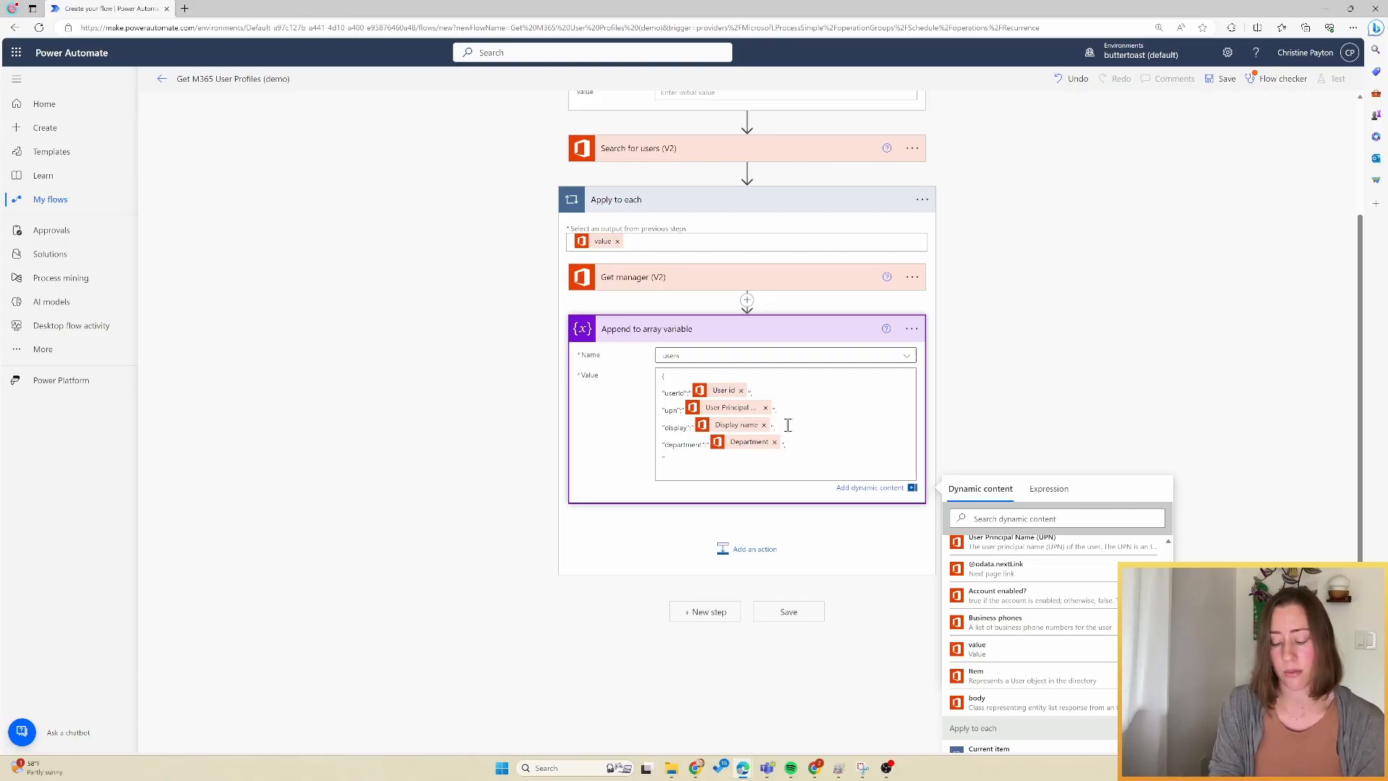
{"action": "type", "text": "\"managerUpn\":"}
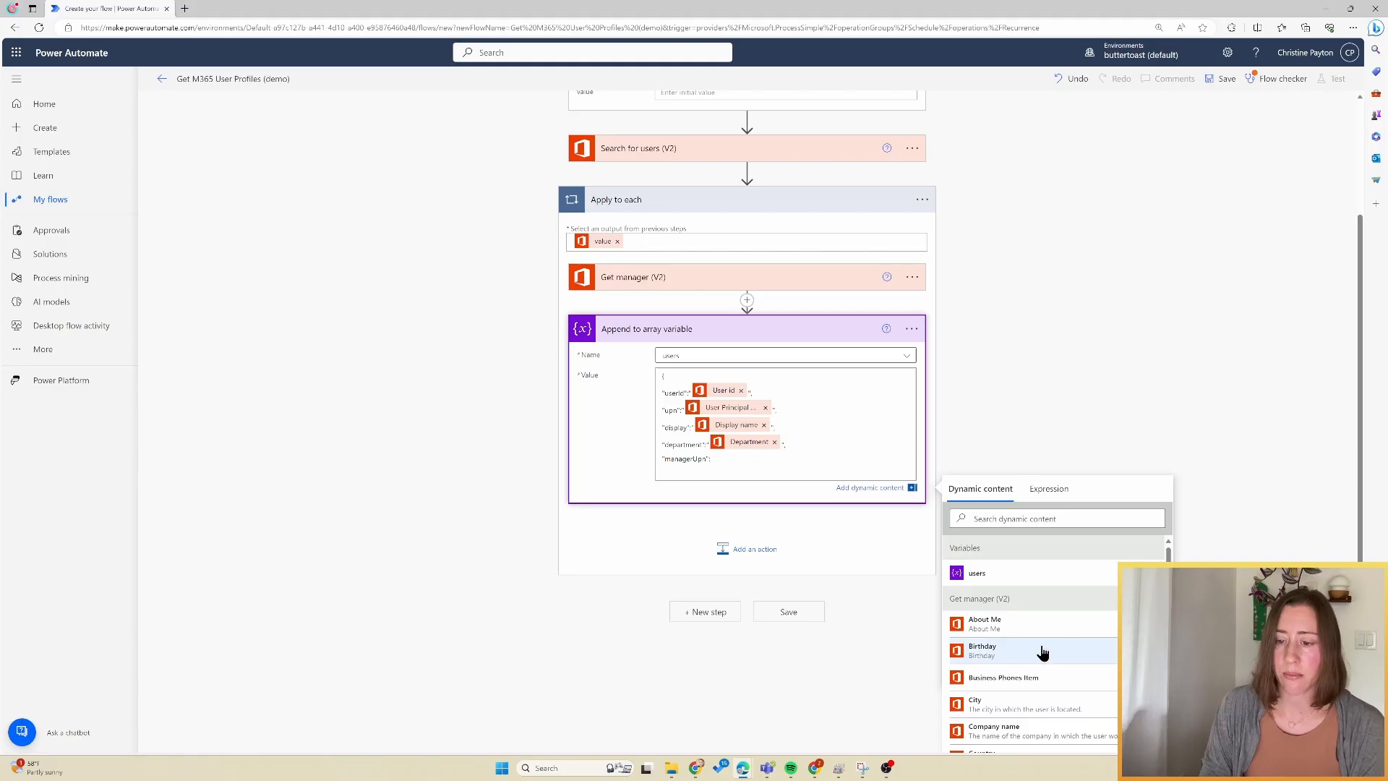
{"action": "scroll", "scroll_direction": "down", "scroll_amount": 3}
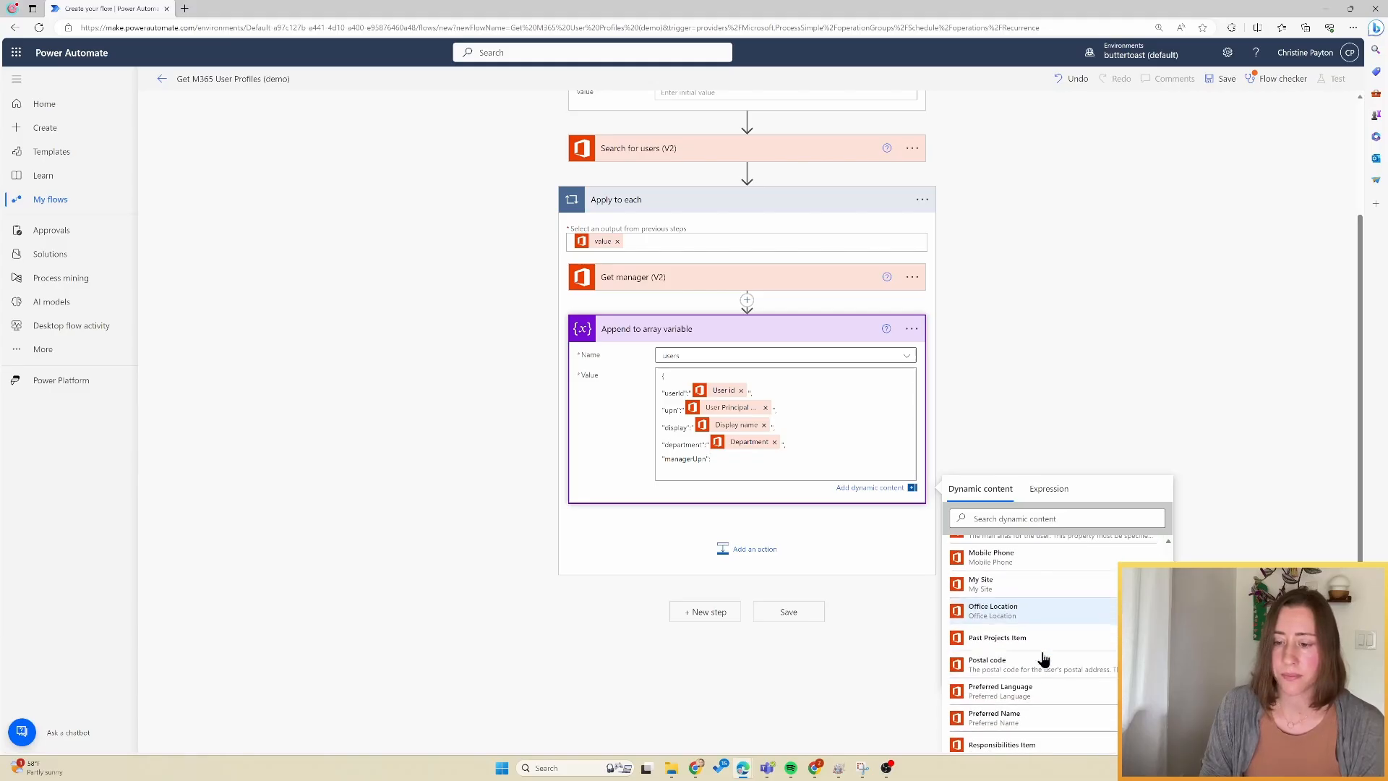
{"action": "scroll", "scroll_direction": "down", "scroll_amount": 3}
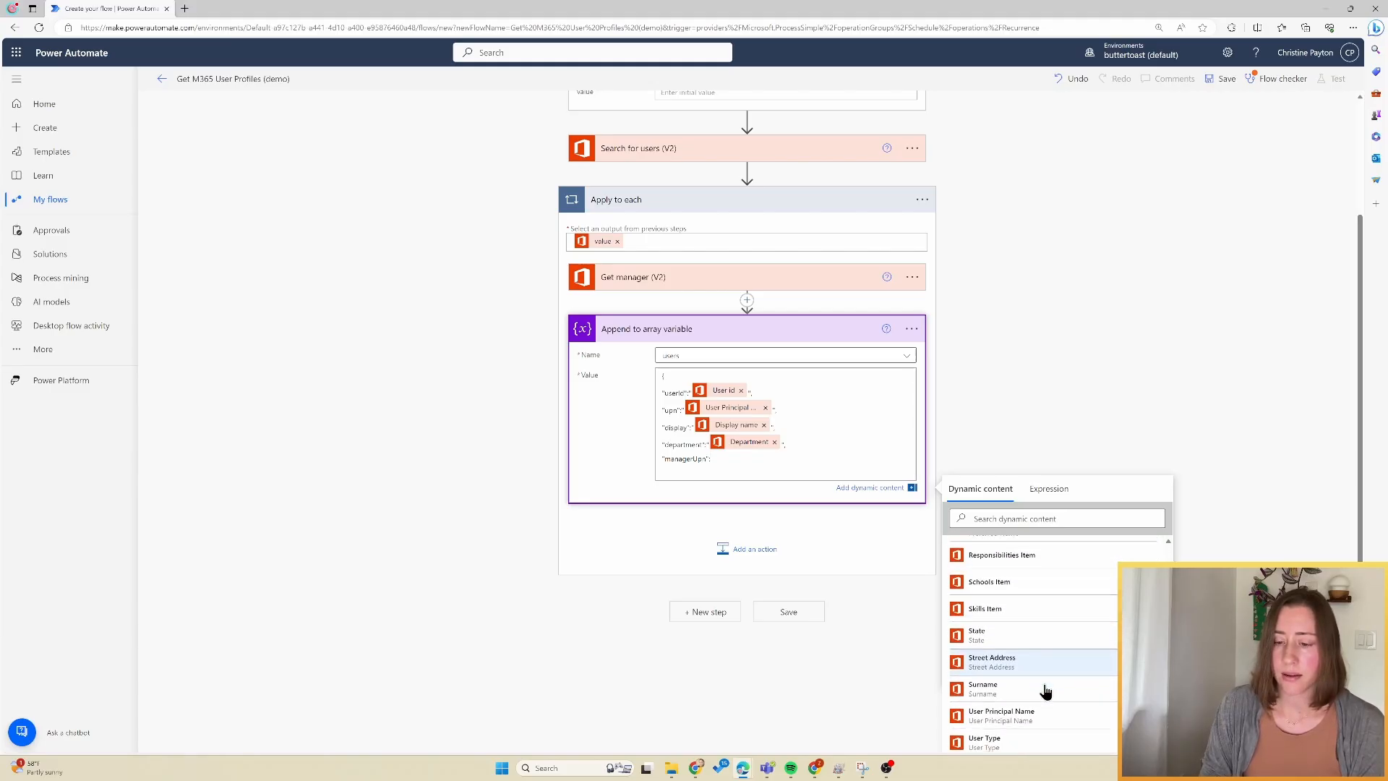
{"action": "left_click", "coordinate": [1000, 715]}
{"action": "type", "text": " users (has manager)"}
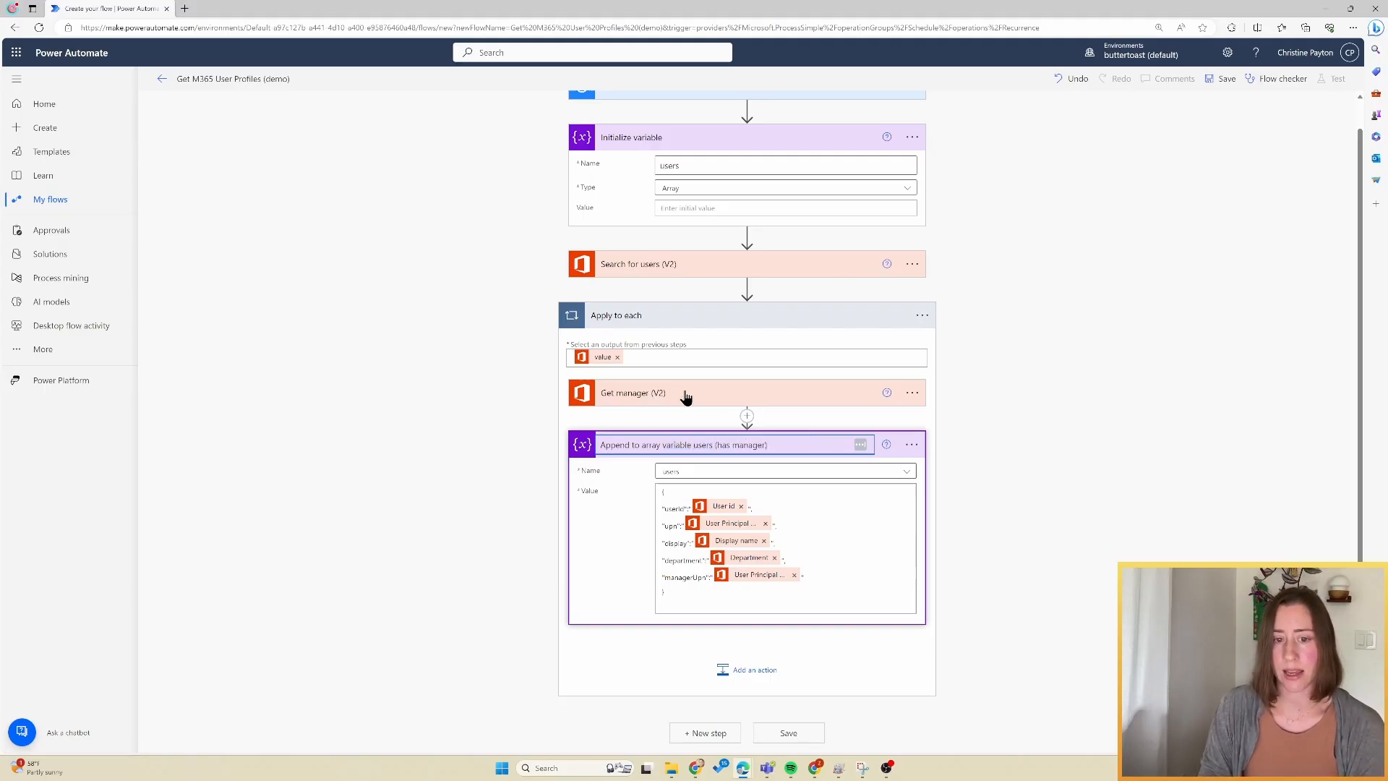
{"action": "left_click", "coordinate": [911, 444]}
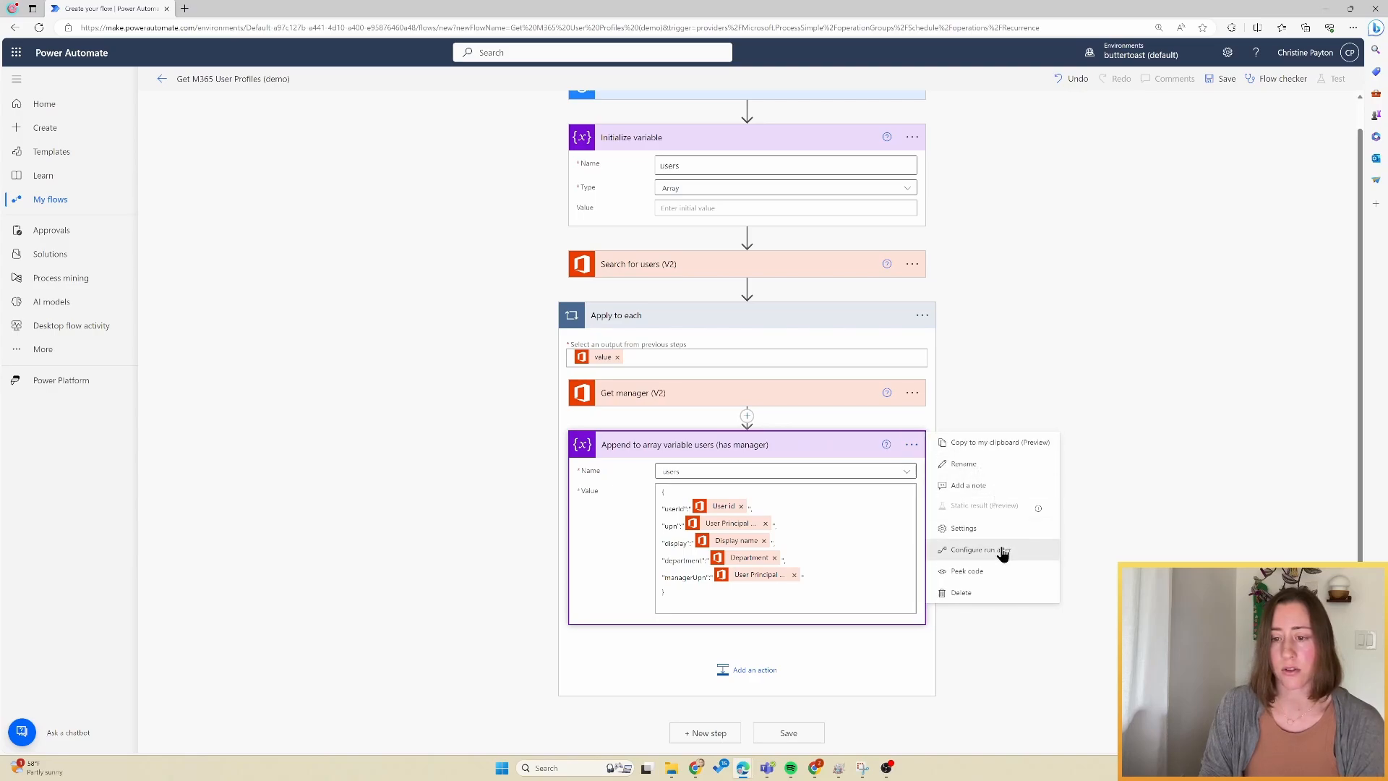
{"action": "left_click", "coordinate": [980, 549]}
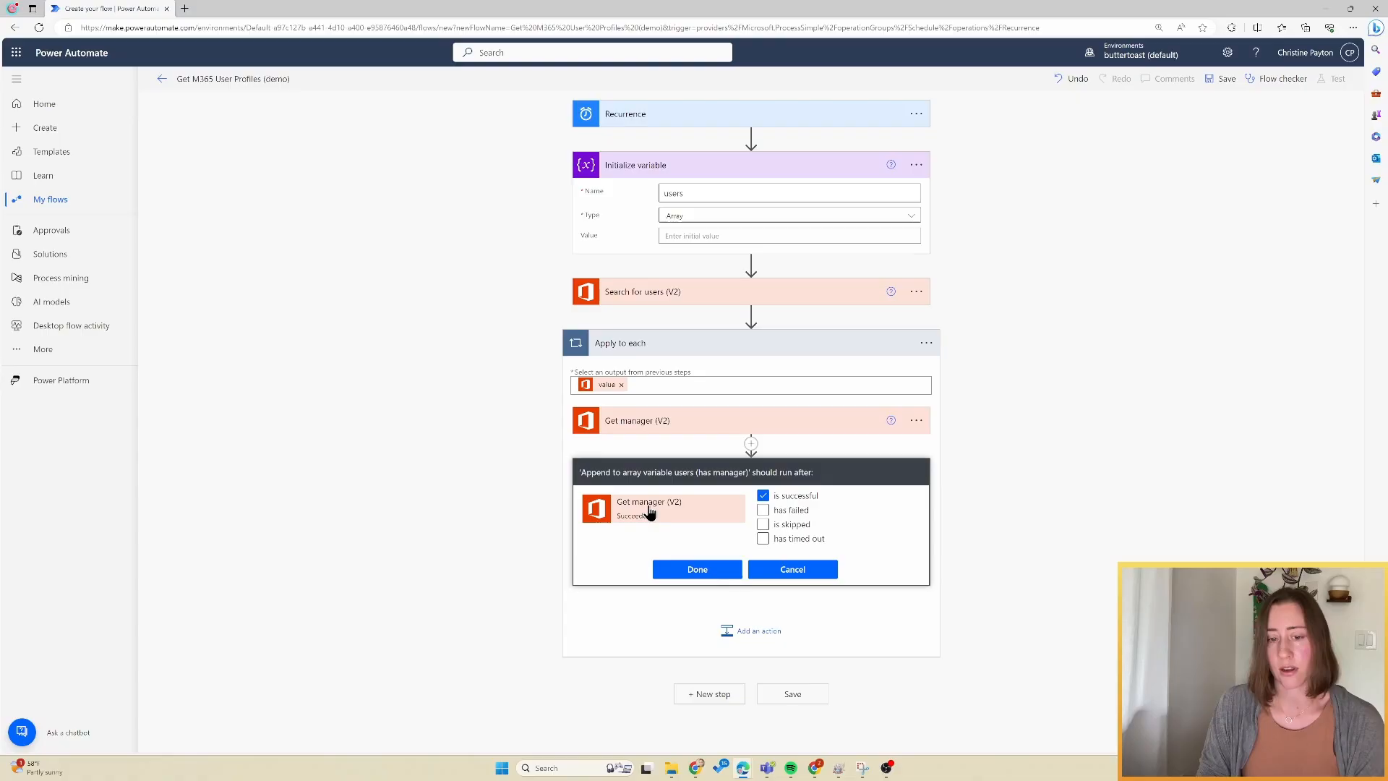
{"action": "mouse_move", "coordinate": [820, 571]}
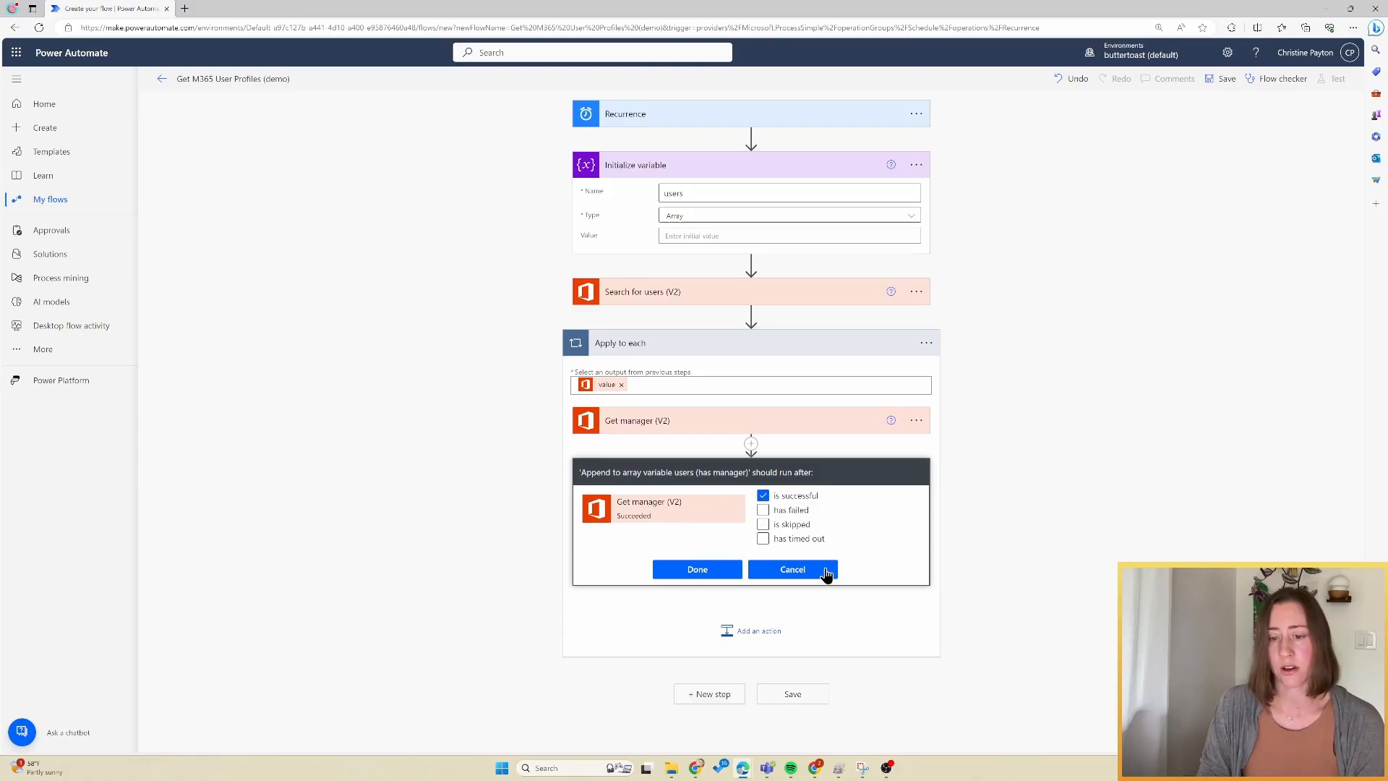
{"action": "left_click", "coordinate": [792, 569]}
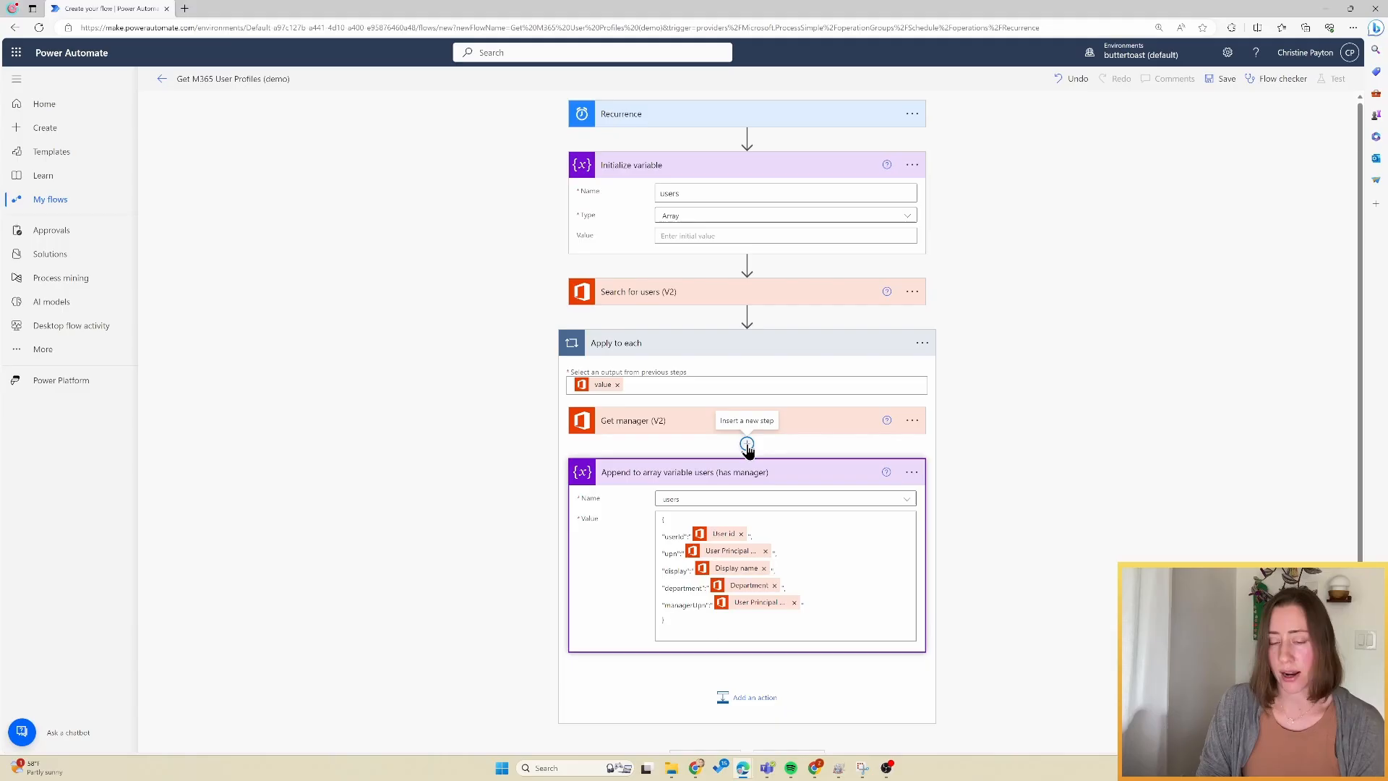
{"action": "mouse_move", "coordinate": [684, 442]}
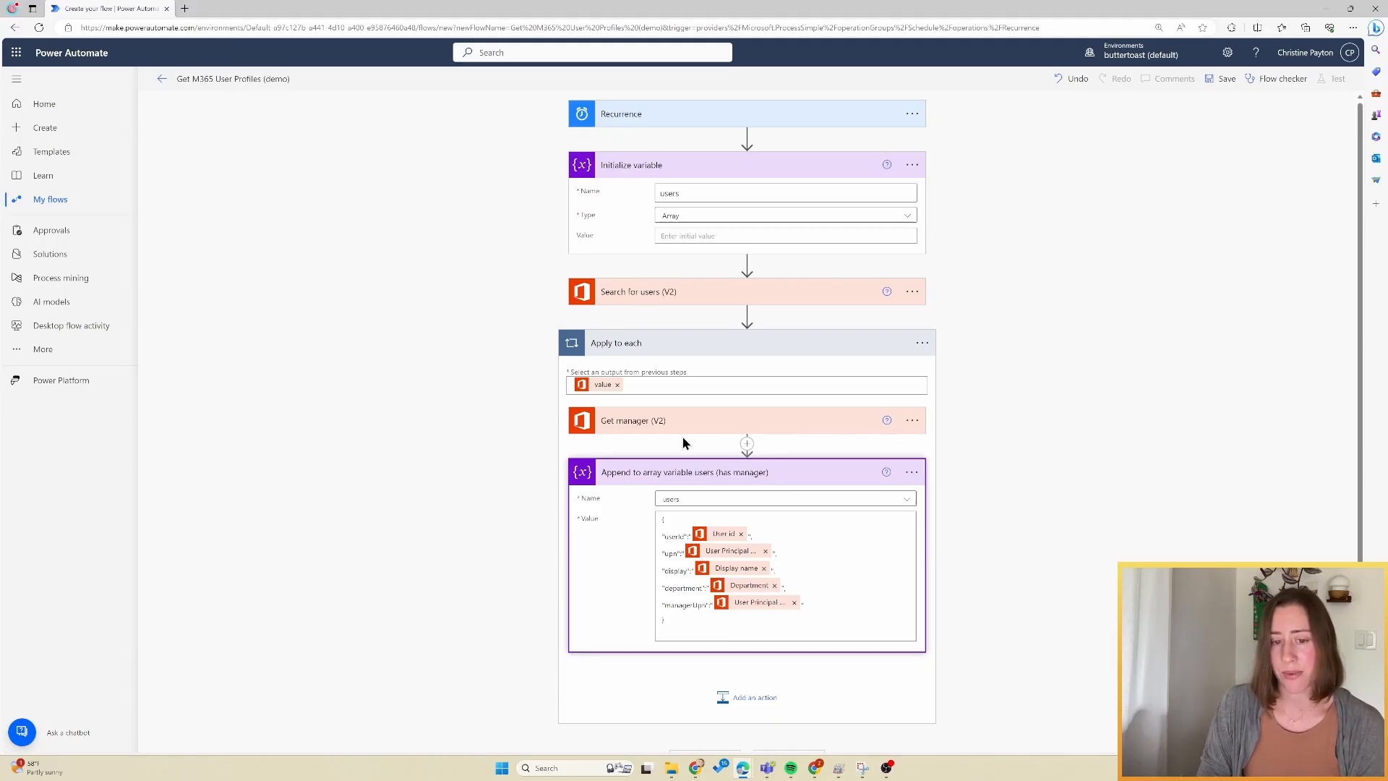
{"action": "mouse_move", "coordinate": [746, 444]}
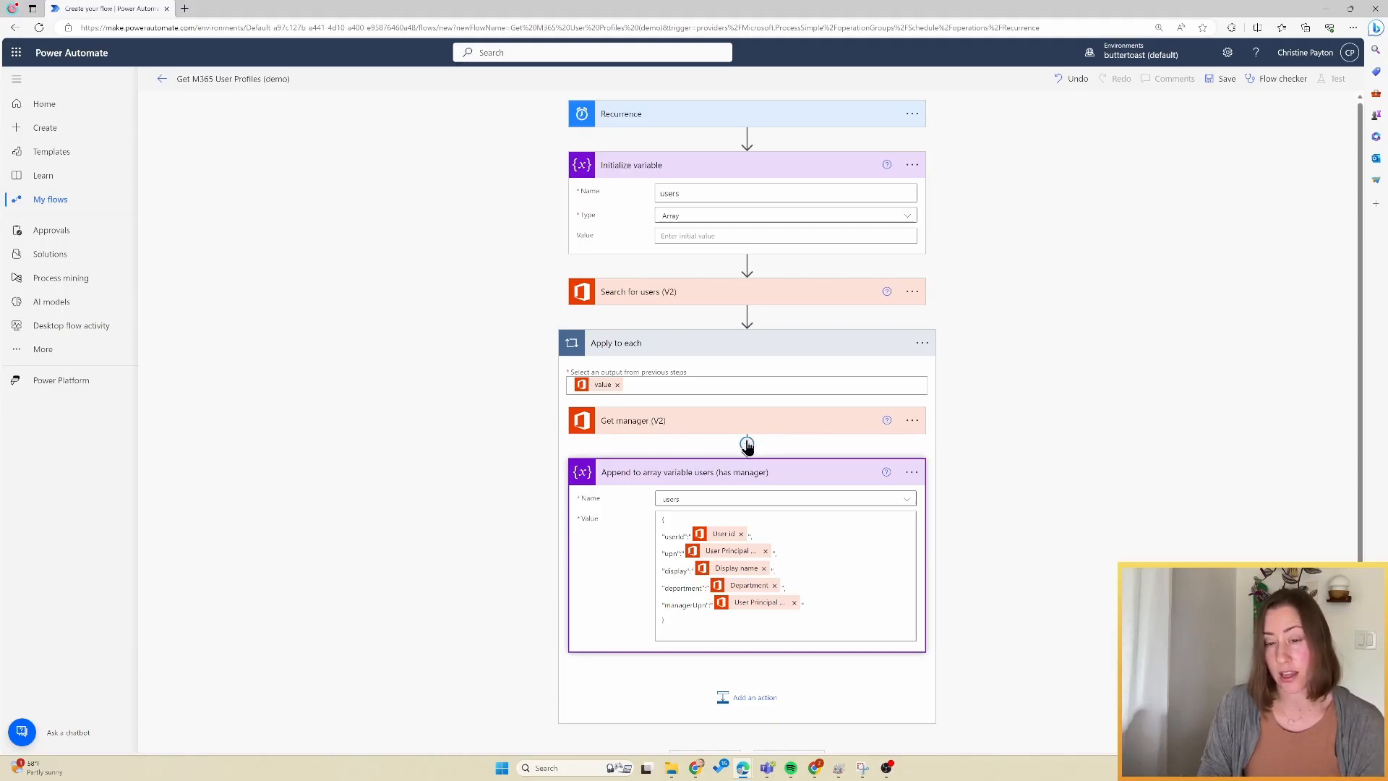
Add a parallel branch after Get manager with an Append to array variable action targeting users
{"action": "left_click", "coordinate": [746, 444]}
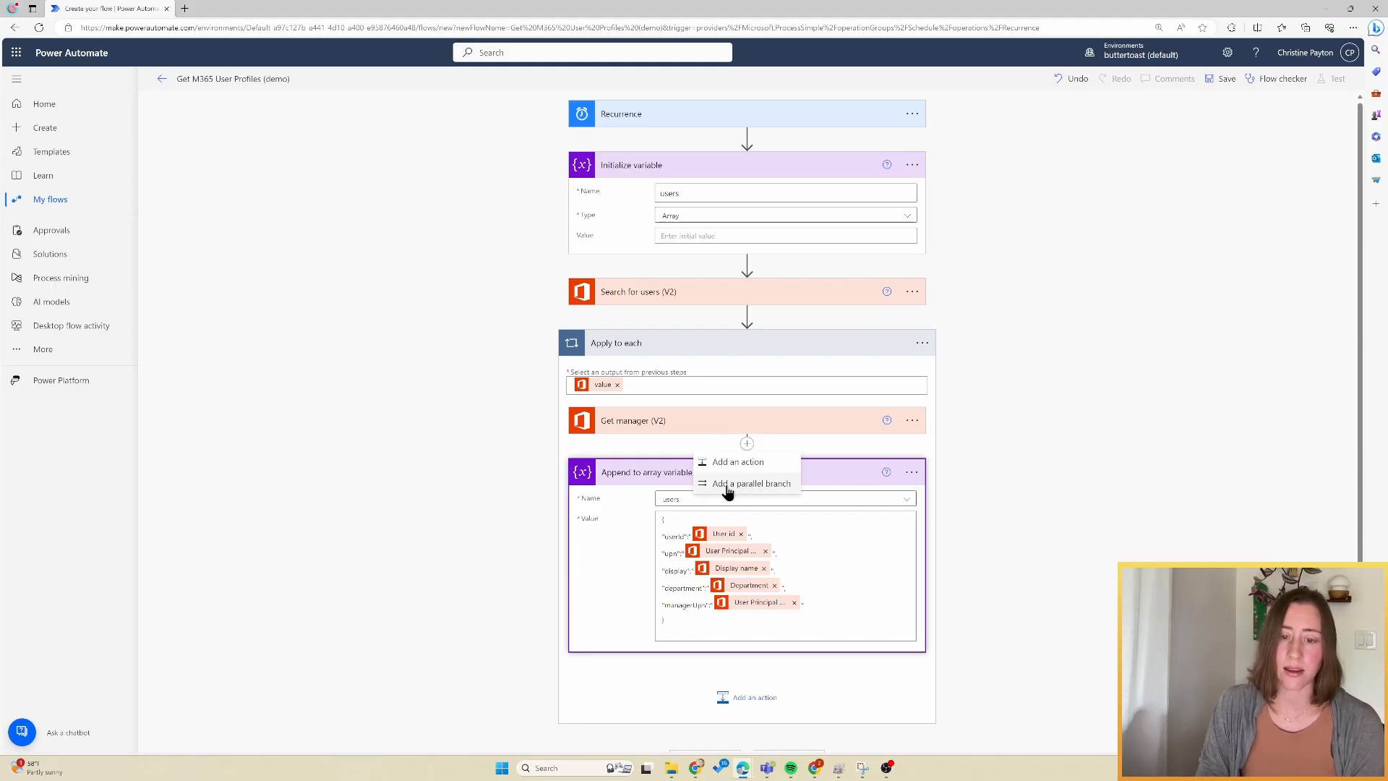
{"action": "left_click", "coordinate": [746, 483]}
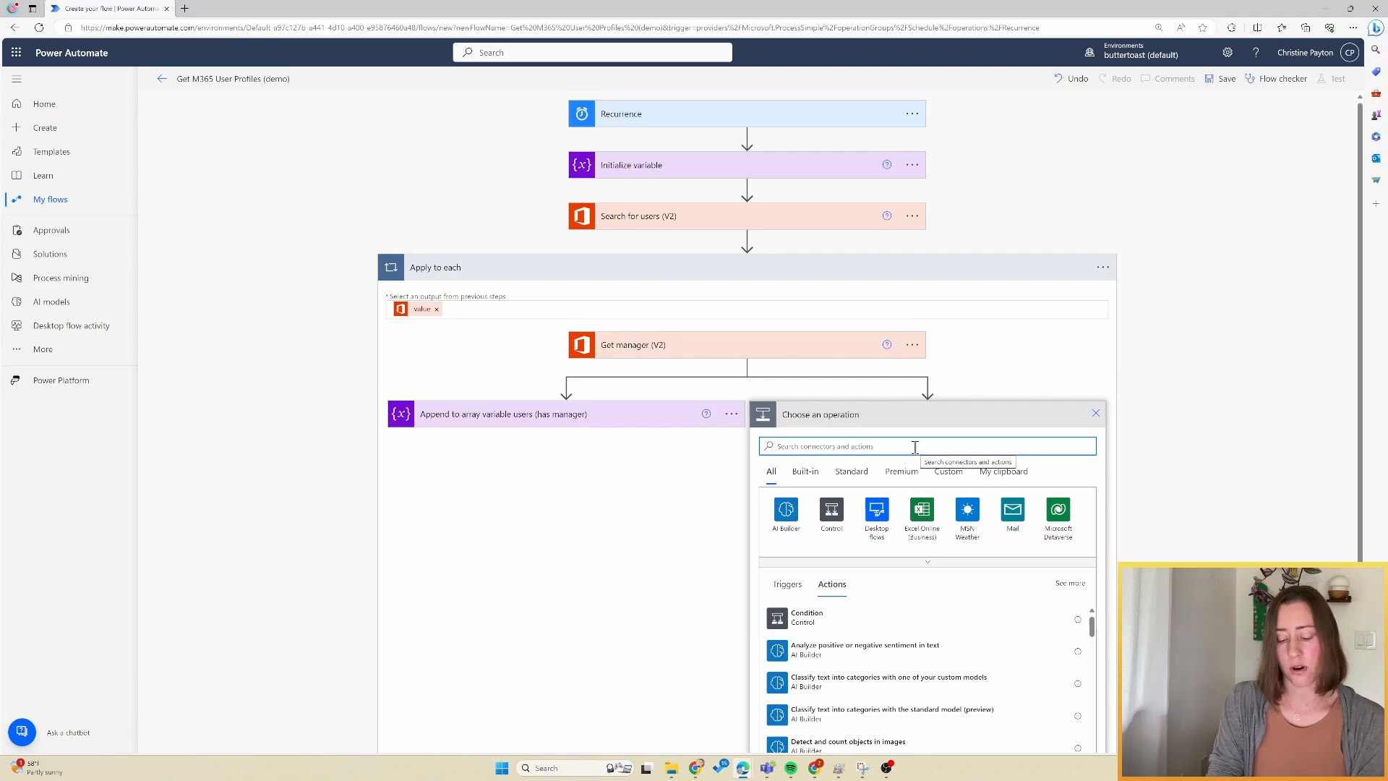
{"action": "type", "text": "app"}
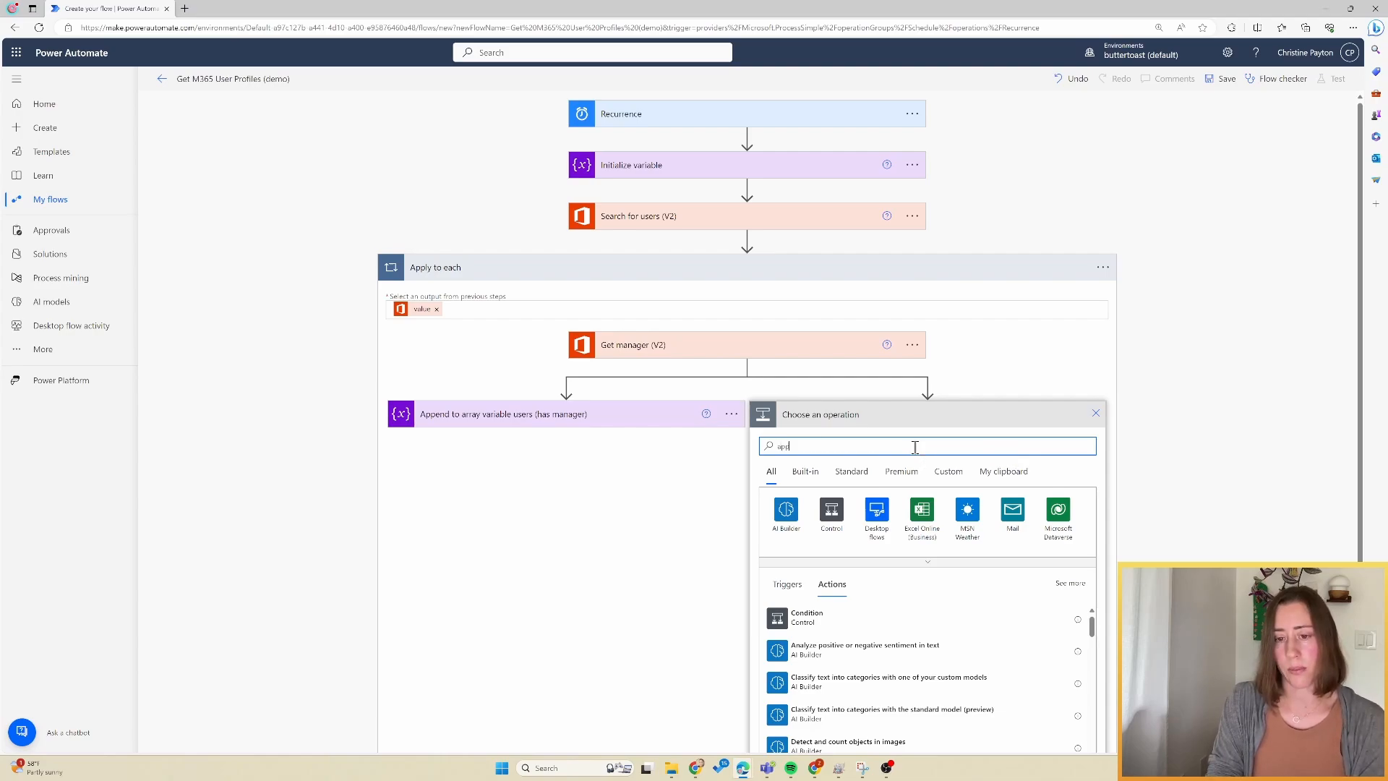
{"action": "type", "text": "append"}
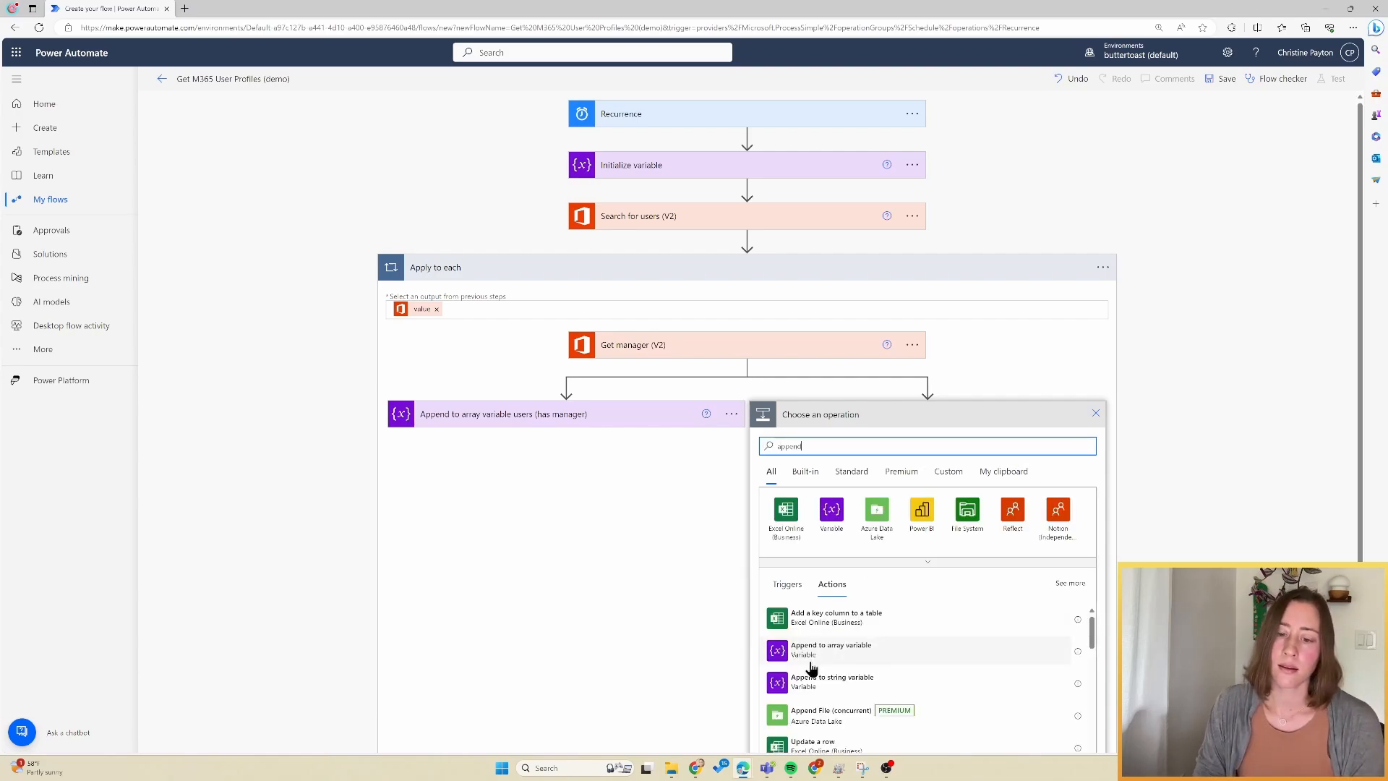
{"action": "left_click", "coordinate": [830, 649]}
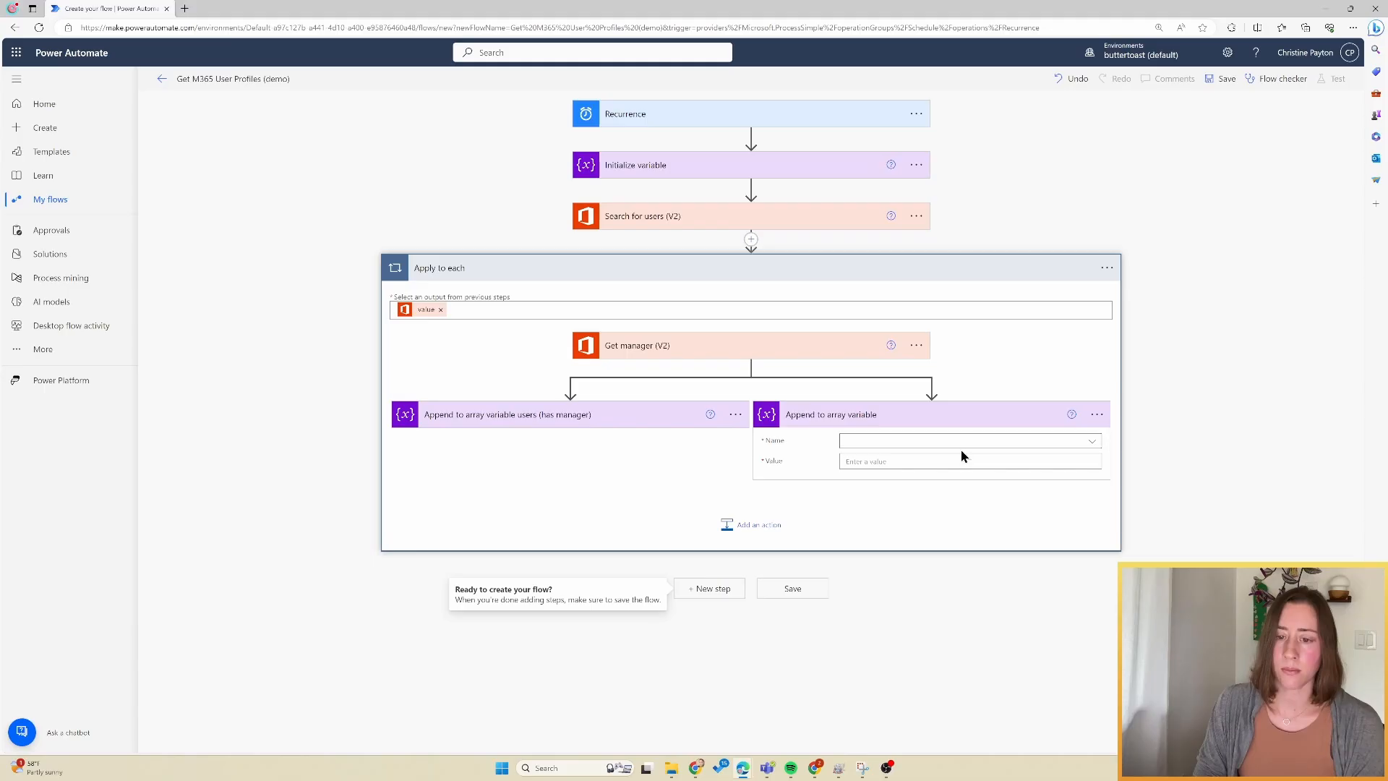
{"action": "left_click", "coordinate": [971, 439]}
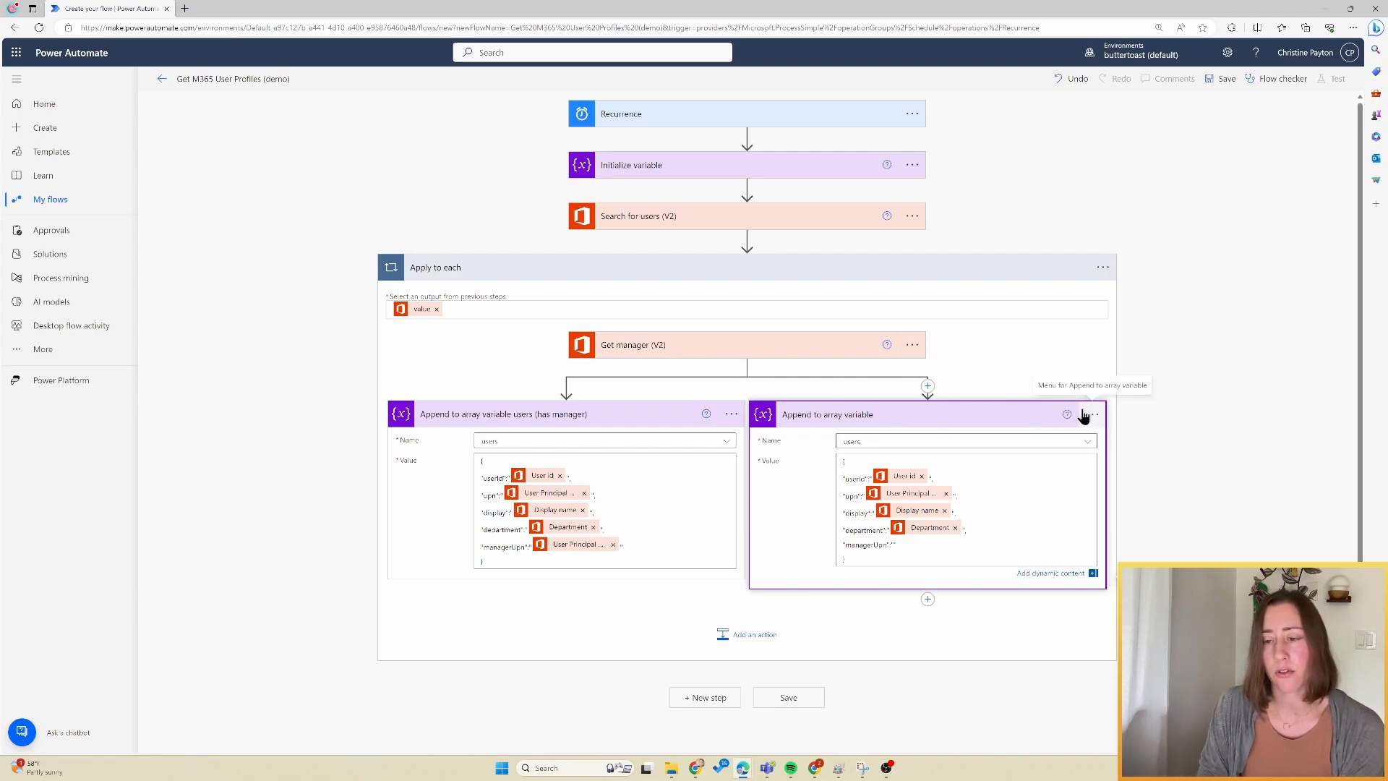
Configure the new append step to run after Get manager has failed, is skipped or has timed out
{"action": "left_click", "coordinate": [1094, 413]}
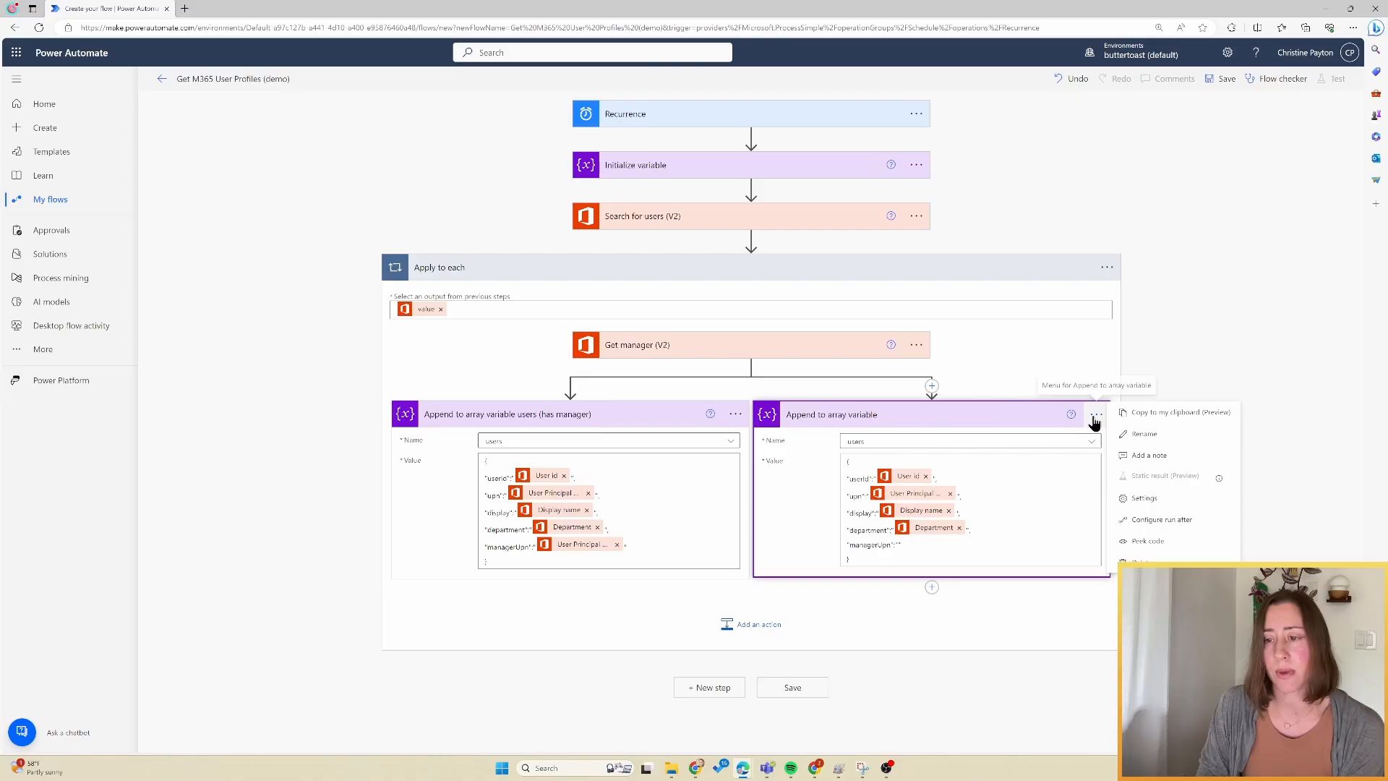
{"action": "mouse_move", "coordinate": [1157, 529]}
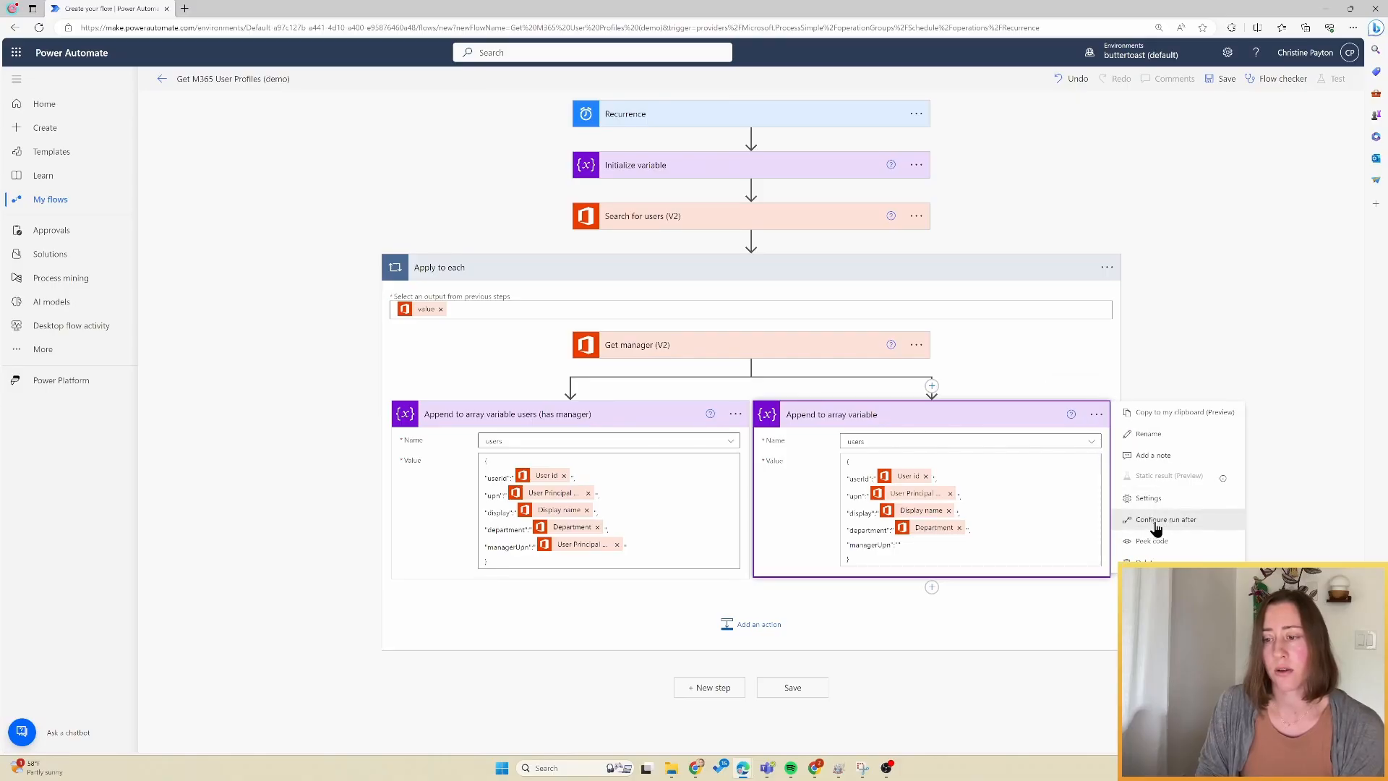
{"action": "left_click", "coordinate": [1165, 519]}
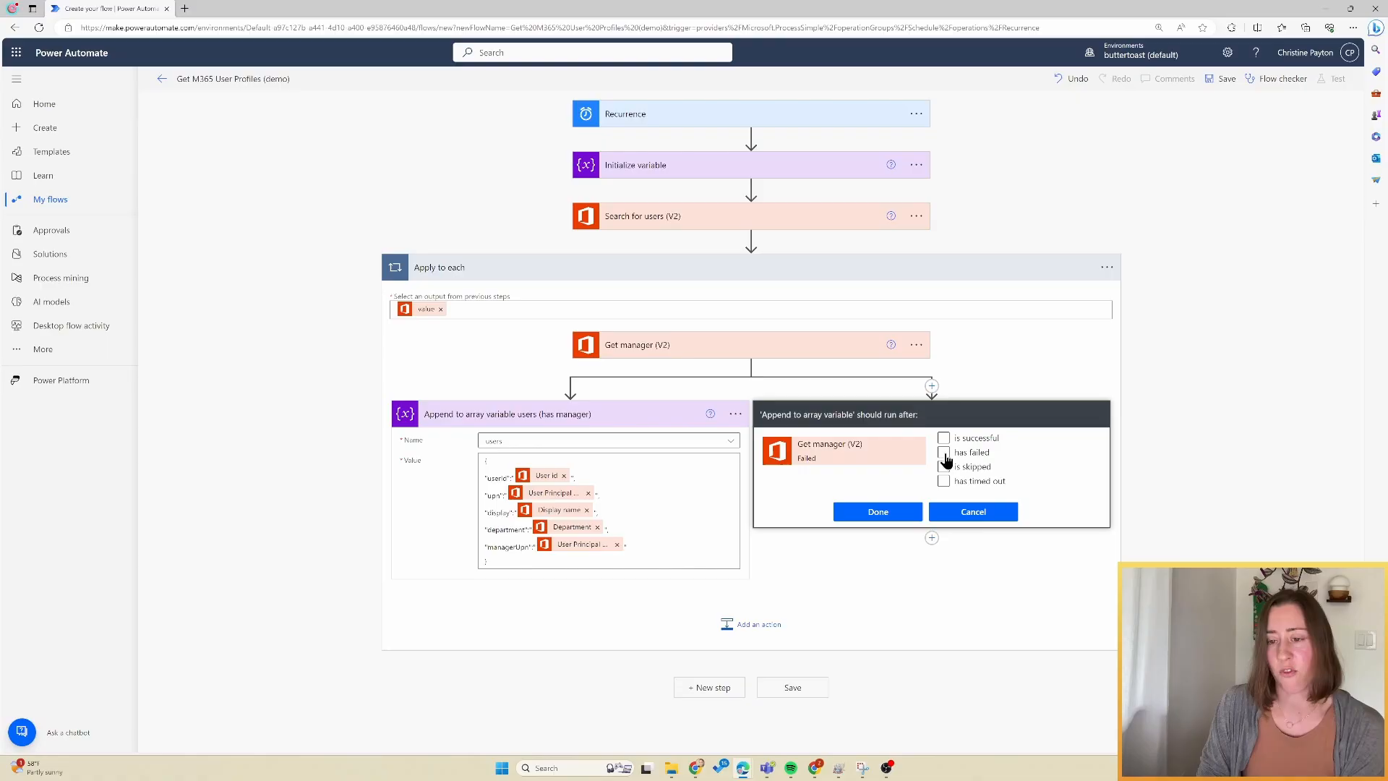
{"action": "left_click", "coordinate": [942, 482]}
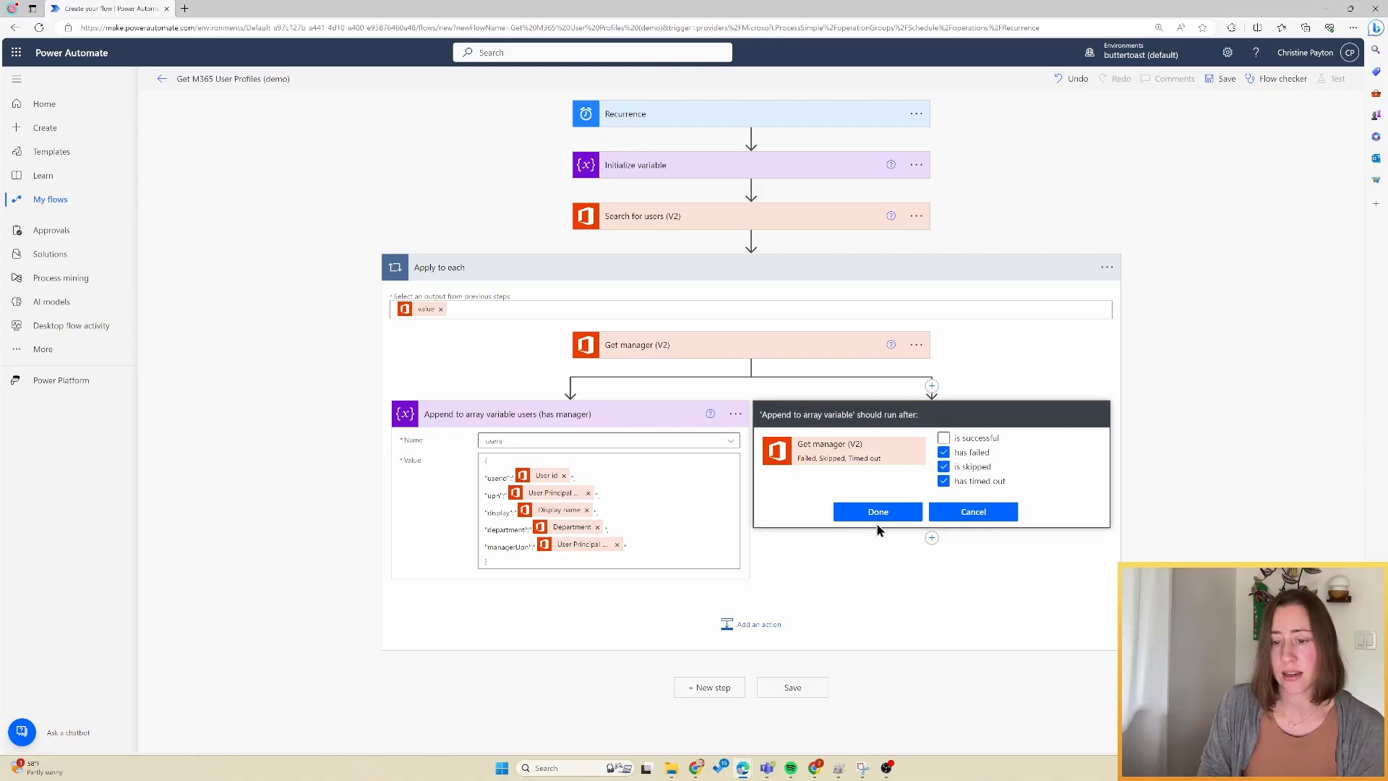
{"action": "left_click", "coordinate": [878, 511]}
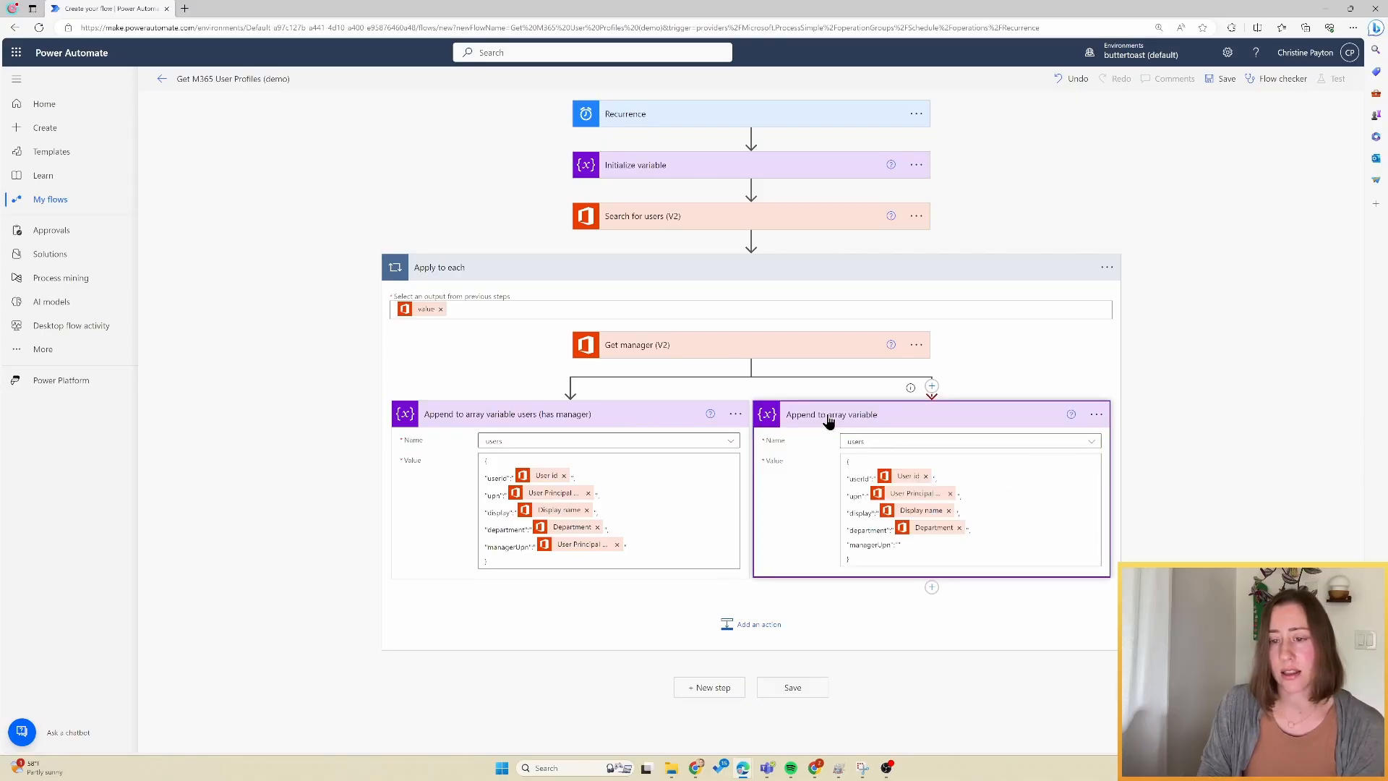
{"action": "mouse_move", "coordinate": [557, 556]}
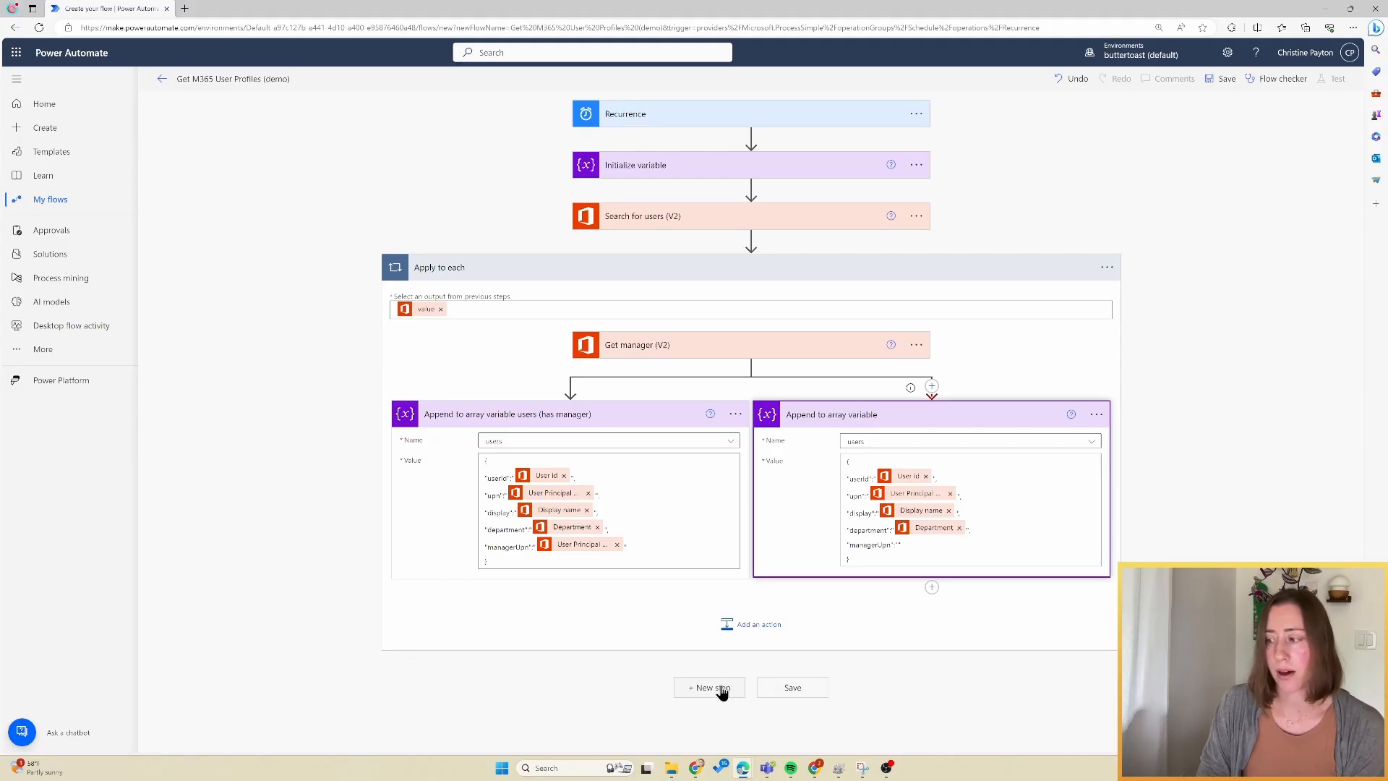
Add a Compose step after the loop with the users variable as its input
{"action": "left_click", "coordinate": [708, 688]}
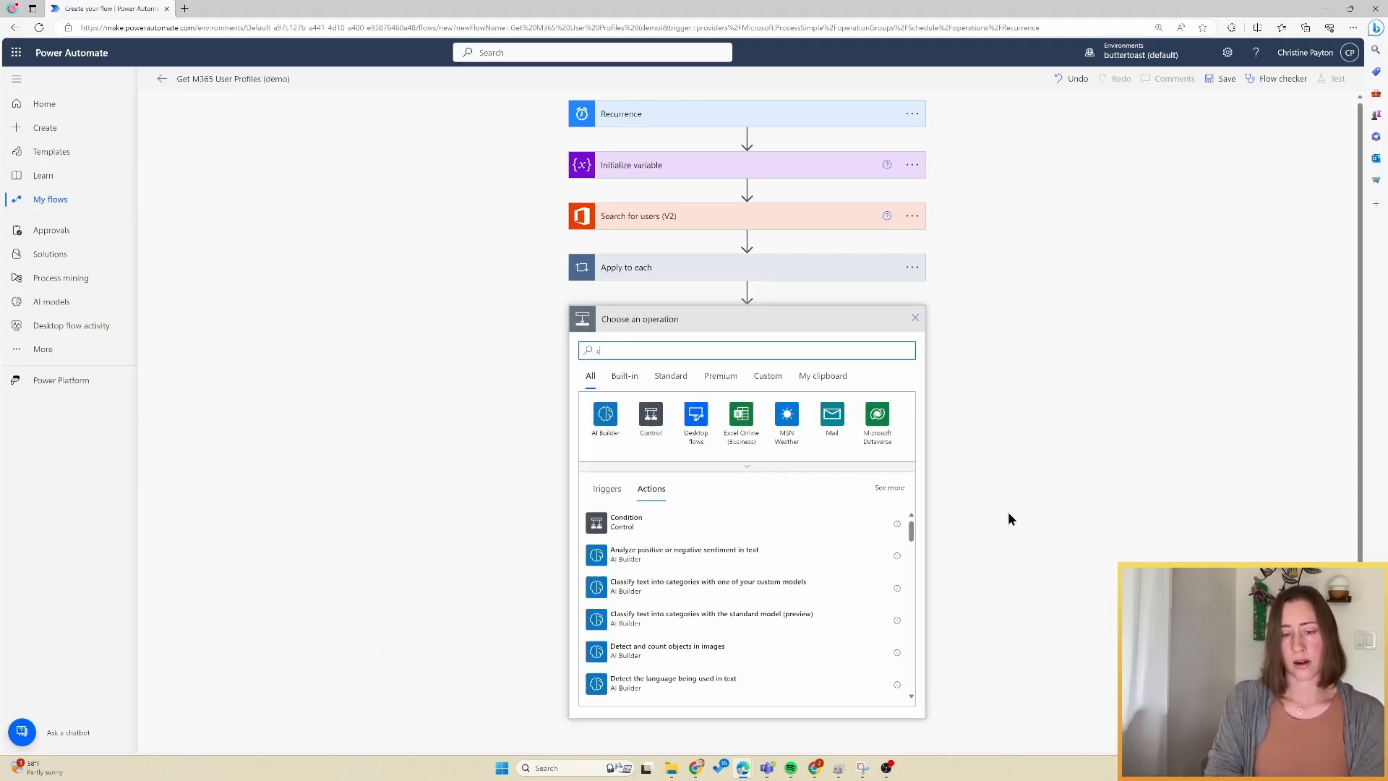
{"action": "type", "text": "compose"}
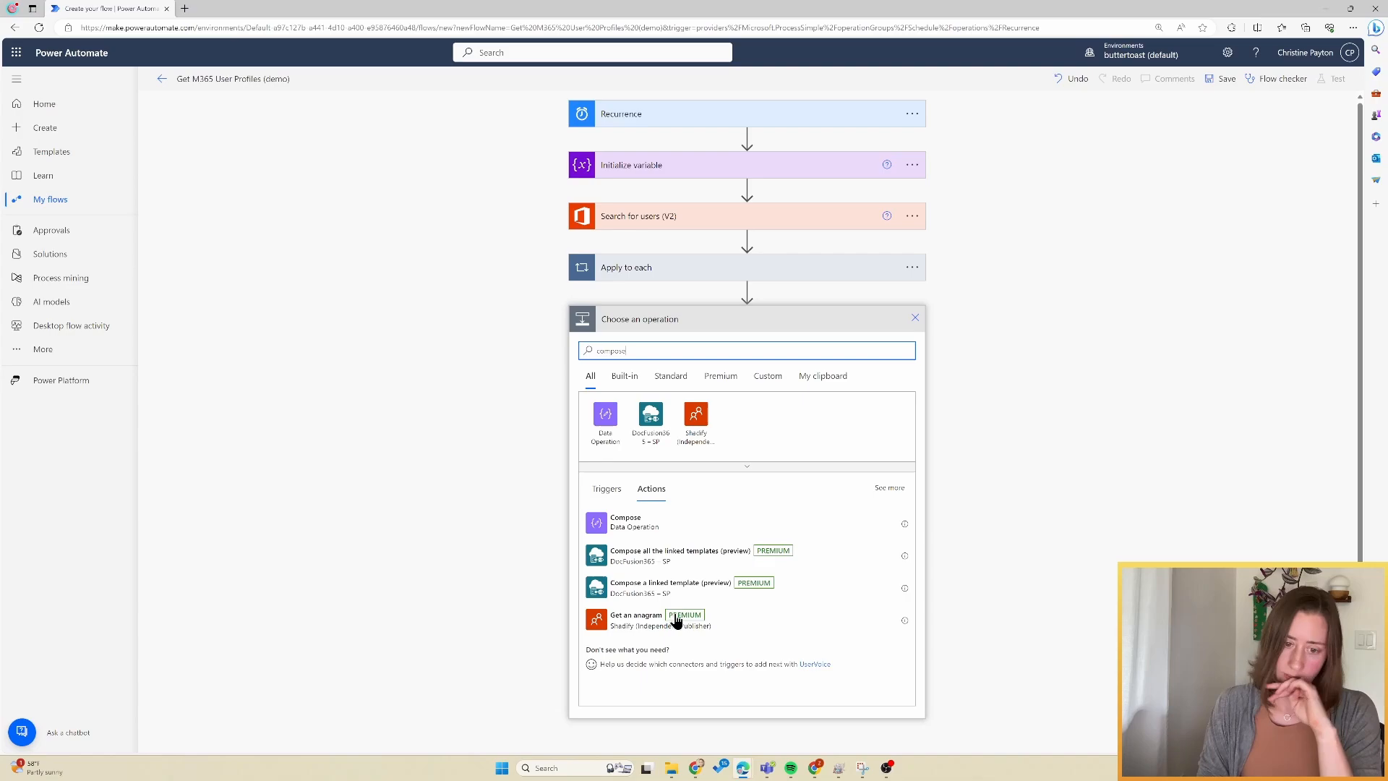
{"action": "left_click", "coordinate": [625, 520]}
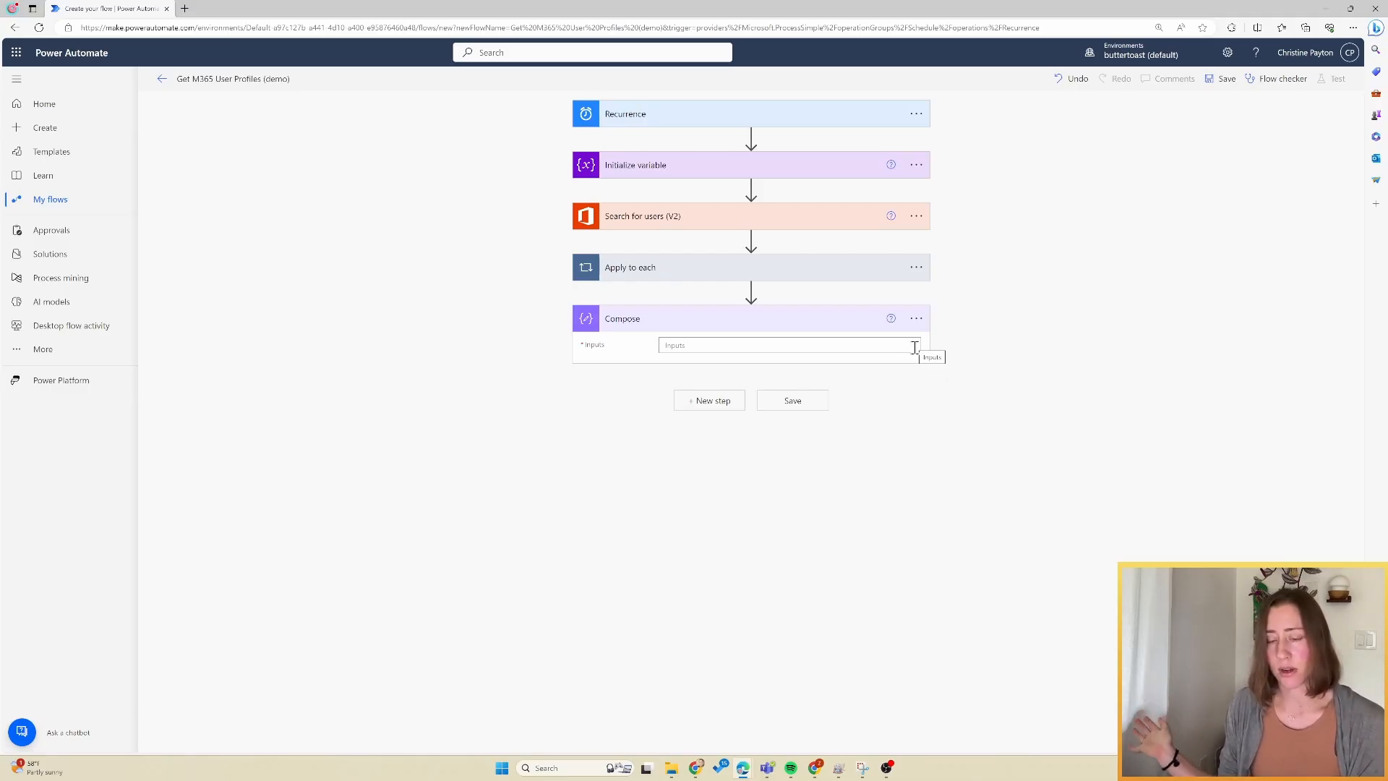
{"action": "left_click", "coordinate": [788, 344]}
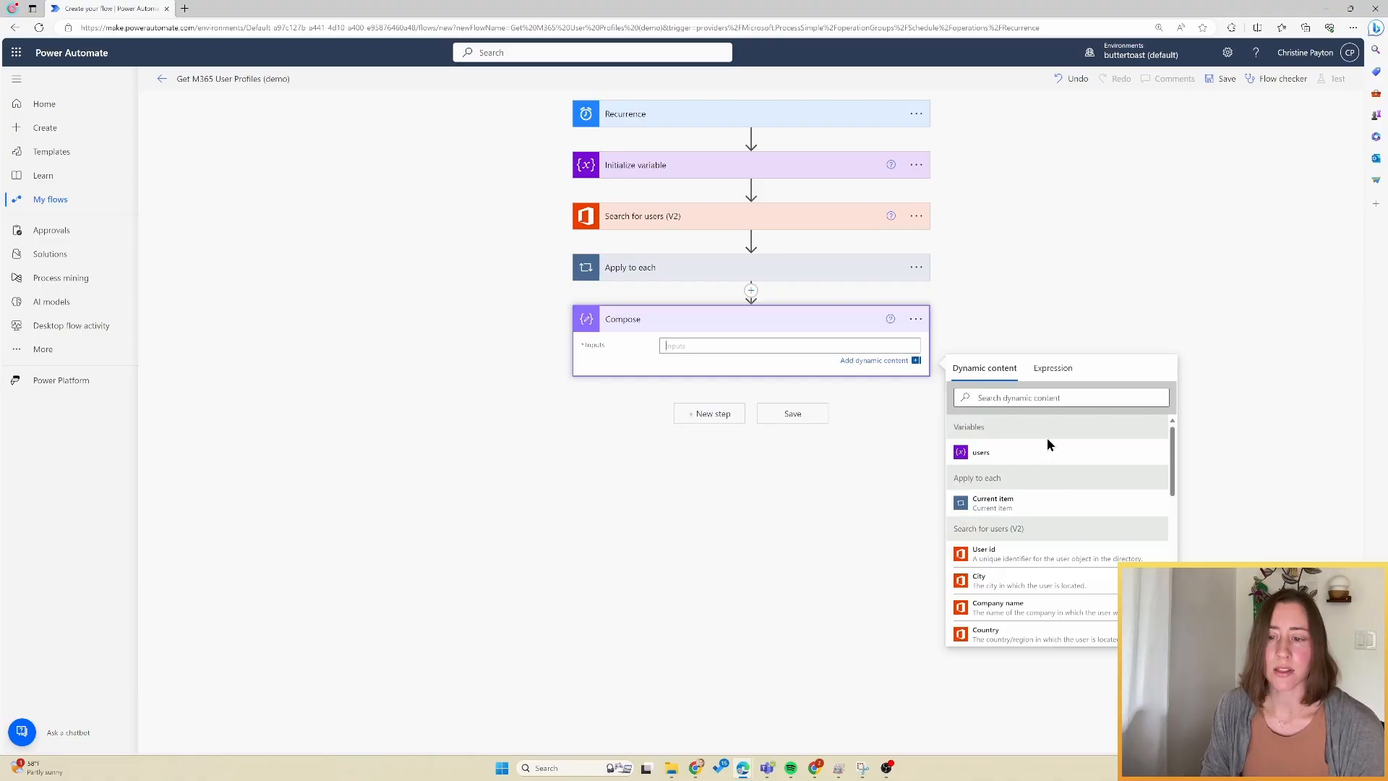
{"action": "mouse_move", "coordinate": [908, 473]}
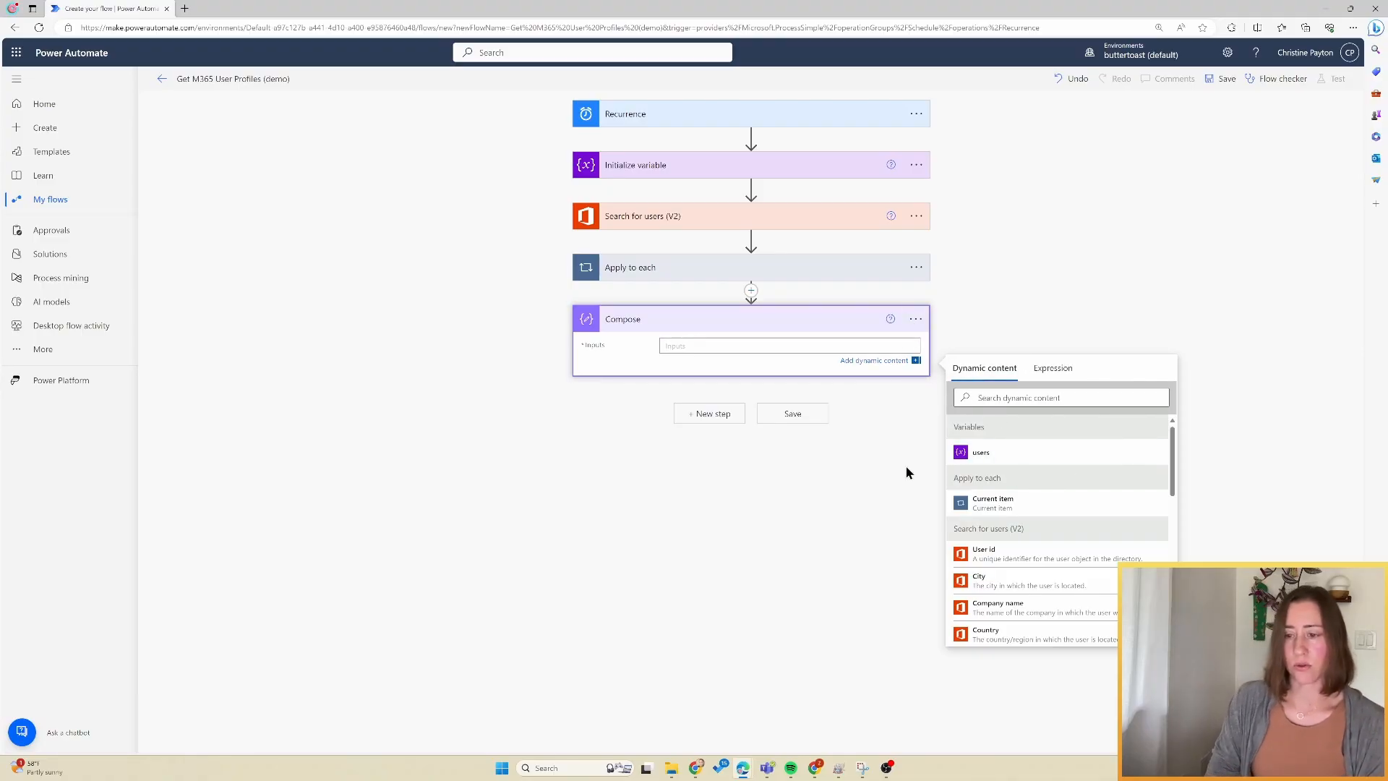
{"action": "mouse_move", "coordinate": [1021, 461]}
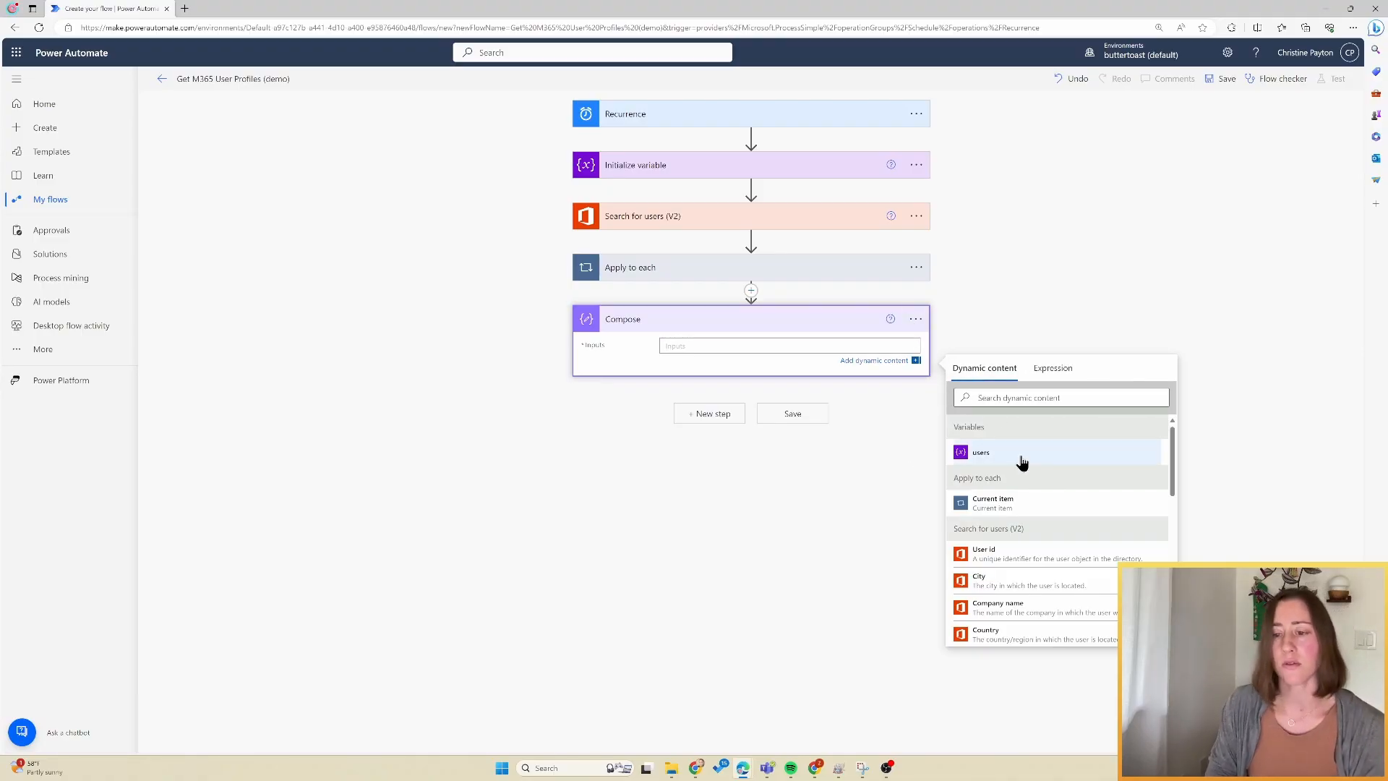
{"action": "mouse_move", "coordinate": [994, 453]}
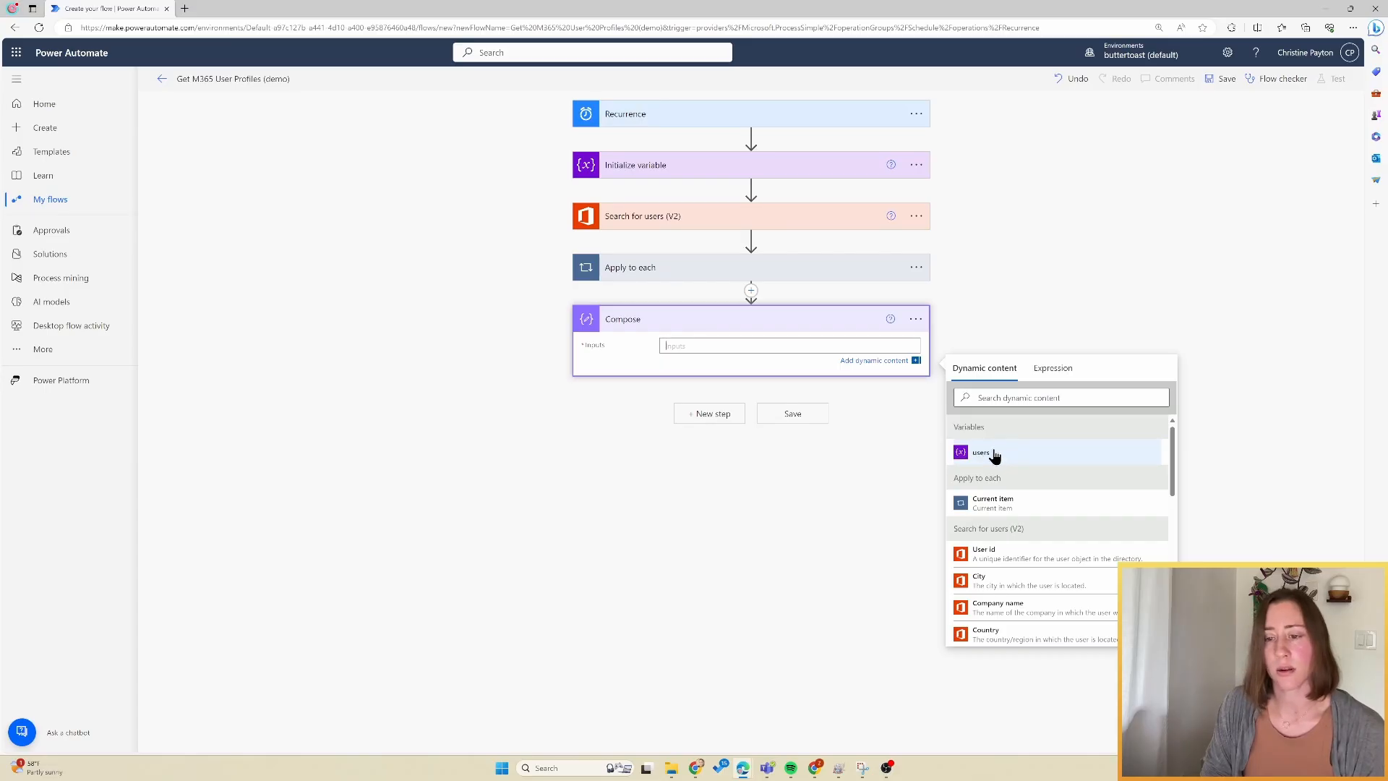
{"action": "left_click", "coordinate": [980, 451]}
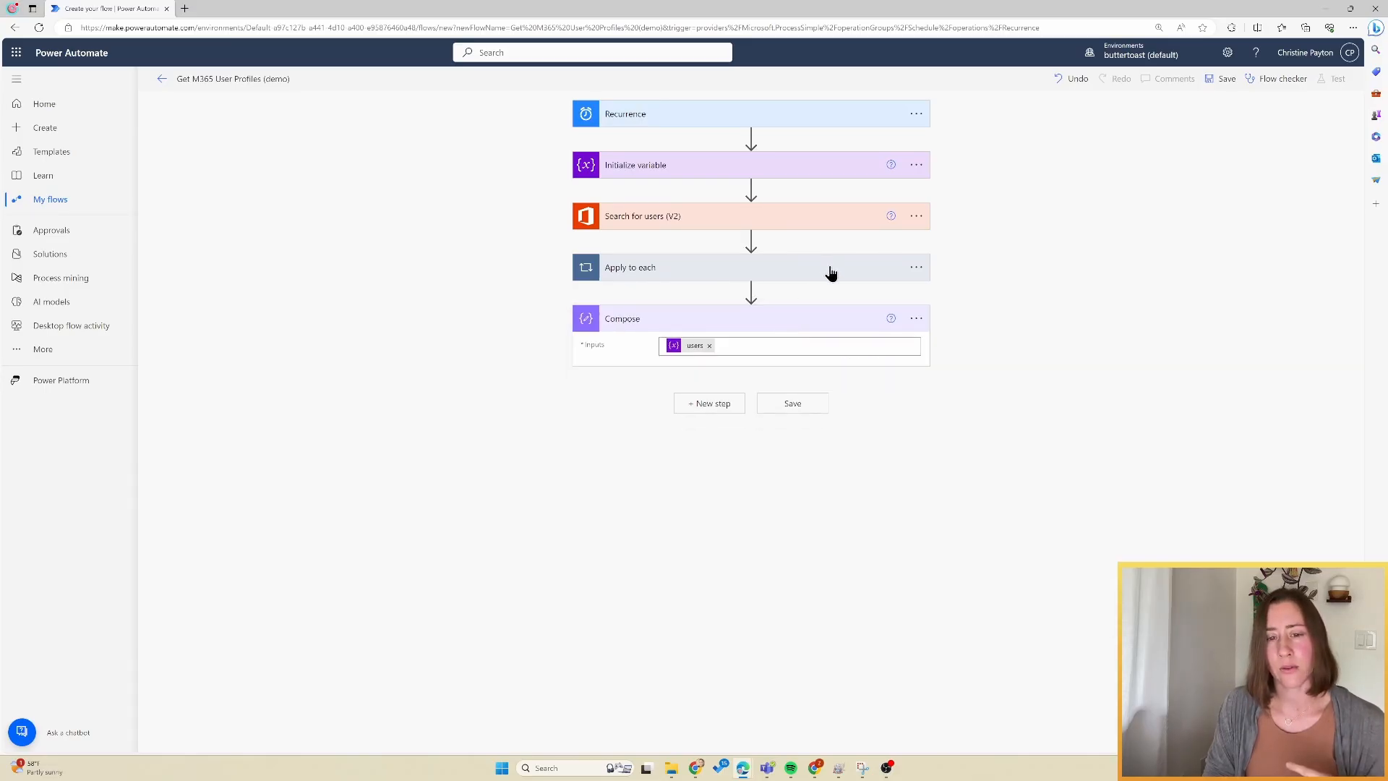
{"action": "left_click", "coordinate": [630, 266]}
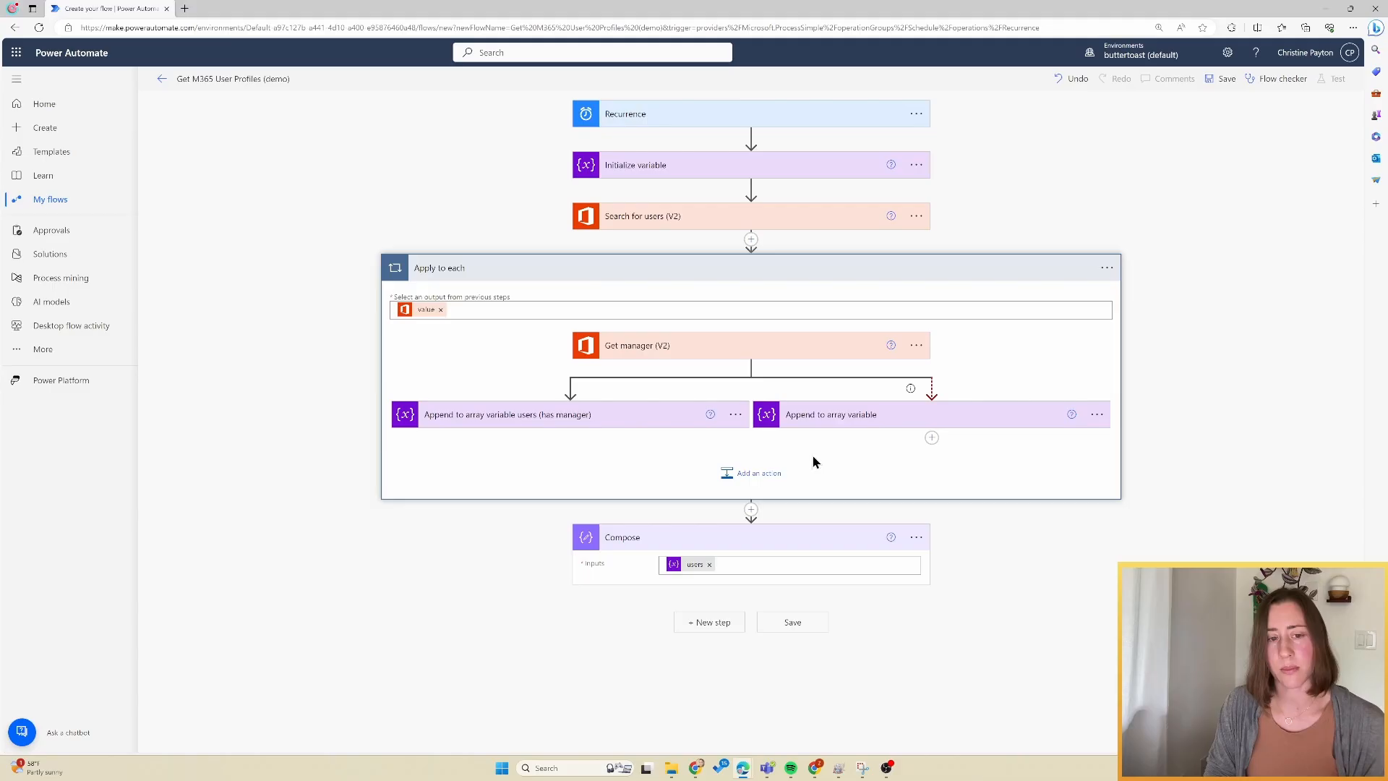
{"action": "mouse_move", "coordinate": [1050, 348]}
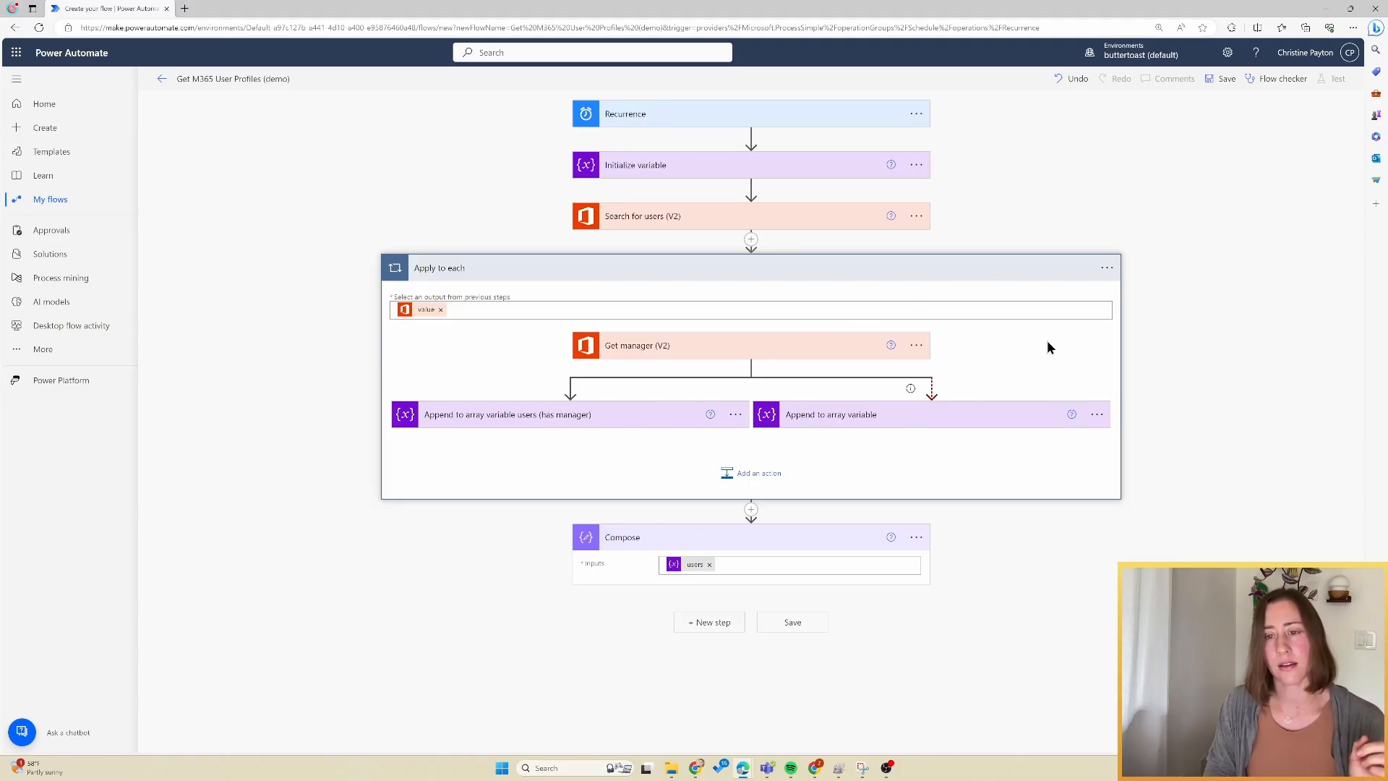
{"action": "mouse_move", "coordinate": [769, 335]}
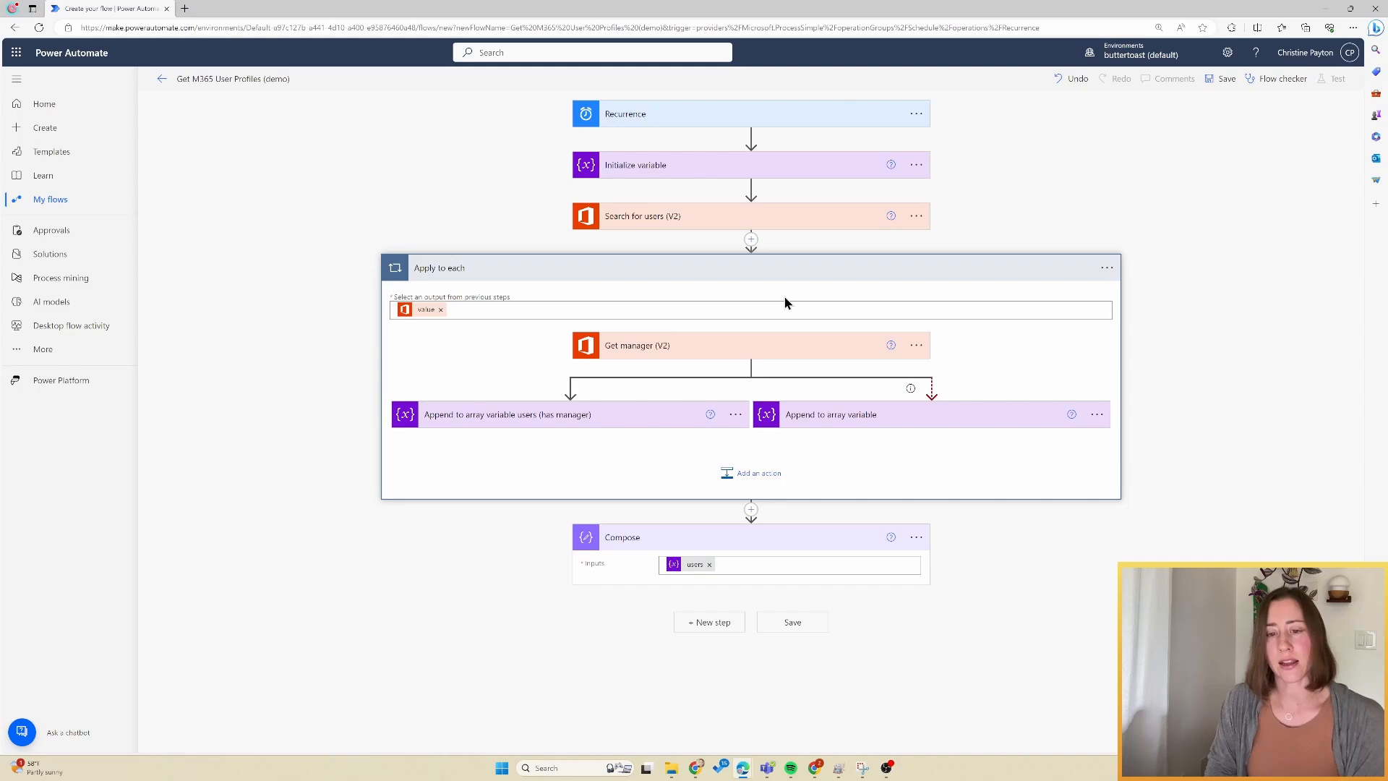
{"action": "mouse_move", "coordinate": [917, 546]}
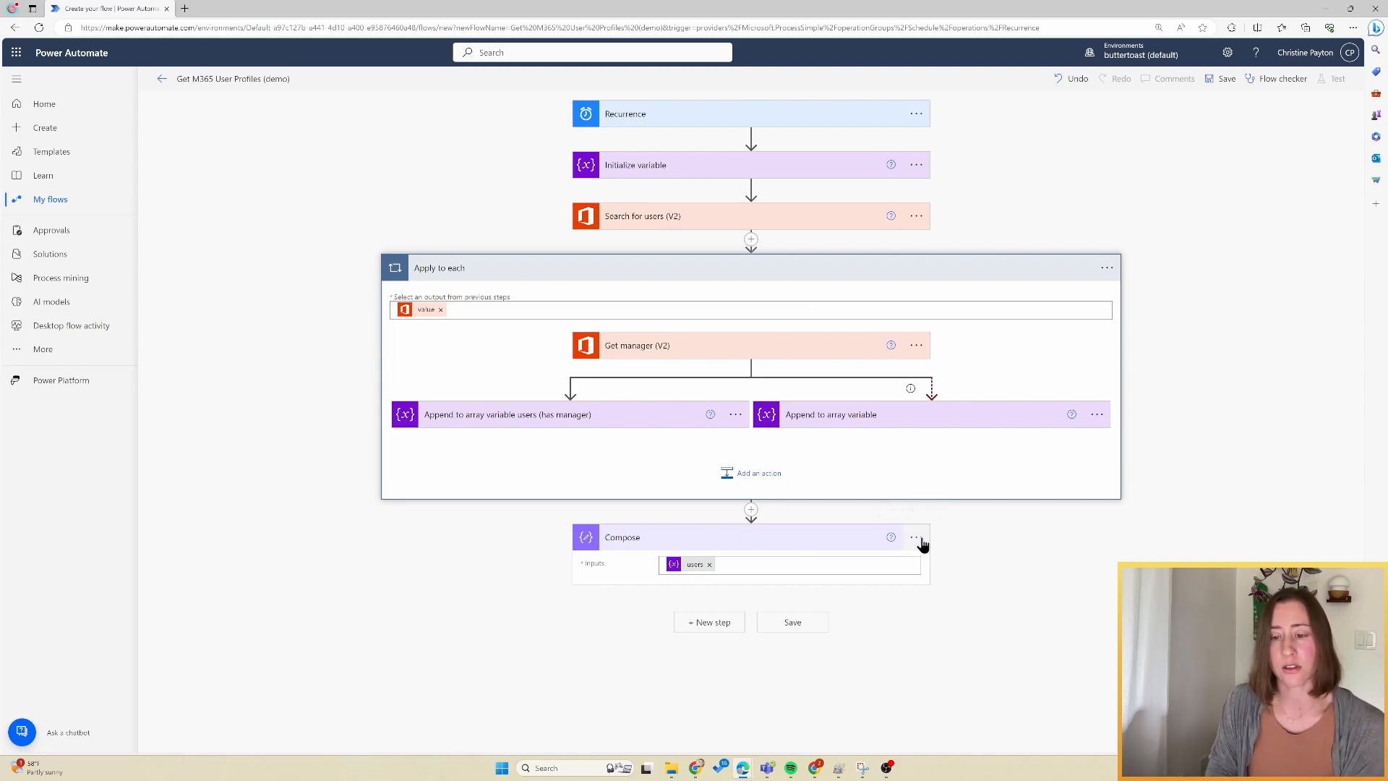
Configure Compose to run whether the loop succeeded, failed, was skipped or timed out
{"action": "left_click", "coordinate": [915, 536]}
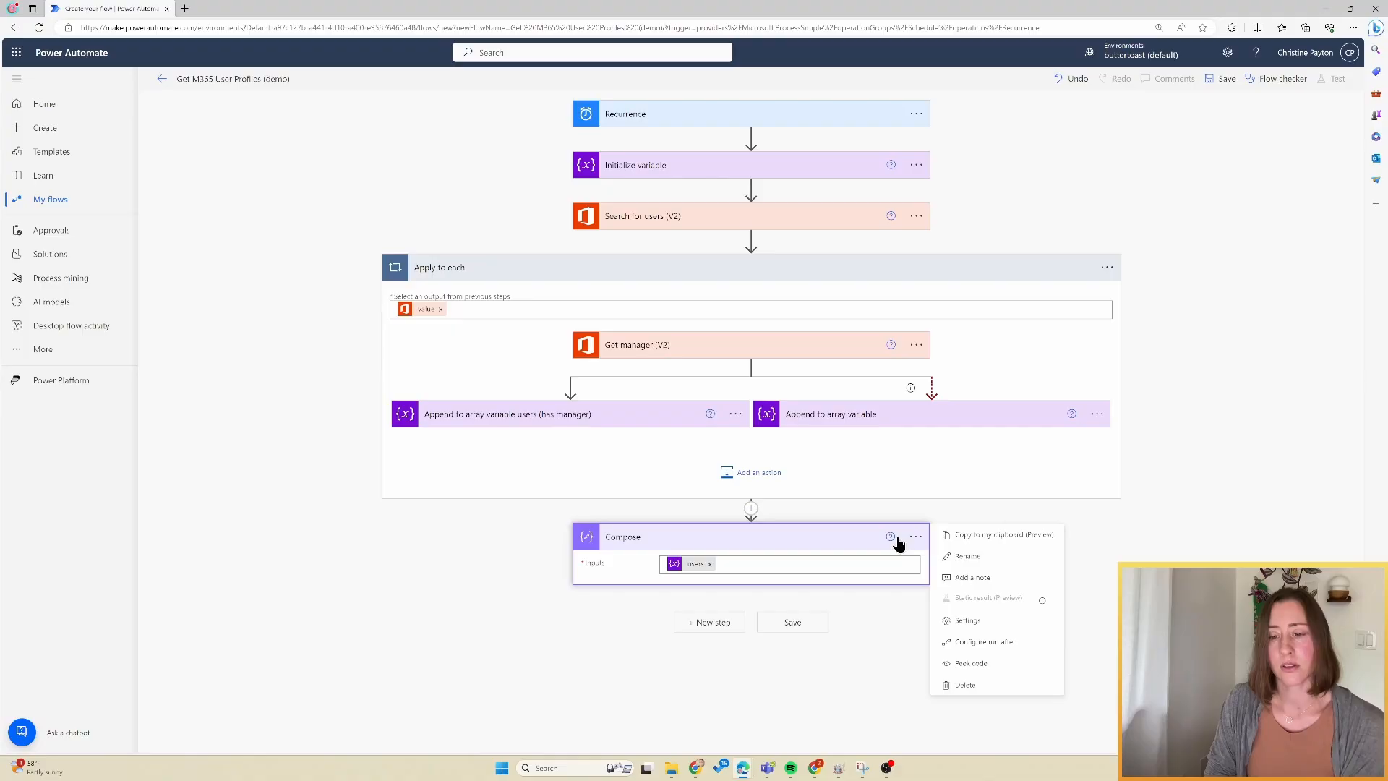
{"action": "left_click", "coordinate": [983, 642]}
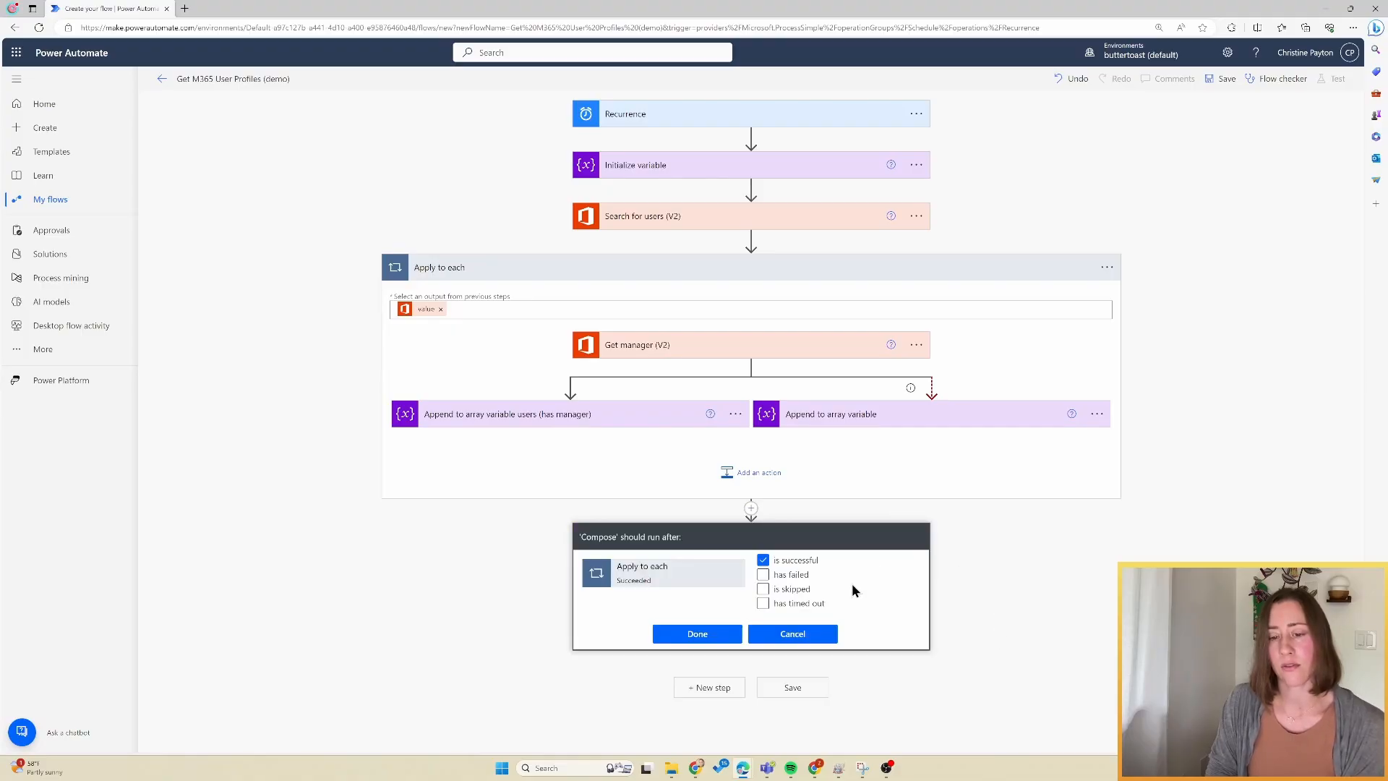
{"action": "left_click", "coordinate": [763, 603]}
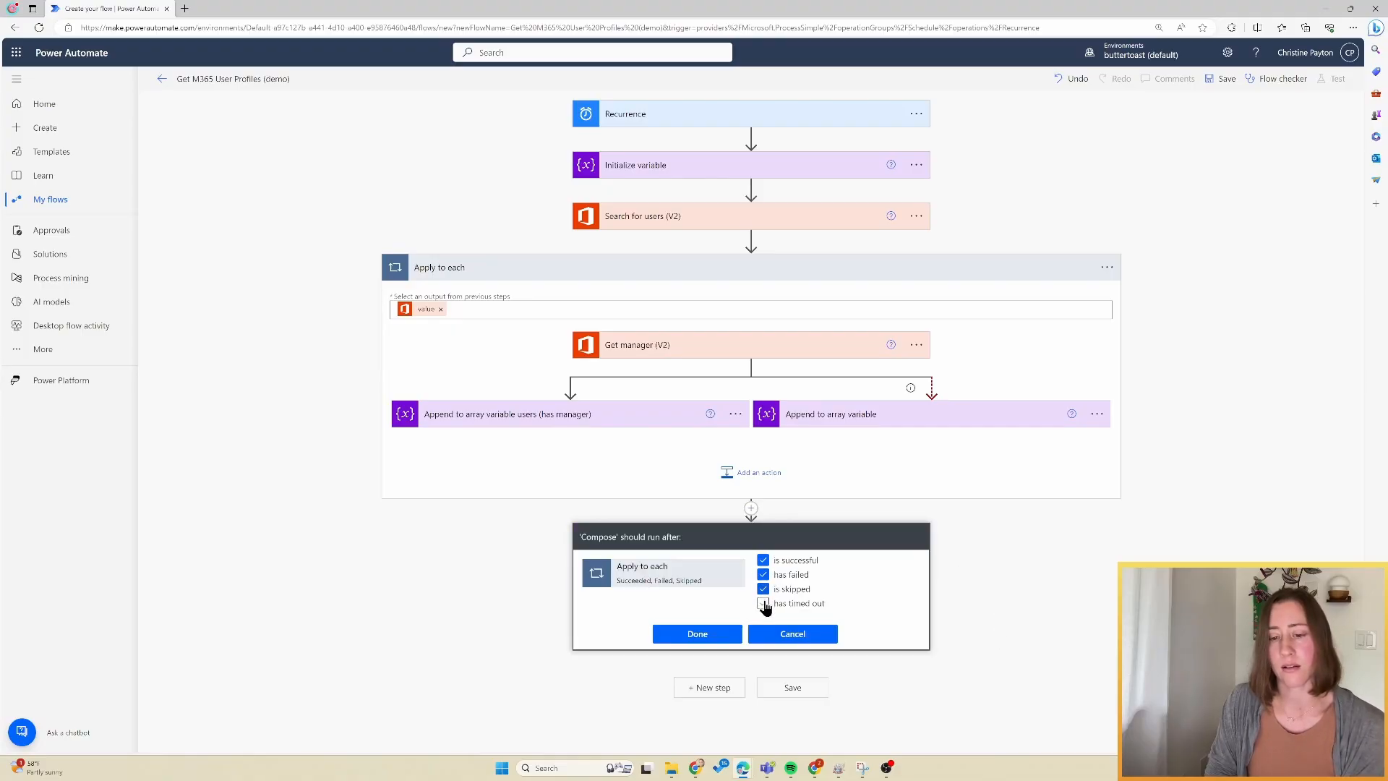
{"action": "left_click", "coordinate": [763, 603]}
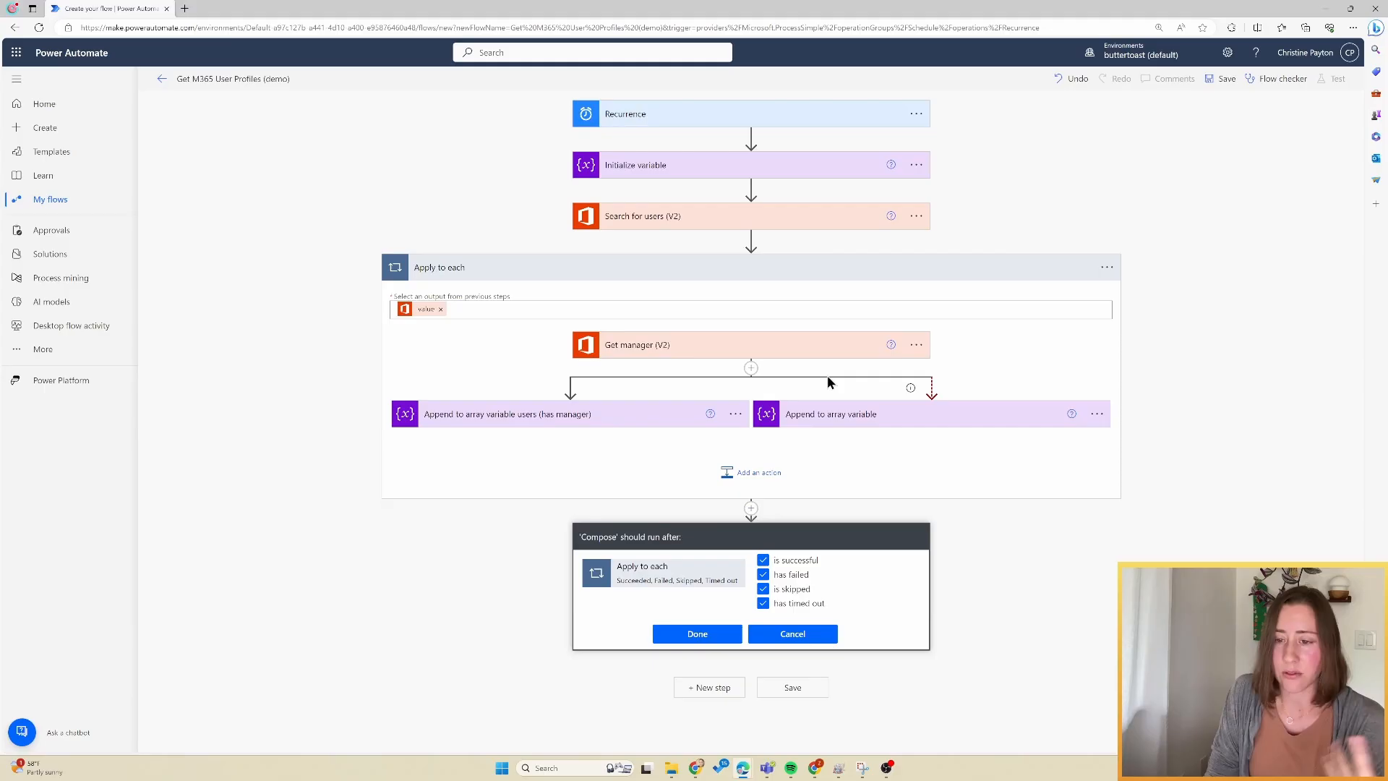
{"action": "mouse_move", "coordinate": [934, 436]}
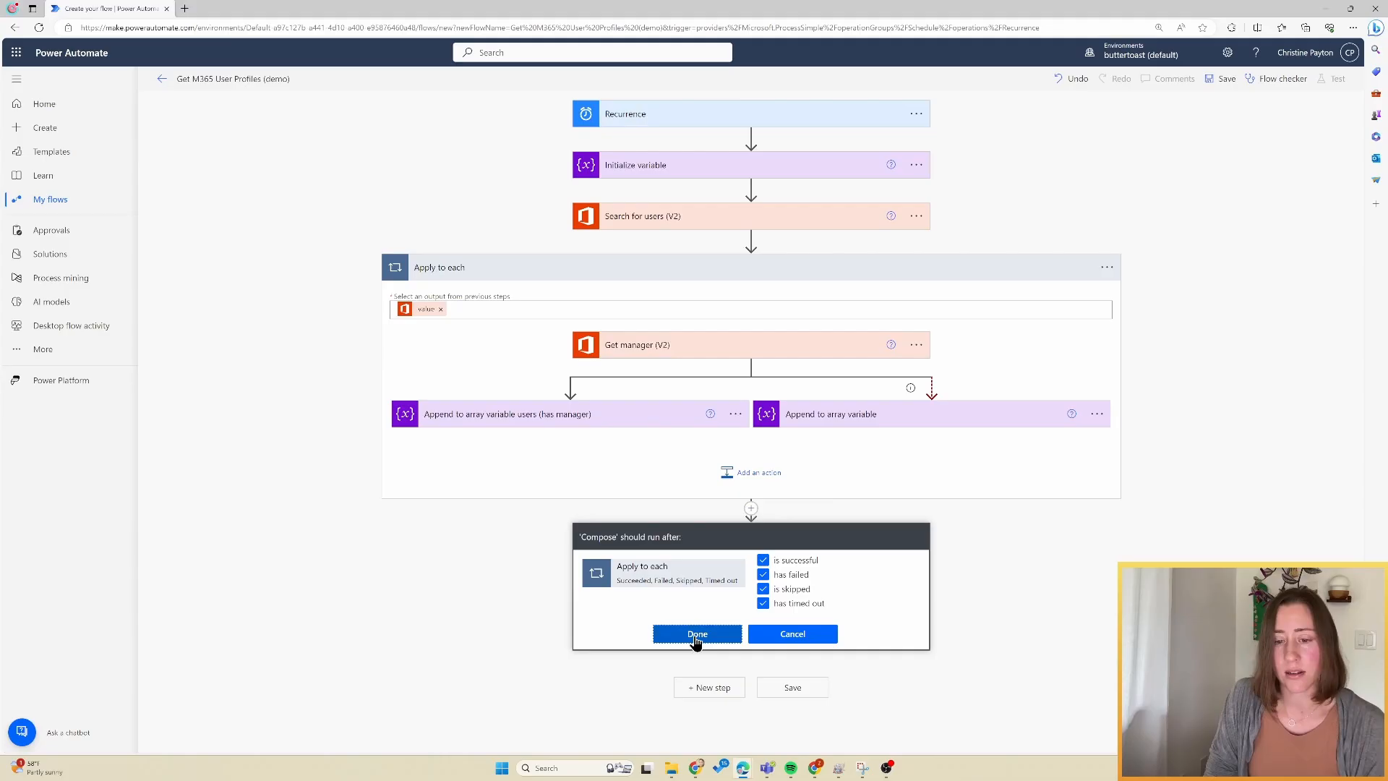
{"action": "left_click", "coordinate": [697, 633]}
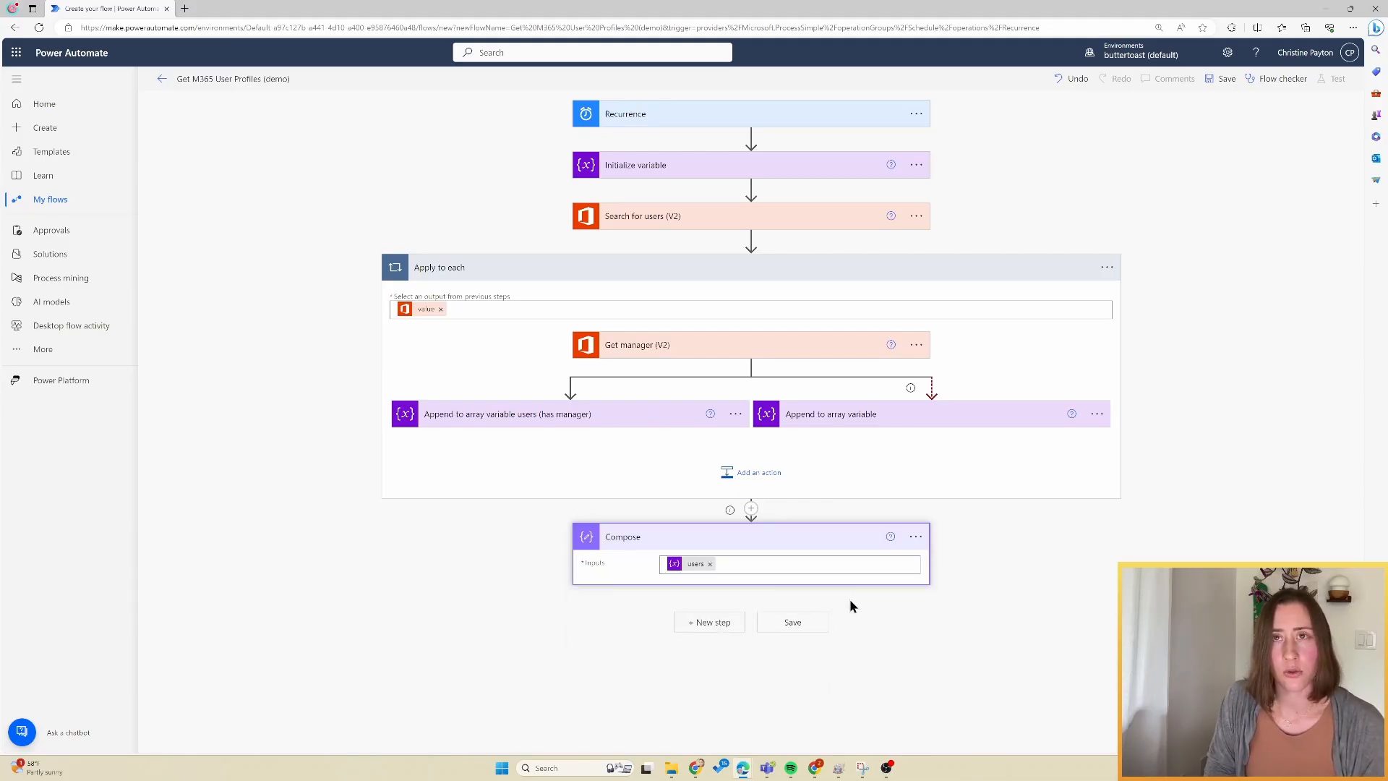
{"action": "mouse_move", "coordinate": [859, 623]}
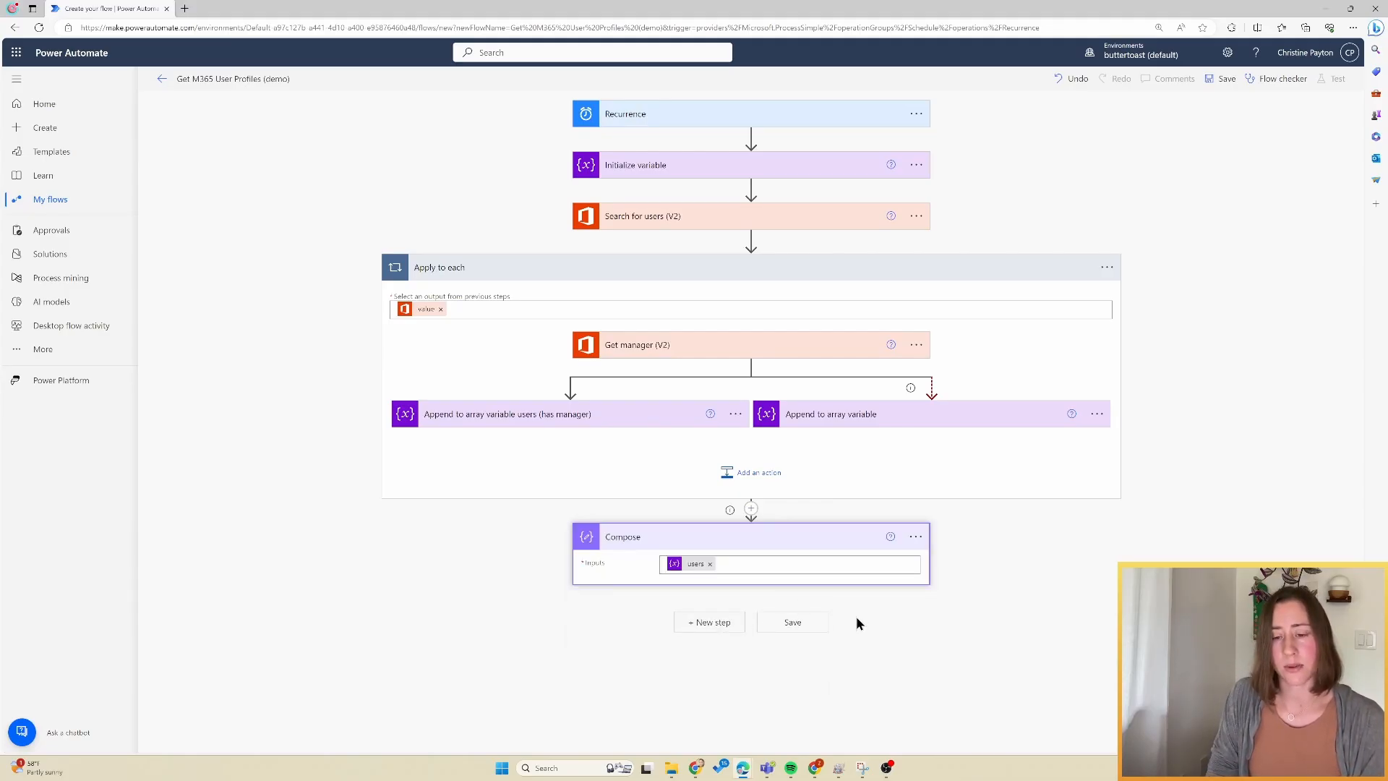
{"action": "mouse_move", "coordinate": [917, 650]}
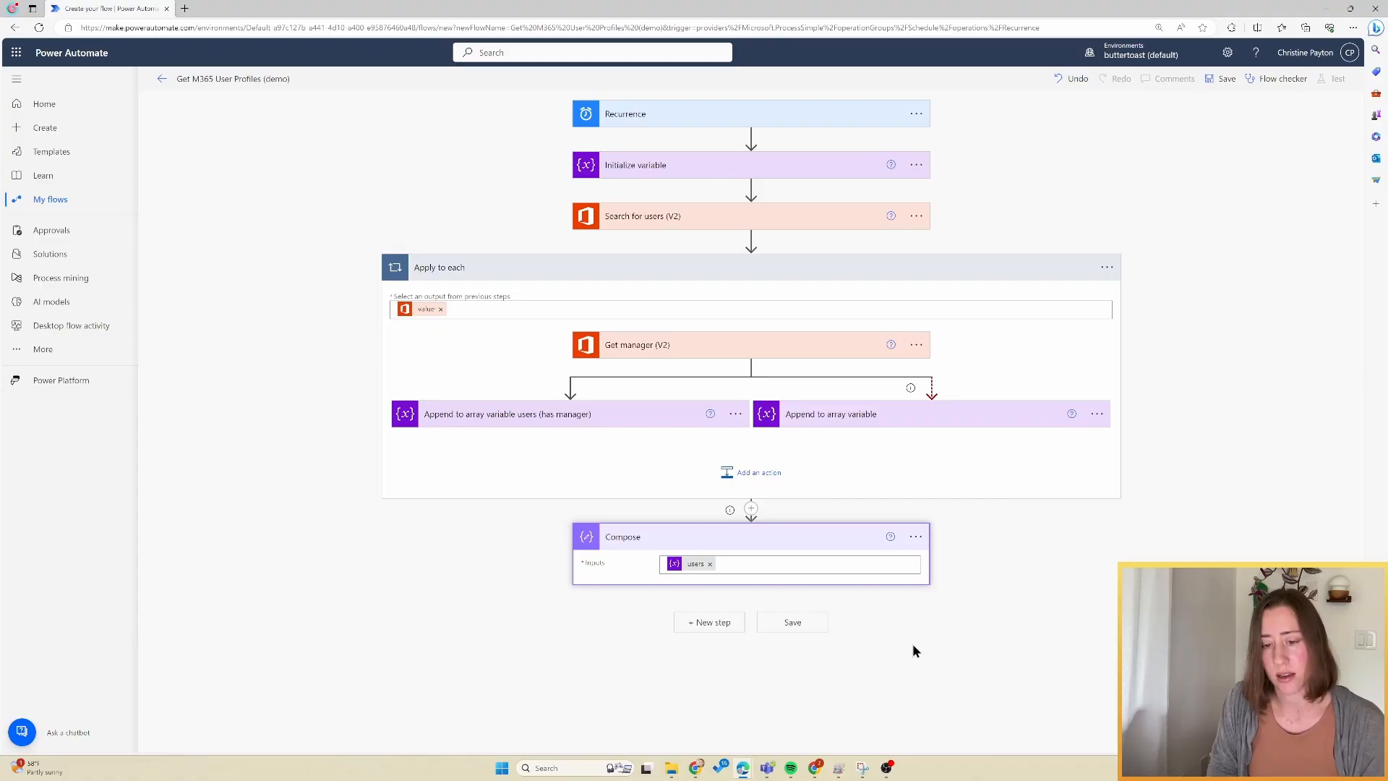
{"action": "mouse_move", "coordinate": [951, 652]}
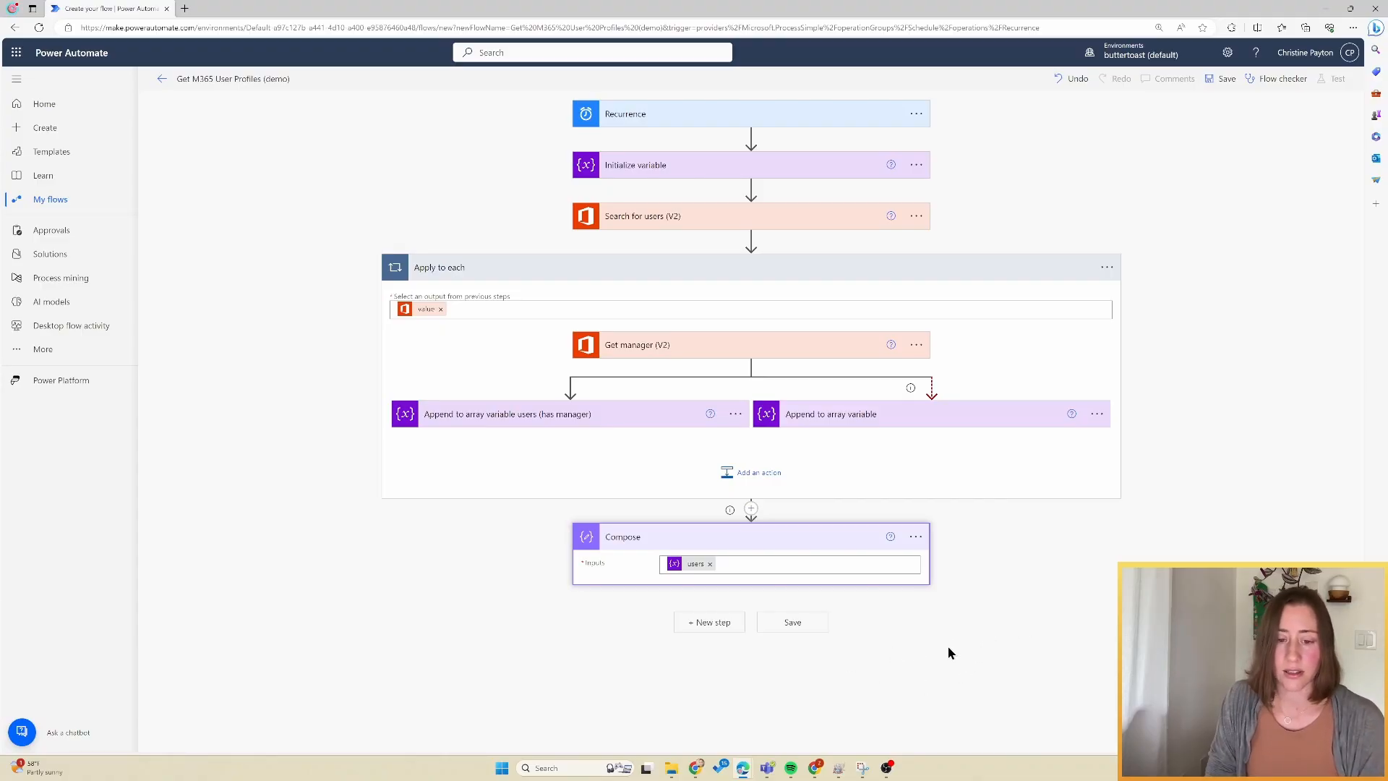
{"action": "mouse_move", "coordinate": [653, 636]}
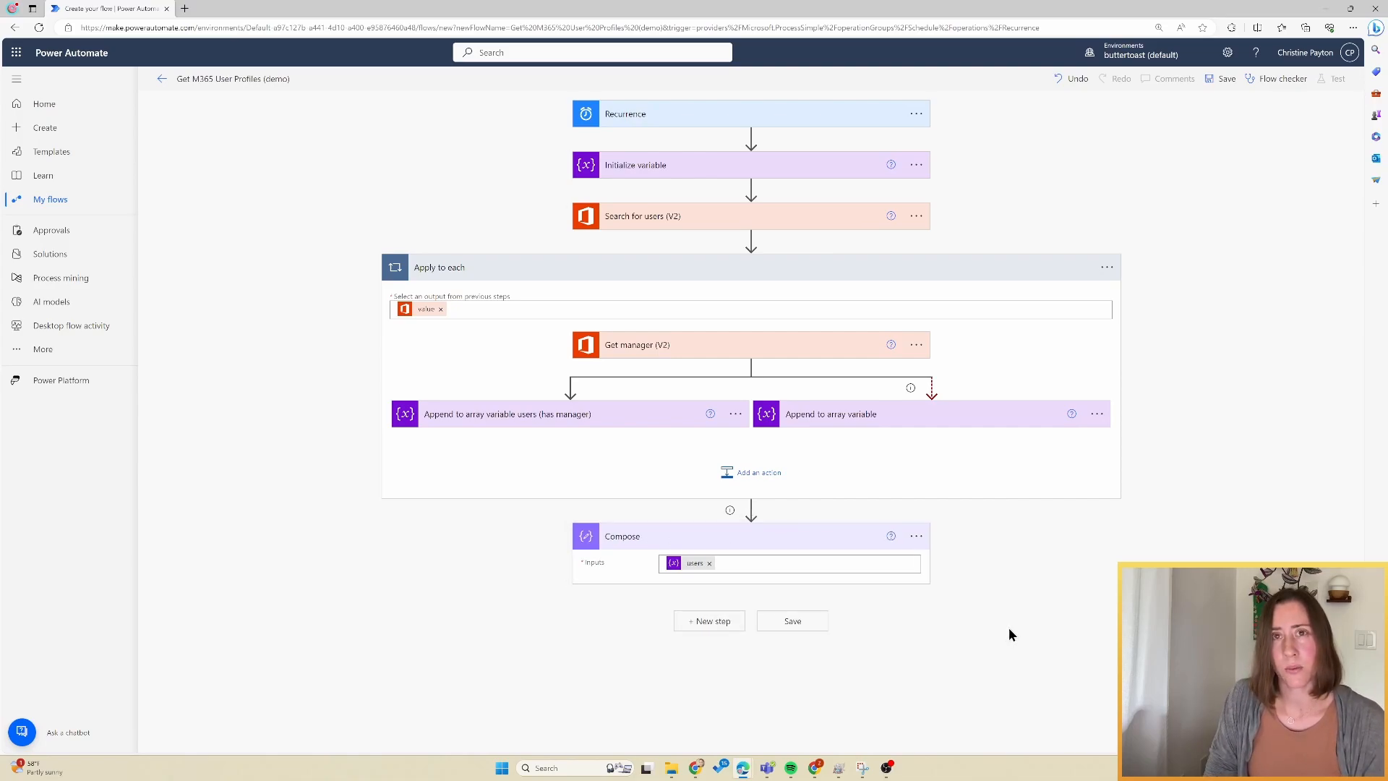
{"action": "mouse_move", "coordinate": [972, 662]}
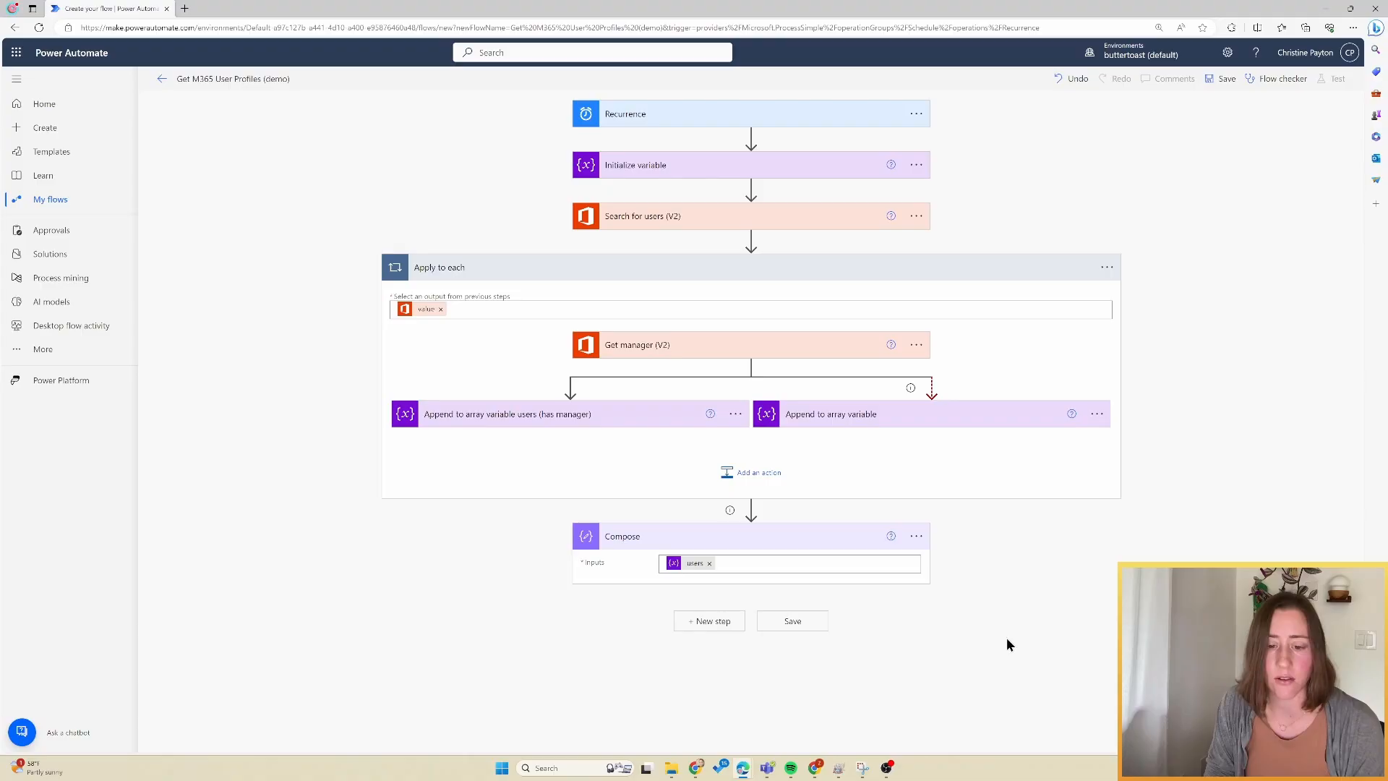
{"action": "left_click", "coordinate": [709, 622]}
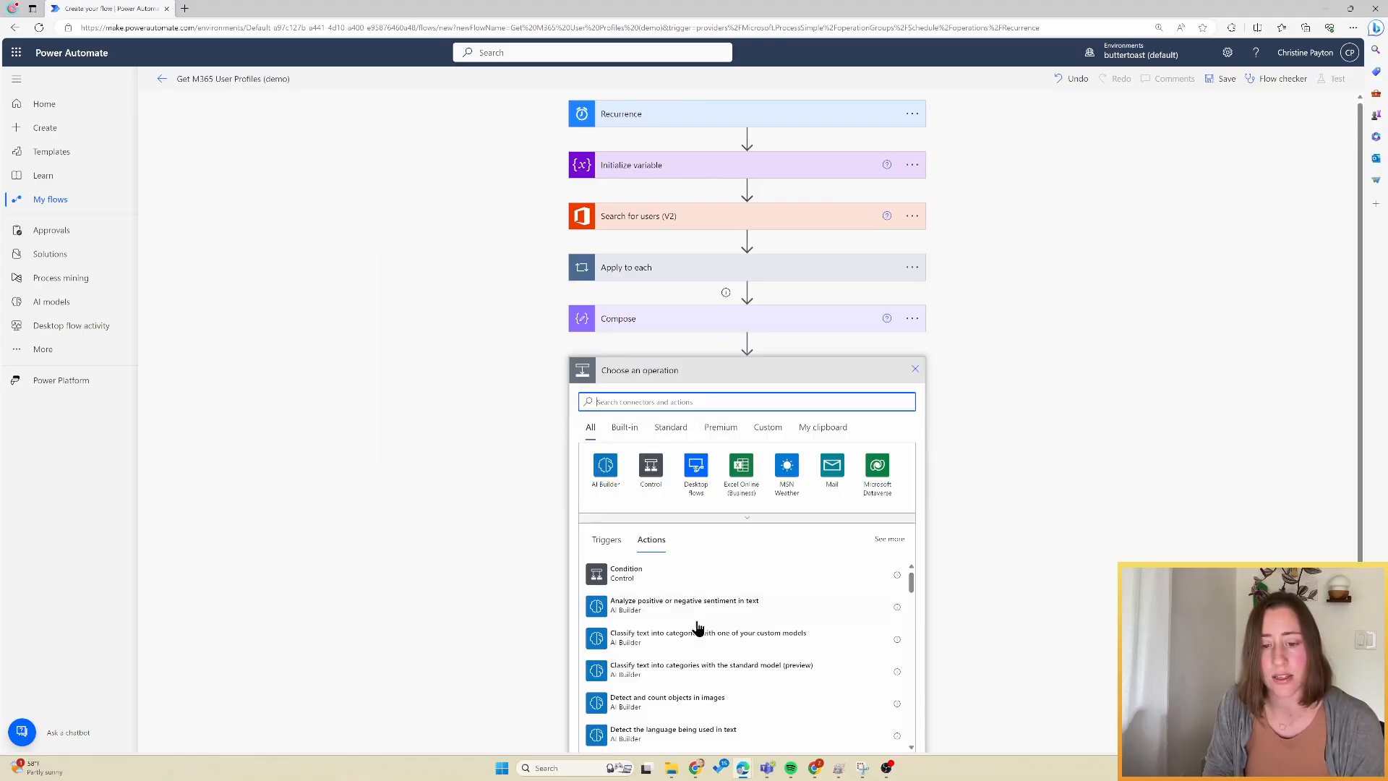
Add a Create CSV table action with From set to the Compose Outputs, then start a new step
{"action": "left_click", "coordinate": [746, 402]}
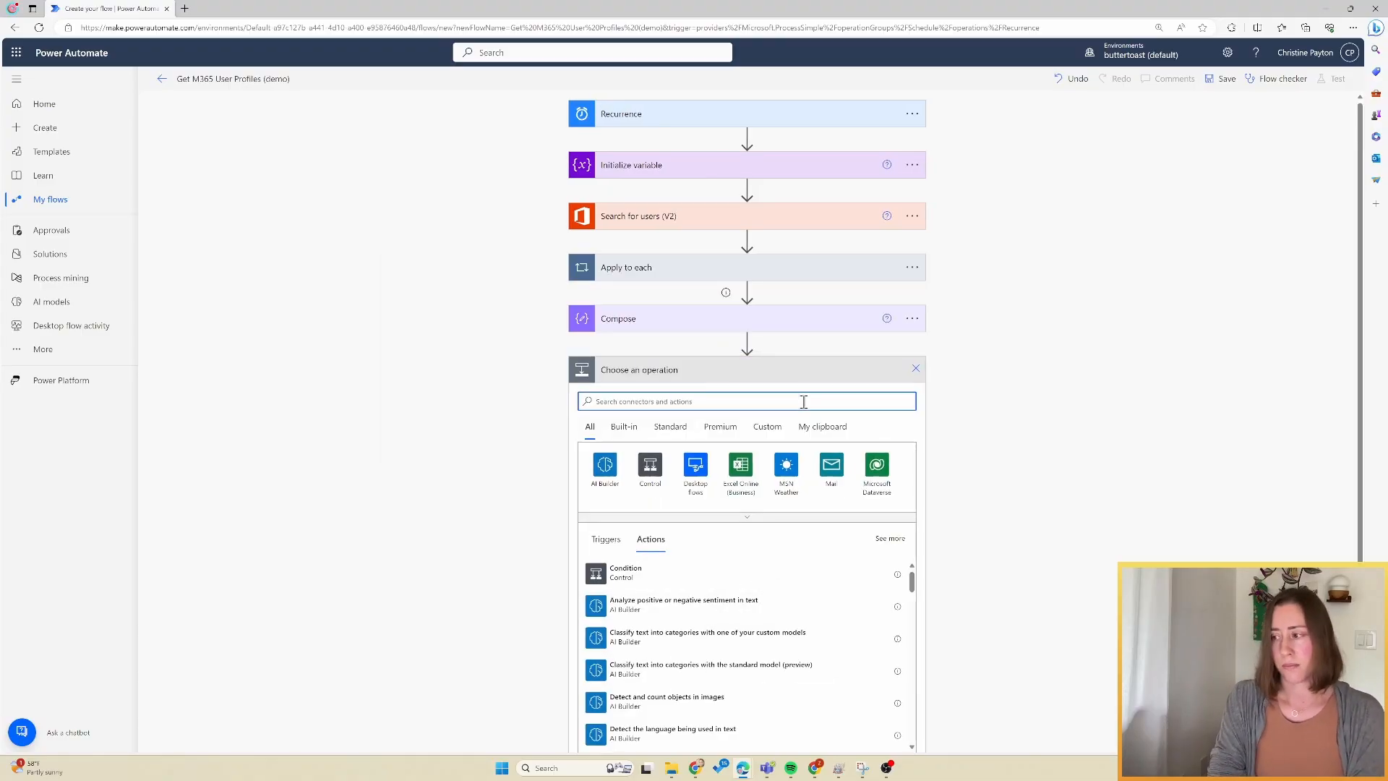
{"action": "type", "text": "create csv"}
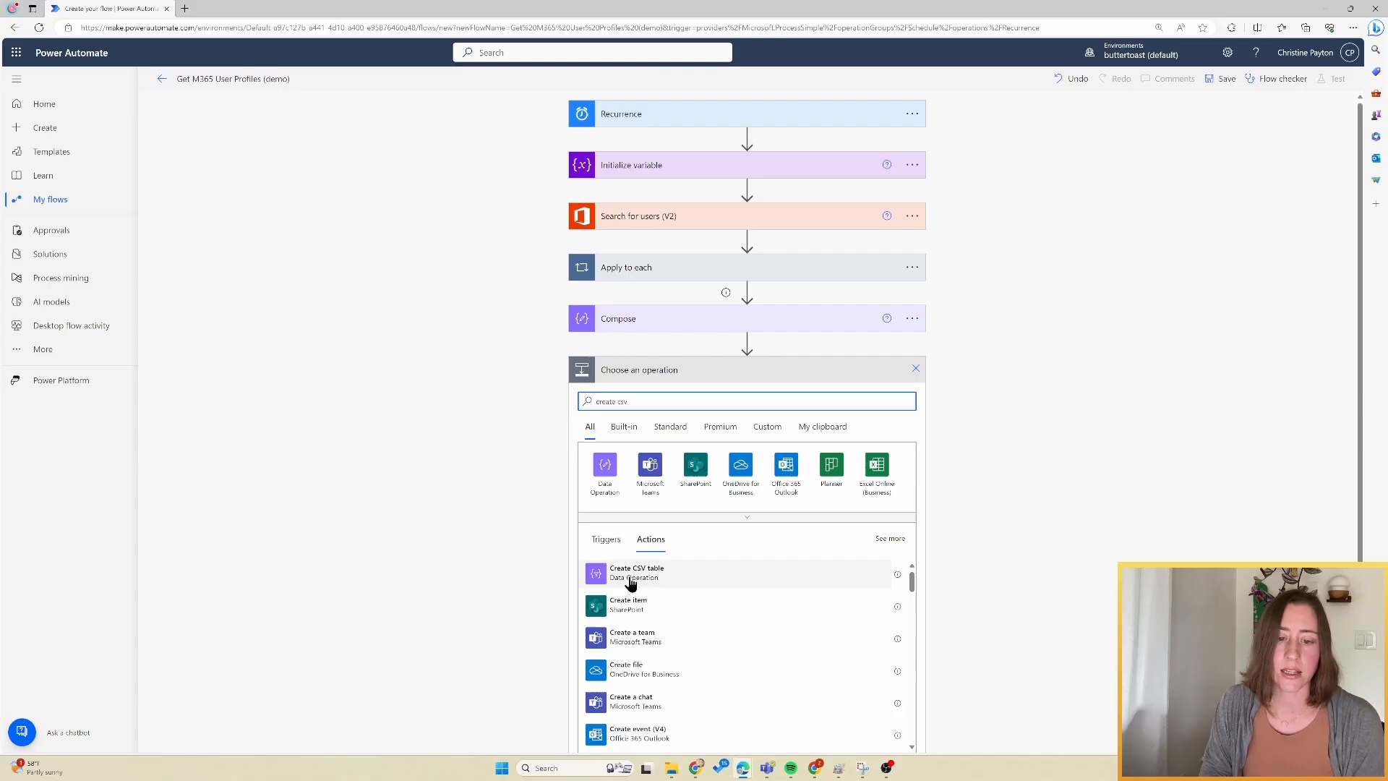
{"action": "left_click", "coordinate": [637, 573]}
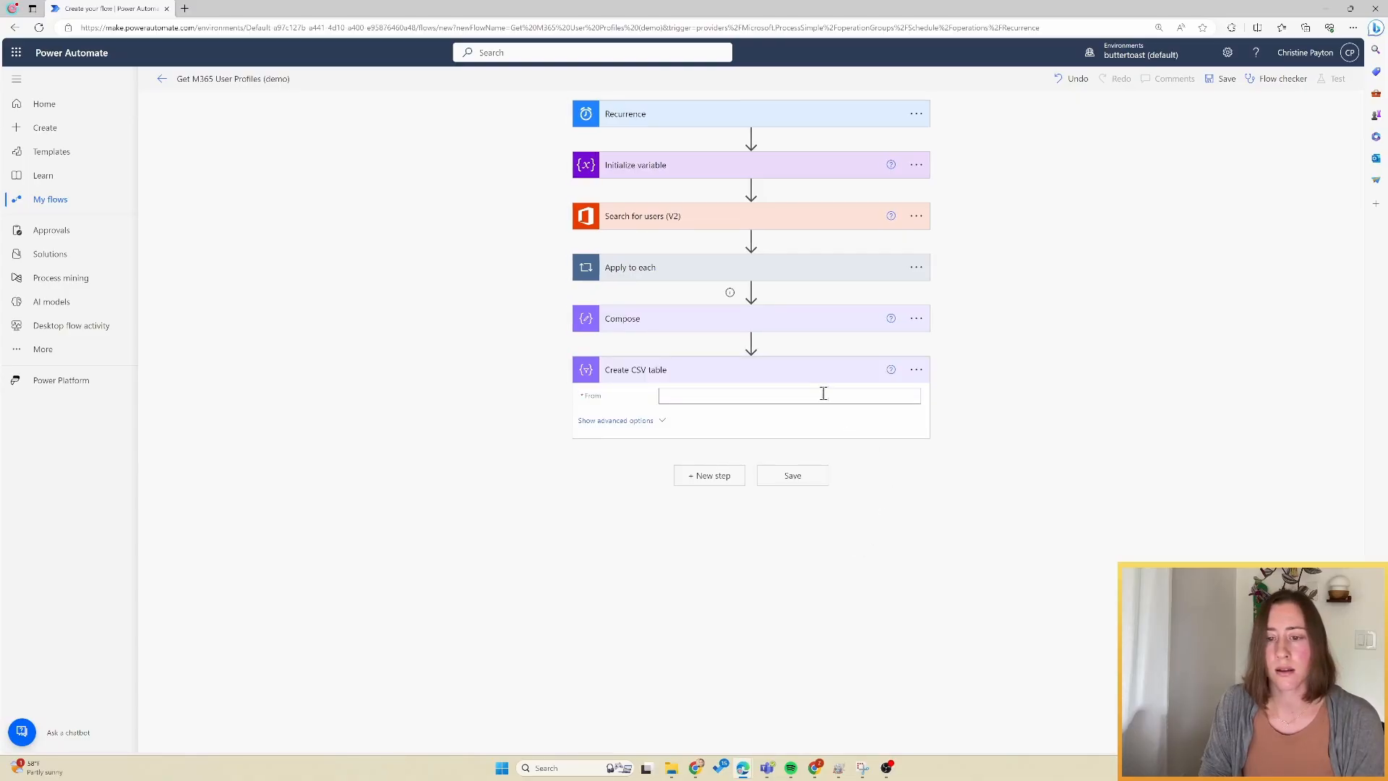
{"action": "left_click", "coordinate": [790, 395]}
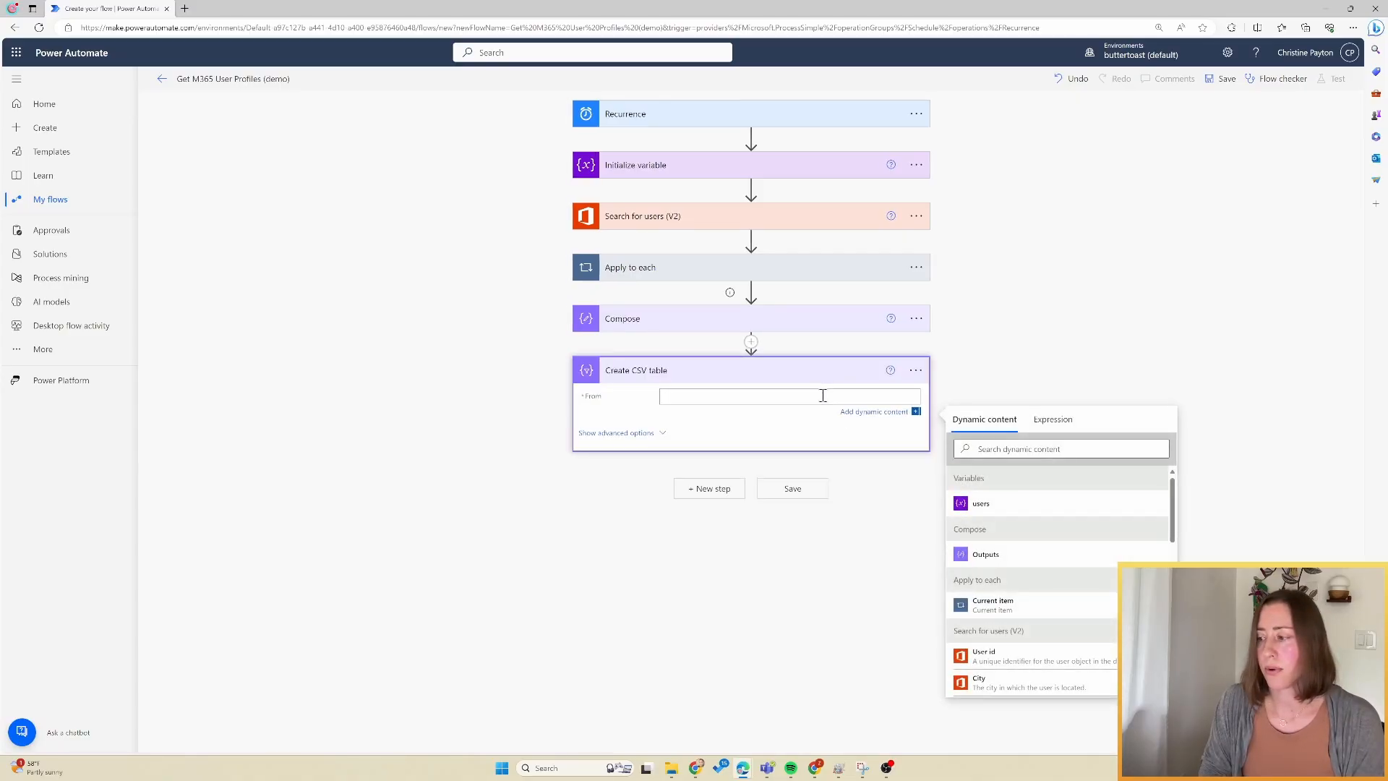
{"action": "left_click", "coordinate": [986, 554]}
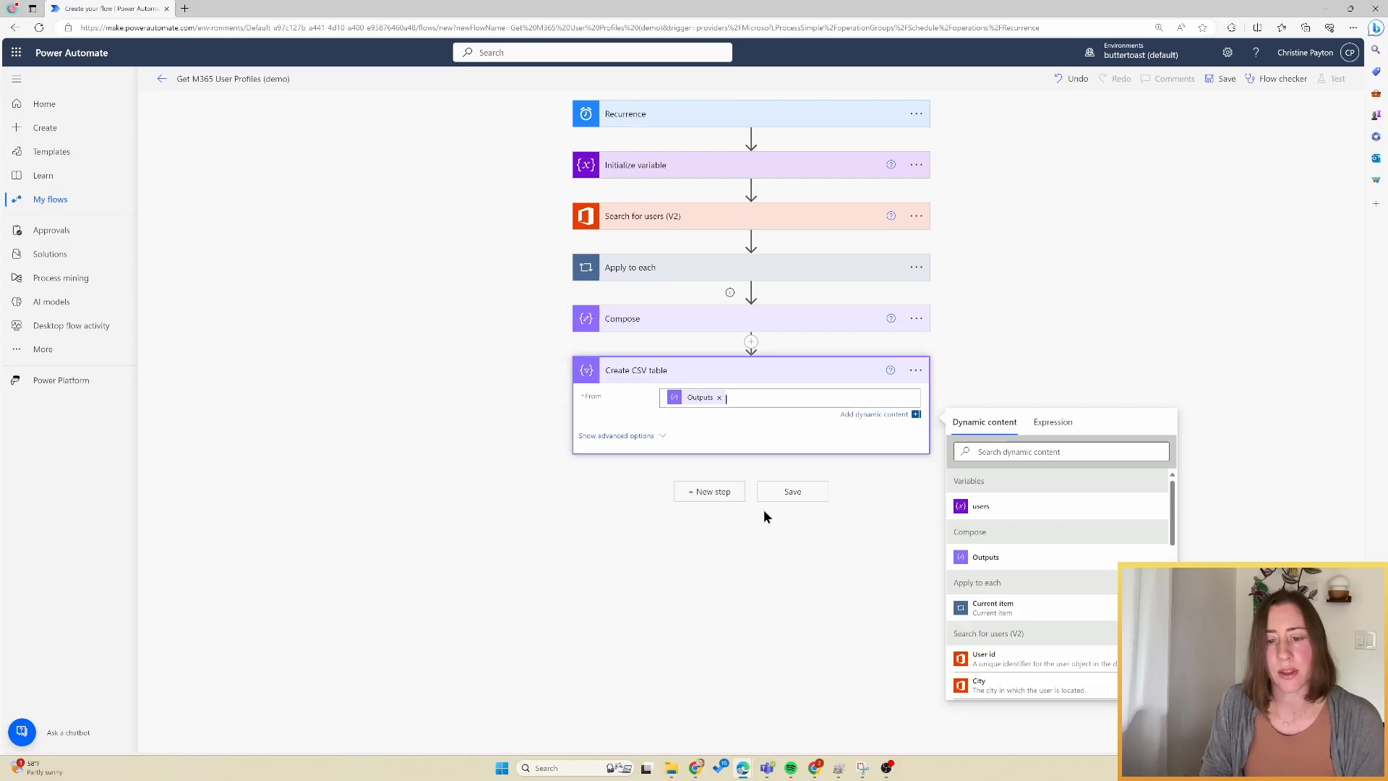
{"action": "mouse_move", "coordinate": [735, 330]}
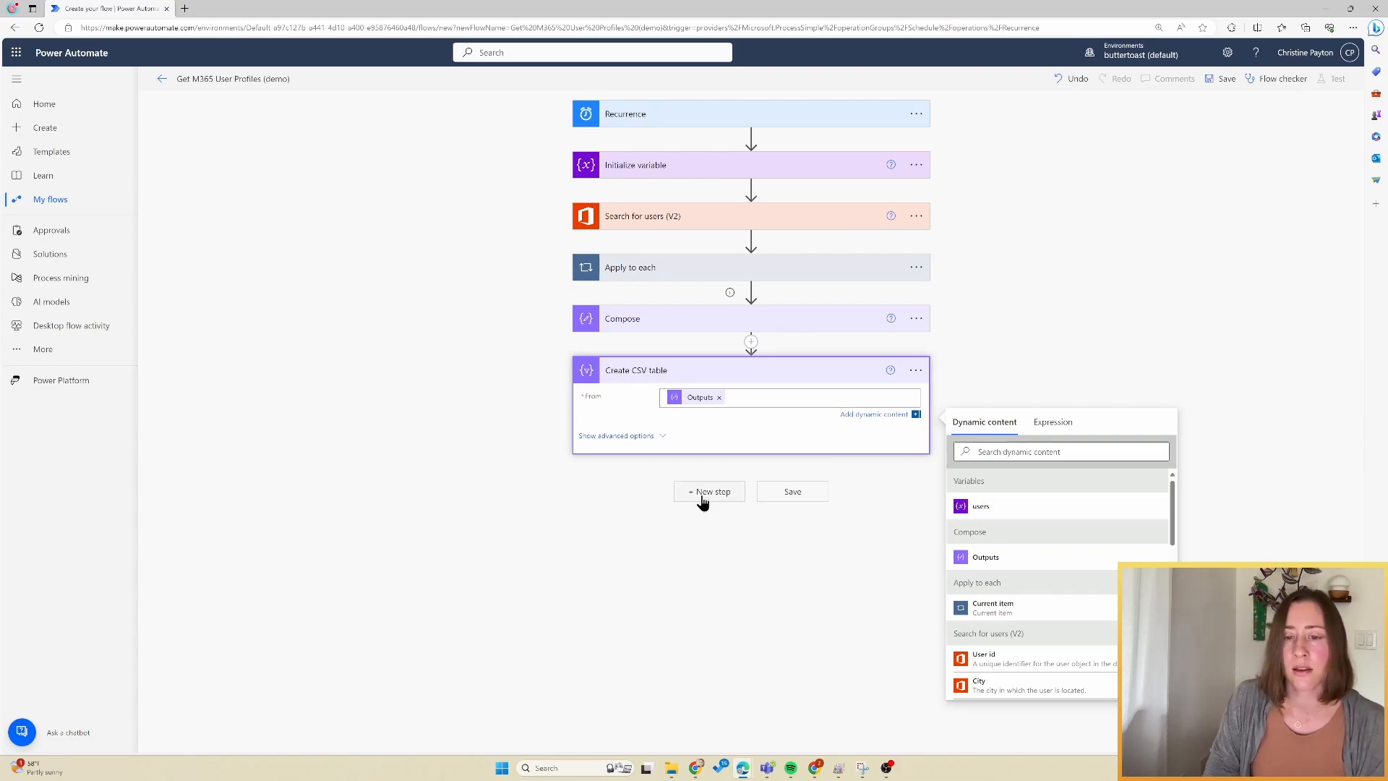
{"action": "mouse_move", "coordinate": [720, 492]}
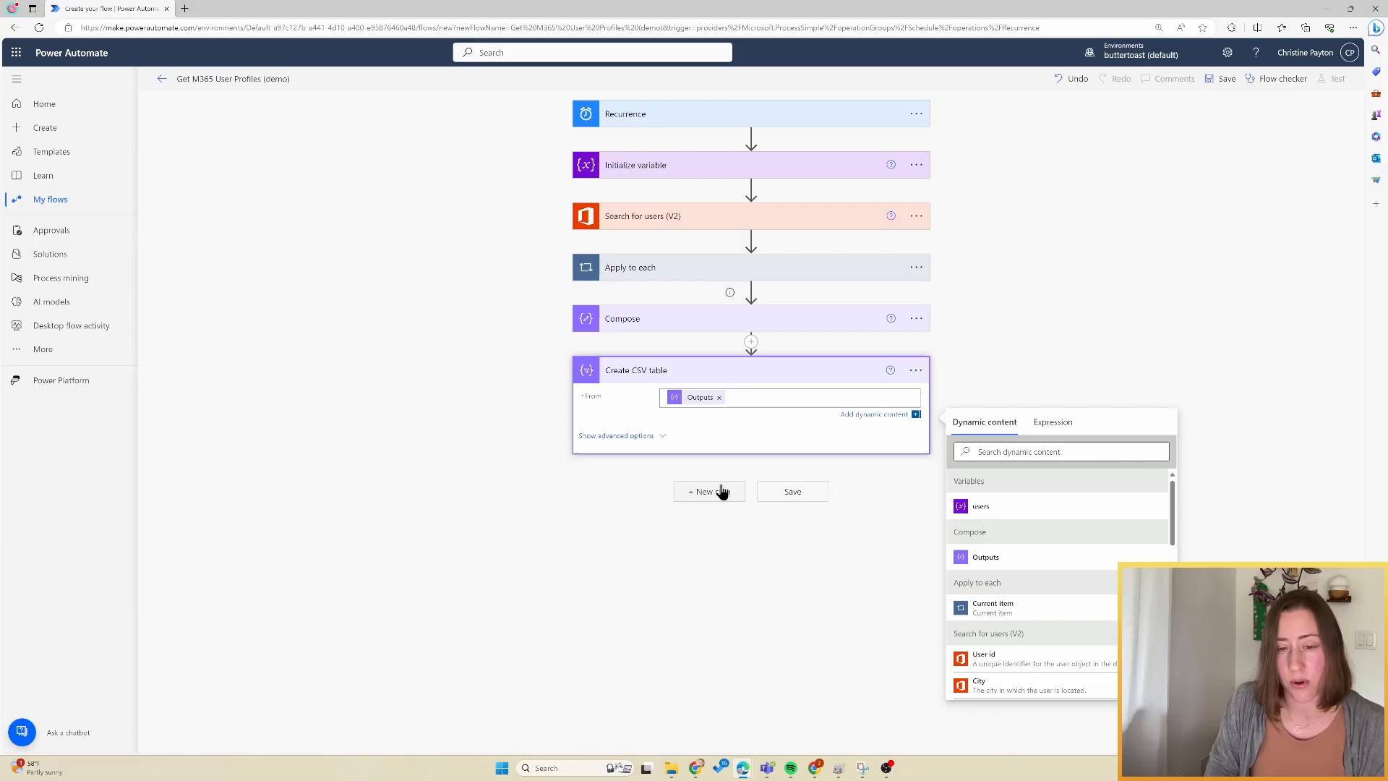
{"action": "mouse_move", "coordinate": [996, 512]}
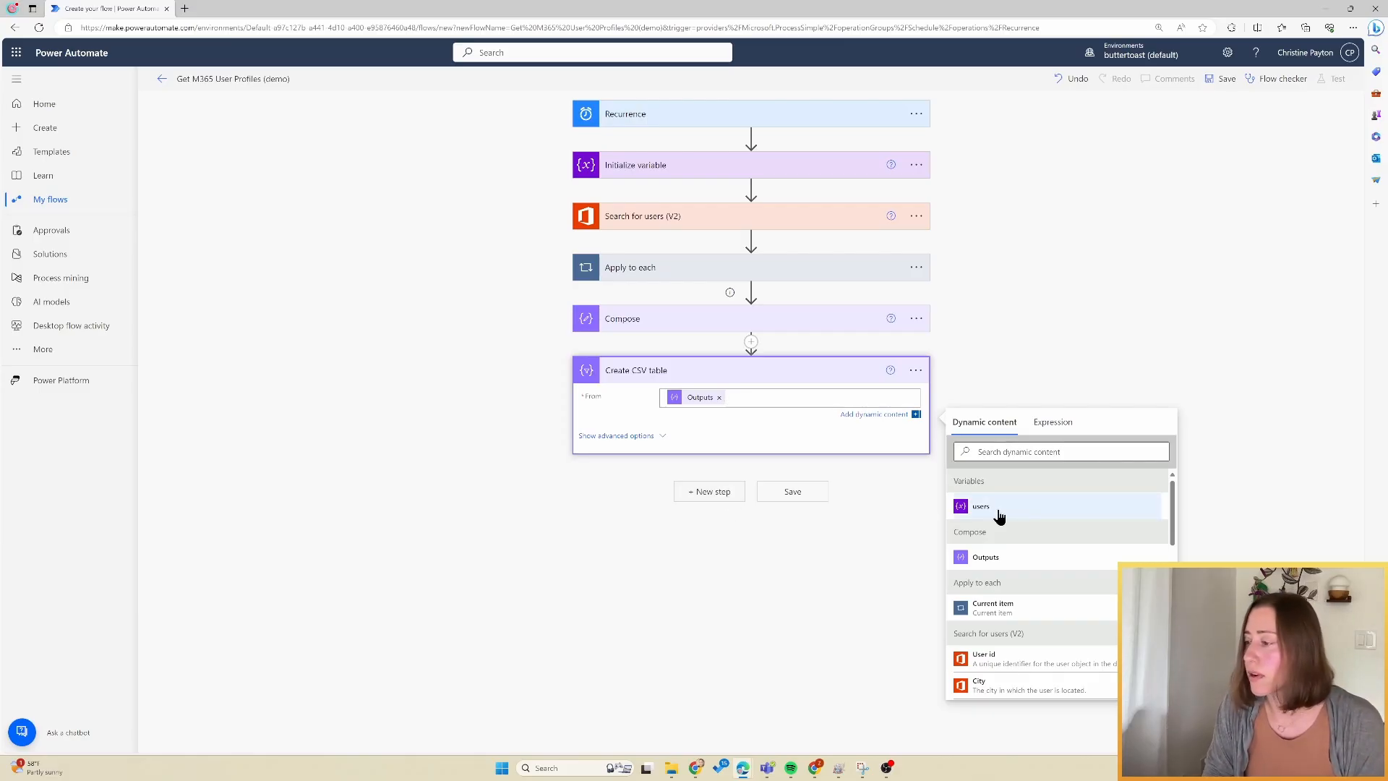
{"action": "mouse_move", "coordinate": [702, 495]}
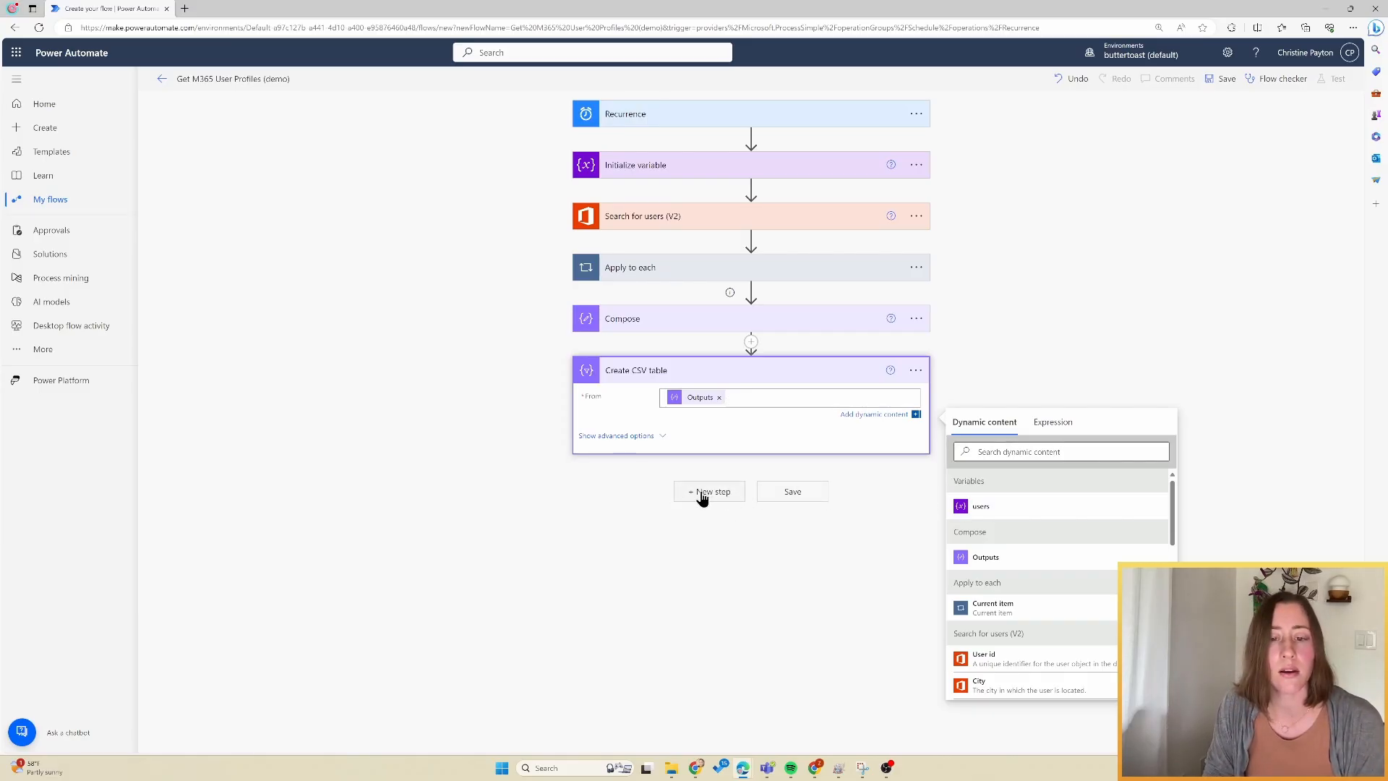
{"action": "left_click", "coordinate": [708, 492]}
{"action": "type", "text": "create file"}
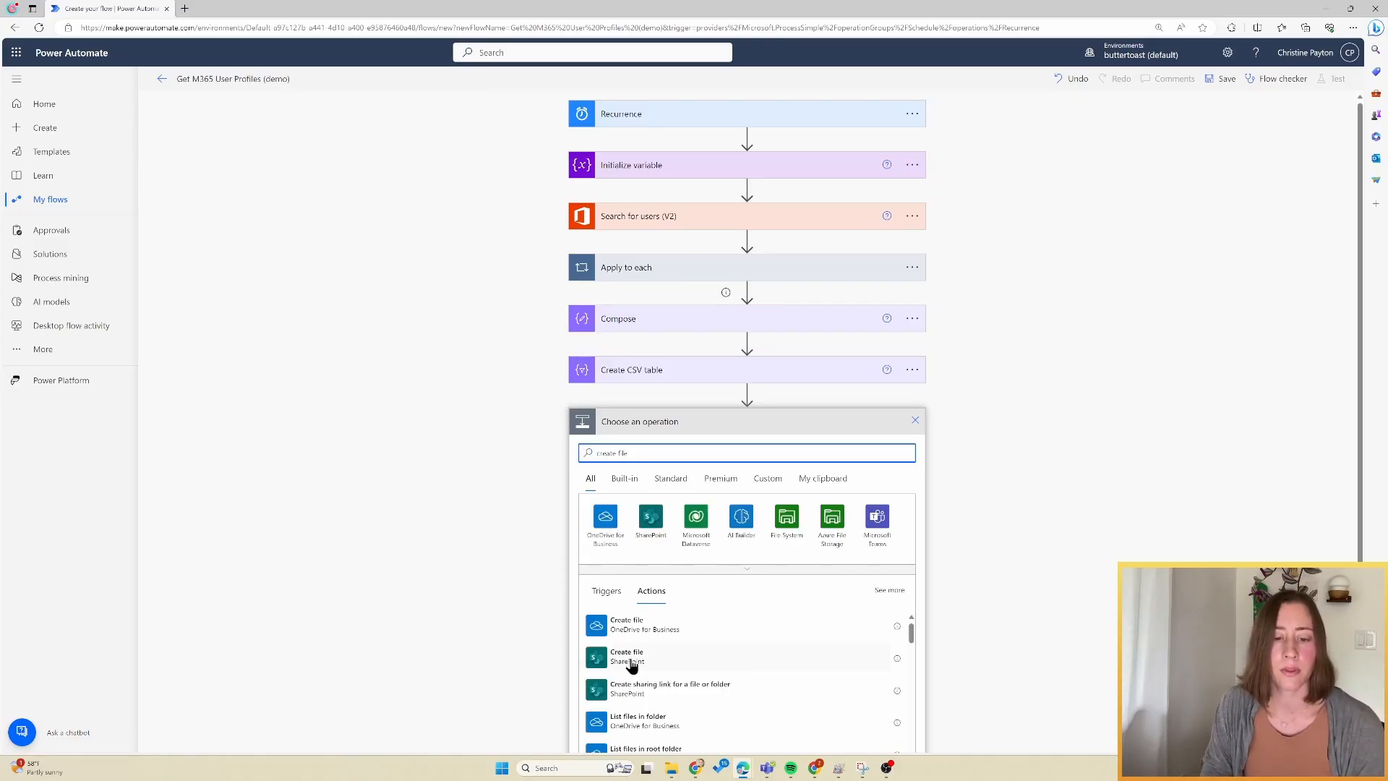
Add SharePoint Create file on the Administrators site writing users.csv with the CSV table Output as content
{"action": "left_click", "coordinate": [627, 656]}
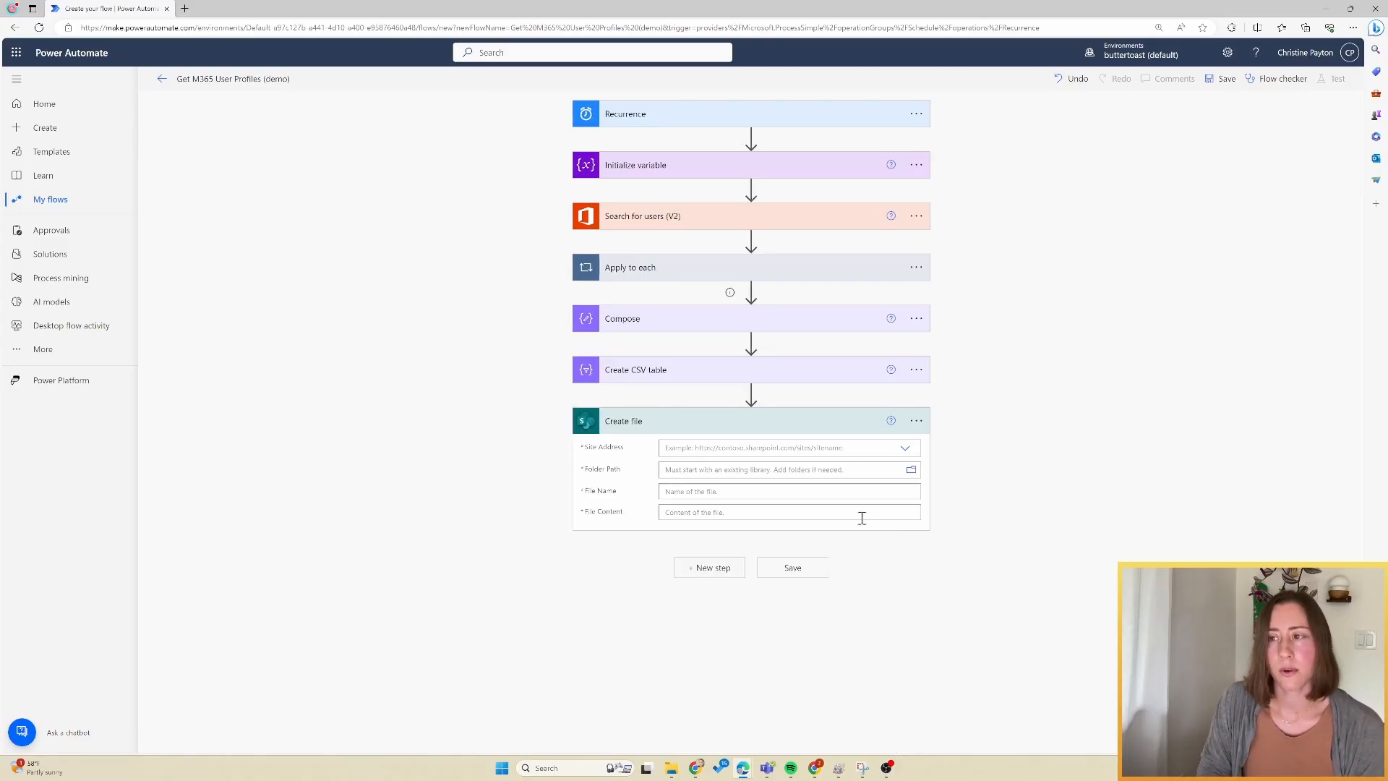
{"action": "mouse_move", "coordinate": [851, 453]}
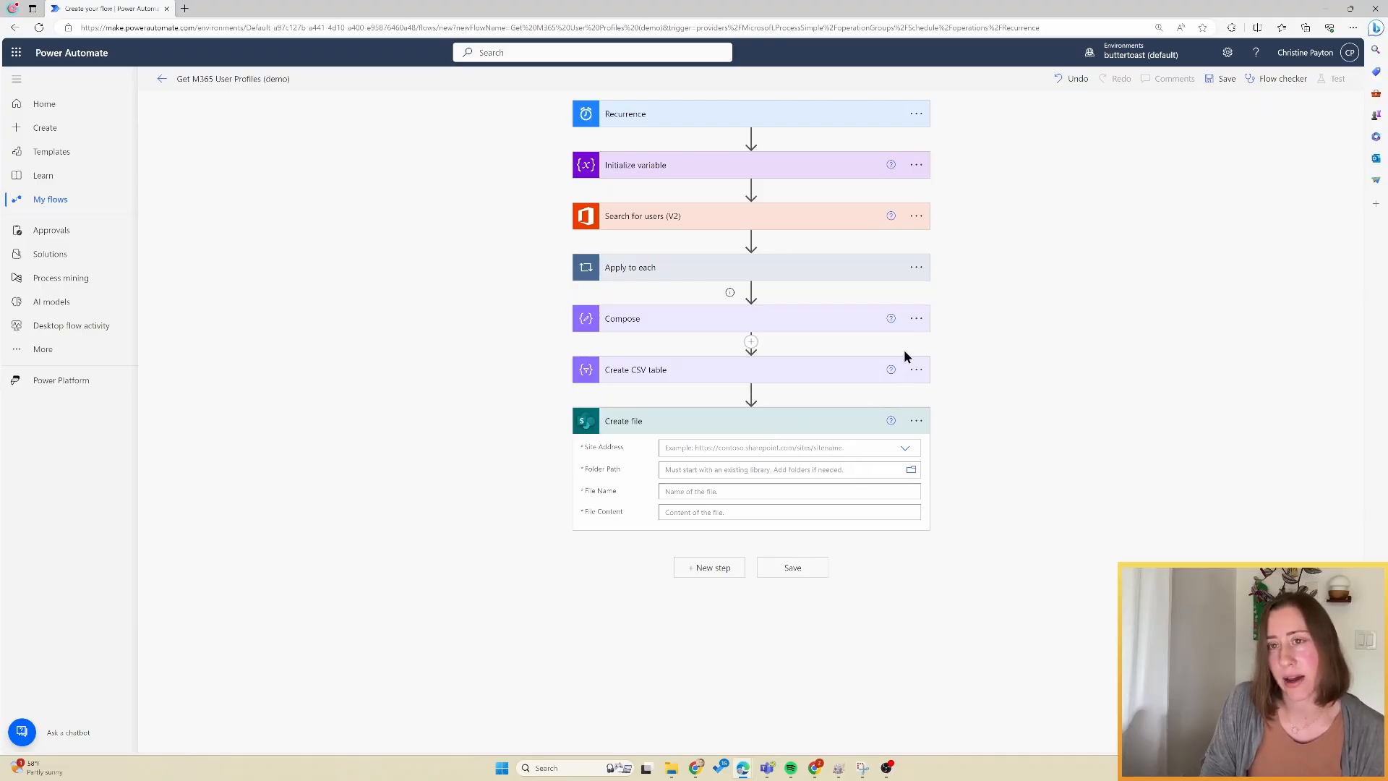
{"action": "mouse_move", "coordinate": [1064, 322]}
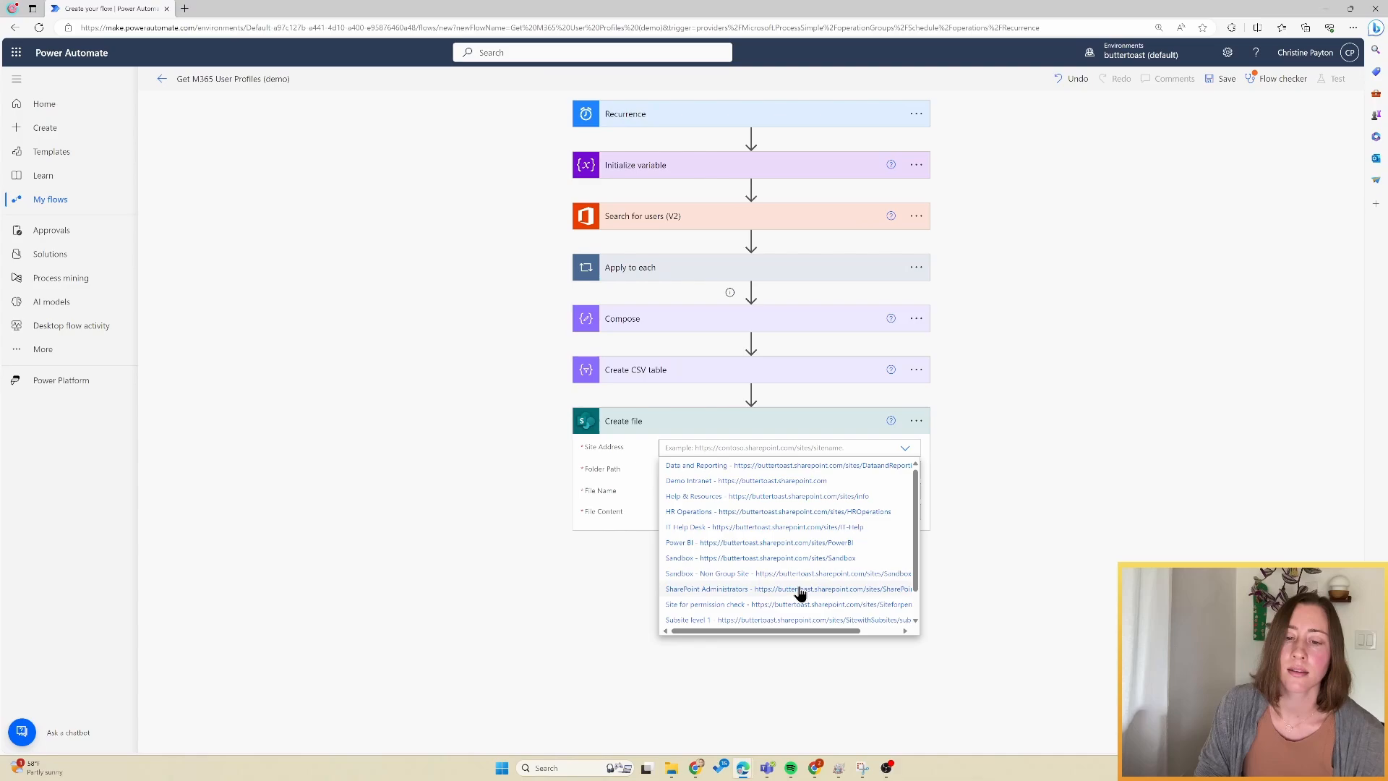
{"action": "left_click", "coordinate": [743, 587]}
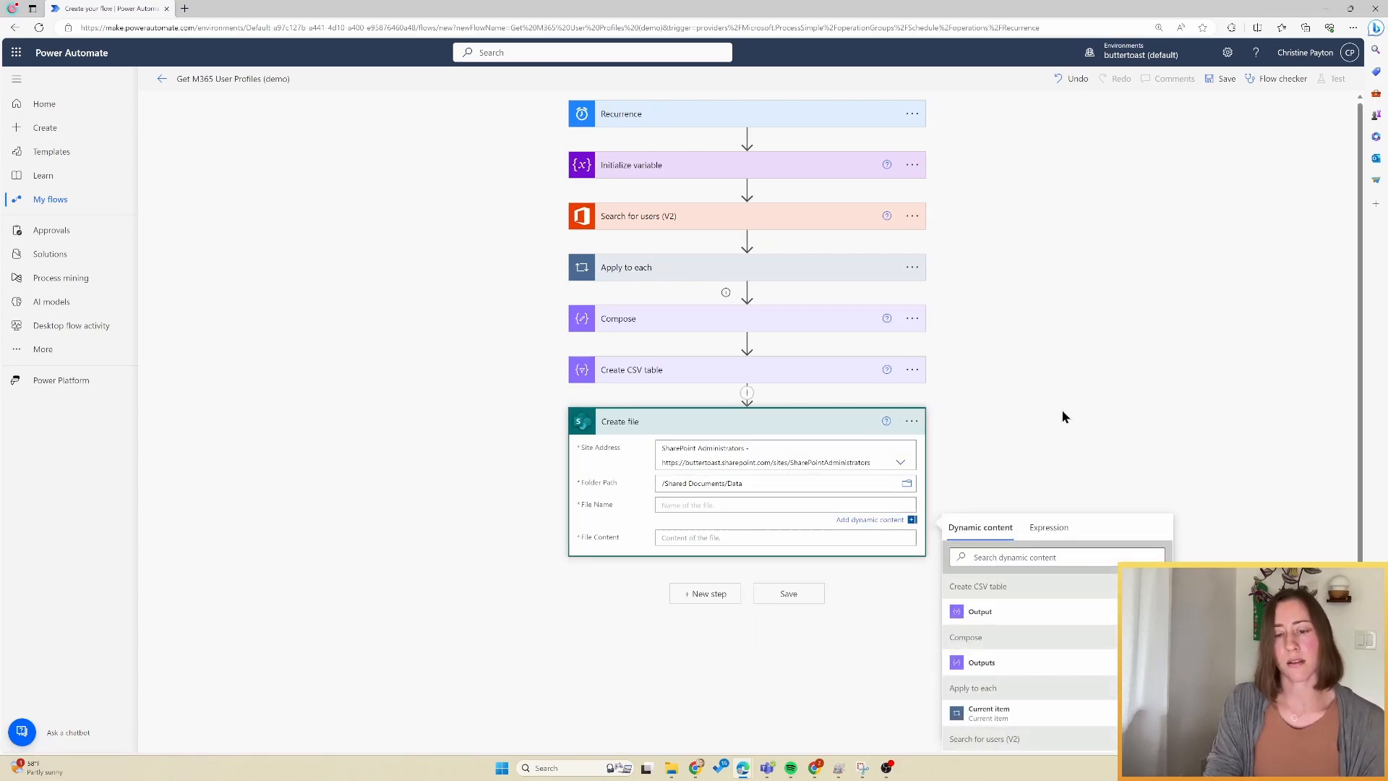
{"action": "type", "text": "users.csv"}
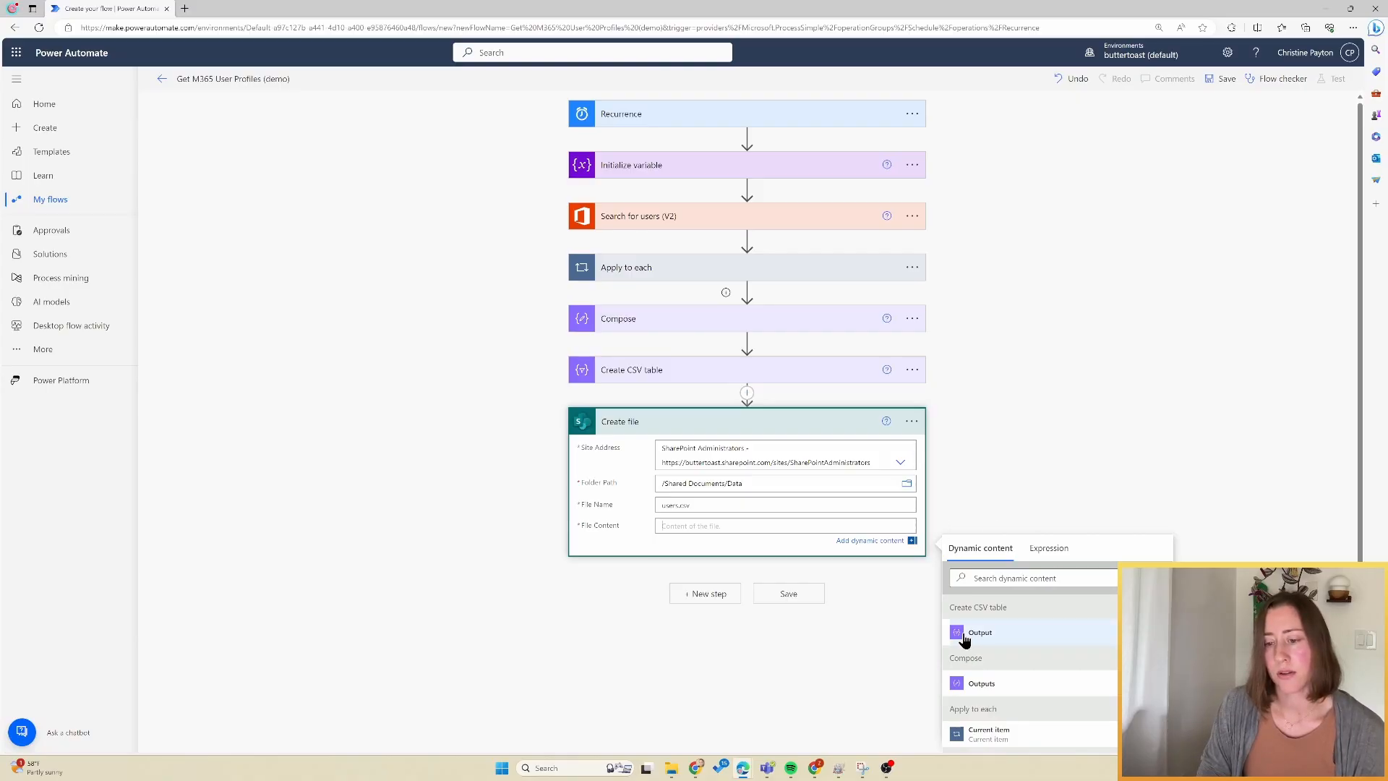
{"action": "mouse_move", "coordinate": [977, 608]}
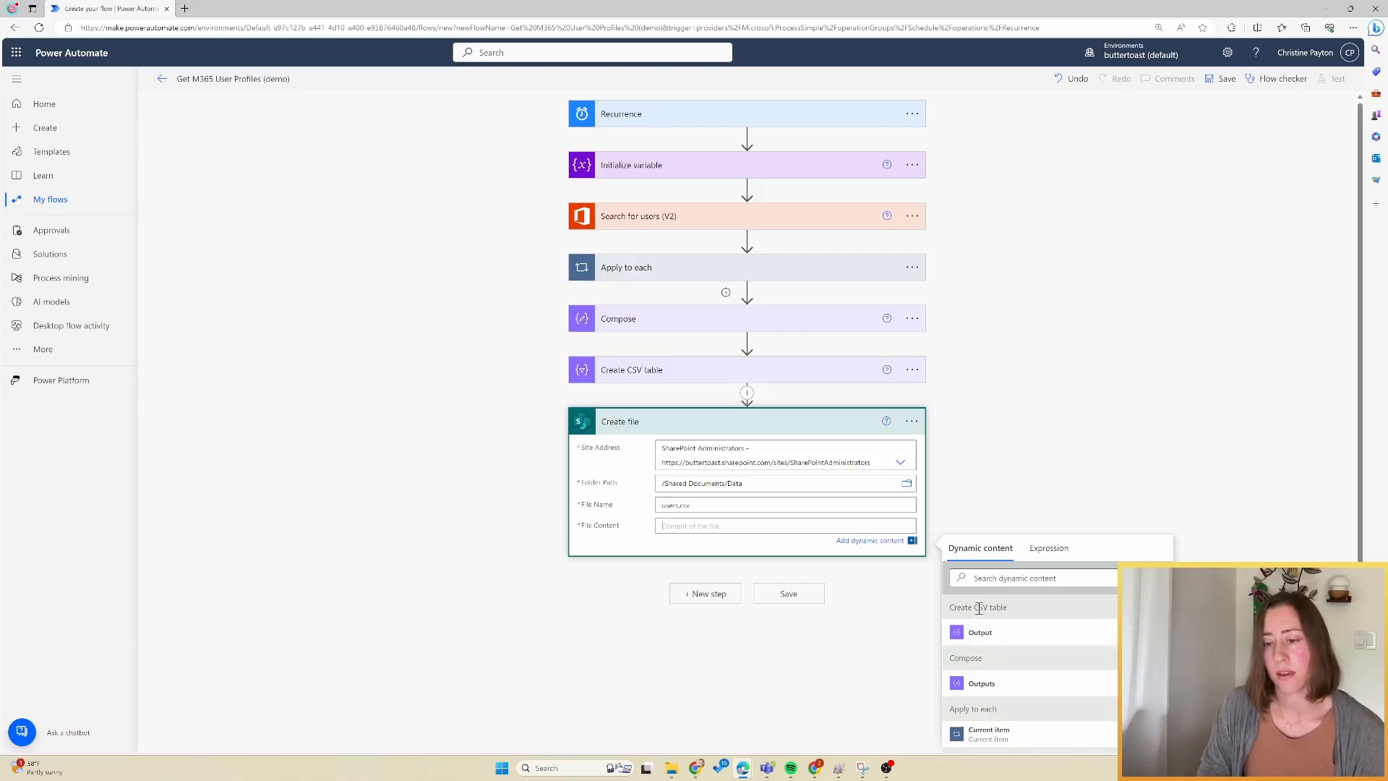
{"action": "left_click", "coordinate": [980, 632]}
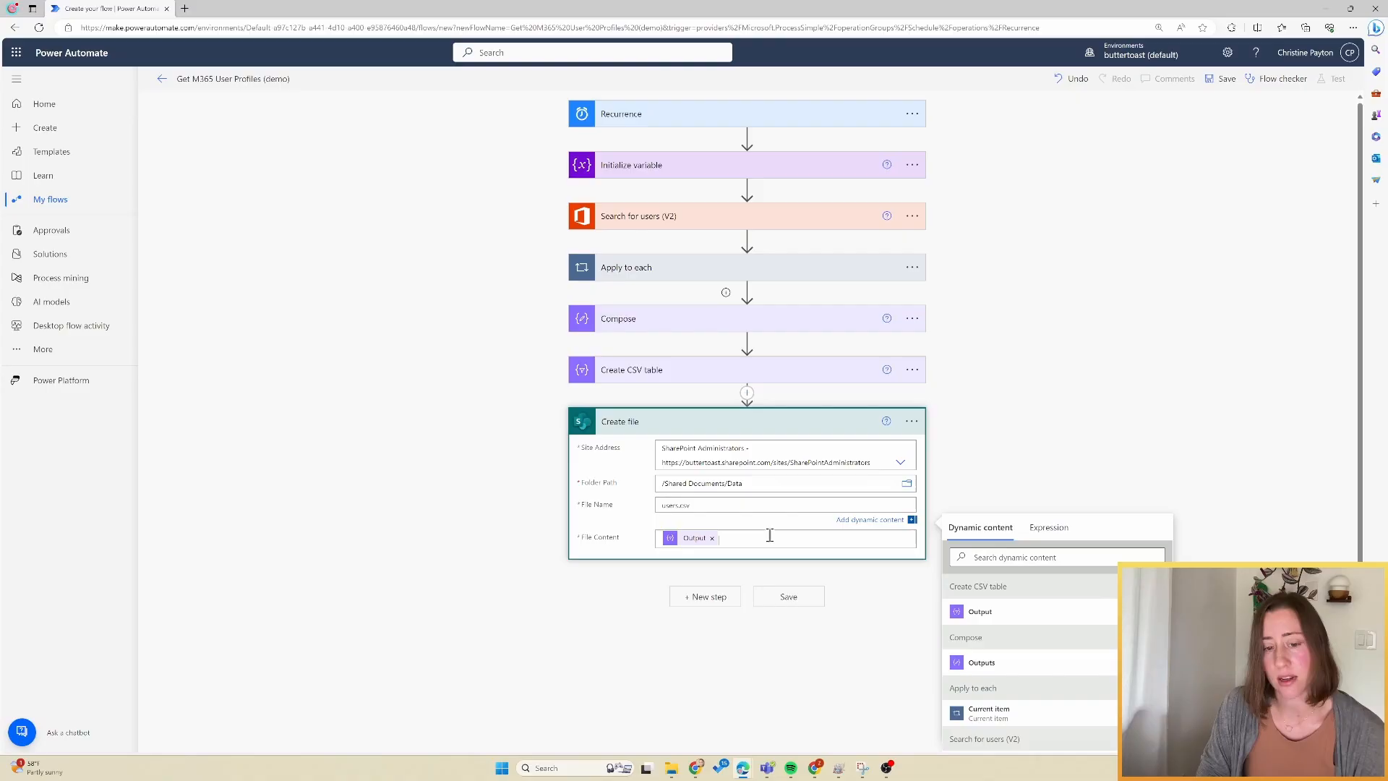
{"action": "left_click", "coordinate": [910, 421]}
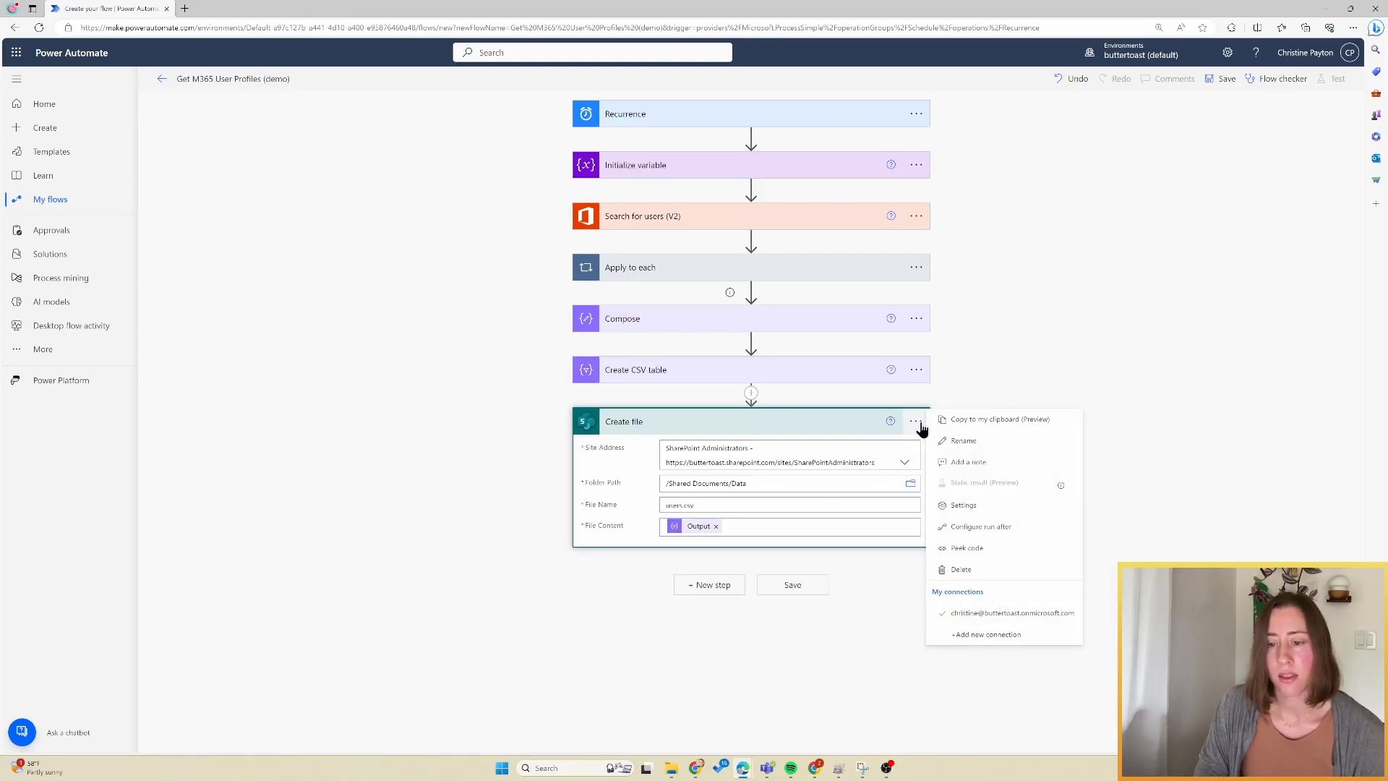
{"action": "mouse_move", "coordinate": [988, 506]}
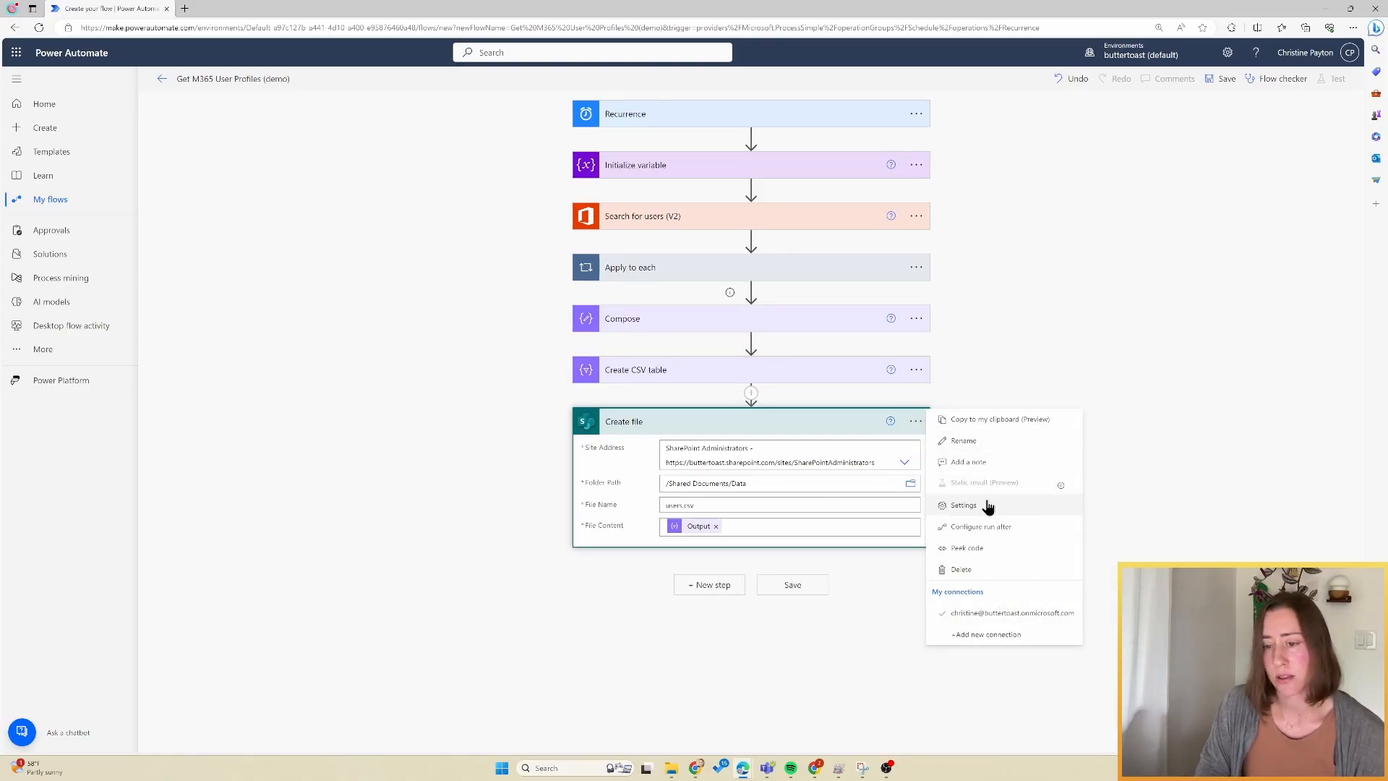
Switch Allow chunking off in the Create file step's settings and confirm with Done
{"action": "left_click", "coordinate": [963, 505]}
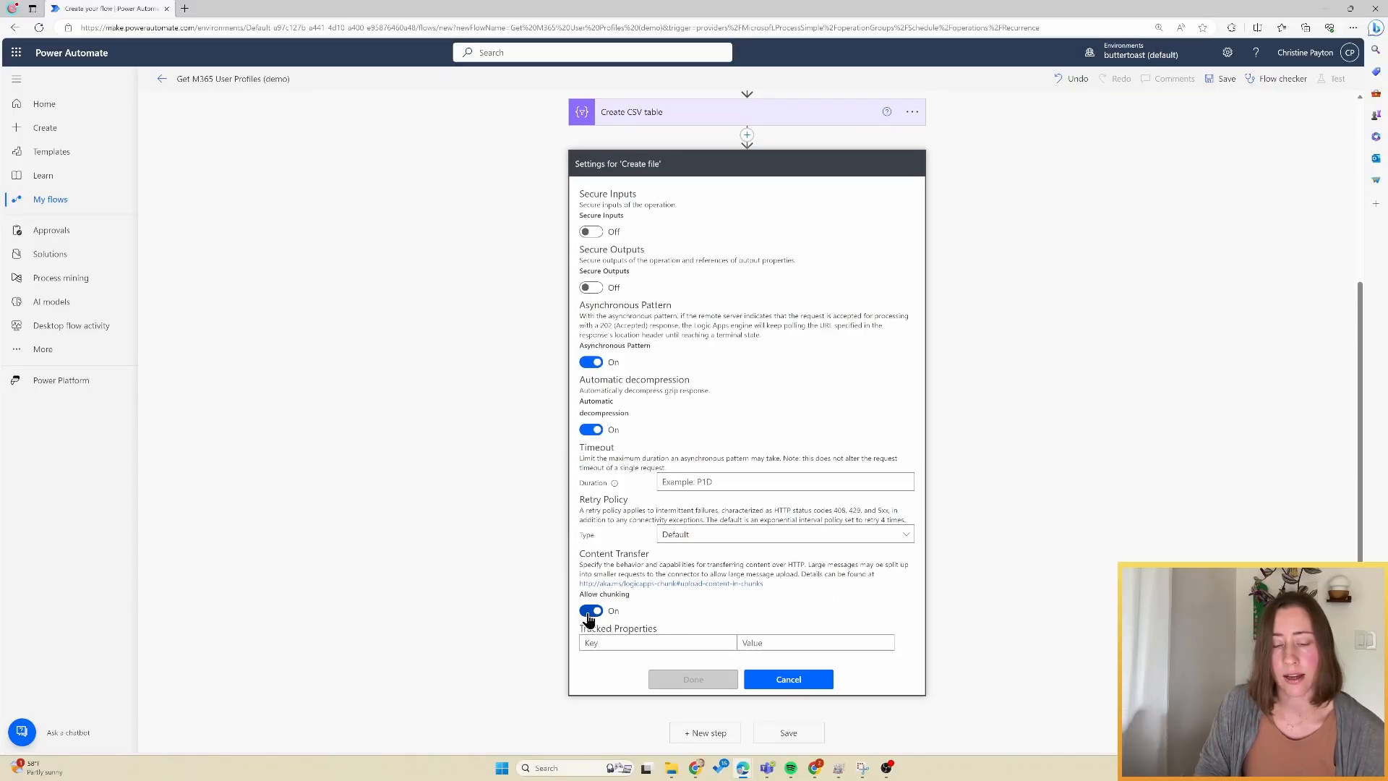
{"action": "left_click", "coordinate": [590, 611]}
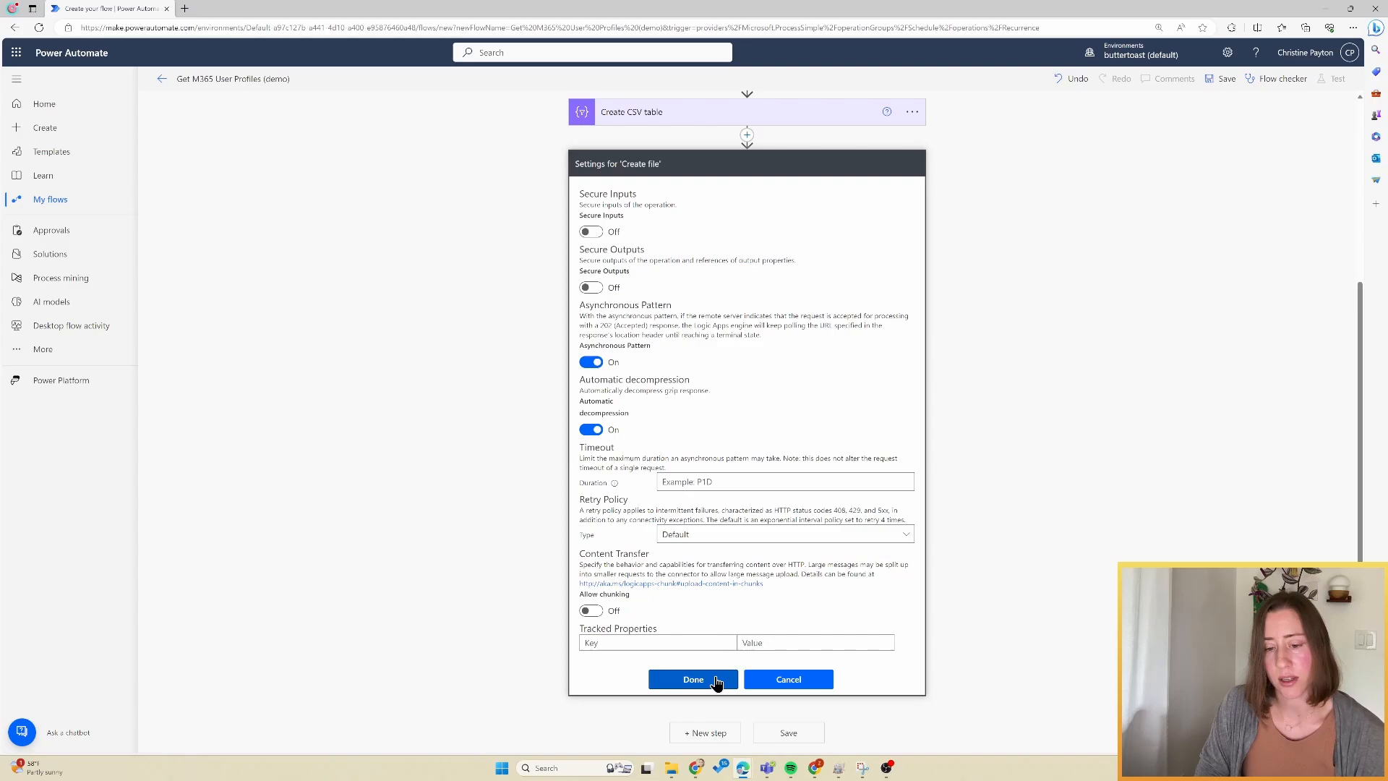
{"action": "left_click", "coordinate": [693, 679]}
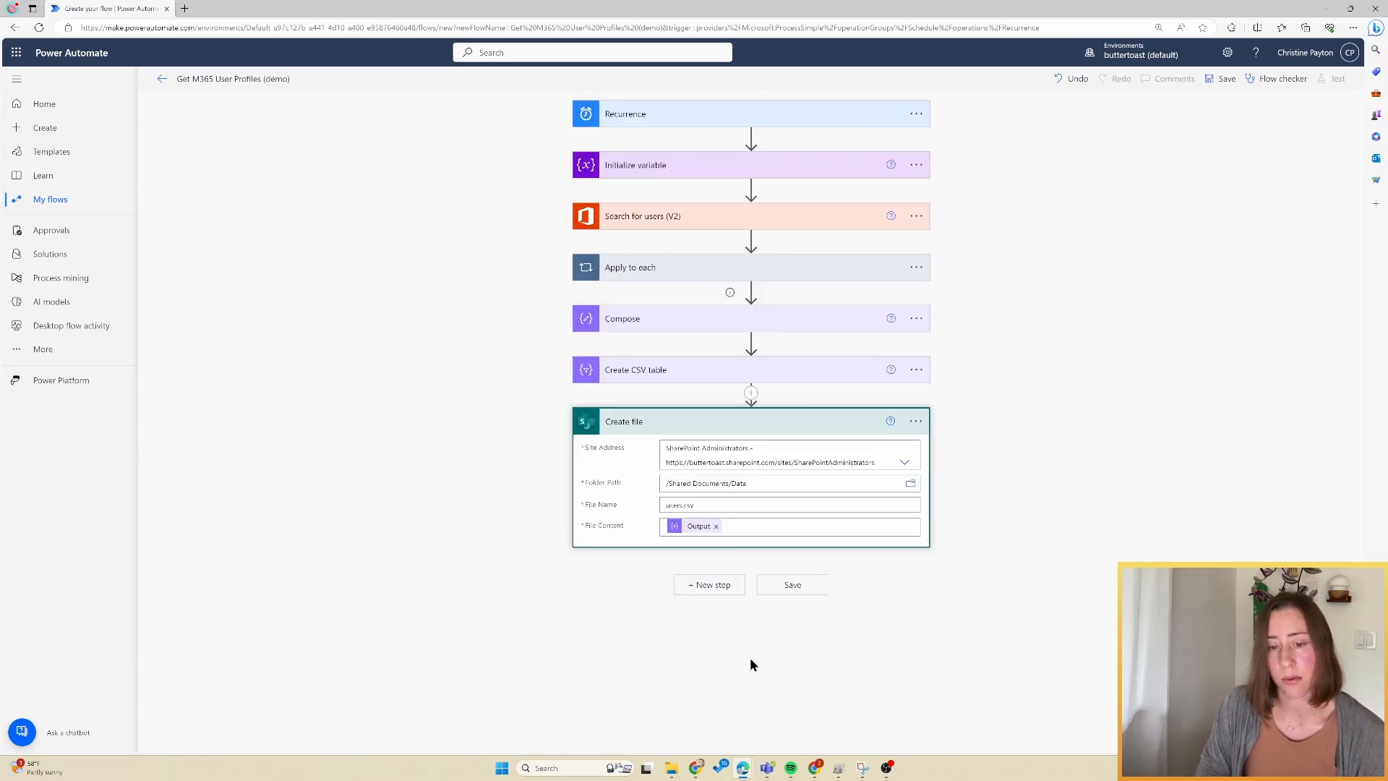
{"action": "left_click", "coordinate": [792, 585]}
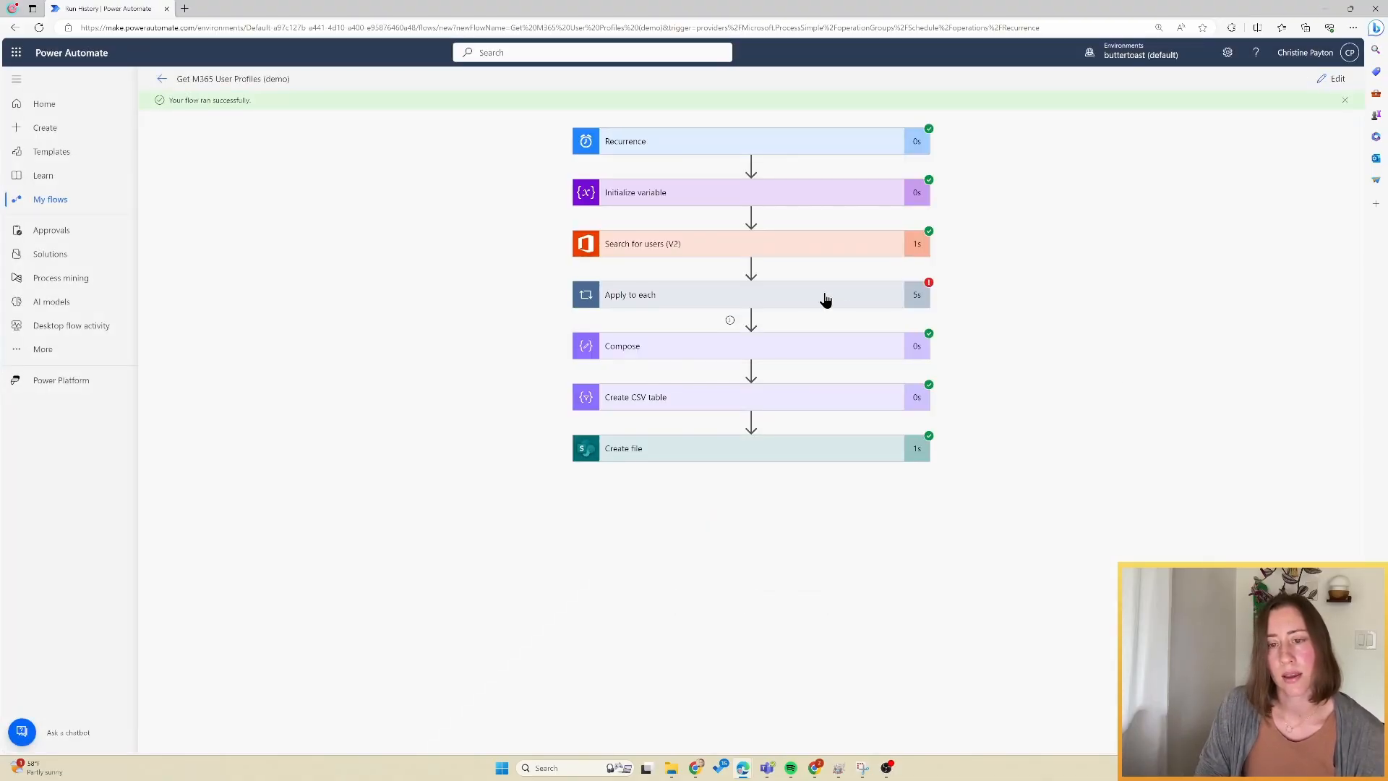
Expand Apply to each, view the Append to array variable inputs and step through the loop iterations
{"action": "left_click", "coordinate": [658, 295]}
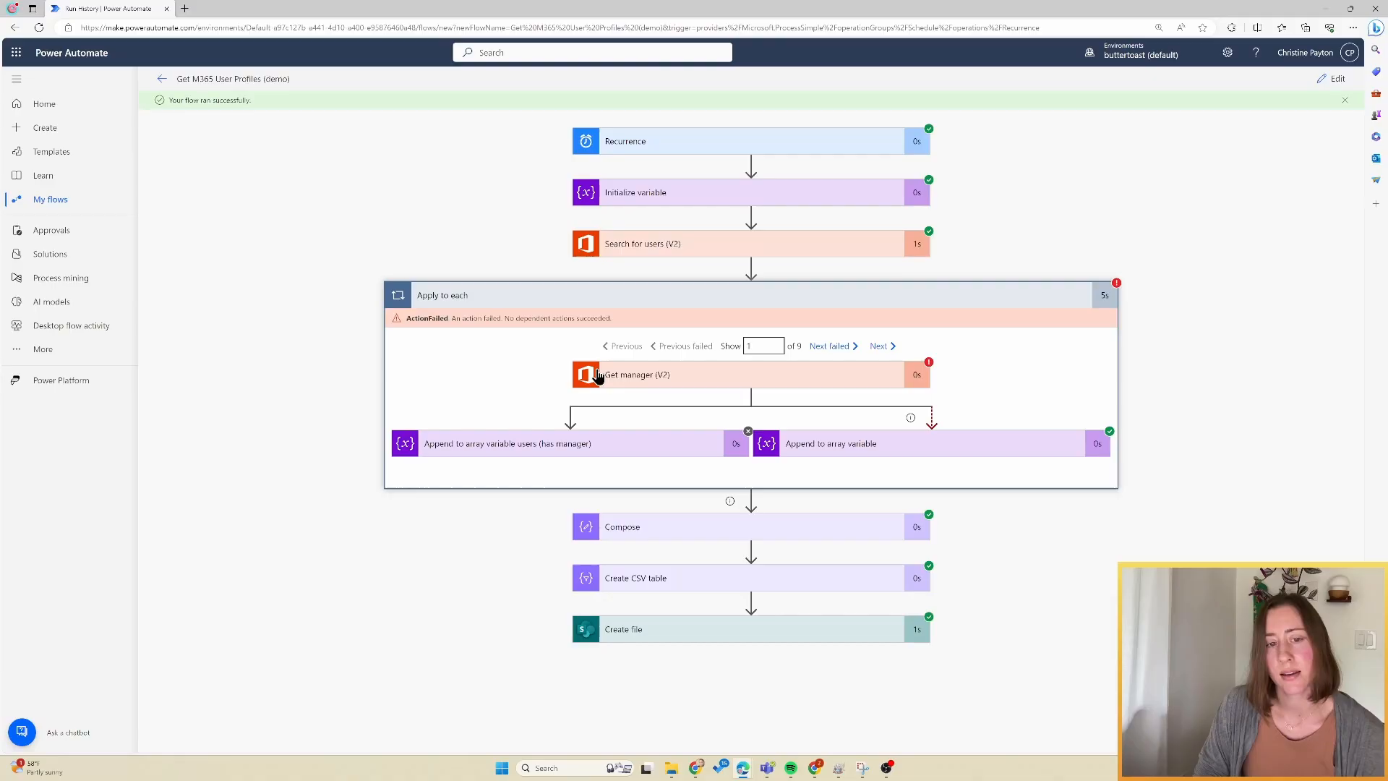
{"action": "mouse_move", "coordinate": [798, 434]}
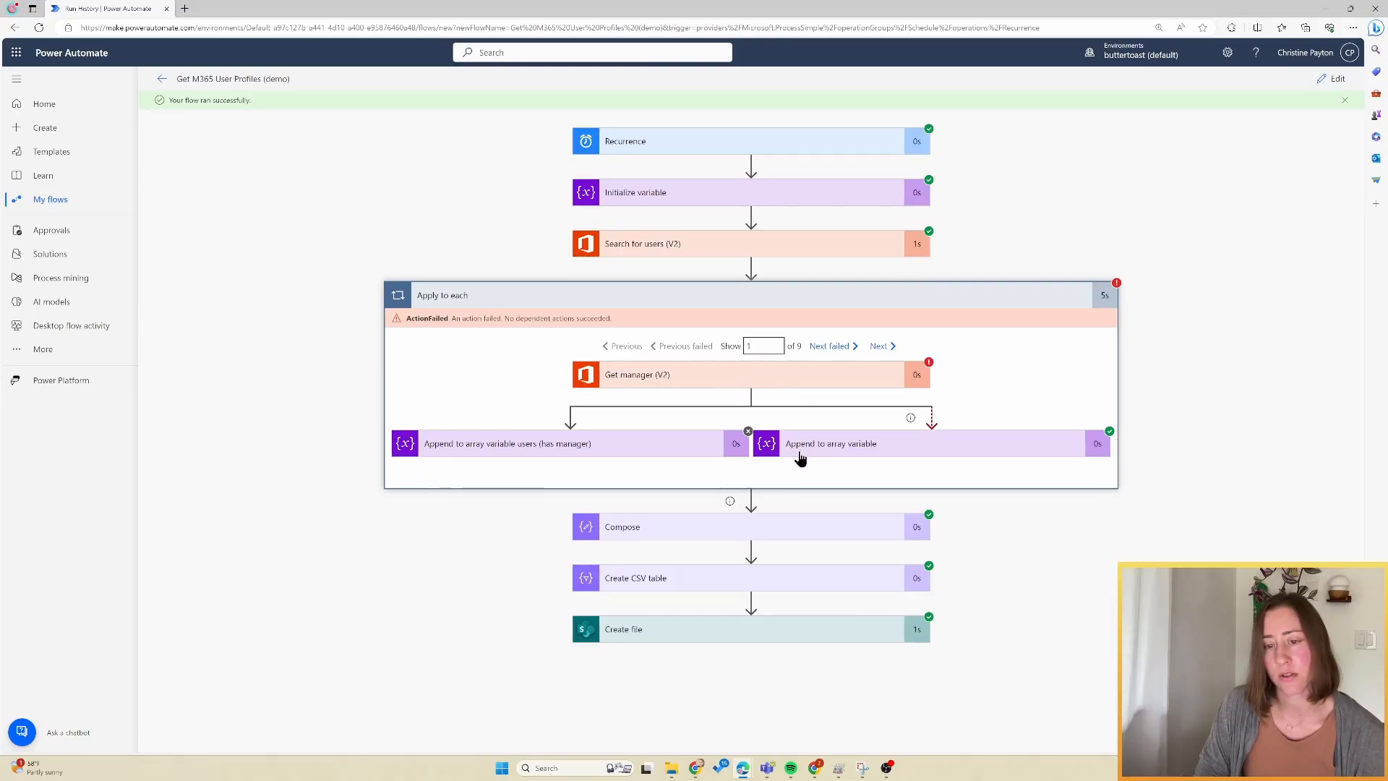
{"action": "left_click", "coordinate": [832, 444]}
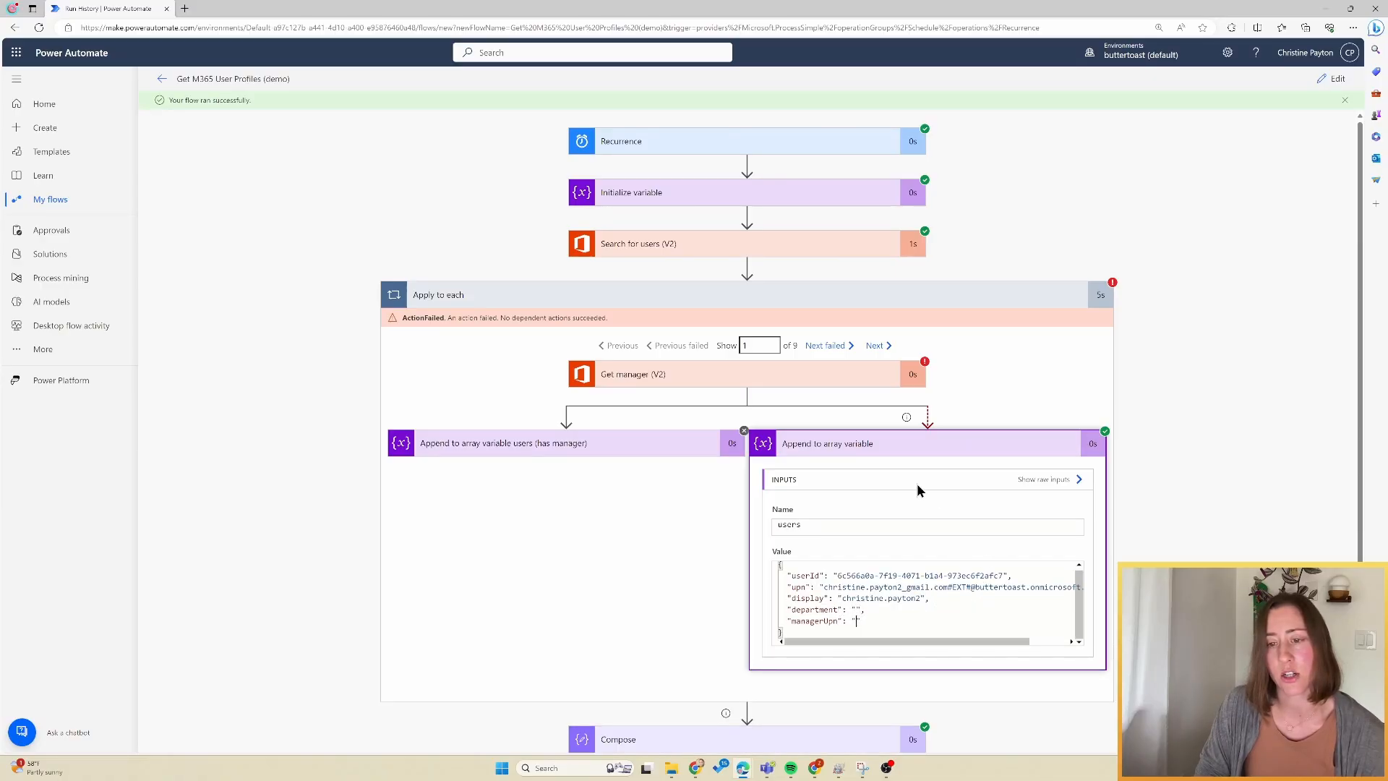
{"action": "left_click", "coordinate": [875, 346]}
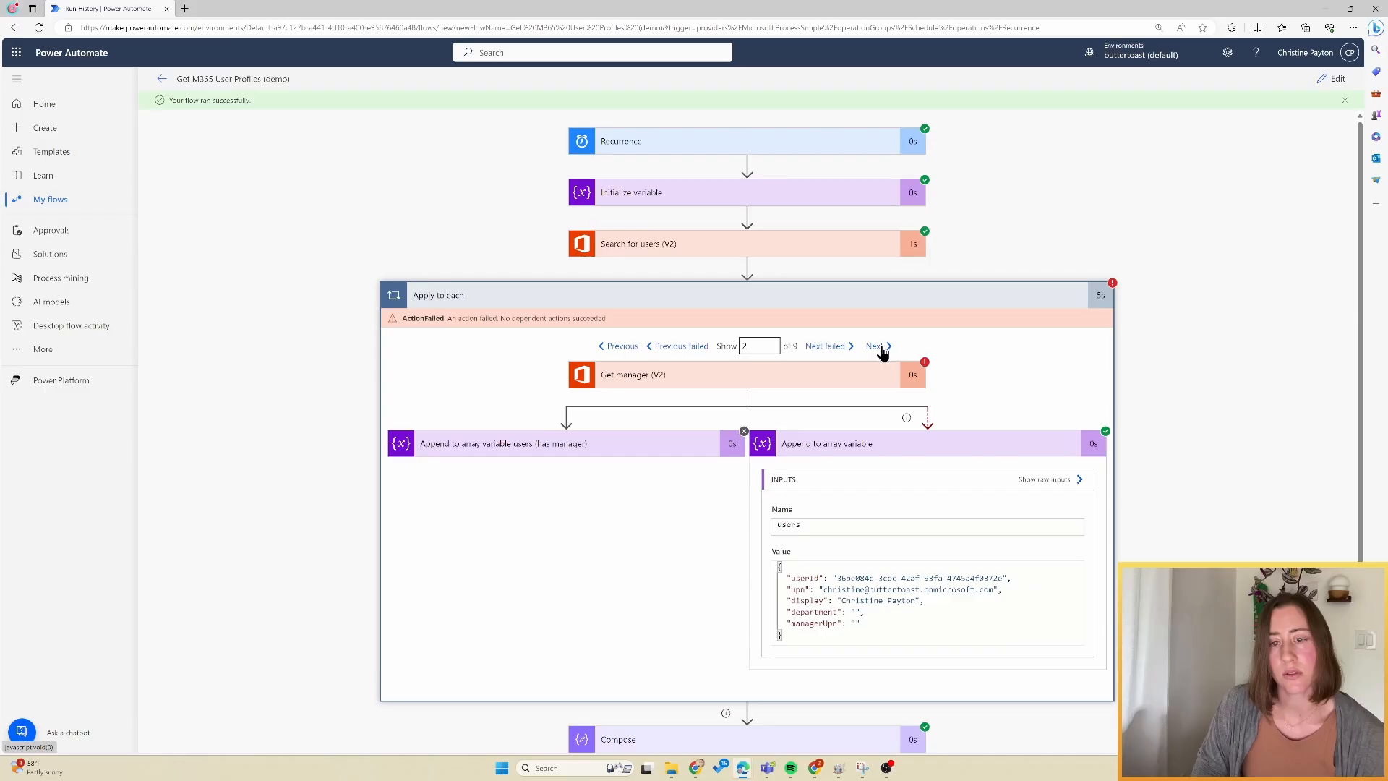
{"action": "left_click", "coordinate": [874, 345]}
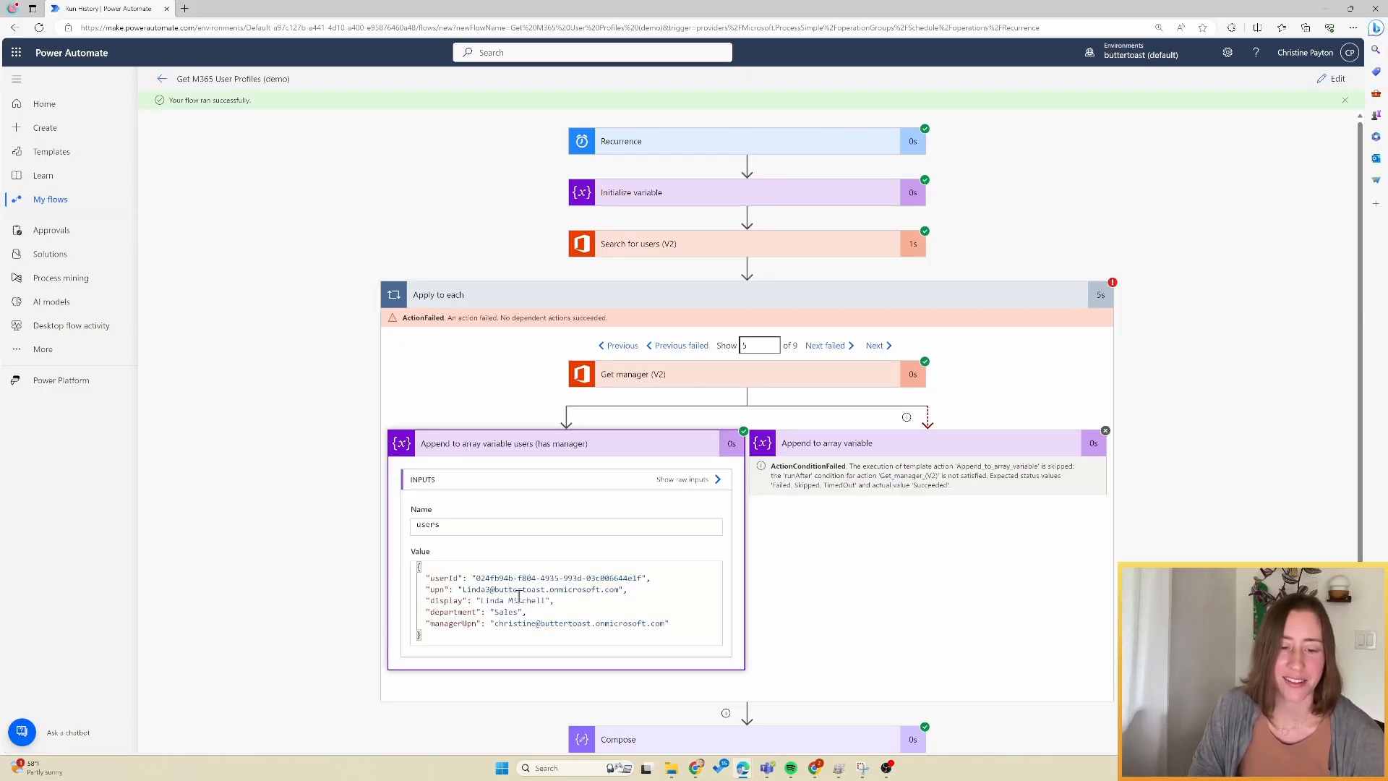
{"action": "mouse_move", "coordinate": [617, 594]}
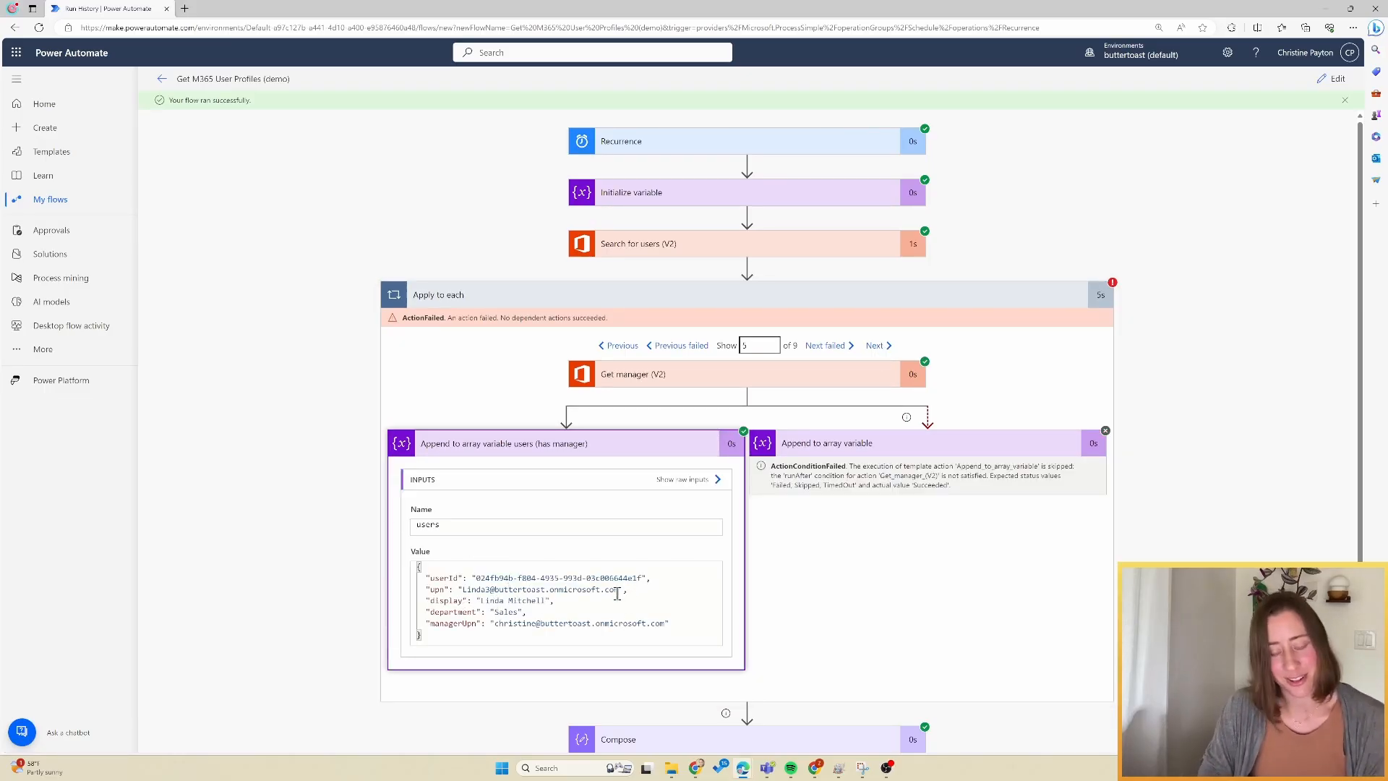
{"action": "mouse_move", "coordinate": [714, 639]}
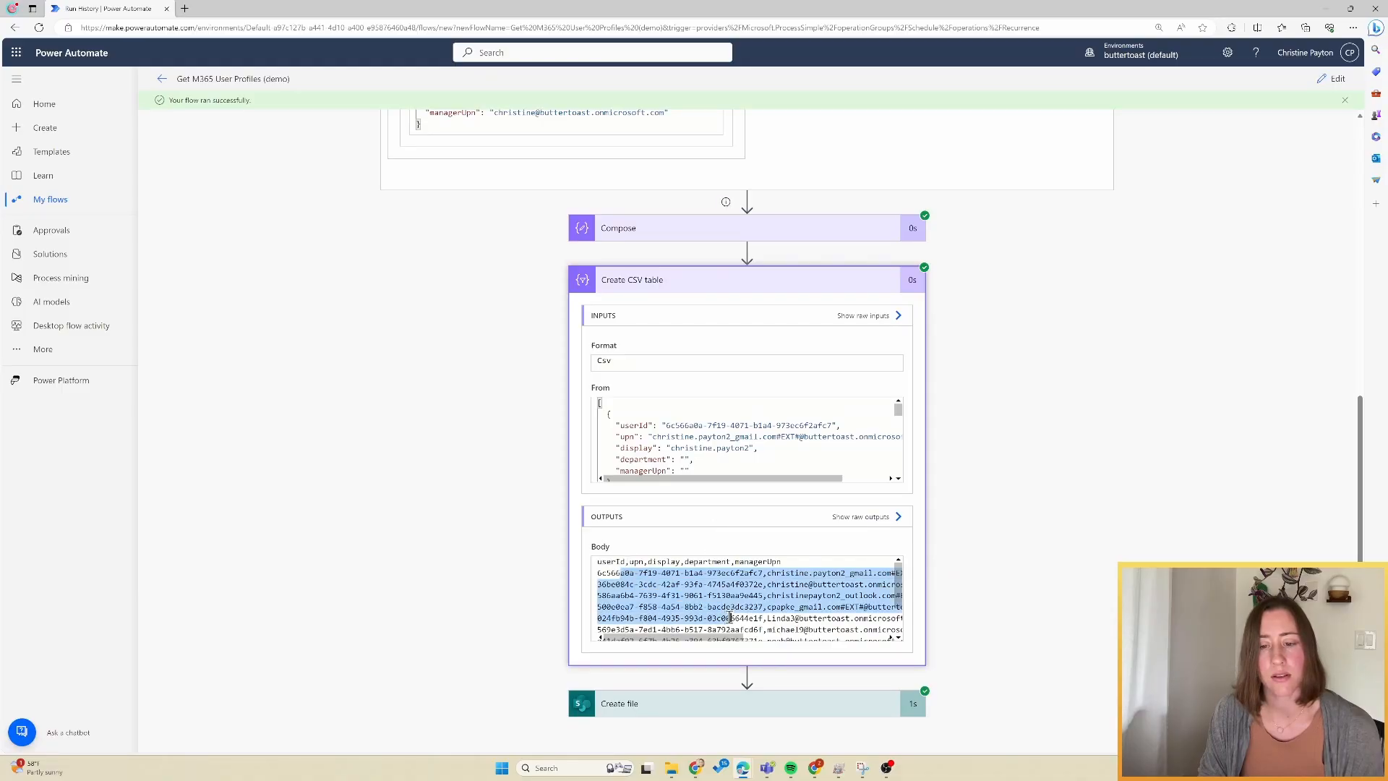
{"action": "mouse_move", "coordinate": [1105, 478]}
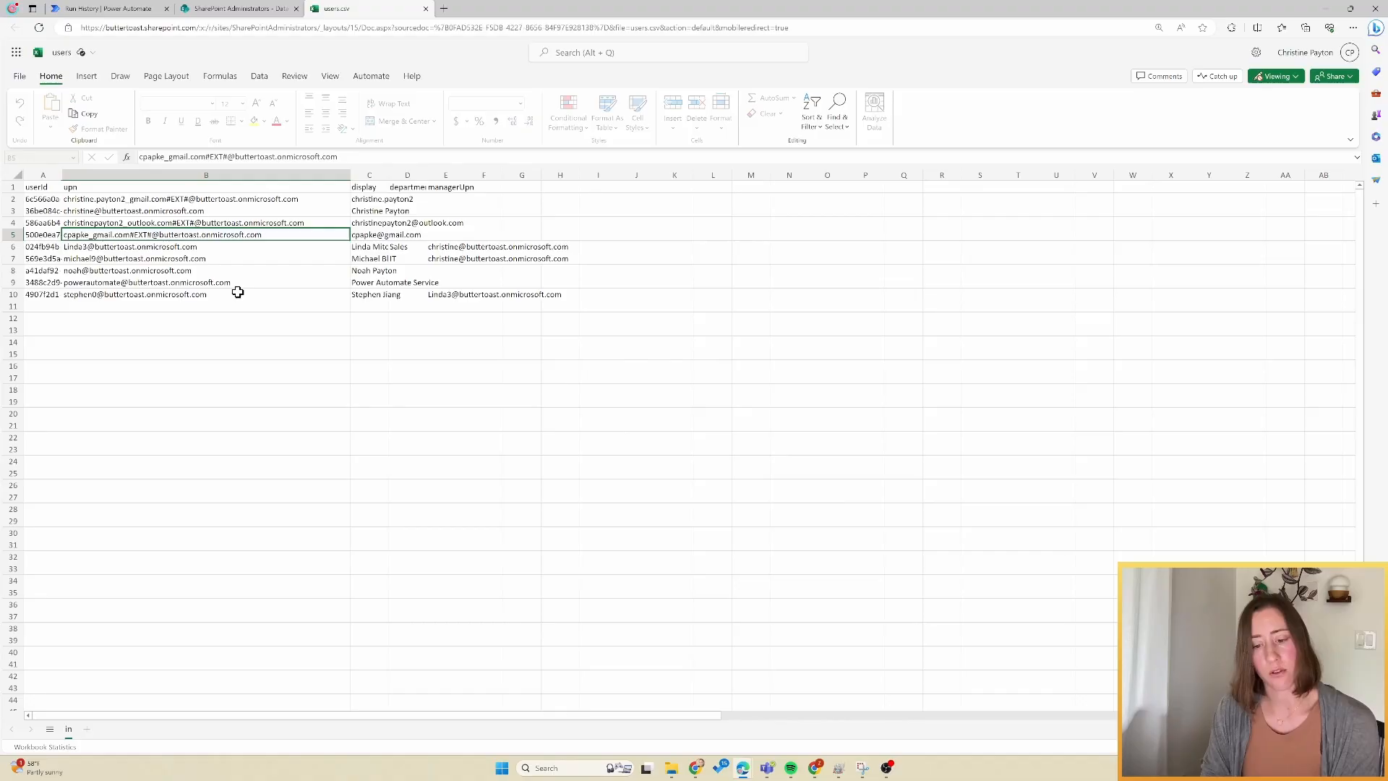
{"action": "mouse_move", "coordinate": [240, 300]}
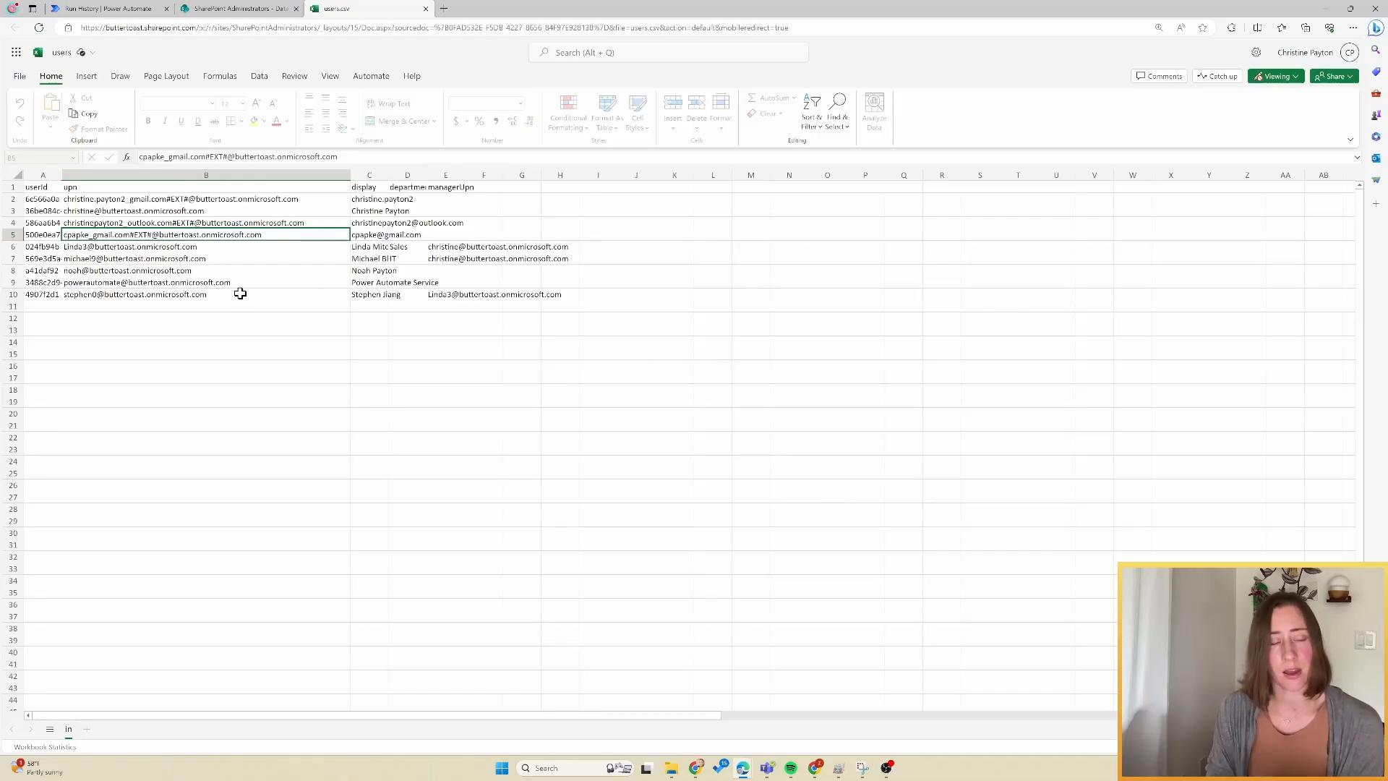
{"action": "mouse_move", "coordinate": [217, 288]}
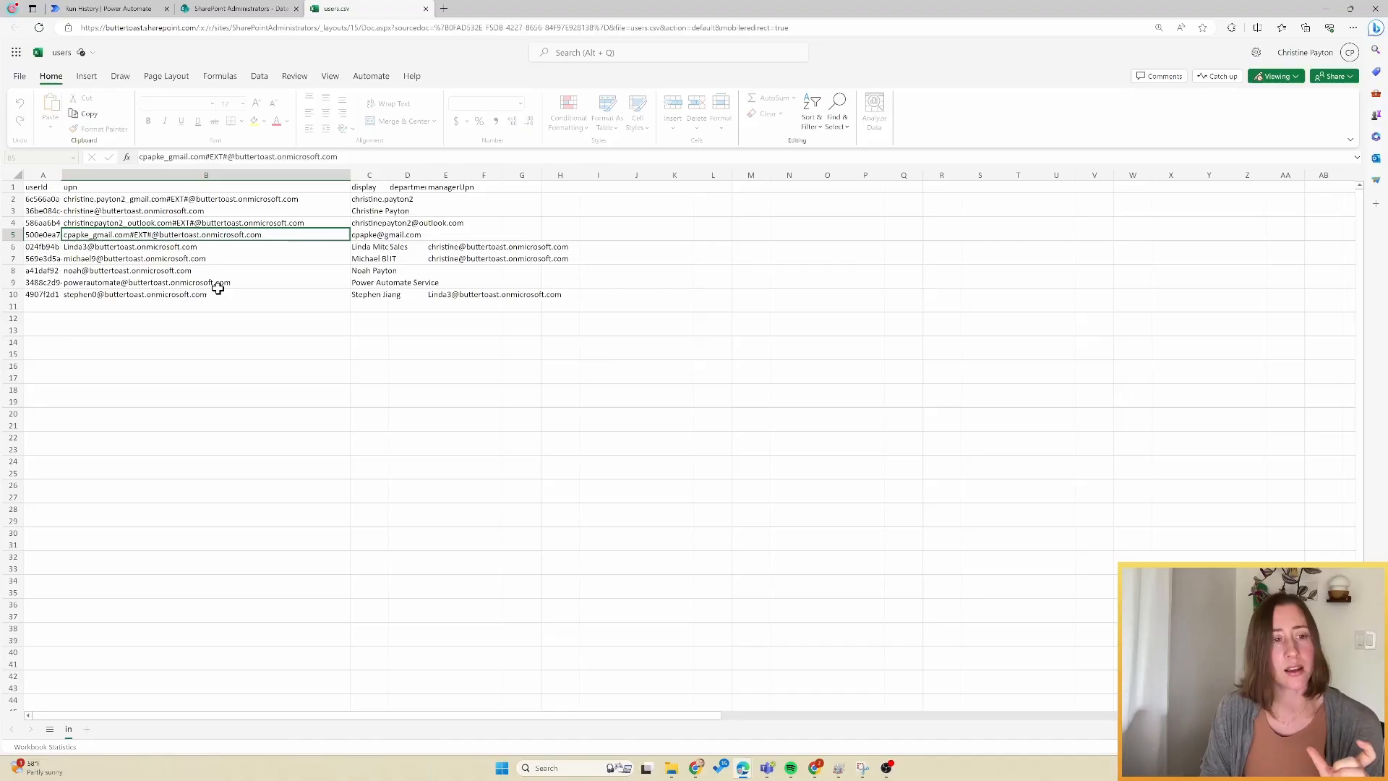
{"action": "mouse_move", "coordinate": [216, 284]}
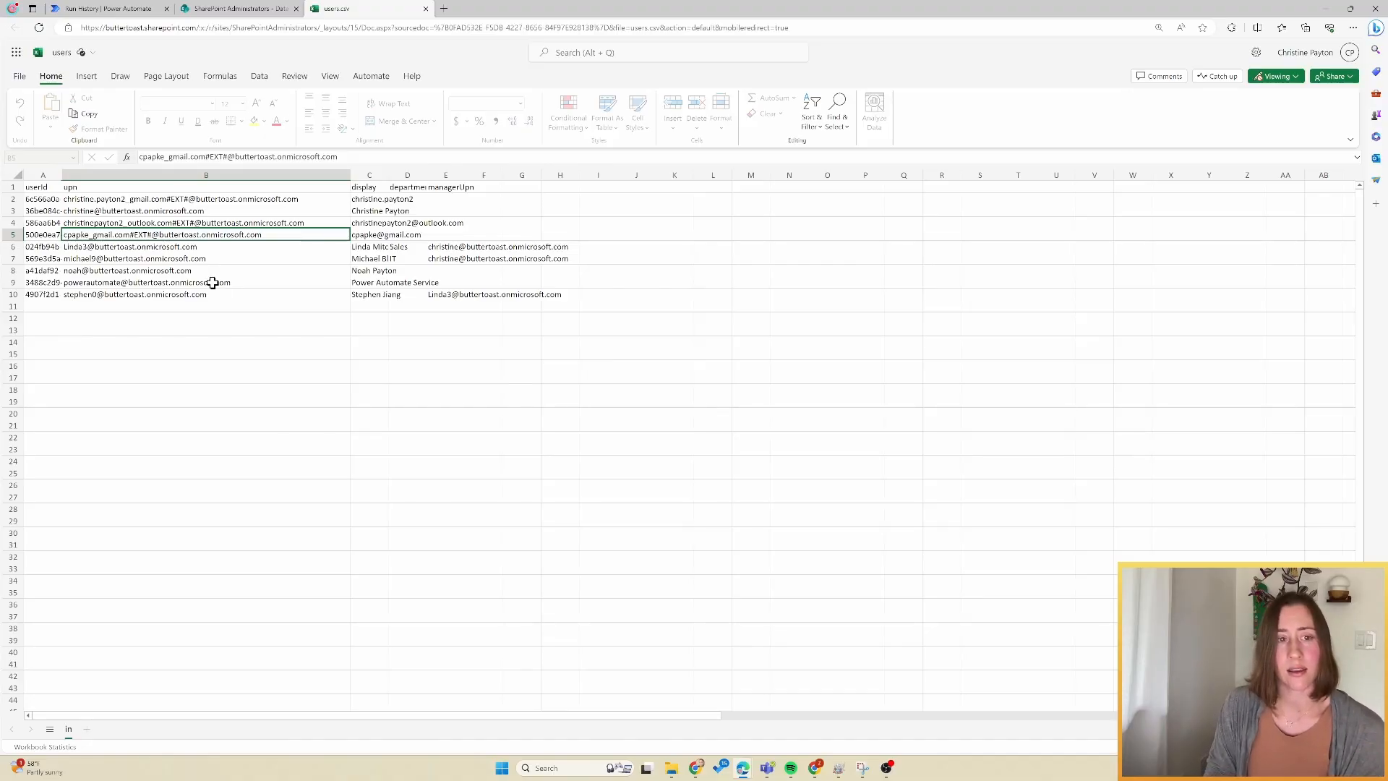